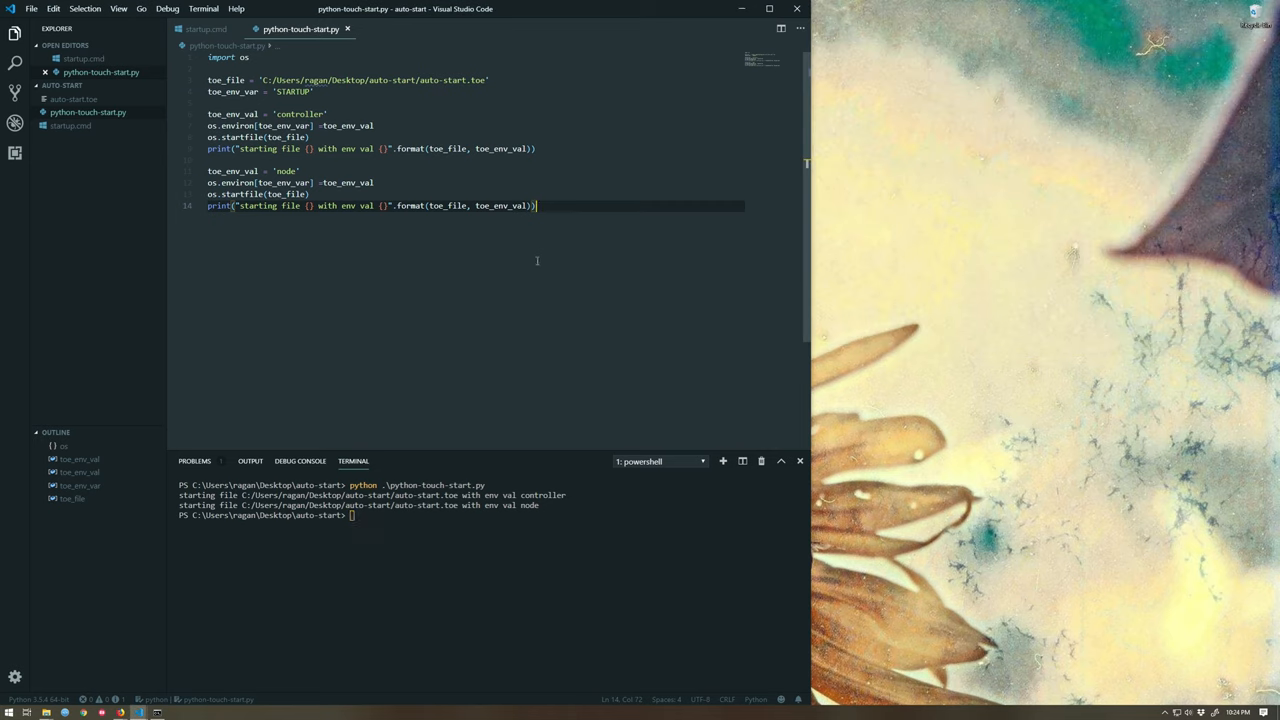
pyautogui.moveTo(219, 645)
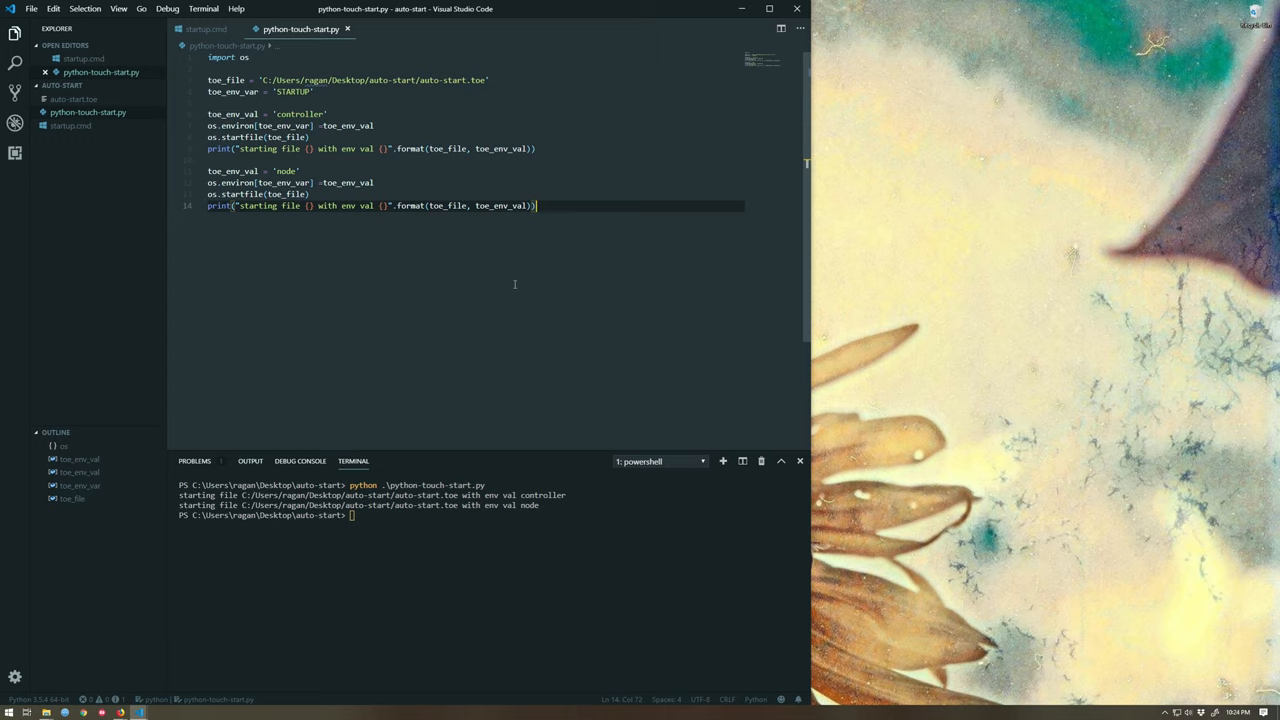
pyautogui.moveTo(410, 206)
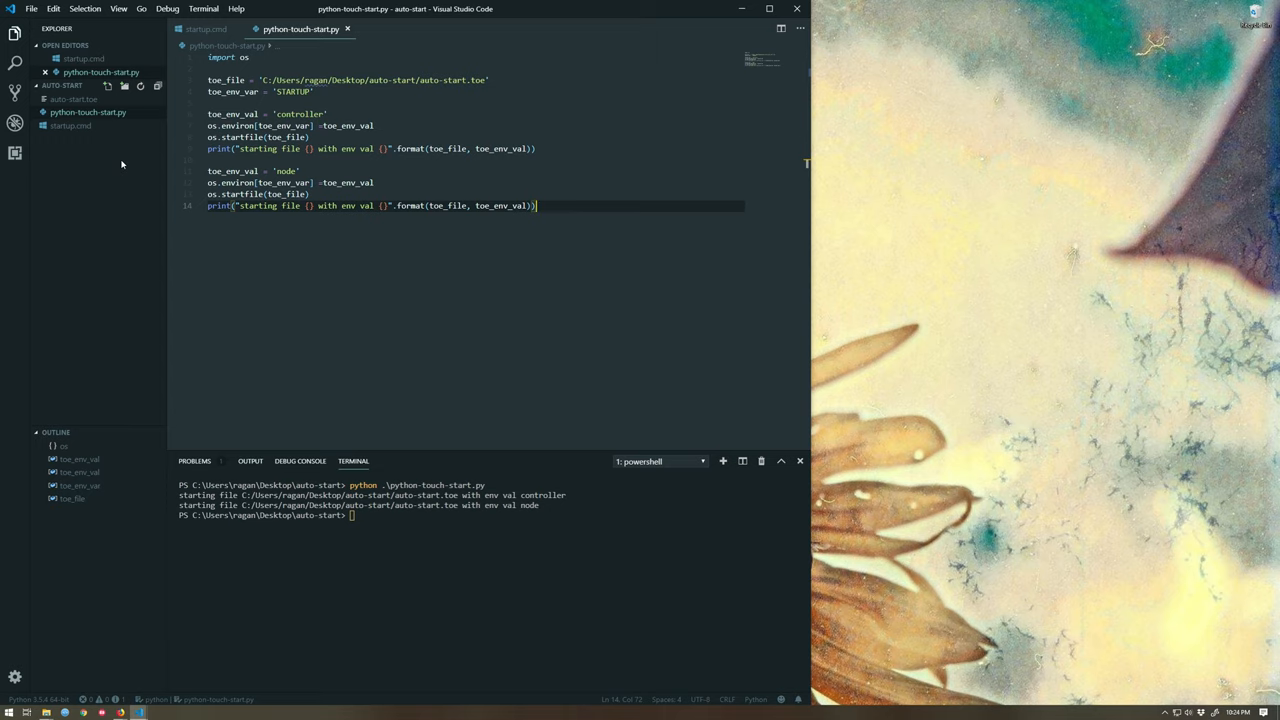
pyautogui.moveTo(145, 141)
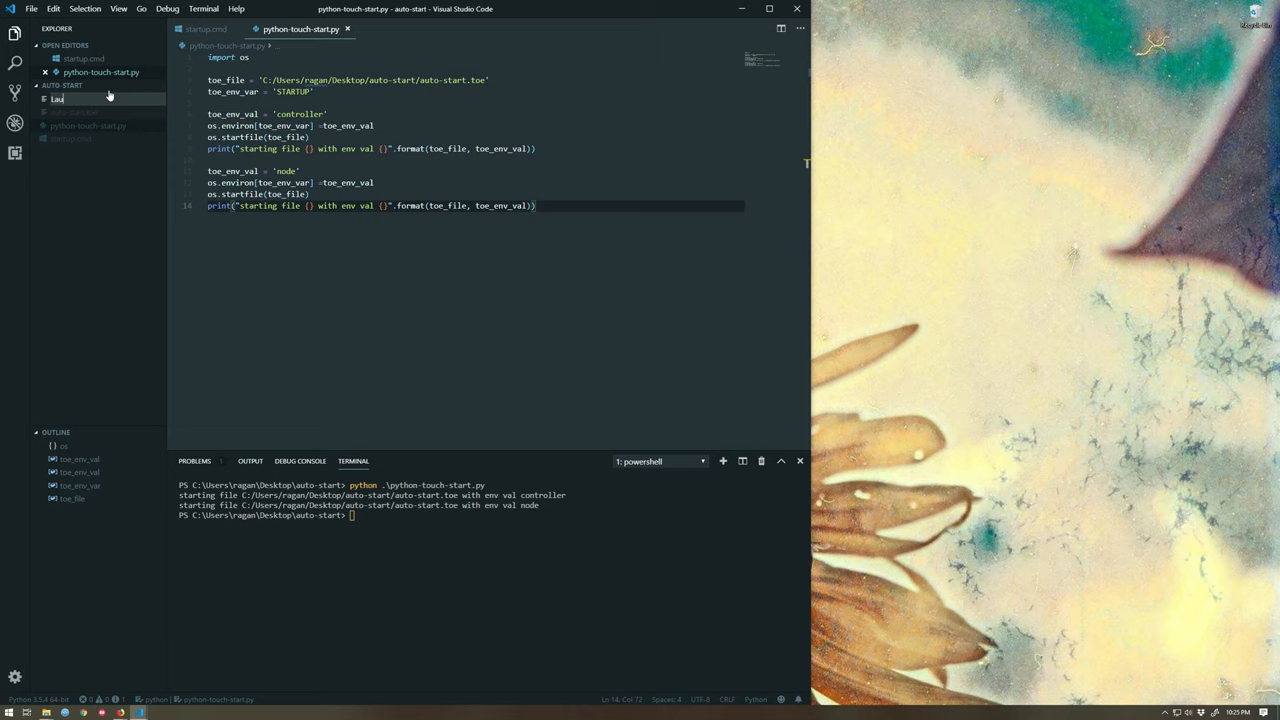
# Step: Name the new file Launcher.py and start a second new file for adv-python-touch-start.py
pyautogui.write('launcher.py')
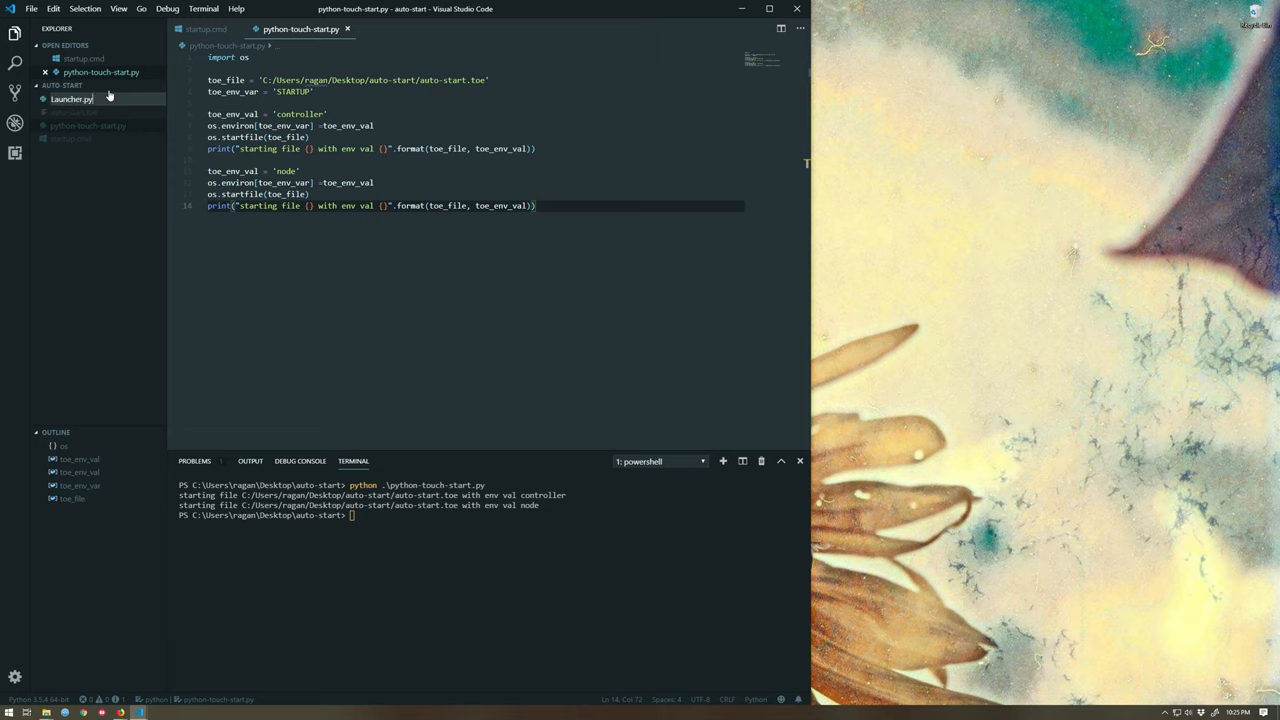
pyautogui.click(72, 99)
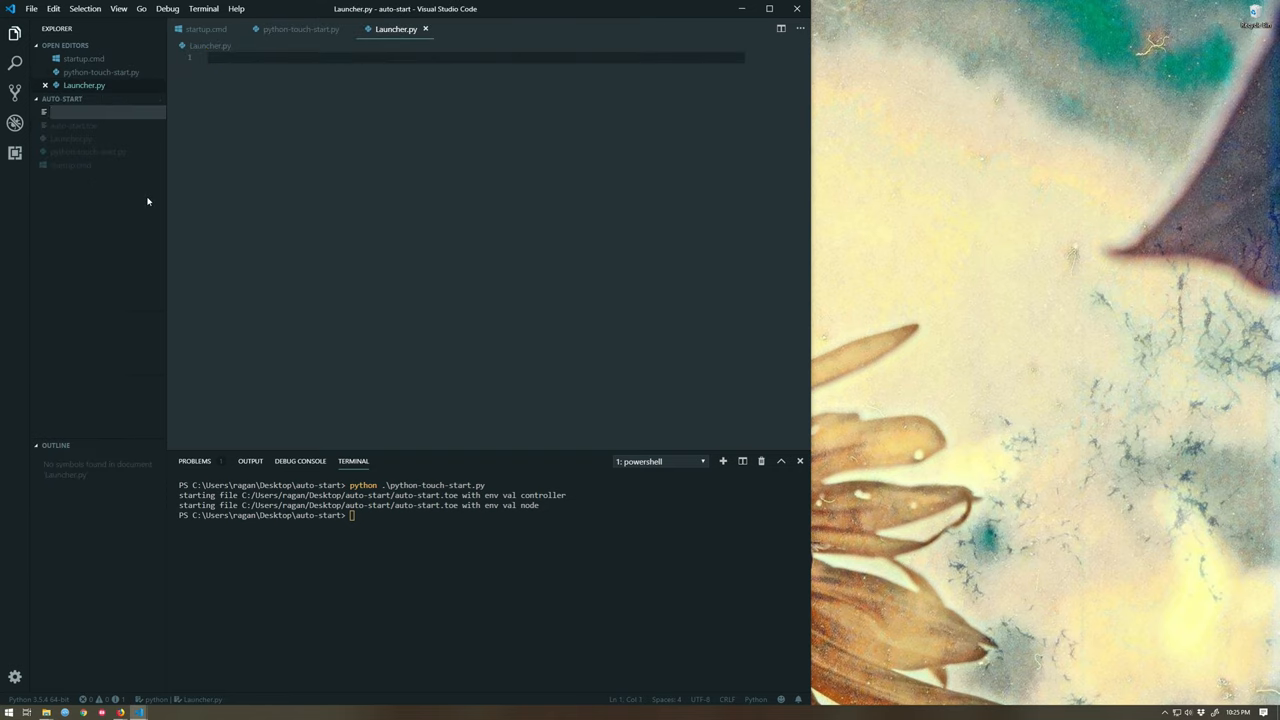
pyautogui.moveTo(90, 98)
pyautogui.write('adv-python-touch-start.py')
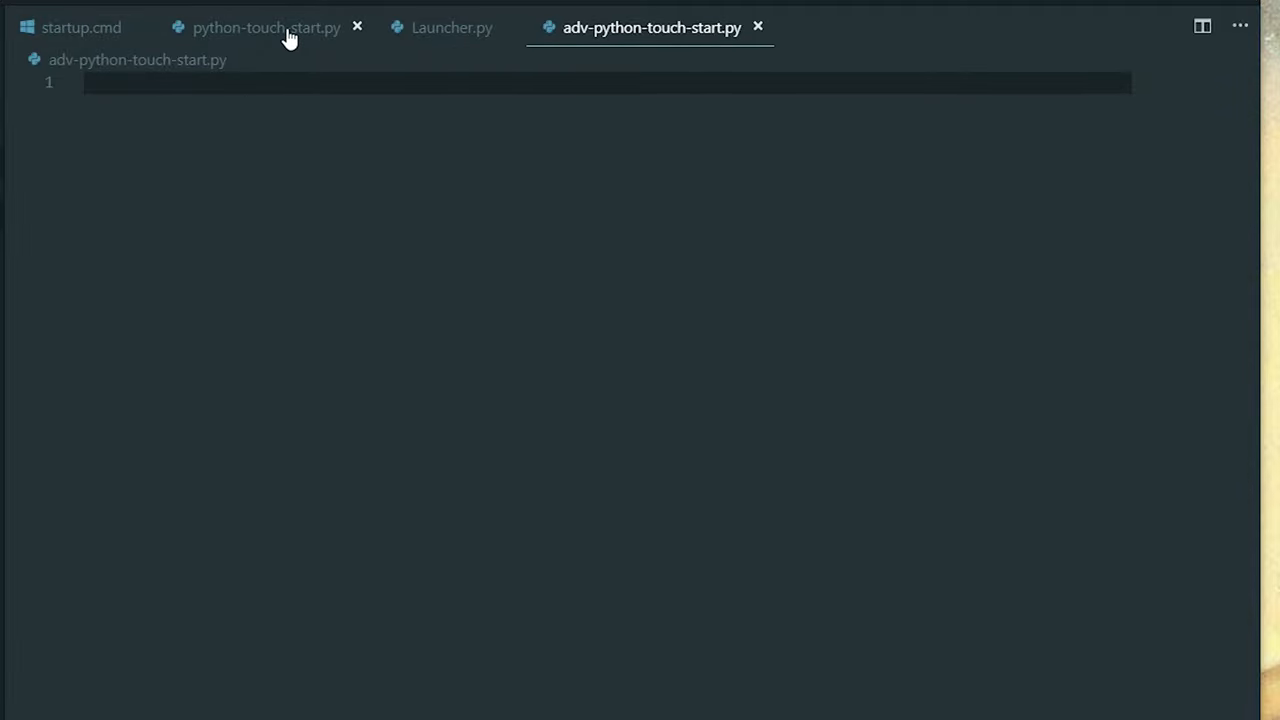
pyautogui.moveTo(586, 255)
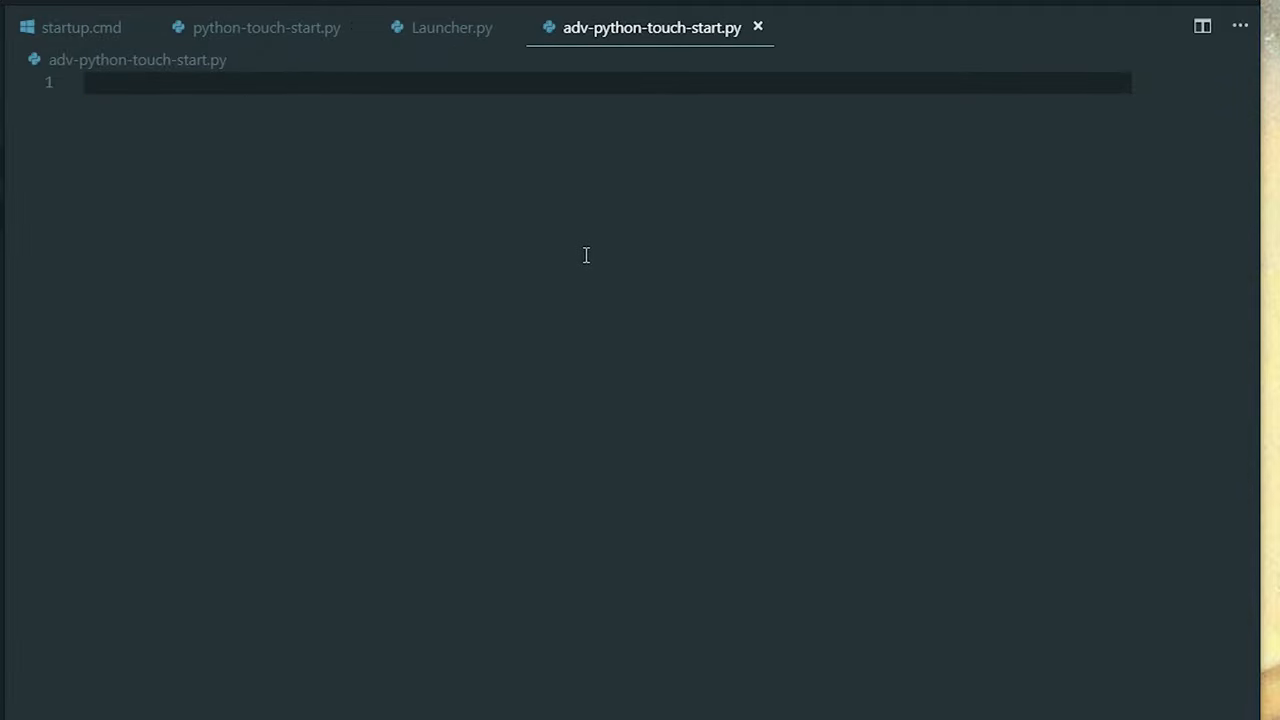
# Step: Write the planned call Laucher.Start_up(current_dir, toe_file, launch_args) below added blank lines
pyautogui.press('Enter')
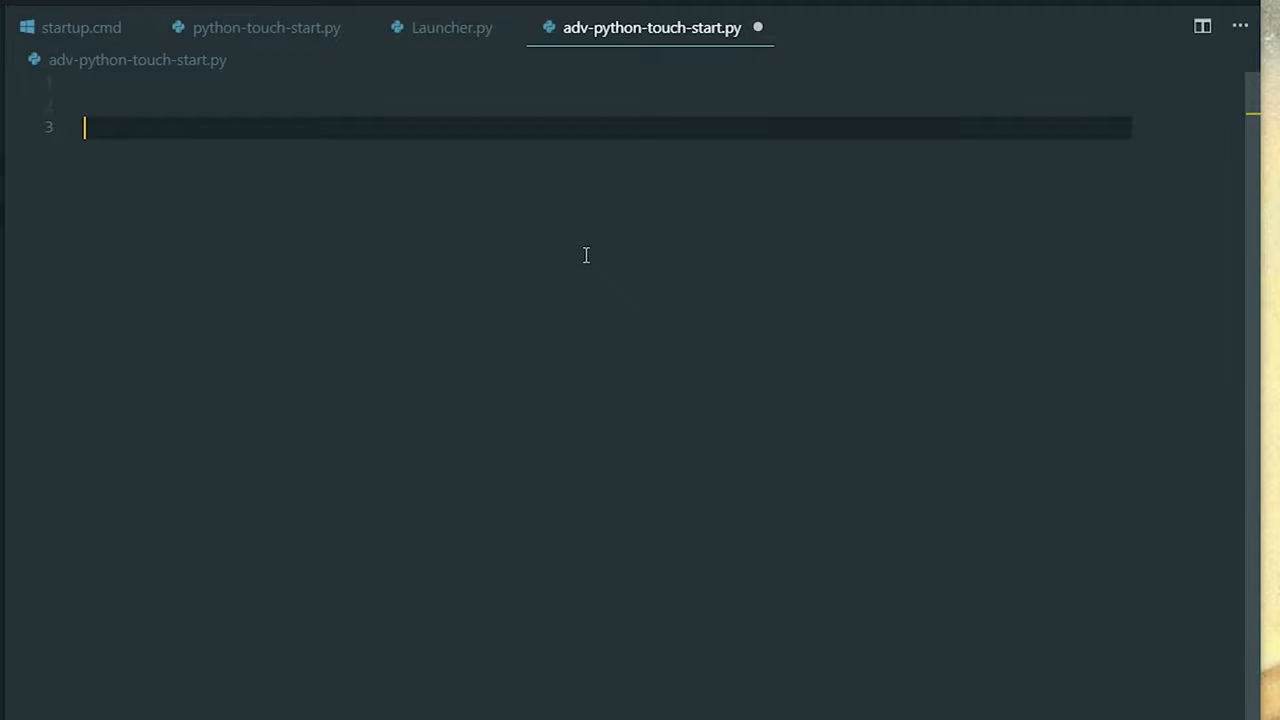
pyautogui.write('Laucher.')
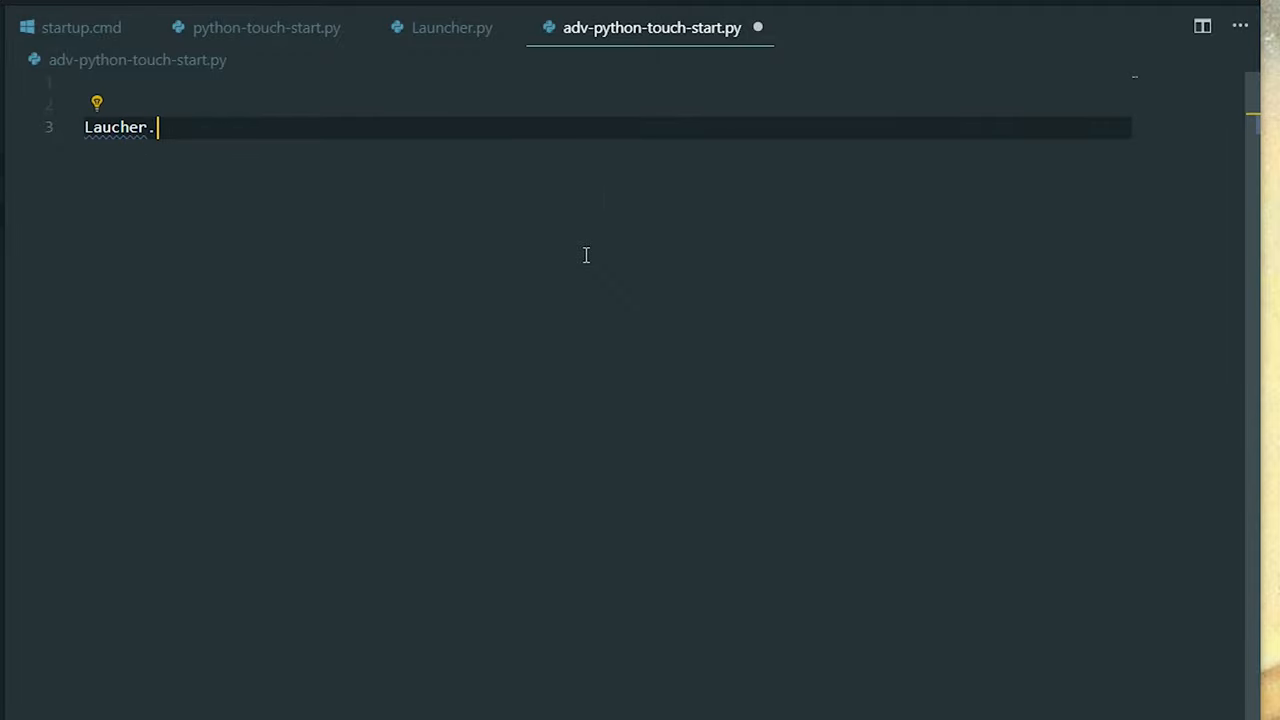
pyautogui.write('Start_upo')
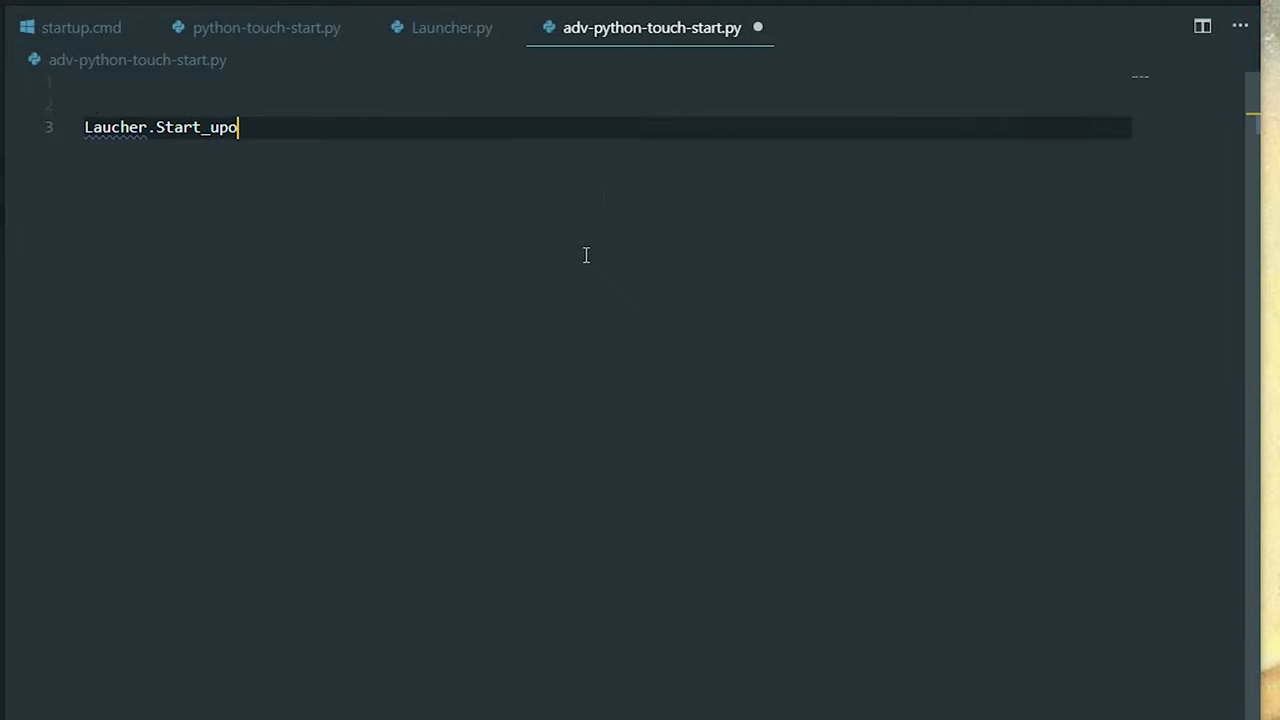
pyautogui.write('()')
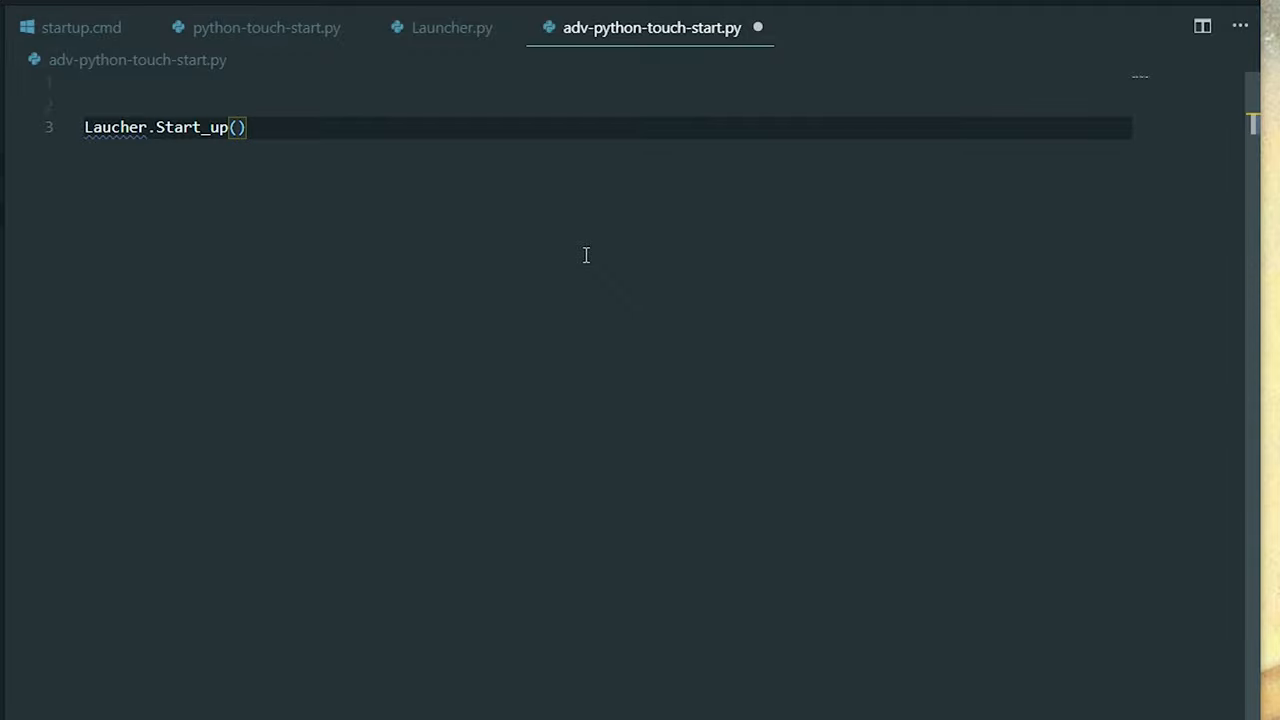
pyautogui.write('current')
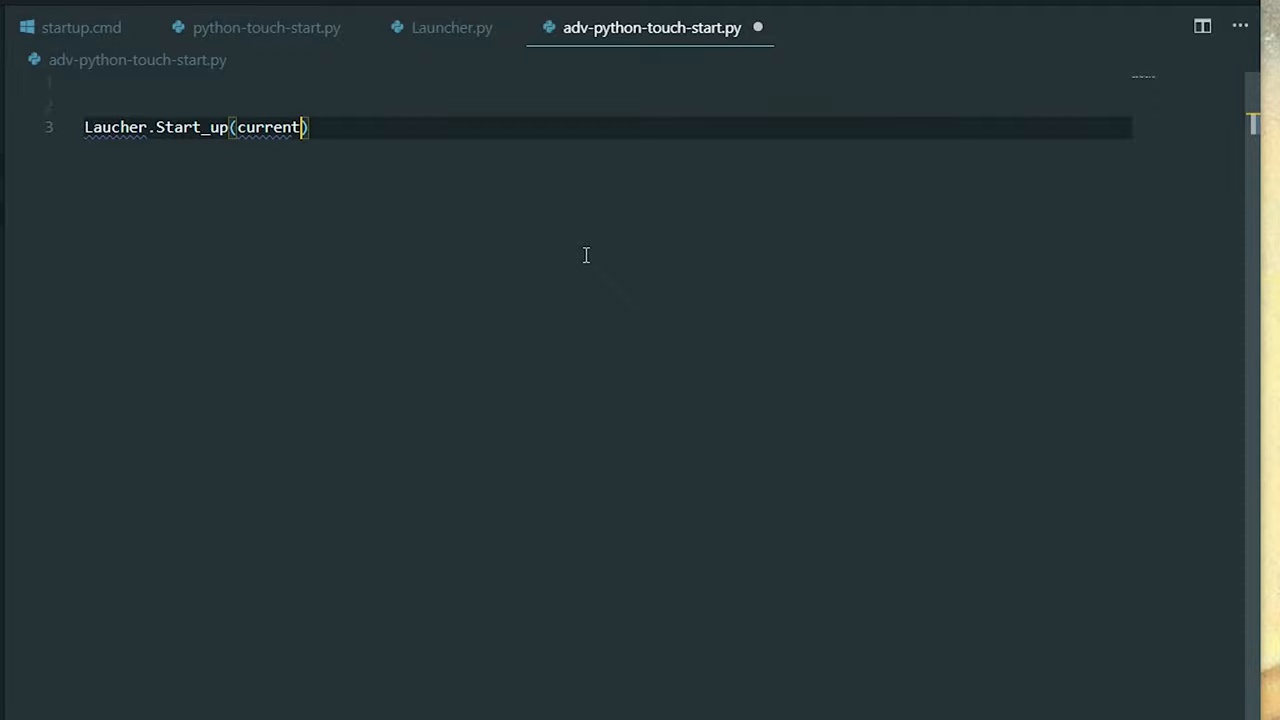
pyautogui.write('_dir,')
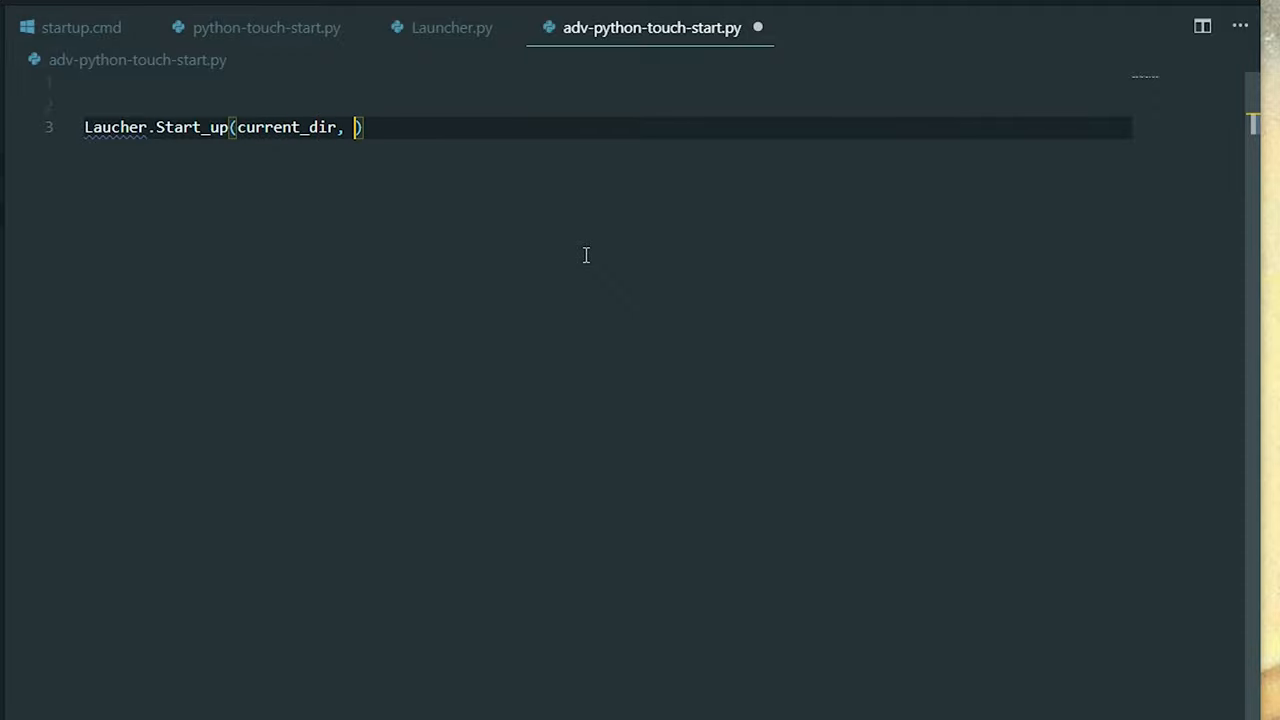
pyautogui.write('toe_file,')
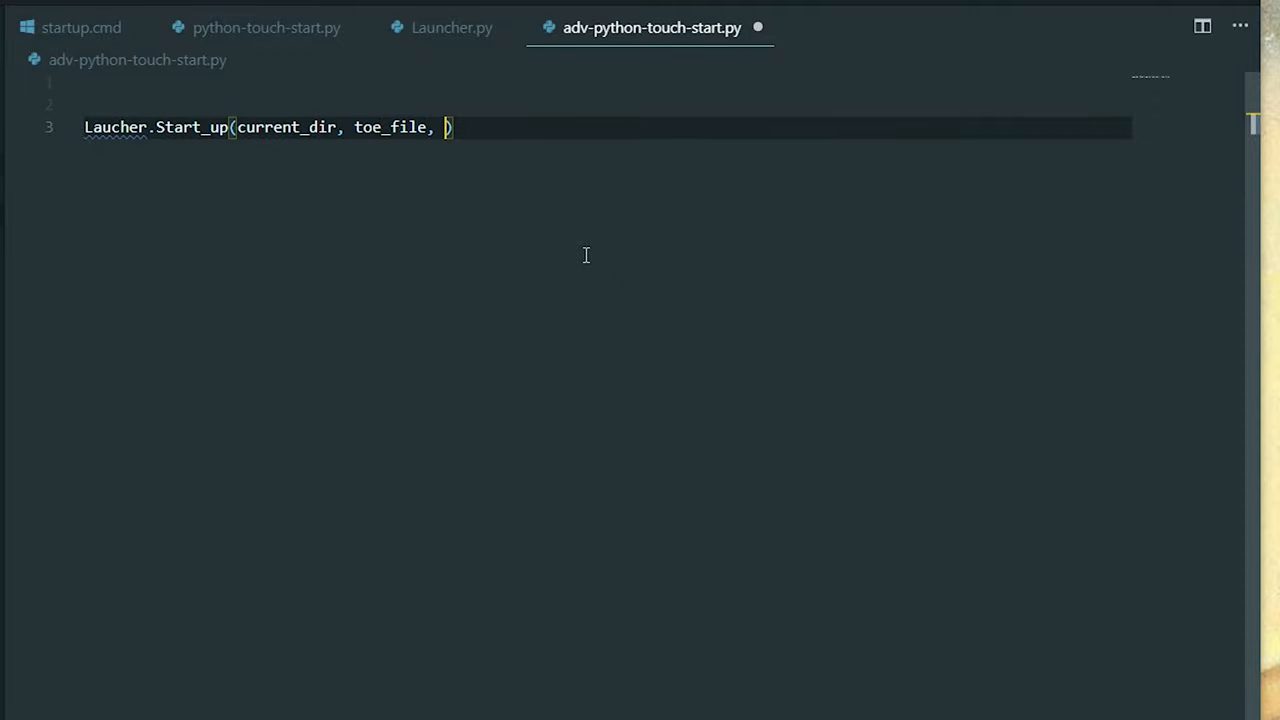
pyautogui.write('lauch')
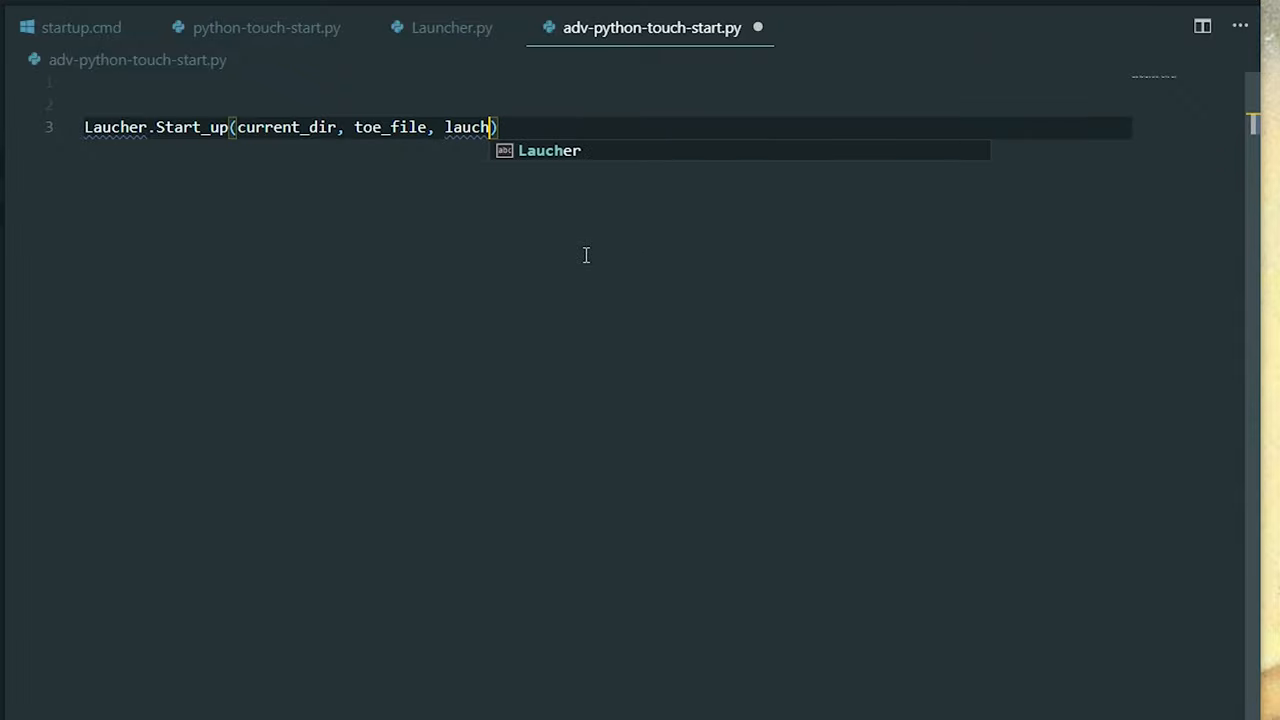
pyautogui.press('Backspace')
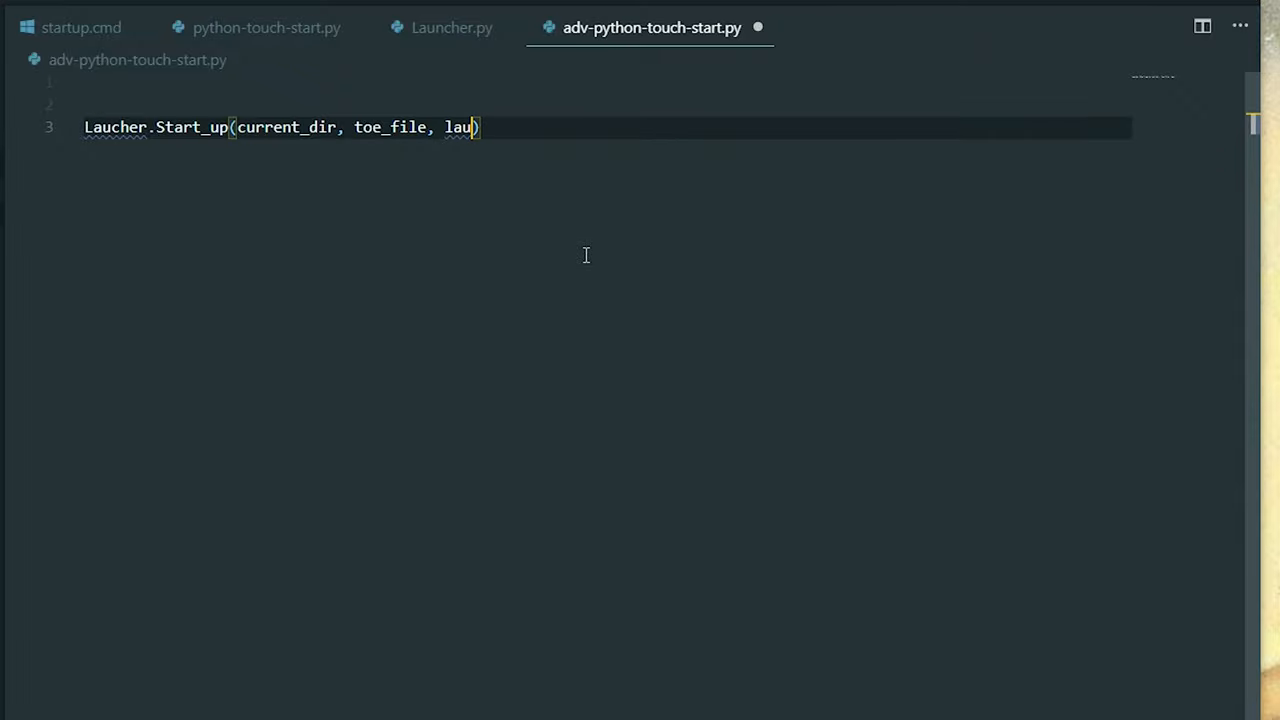
pyautogui.write('nch_args')
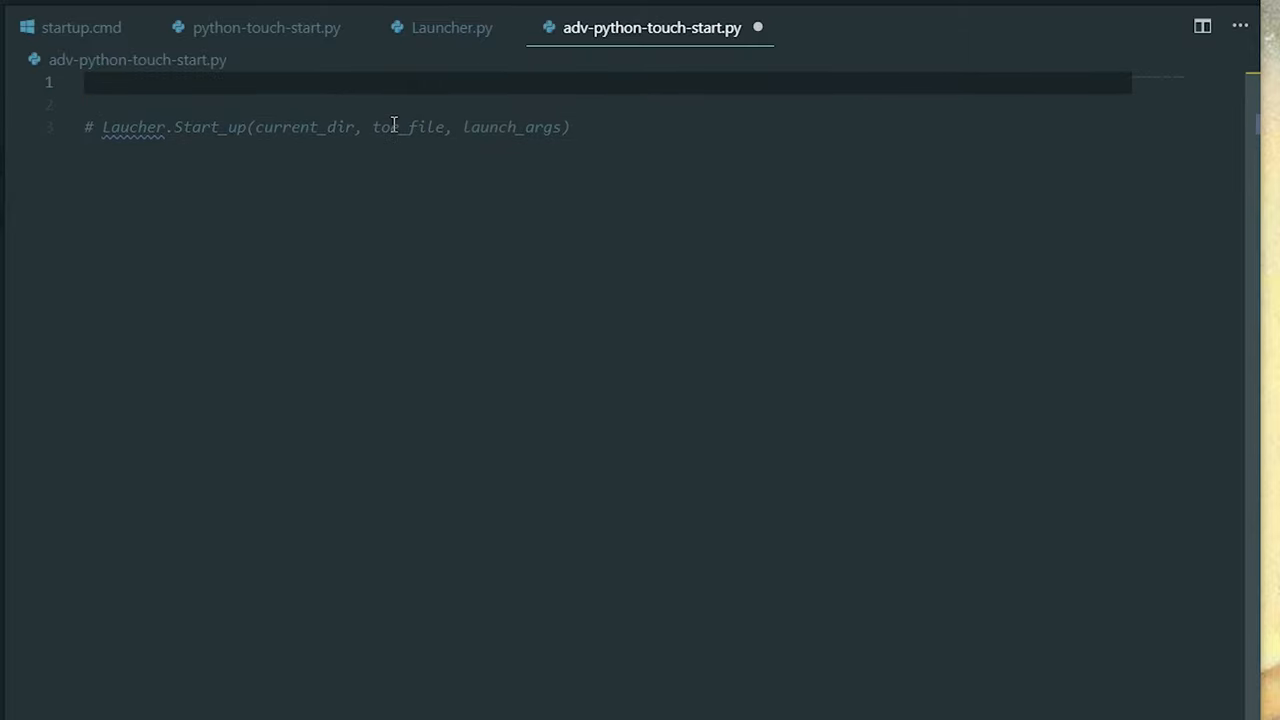
# Step: In Launcher.py define Paths(current_dir, toe_file) with a return start_file body
pyautogui.click(451, 27)
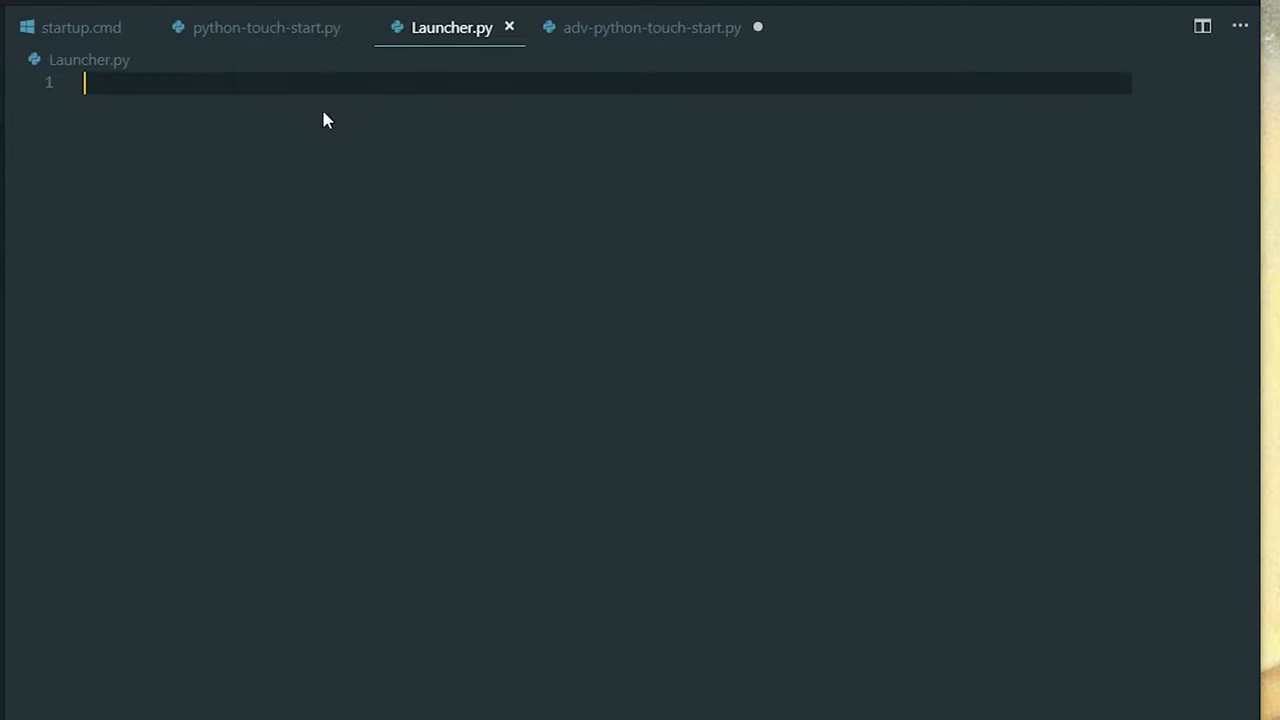
pyautogui.moveTo(343, 262)
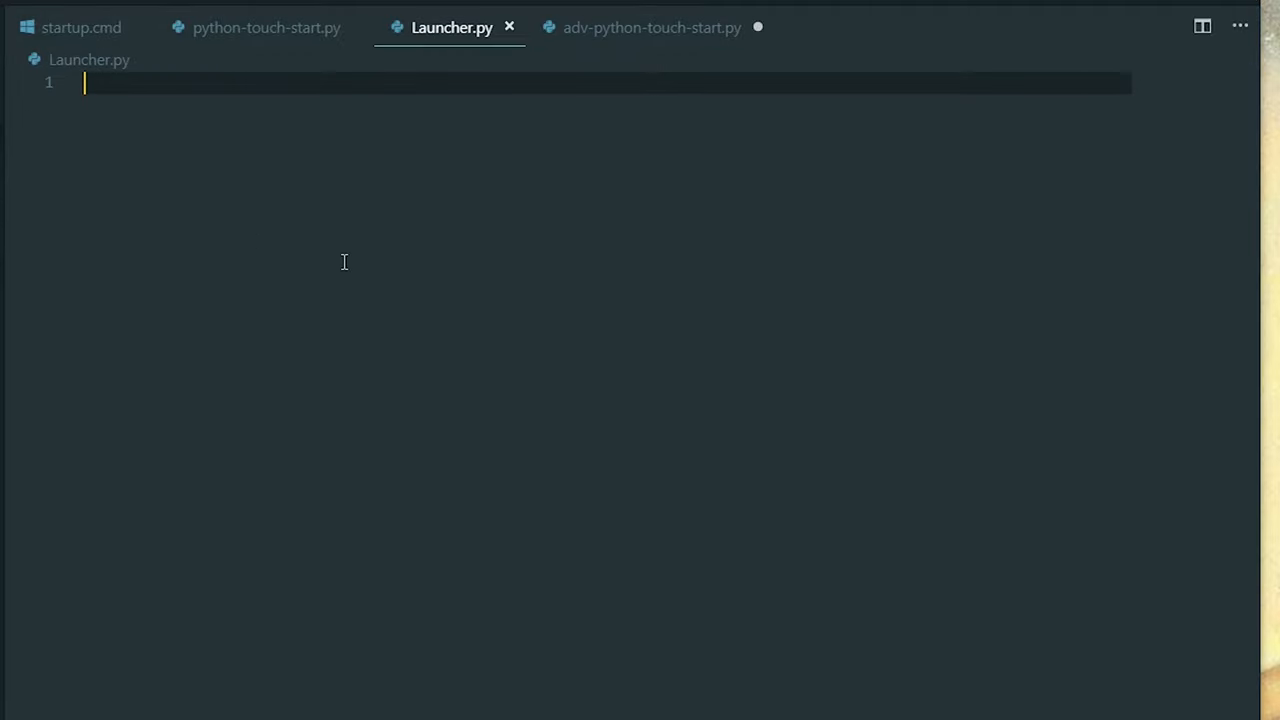
pyautogui.write('Path')
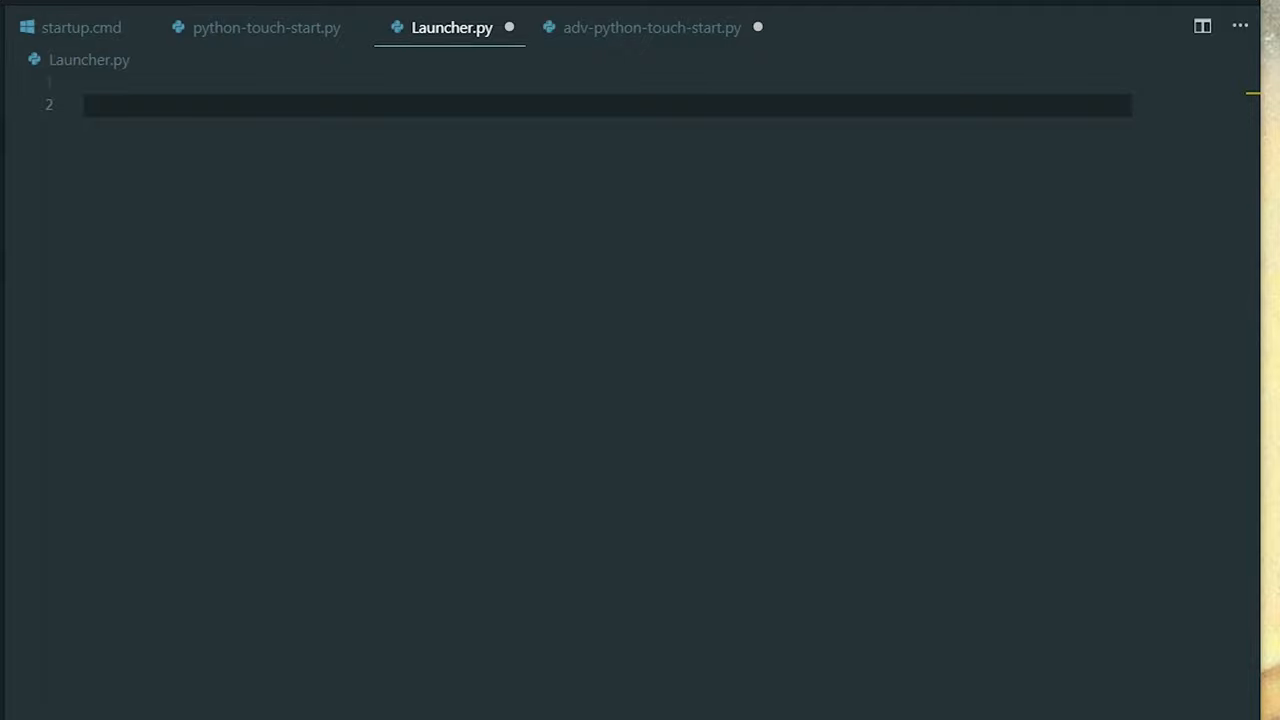
pyautogui.moveTo(283, 308)
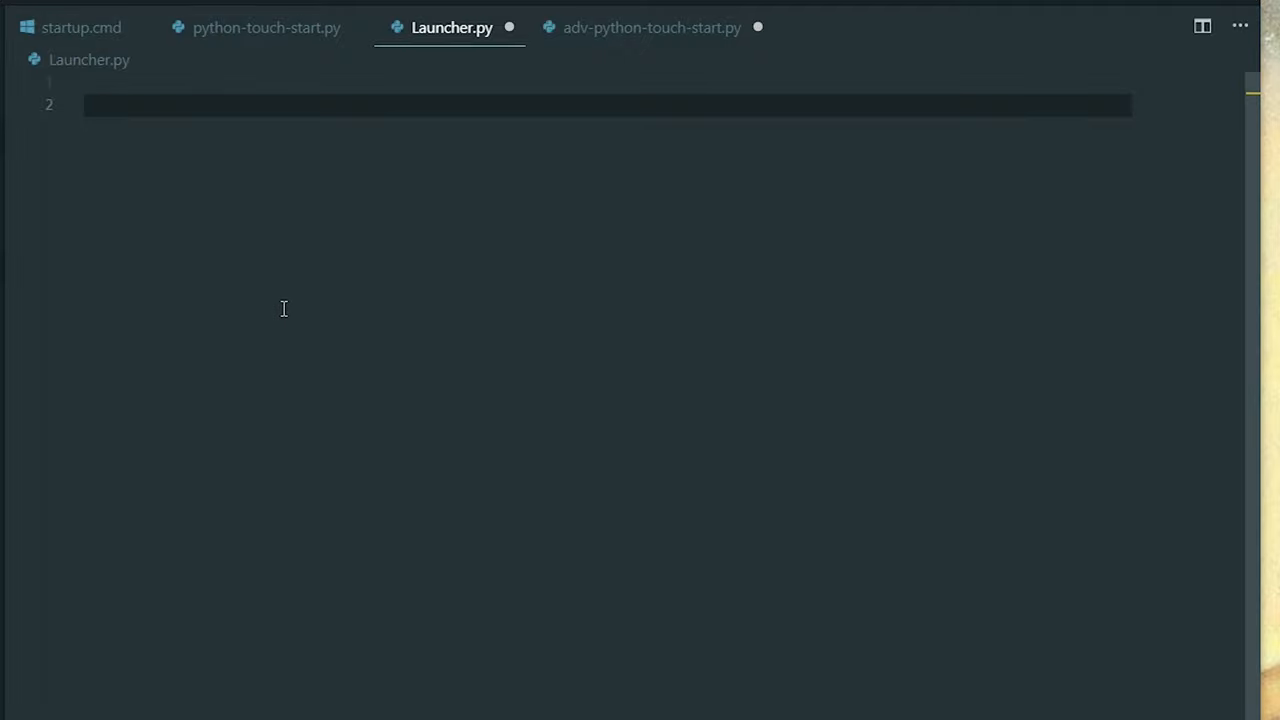
pyautogui.write('def Paths(')
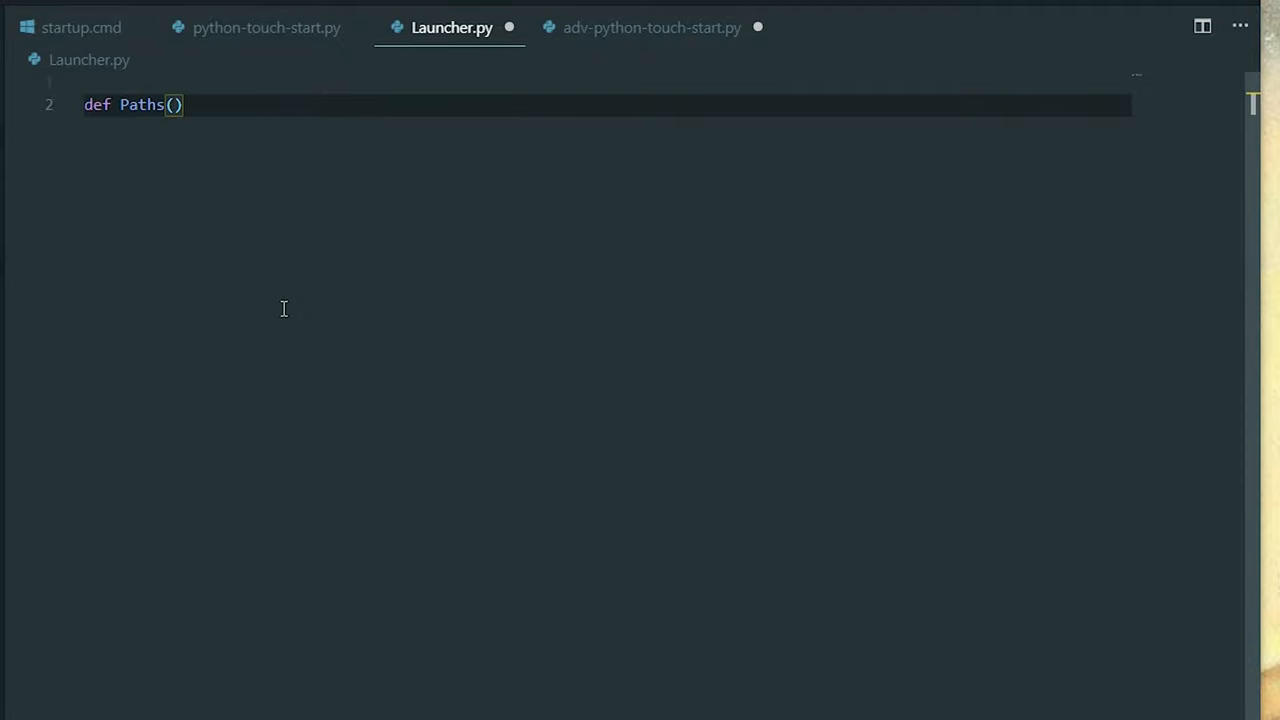
pyautogui.write('currentt_')
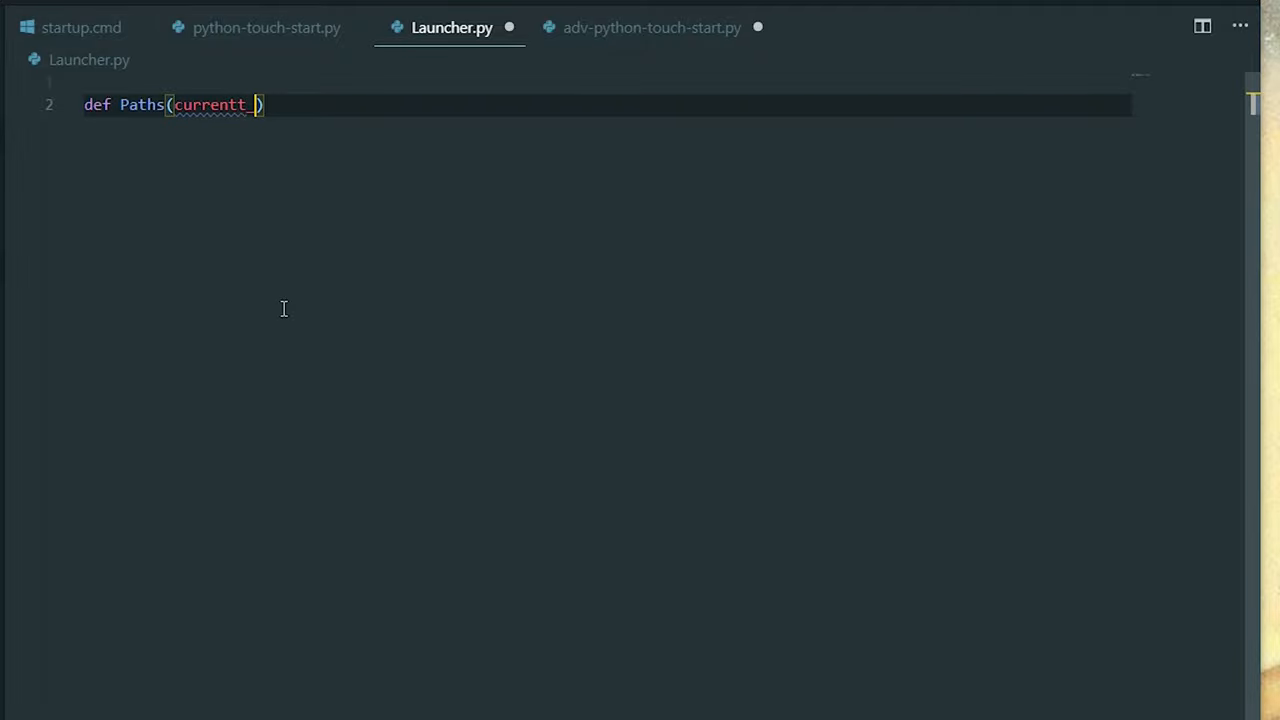
pyautogui.press('Backspace')
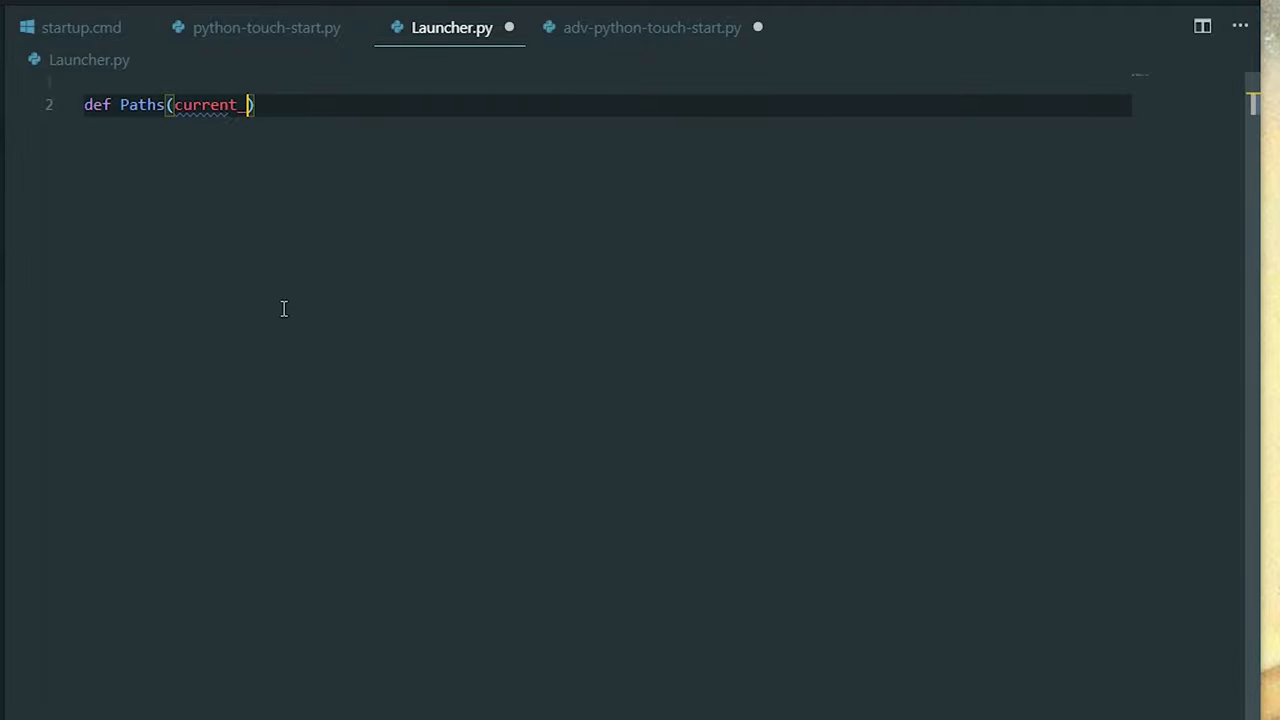
pyautogui.write('_dir,')
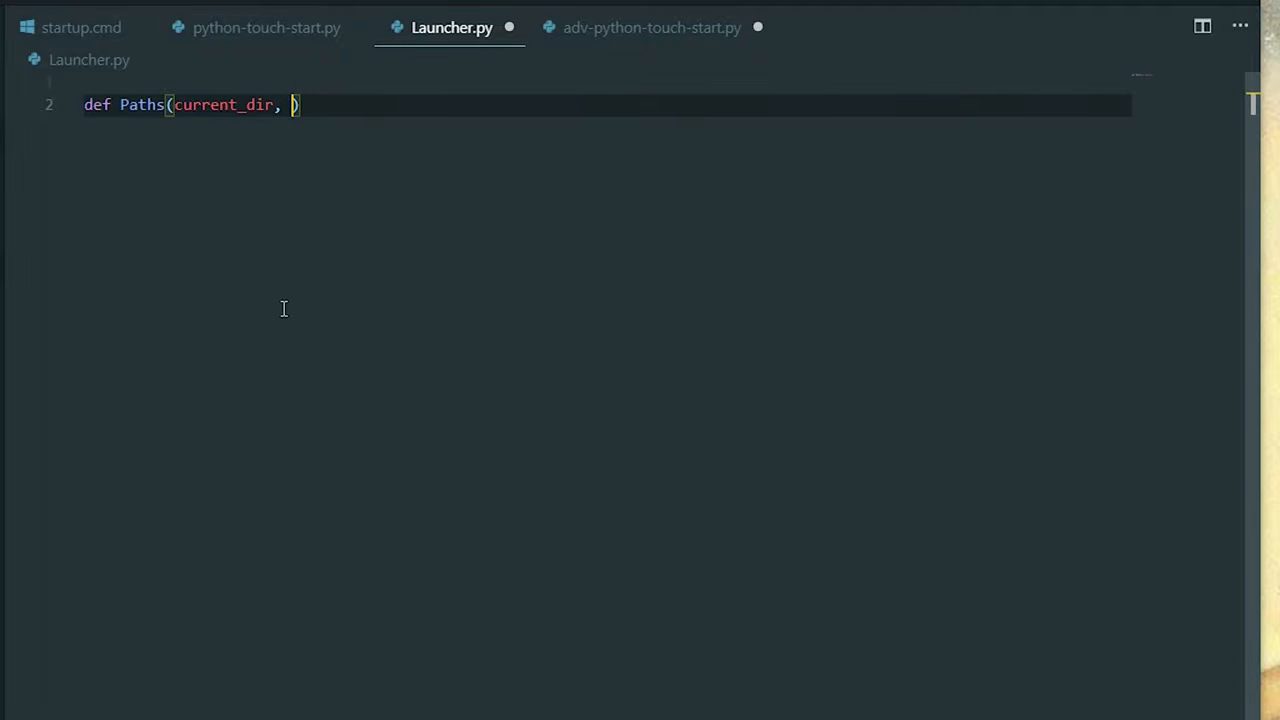
pyautogui.write('toe_file')
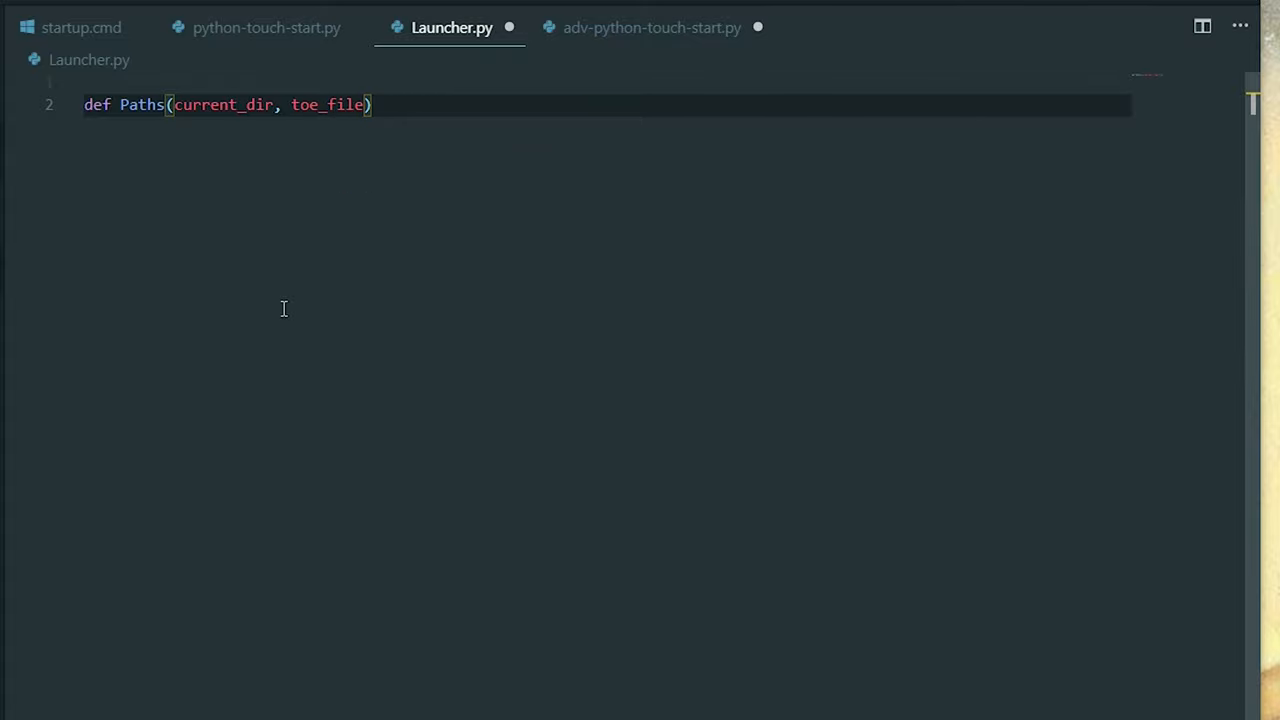
pyautogui.write(':')
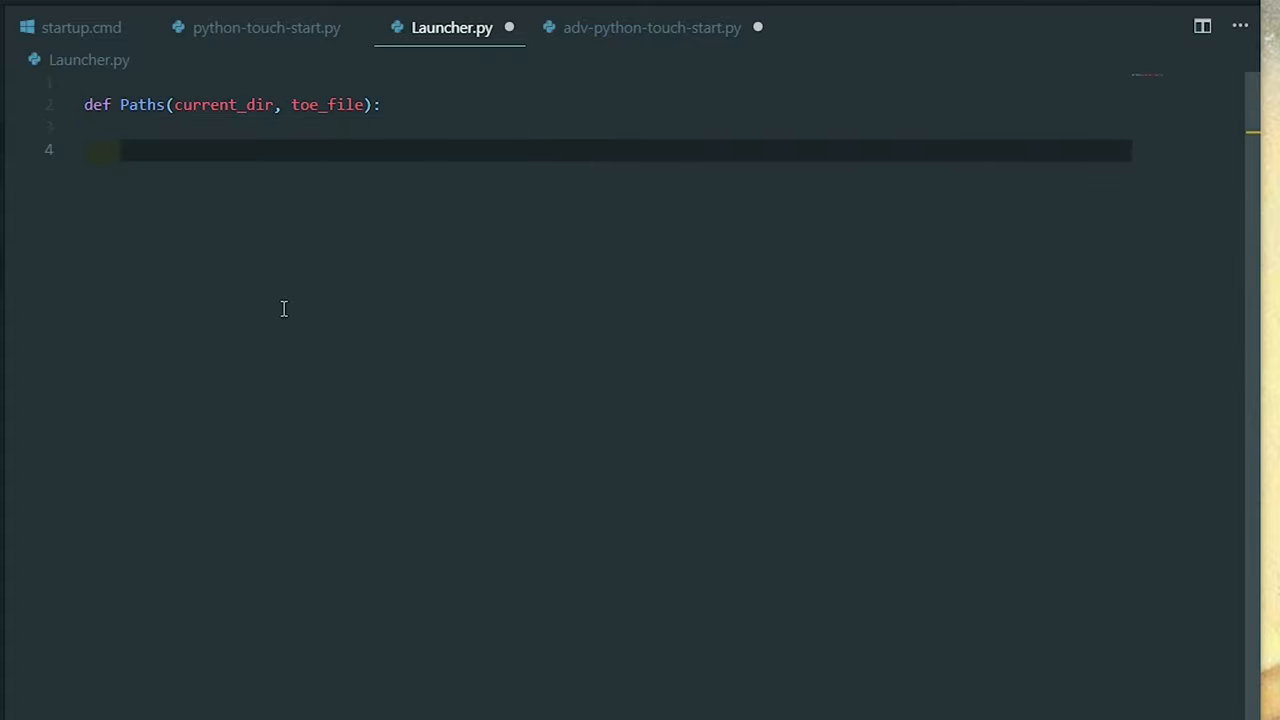
pyautogui.write('return start_file')
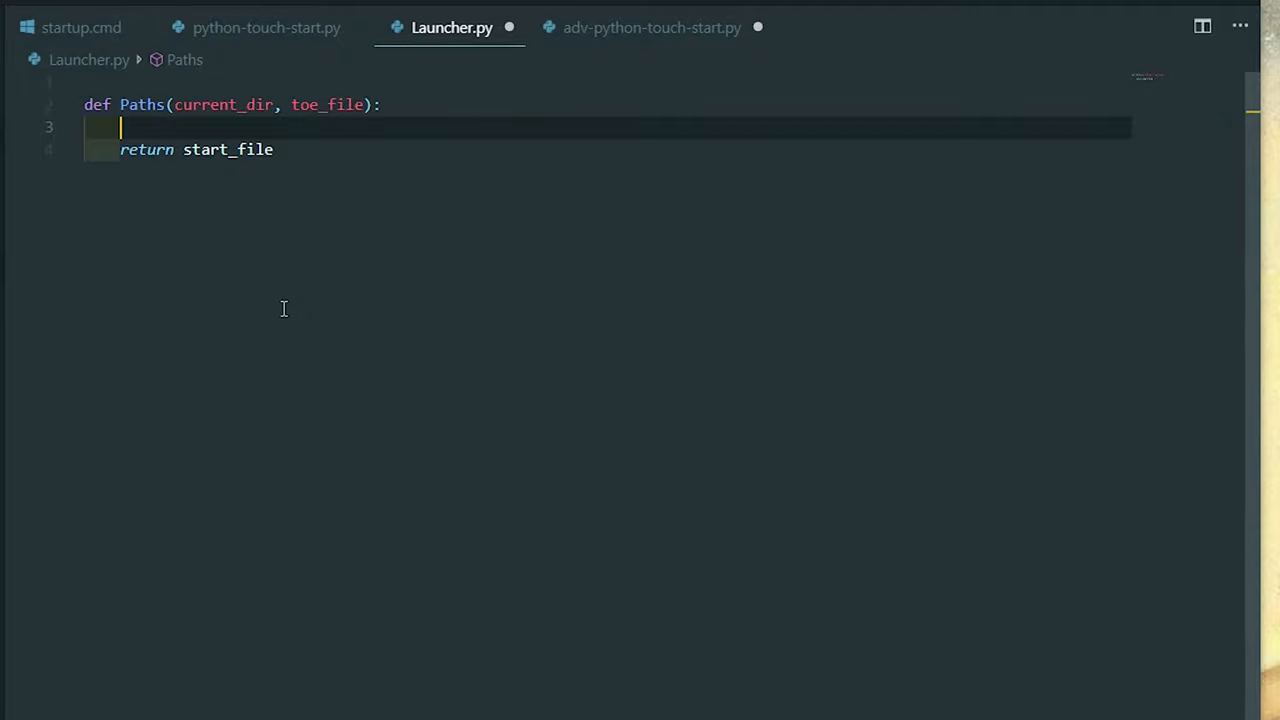
# Step: Set start_file = os.path.join(current_dir, toe_file) in Paths and add import os at the top
pyautogui.write('start_')
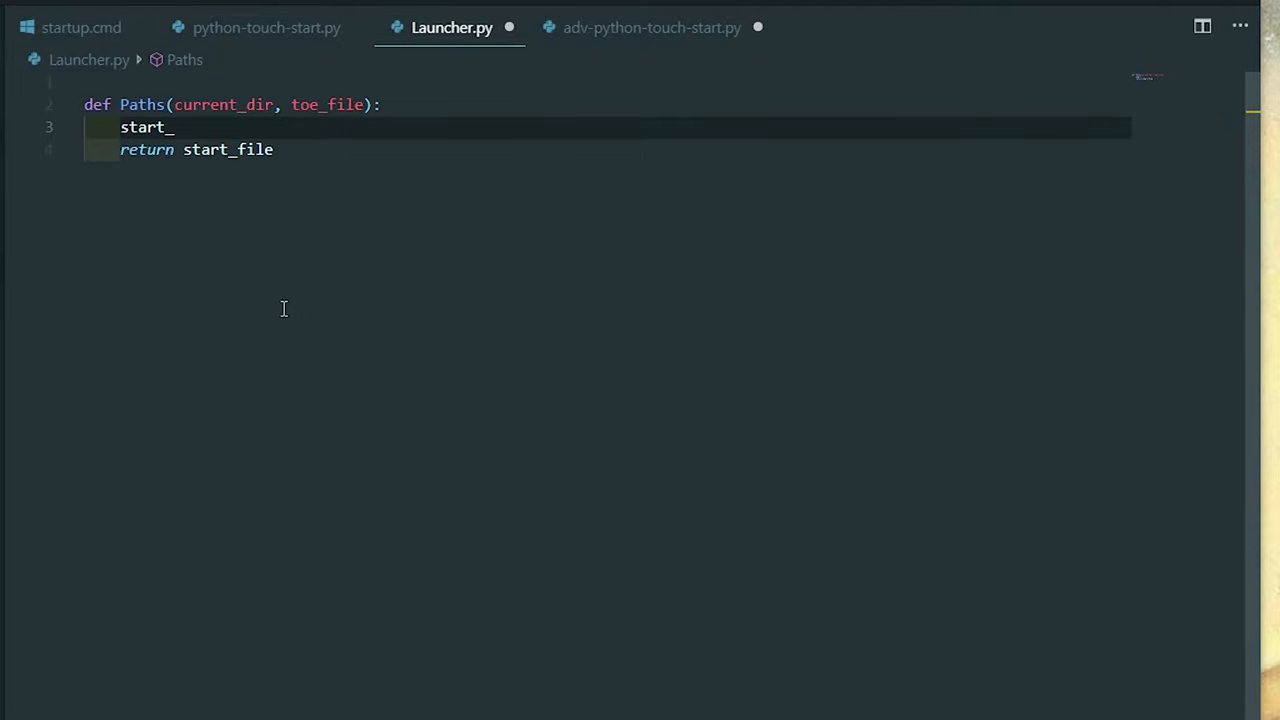
pyautogui.write('file =')
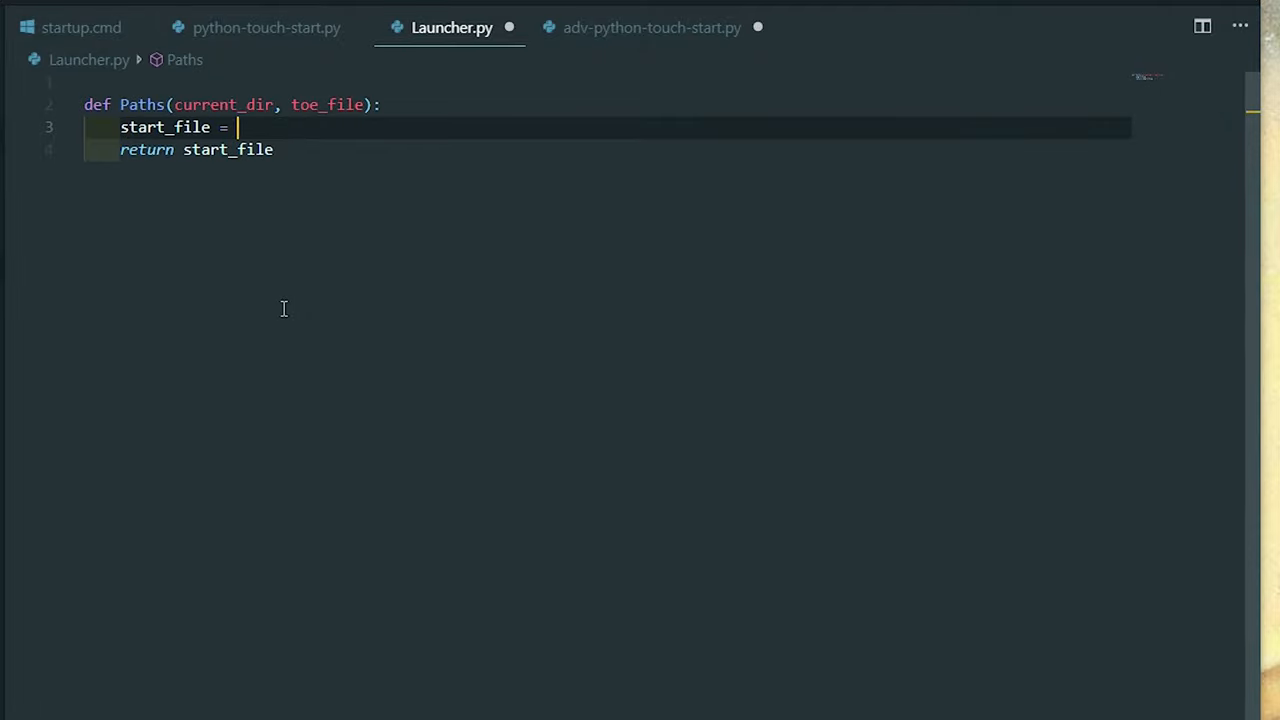
pyautogui.write('os.path')
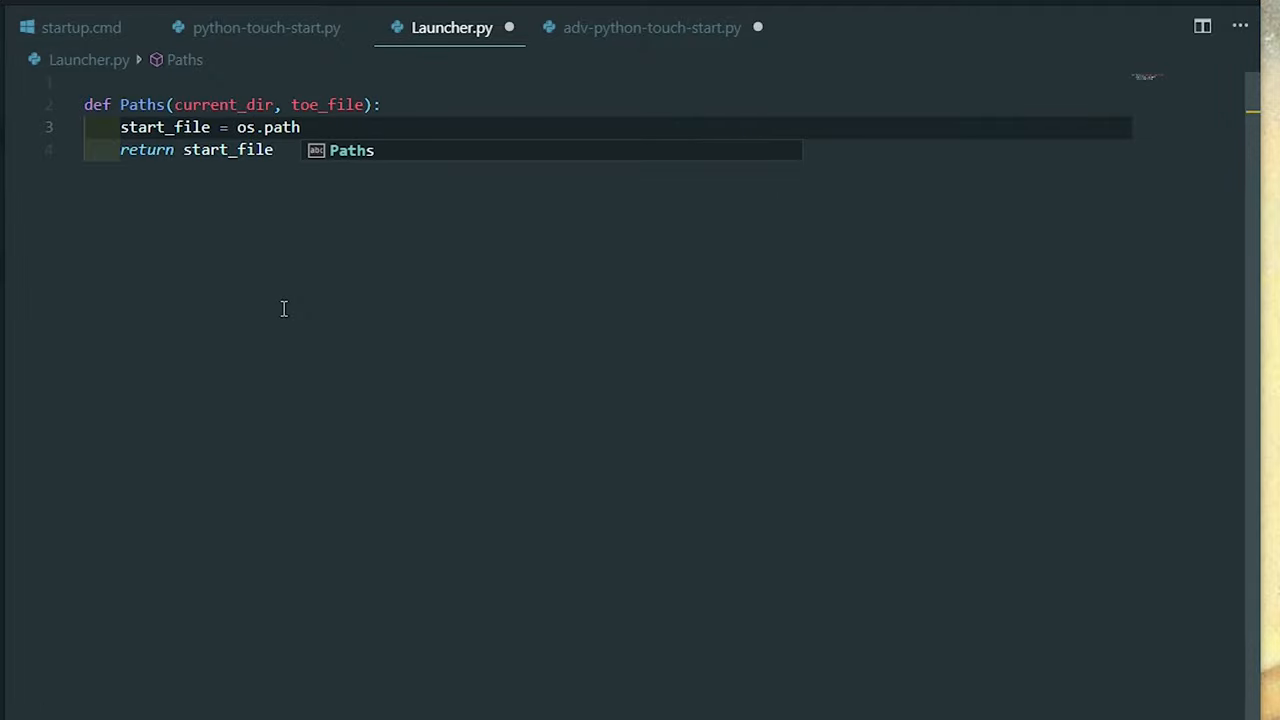
pyautogui.write('.join(')
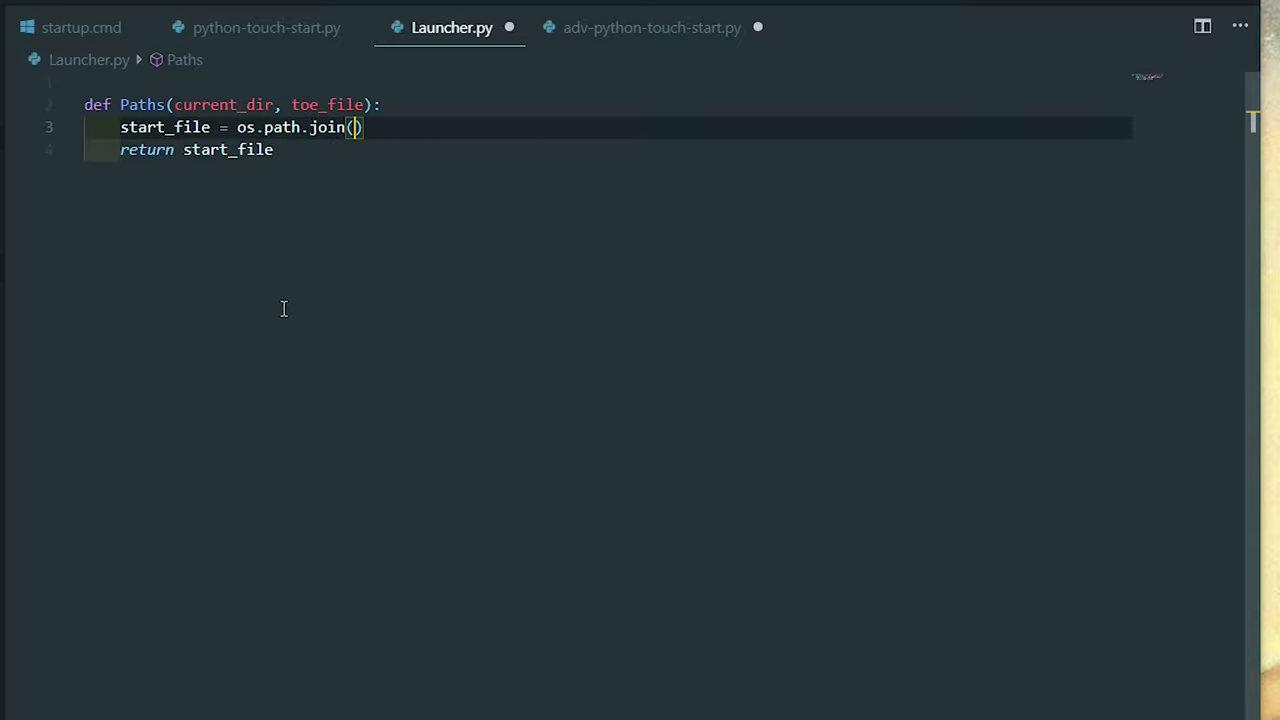
pyautogui.write('current_dir,')
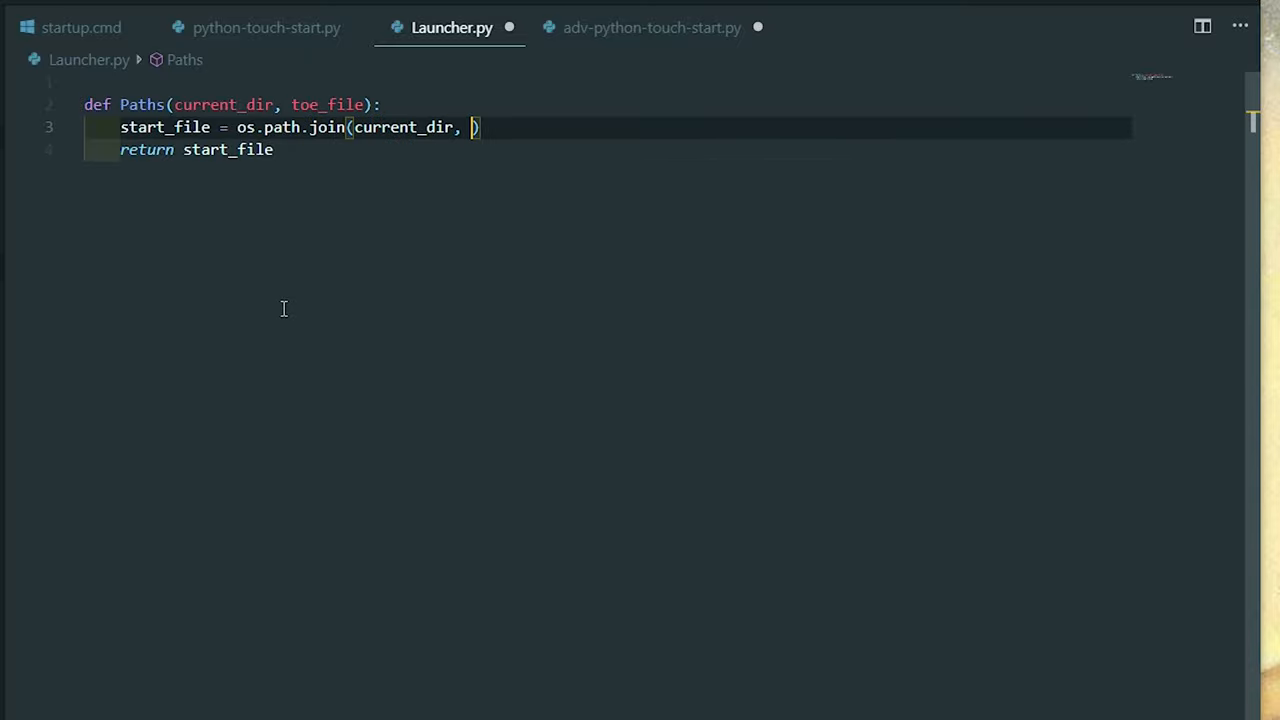
pyautogui.write('toe_file')
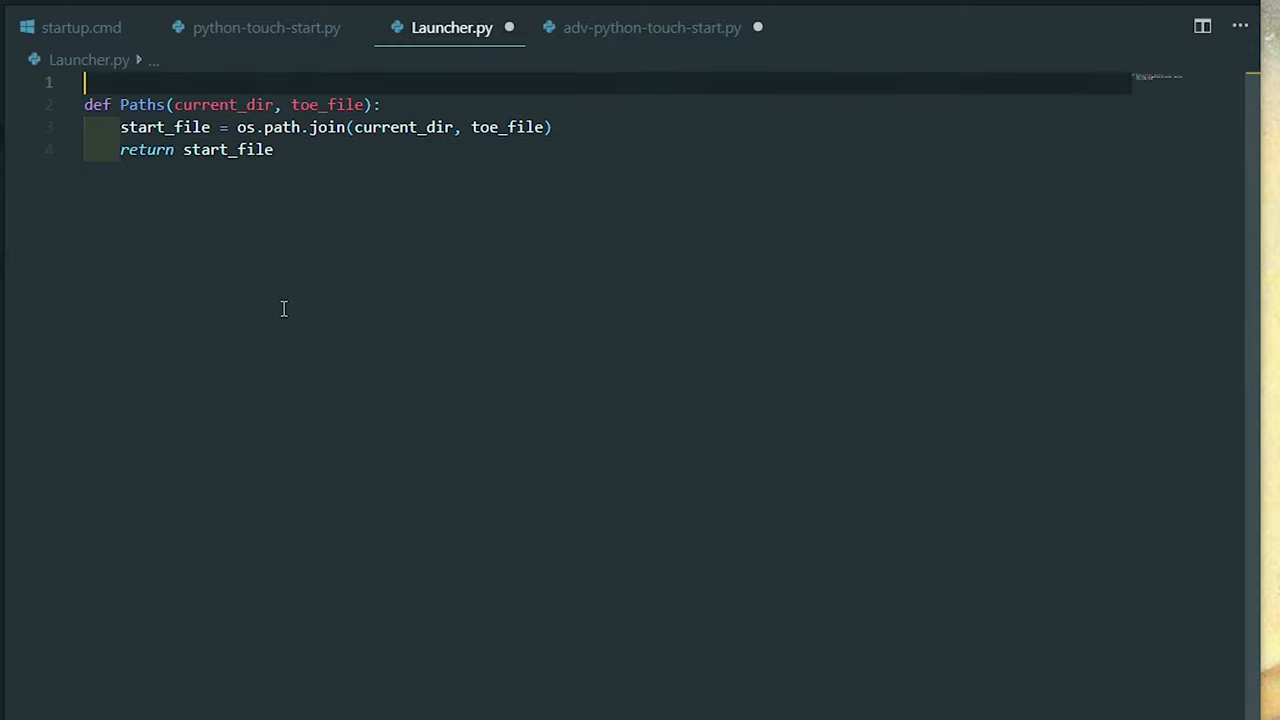
pyautogui.write('import os')
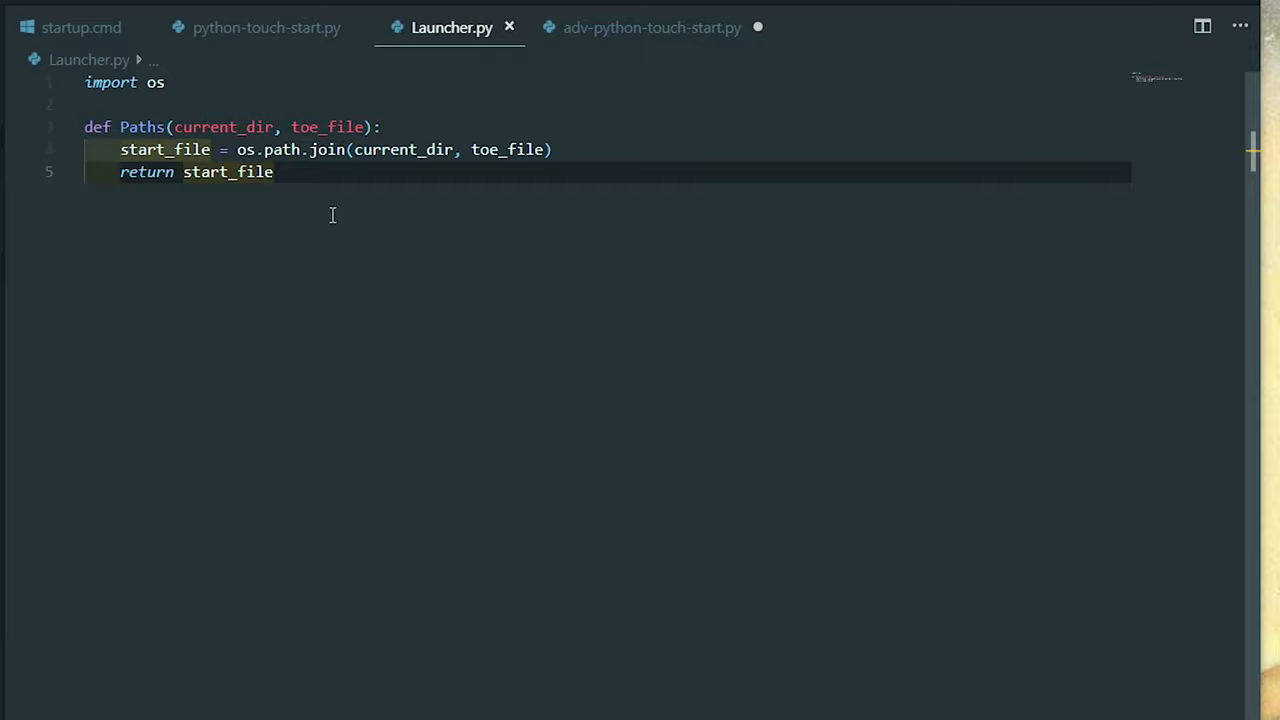
pyautogui.moveTo(347, 3)
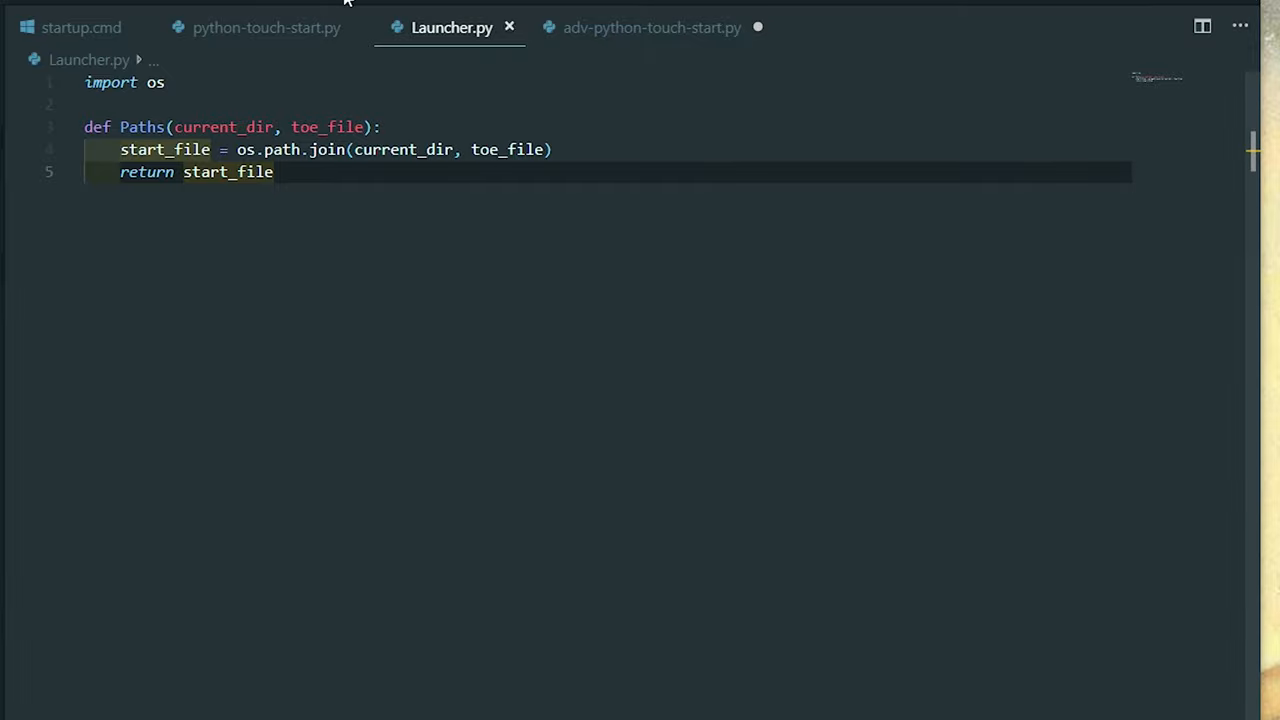
# Step: In adv-python-touch-start.py add import Launcher at the top
pyautogui.click(651, 27)
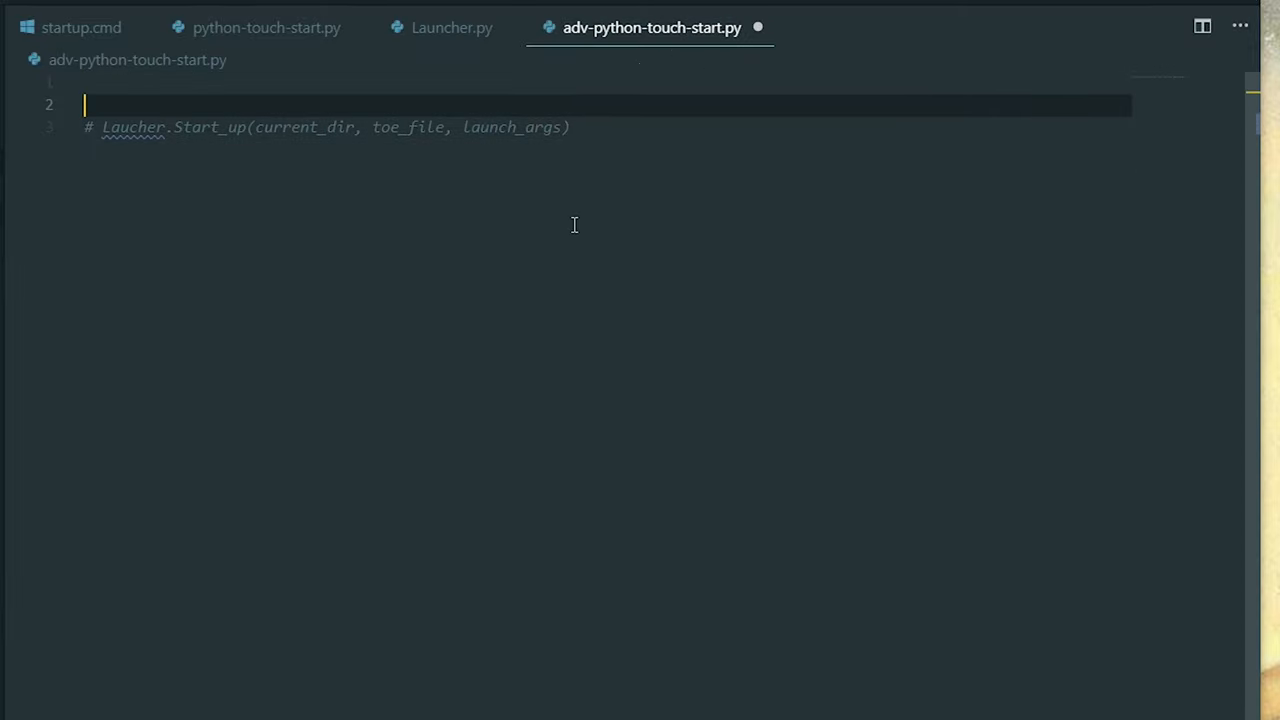
pyautogui.write('import')
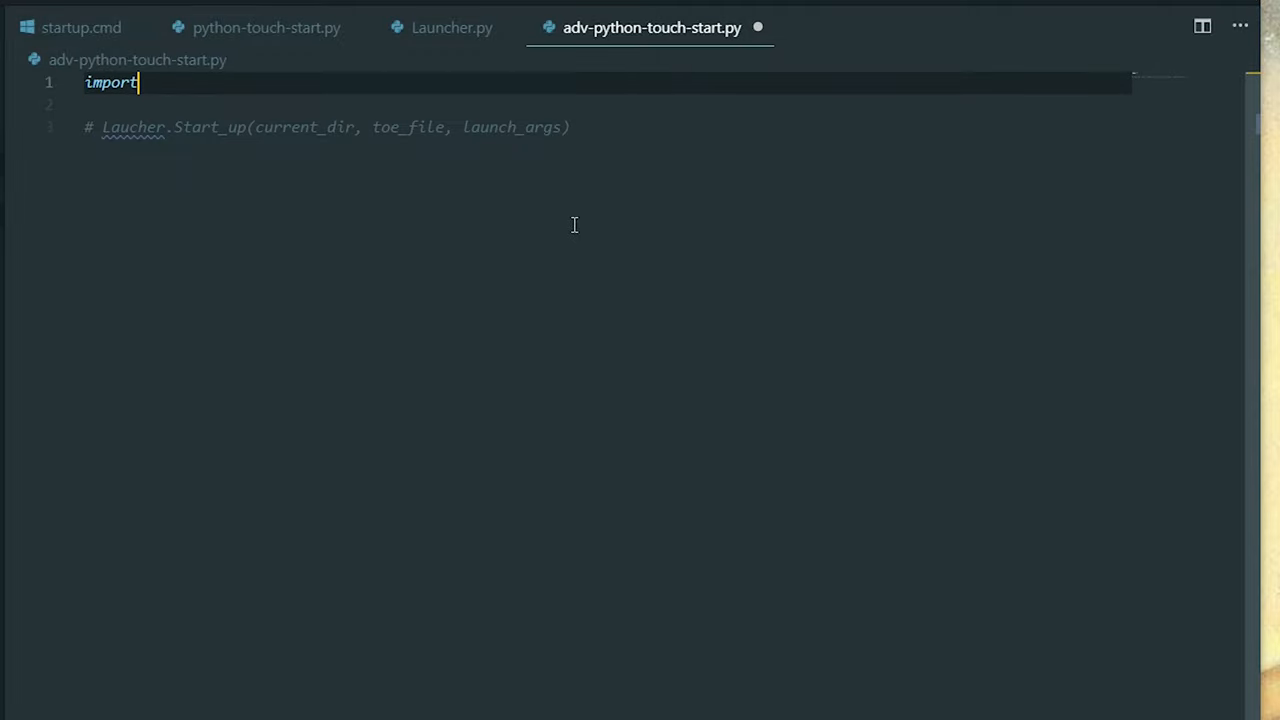
pyautogui.write('La')
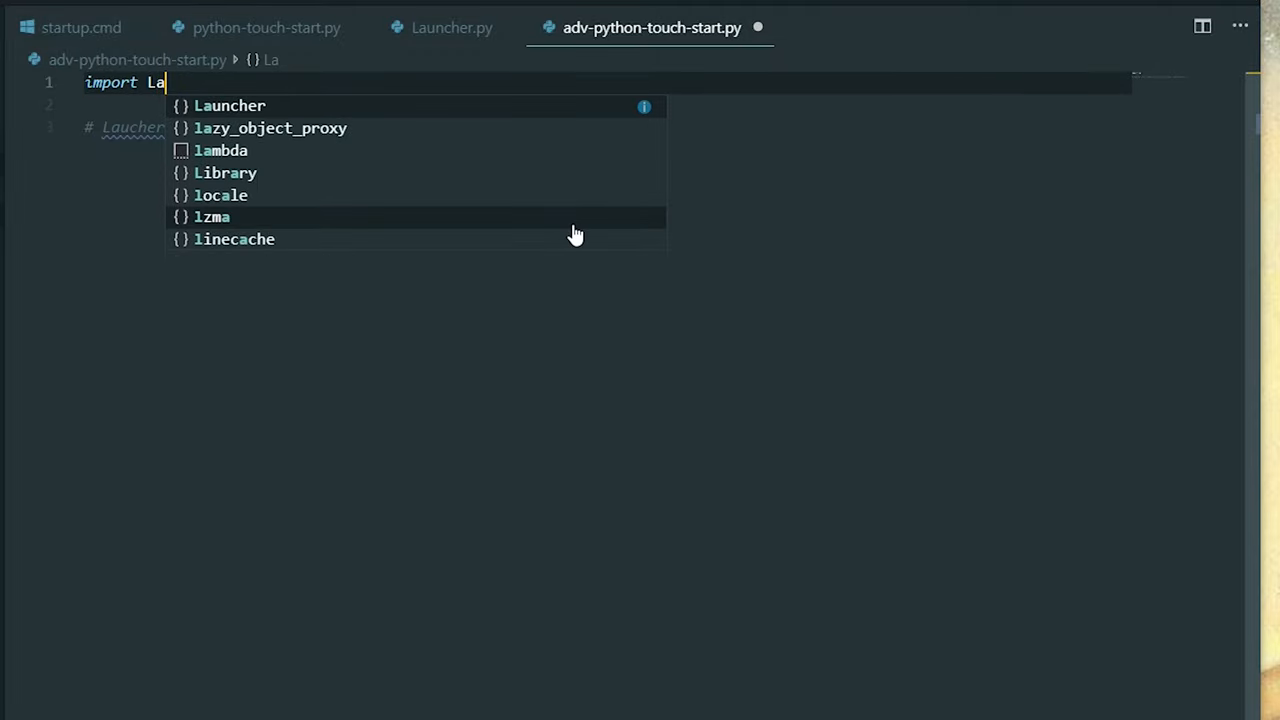
pyautogui.press('enter')
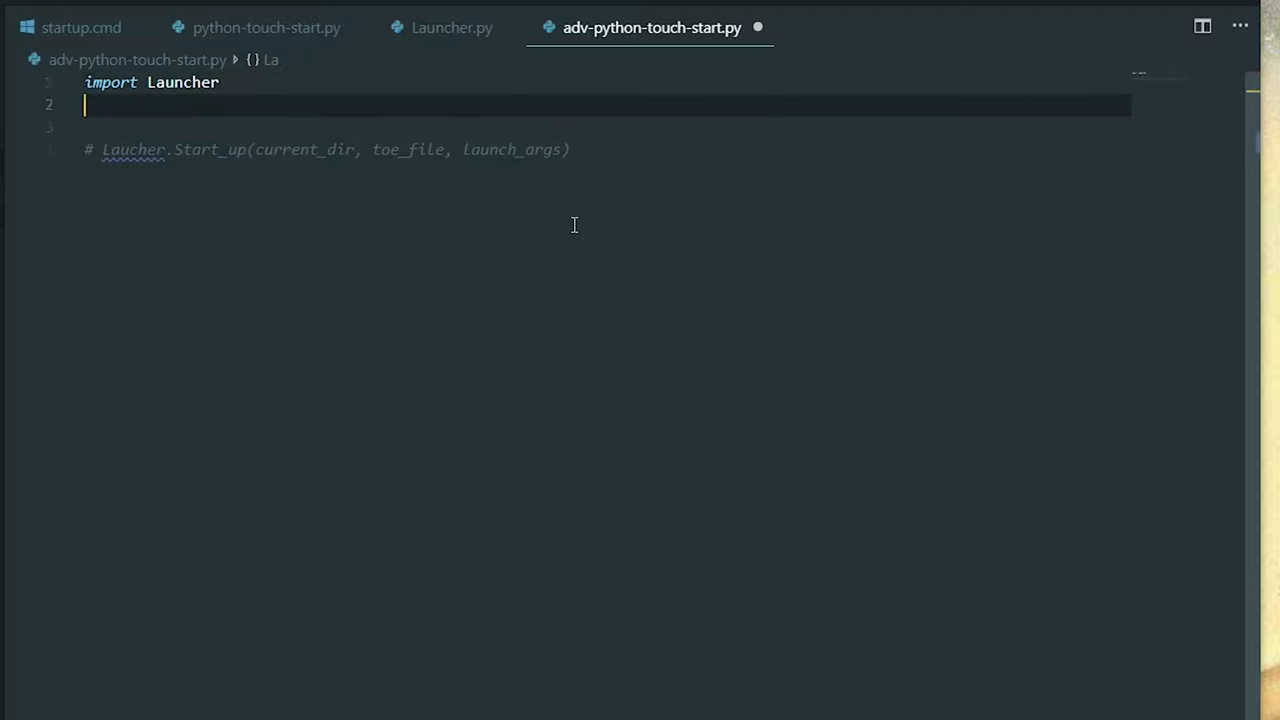
pyautogui.press('Enter')
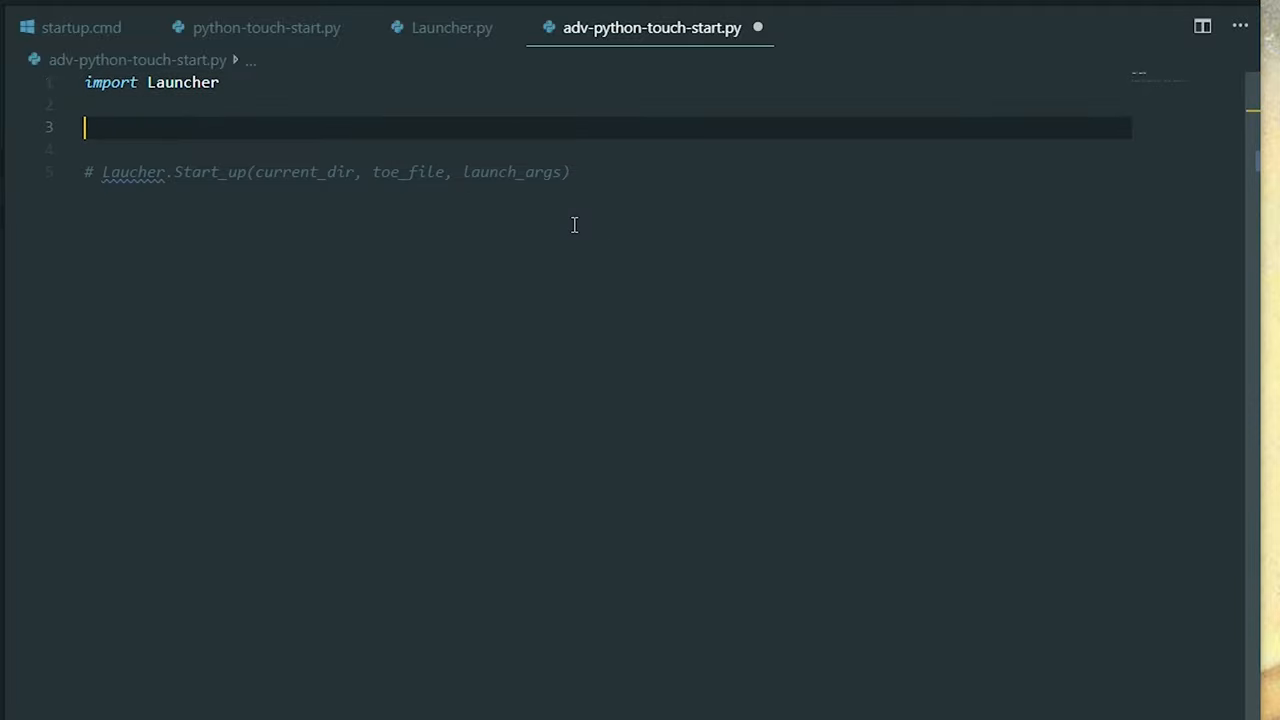
# Step: Add print(Launcher.Paths(current_dir, toe_file)) below the import
pyautogui.write('print()')
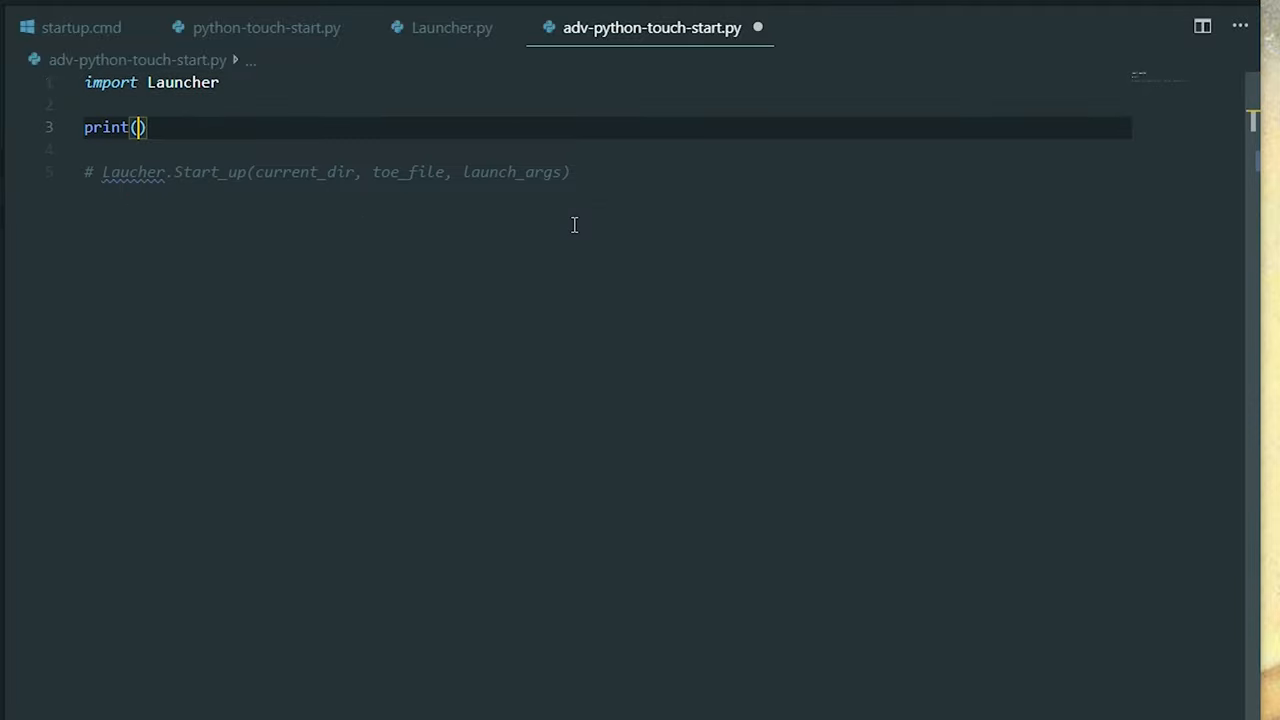
pyautogui.write('Launcher.paths')
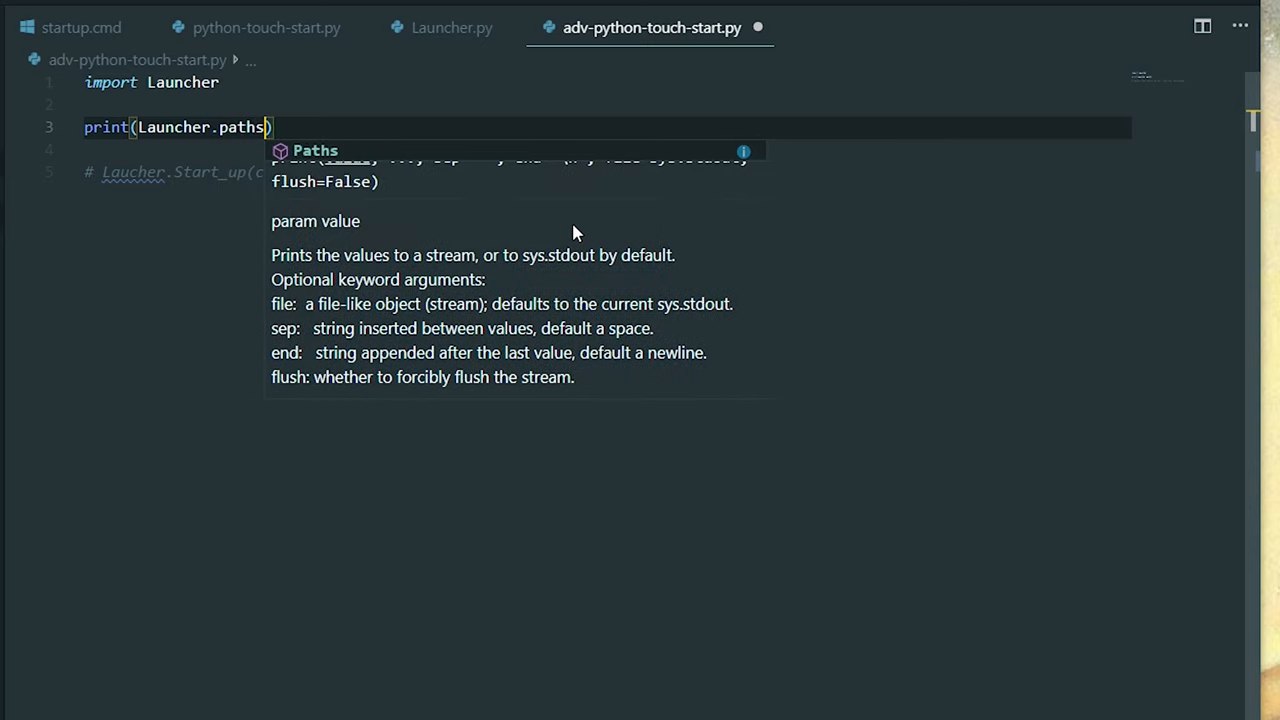
pyautogui.write('Paths()')
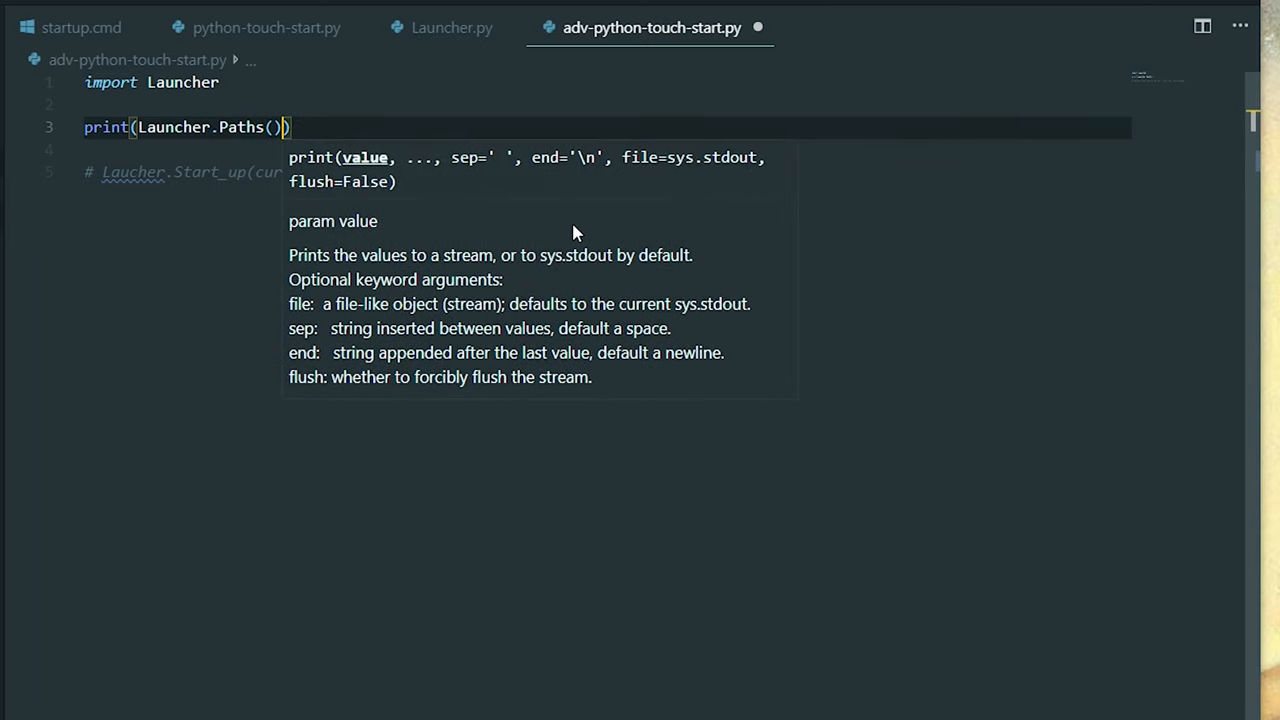
pyautogui.write('current_dir,')
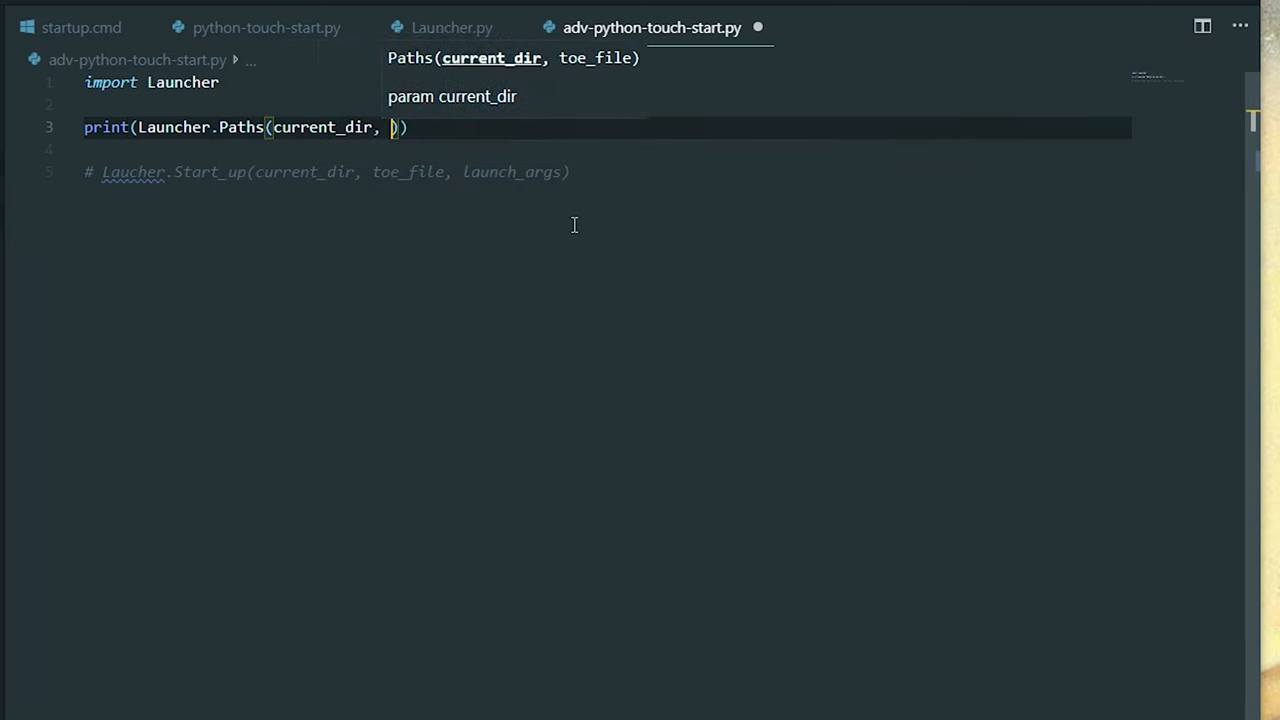
pyautogui.write('toe_file')
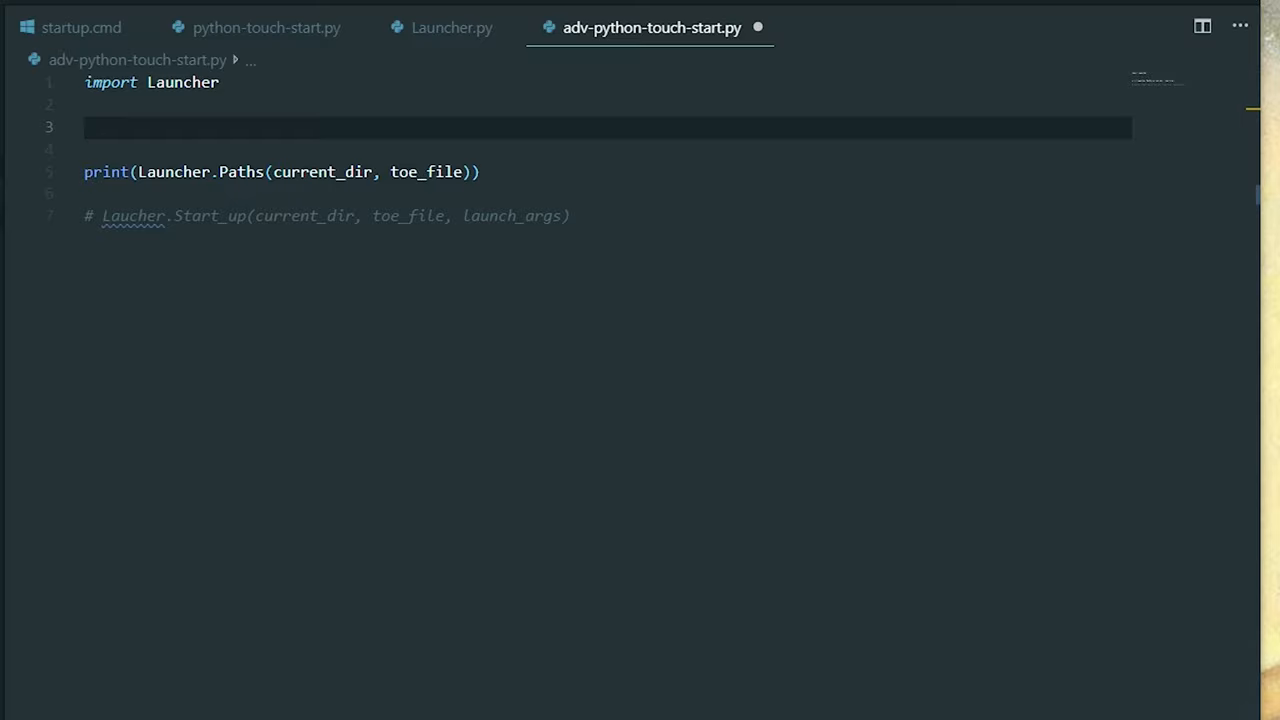
# Step: Add current_dir = os.path.dirname(os.path.abspath(__file__)) and a toe_file = line above the print
pyautogui.click(245, 126)
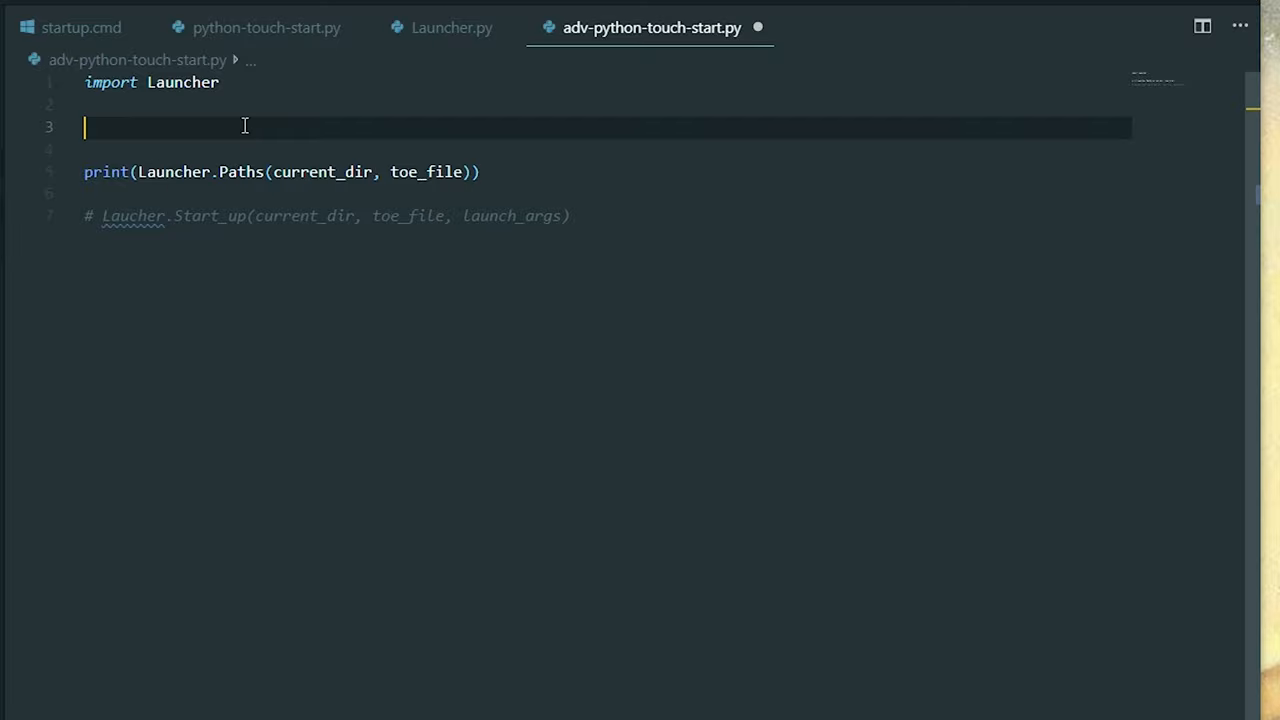
pyautogui.write('cur')
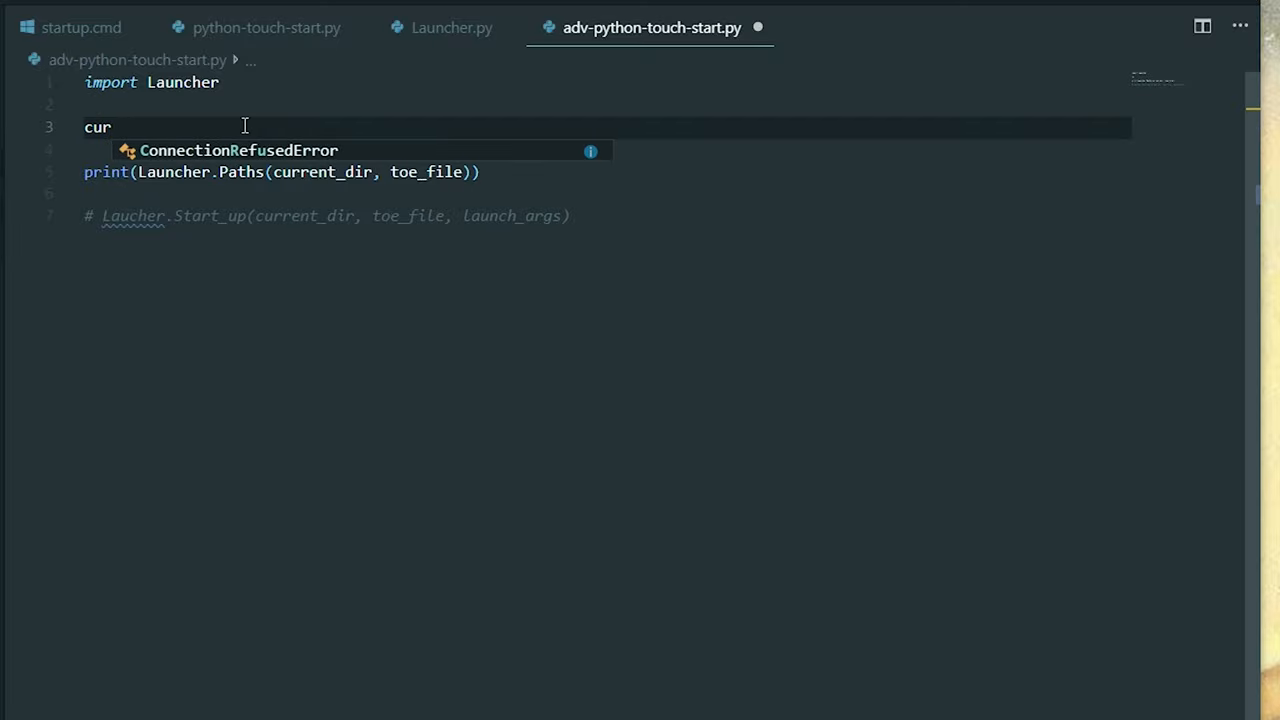
pyautogui.write('rent_dir =')
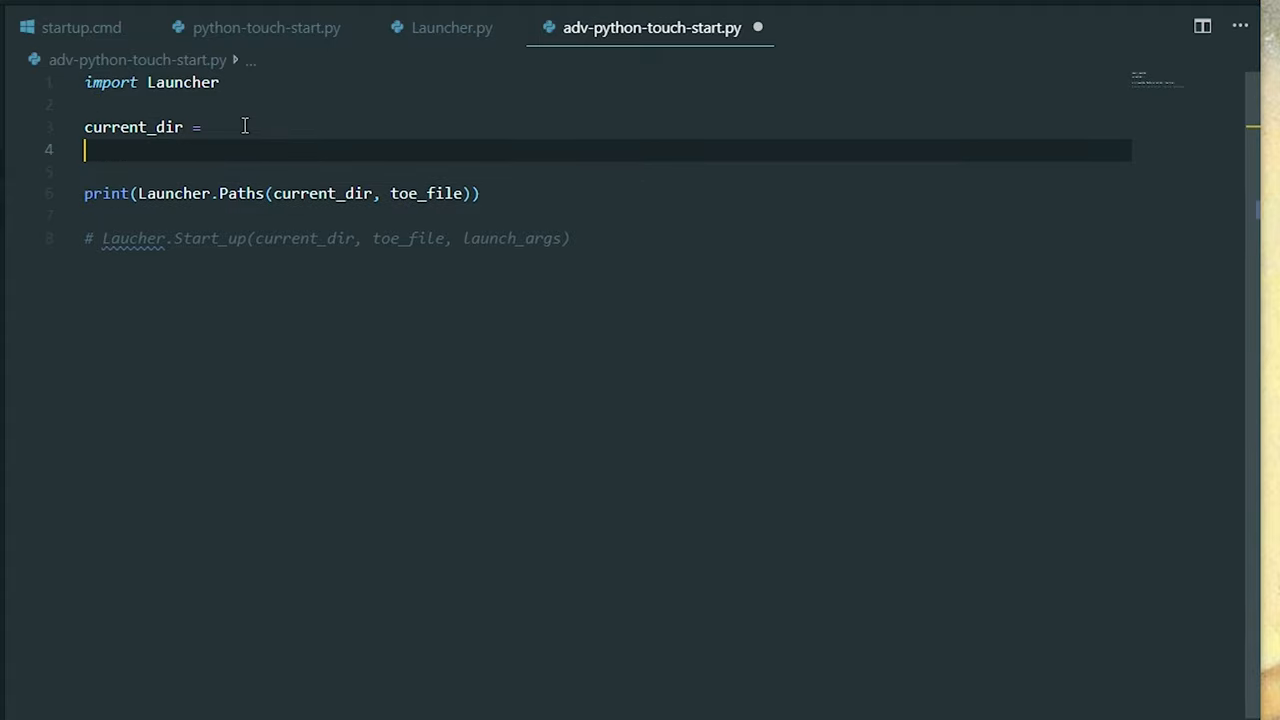
pyautogui.write('toe_file =')
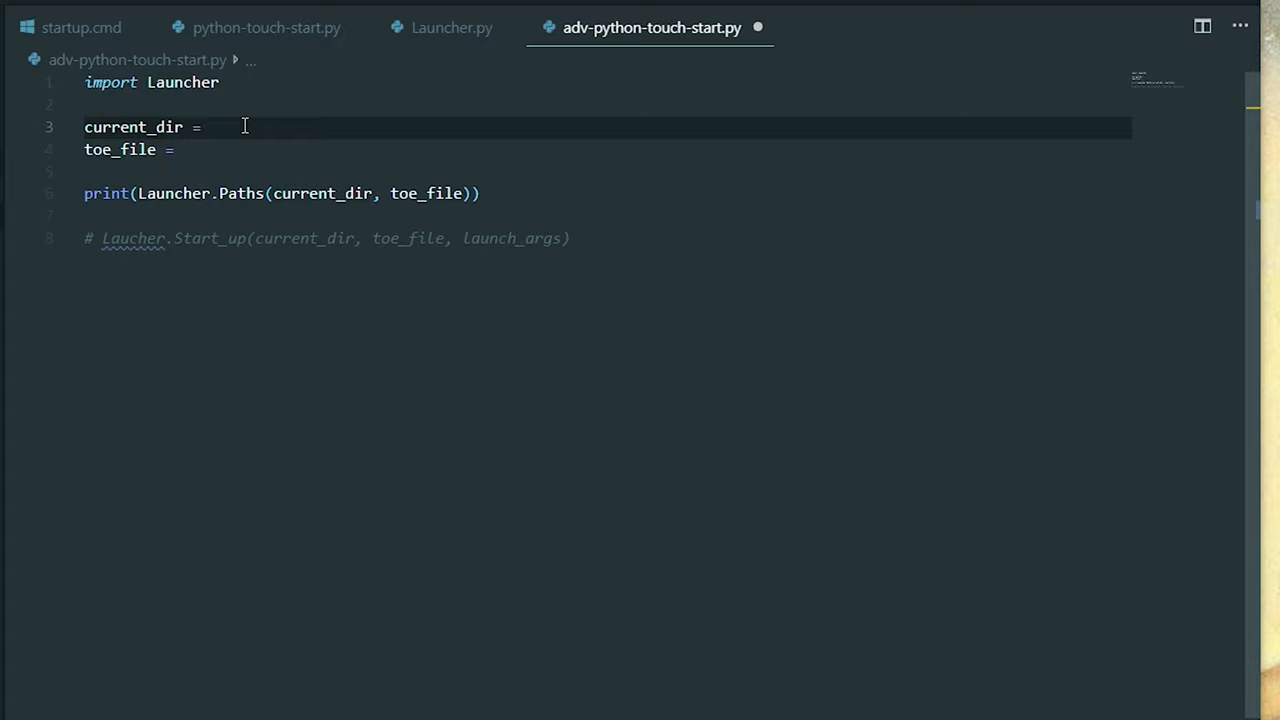
pyautogui.write('os.poath')
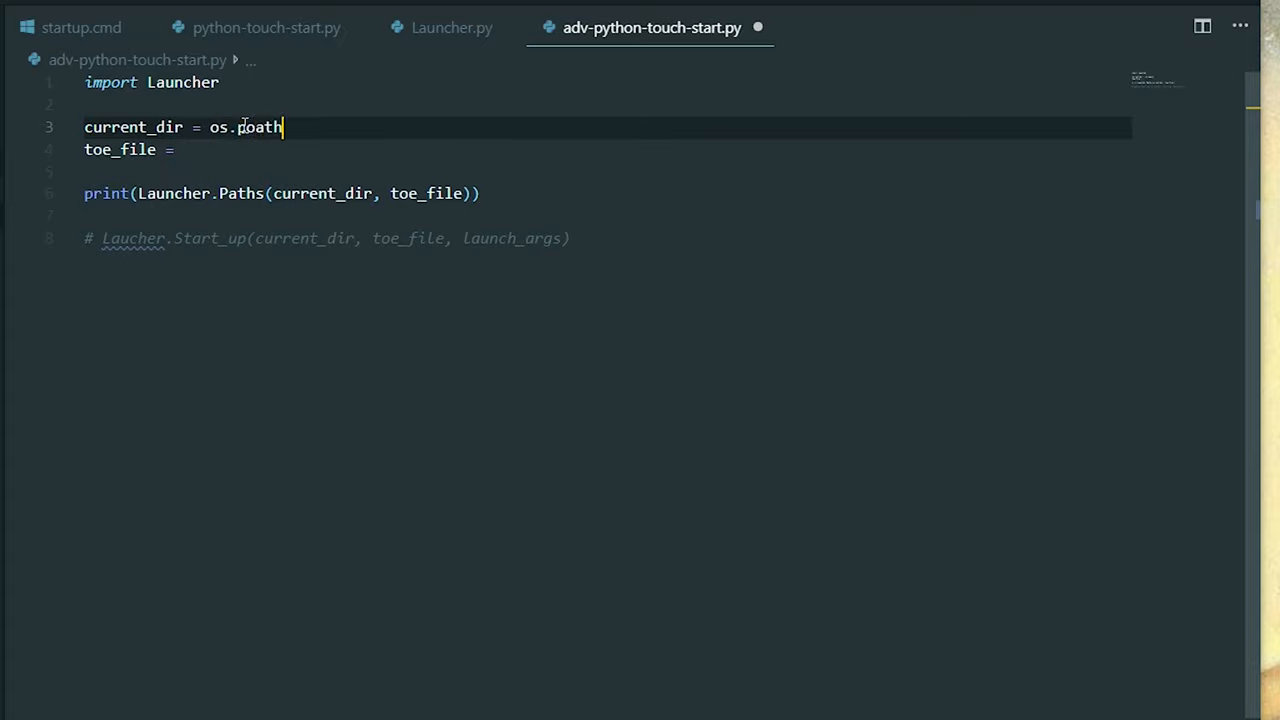
pyautogui.press('BackSpace')
pyautogui.write('.dirname(')
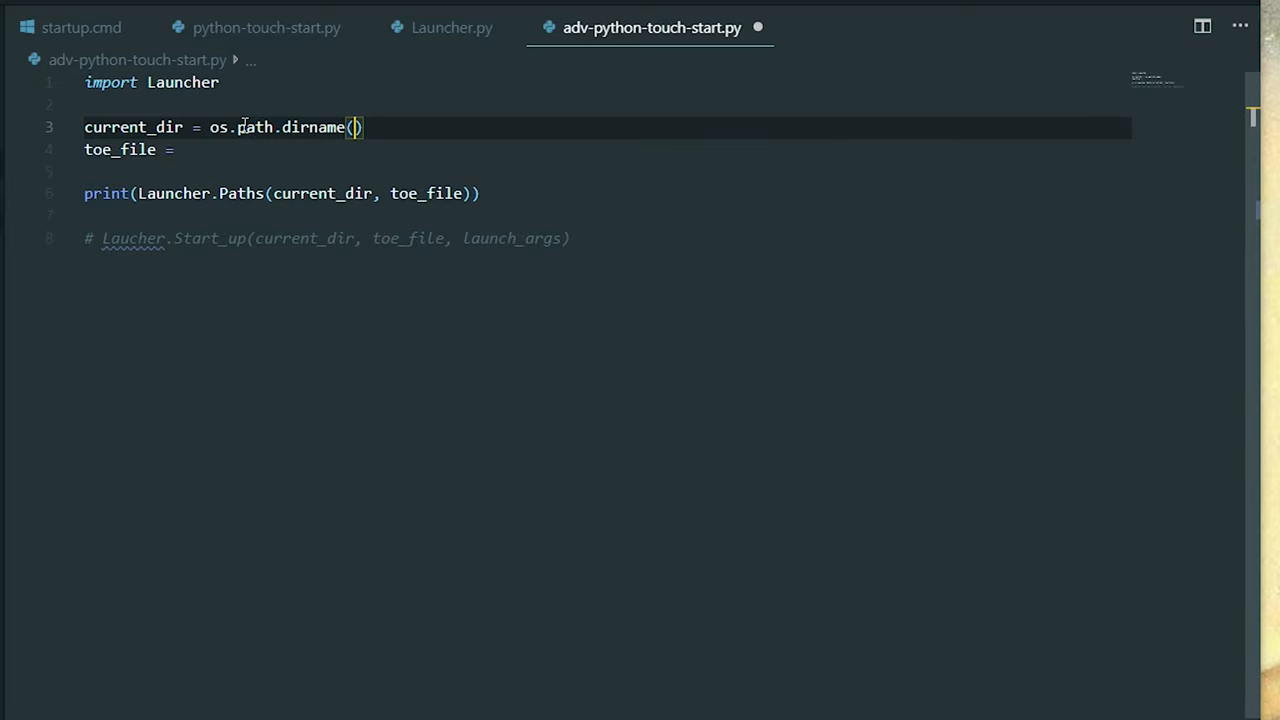
pyautogui.write('os.')
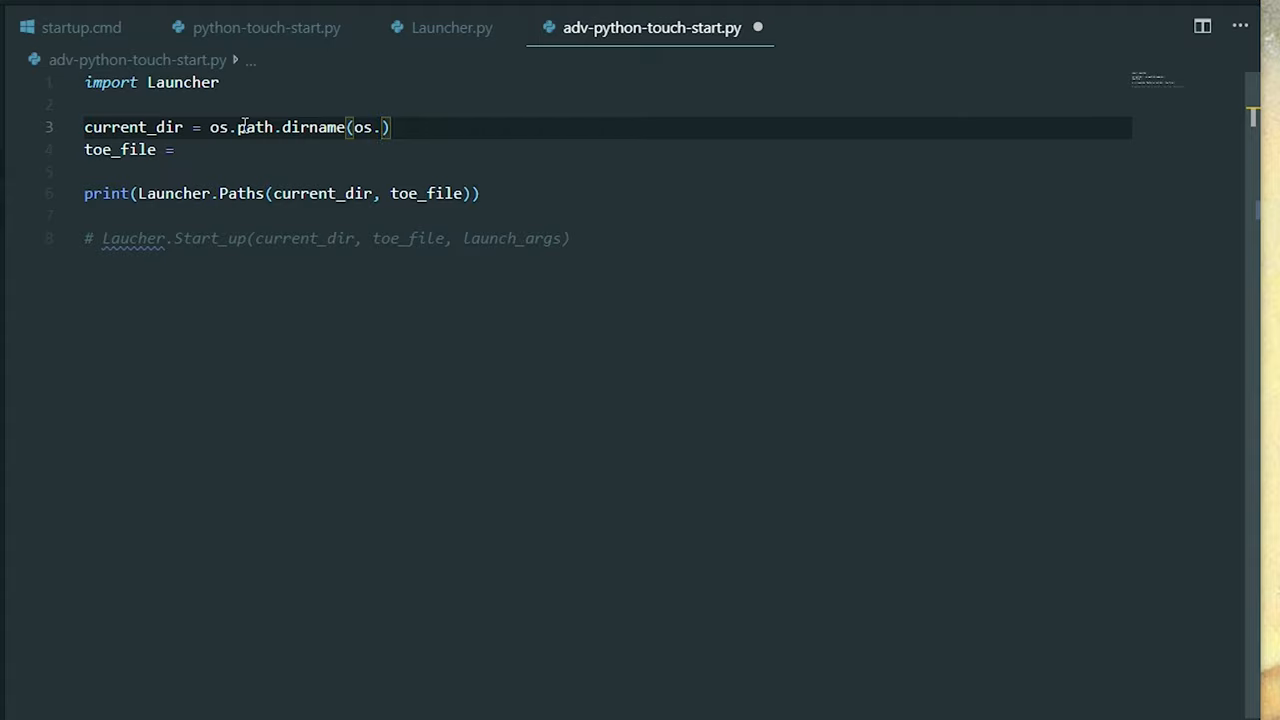
pyautogui.write('path.abspath(')
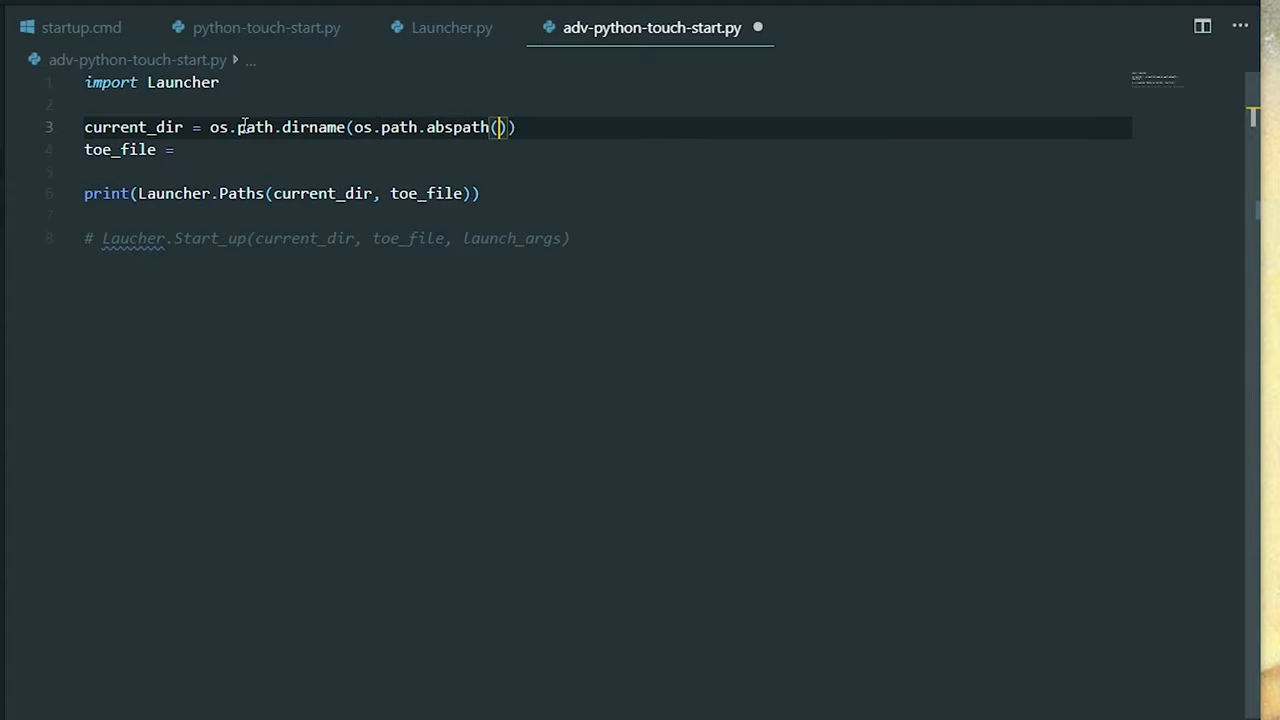
pyautogui.write('__file__')
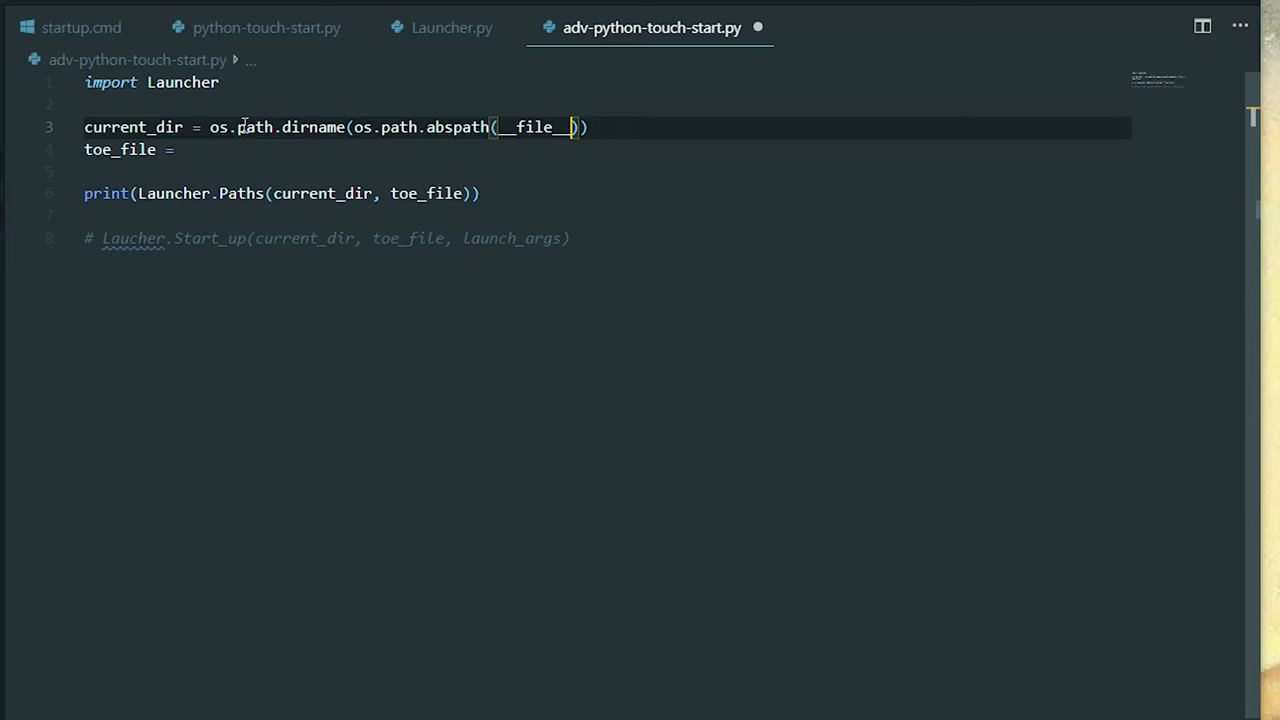
# Step: Import os, set toe_file to 'auto-start.toe' and save the script
pyautogui.press('Enter')
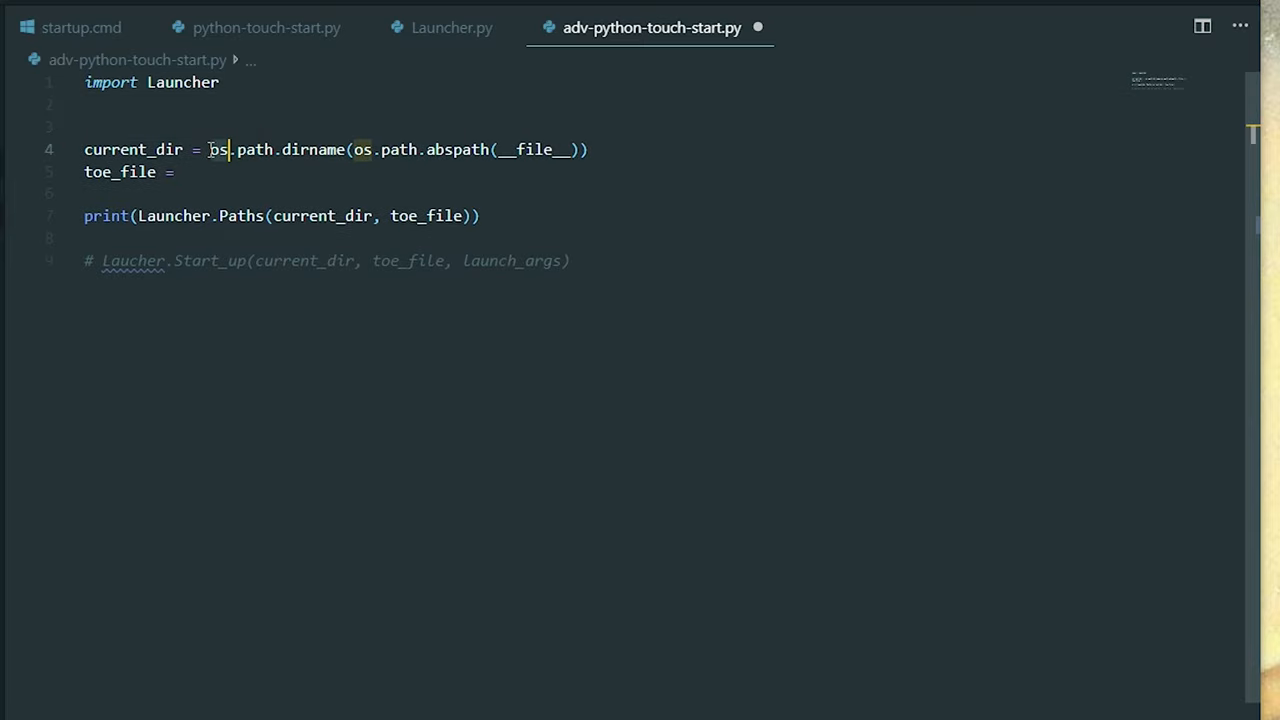
pyautogui.write('import')
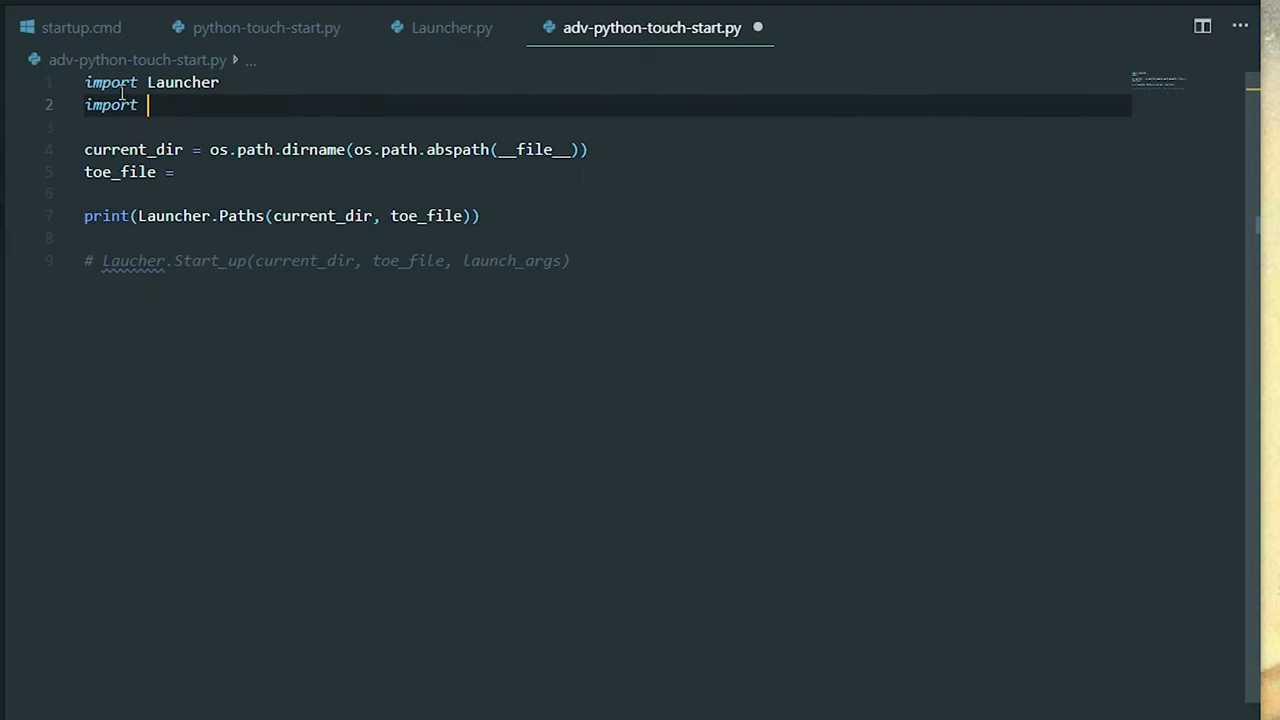
pyautogui.write('os')
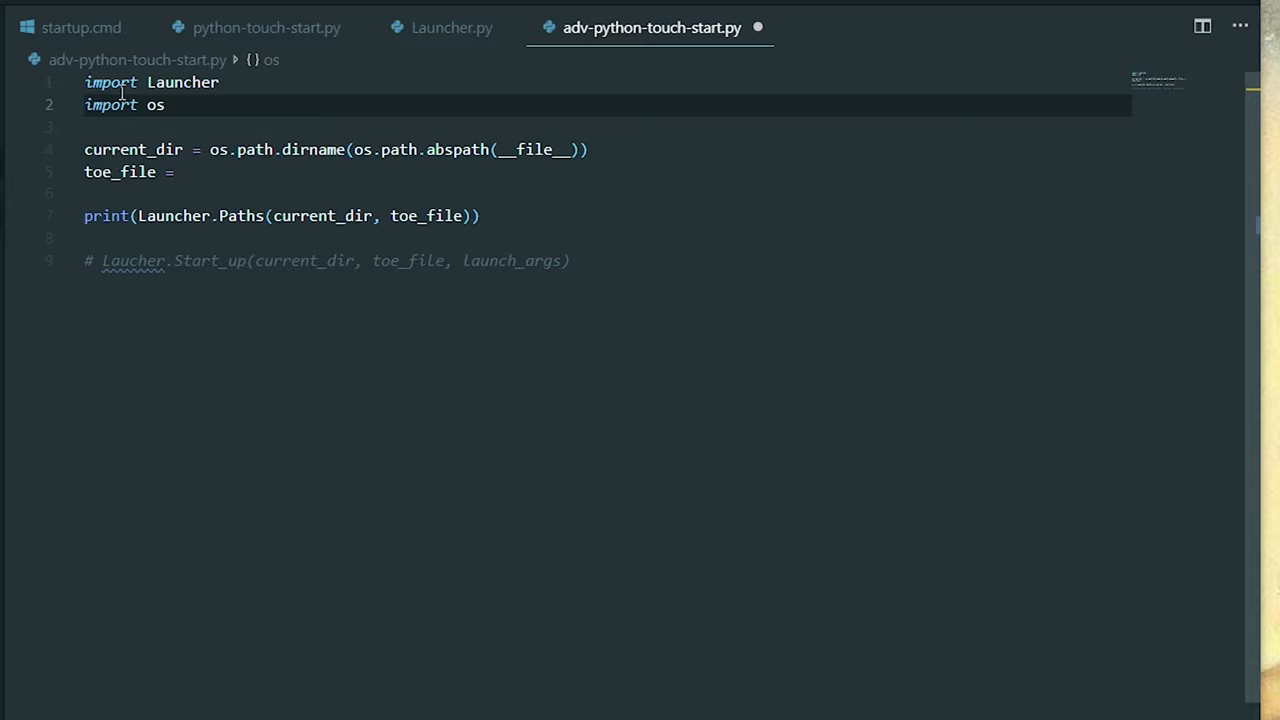
pyautogui.click(183, 171)
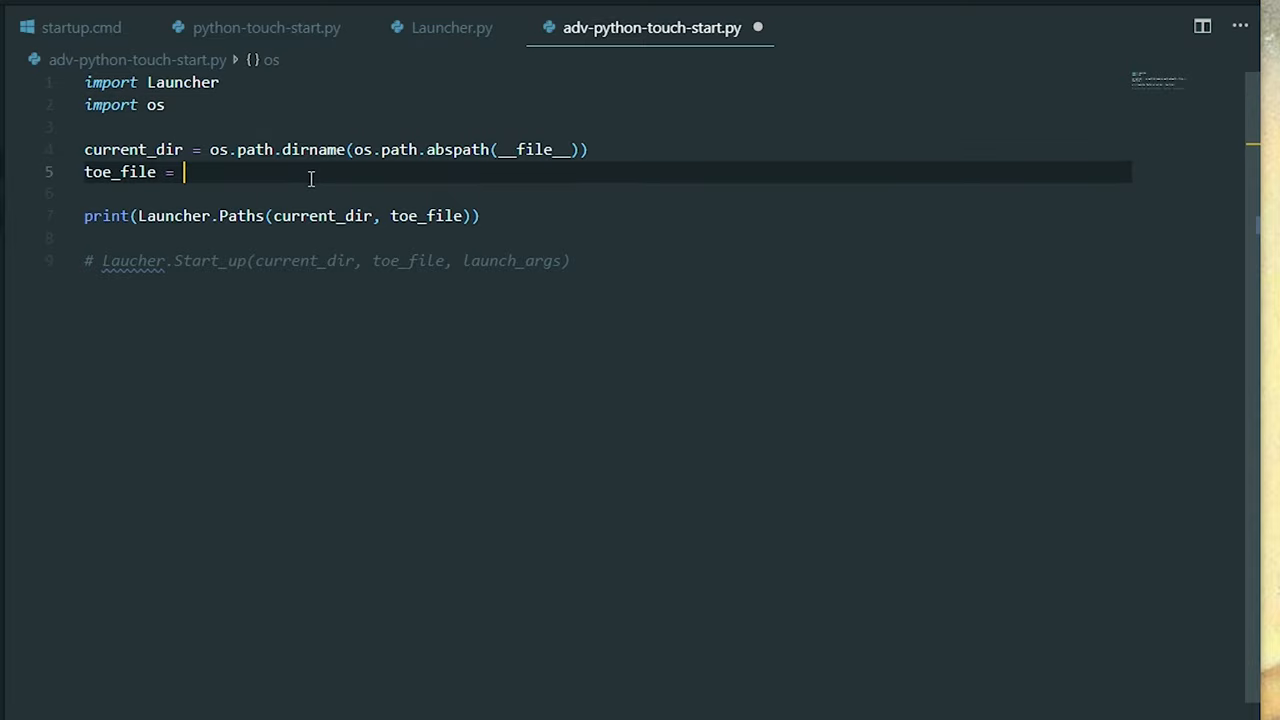
pyautogui.write("''")
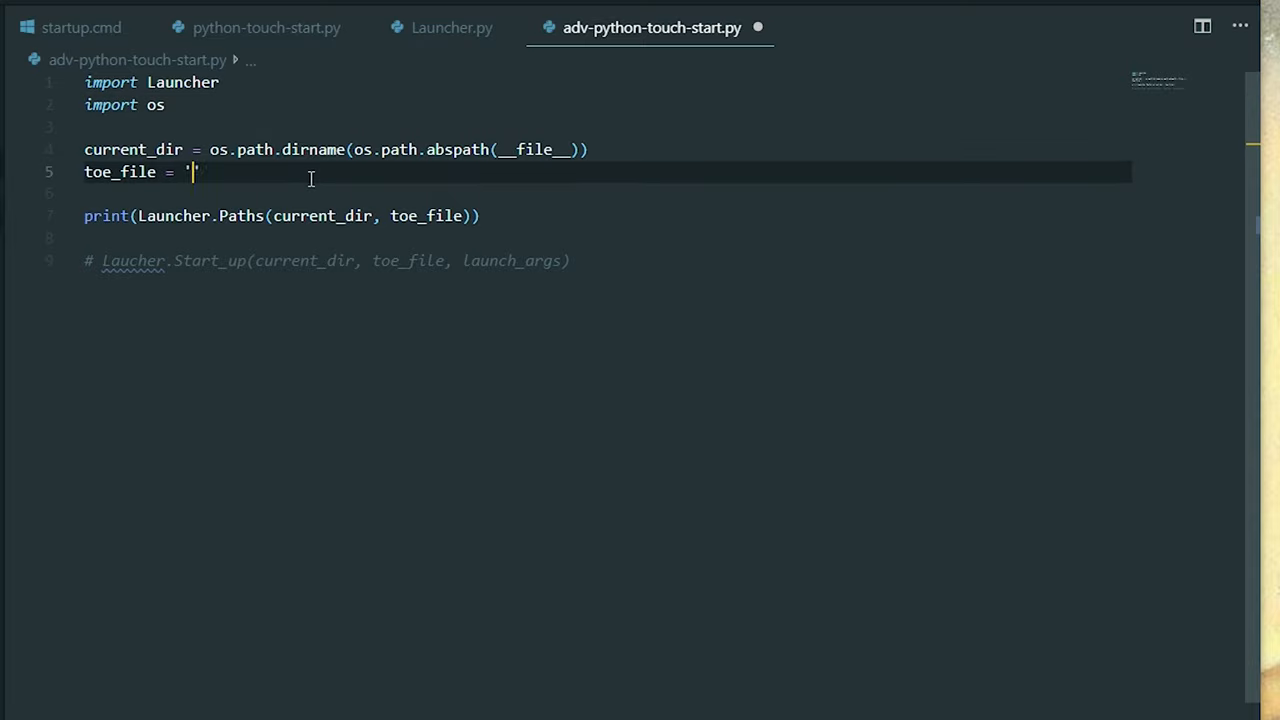
pyautogui.write('auto_s')
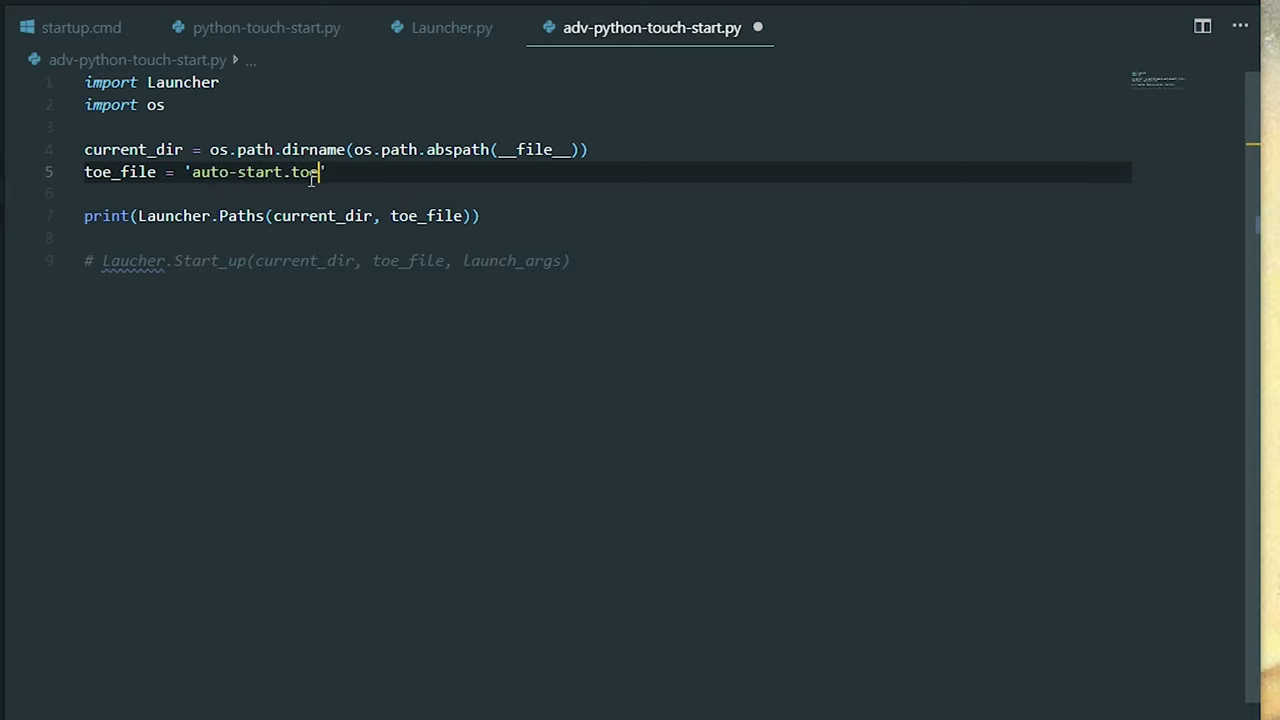
pyautogui.press('ctrl+s')
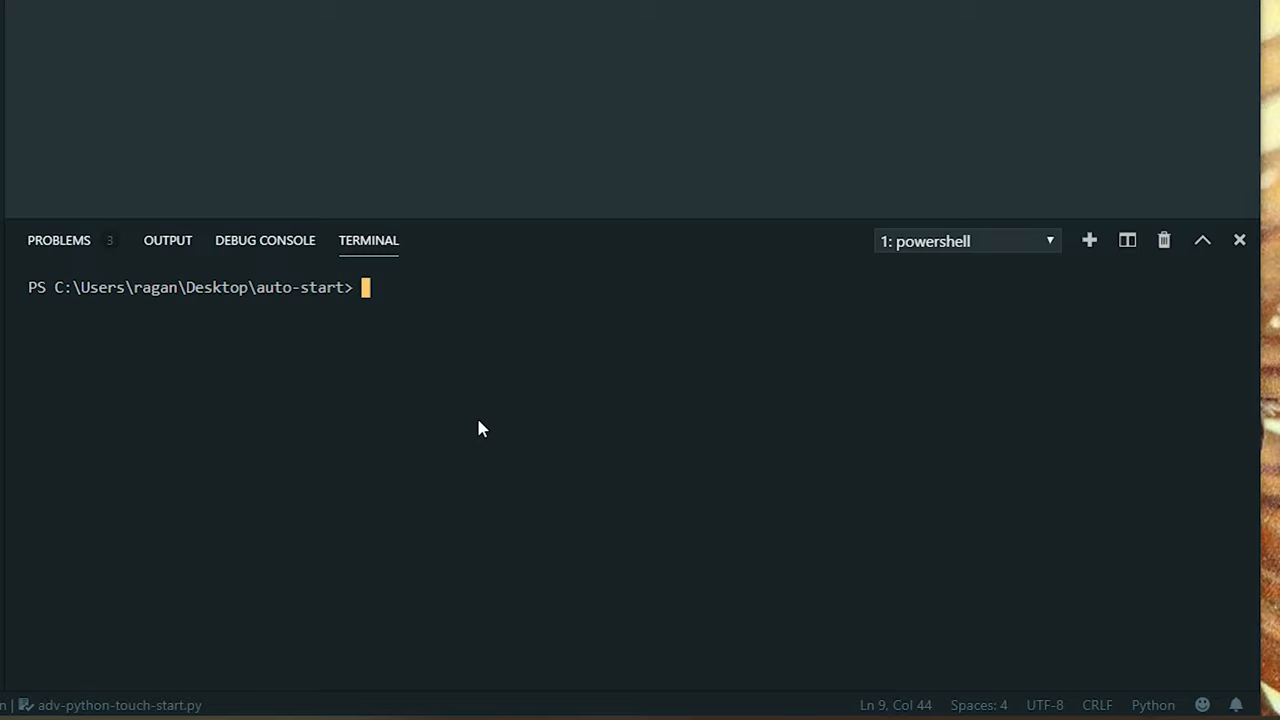
# Step: Run python .\adv-python-touch-start.py in the terminal to print the auto-start.toe path
pyautogui.write('pyt')
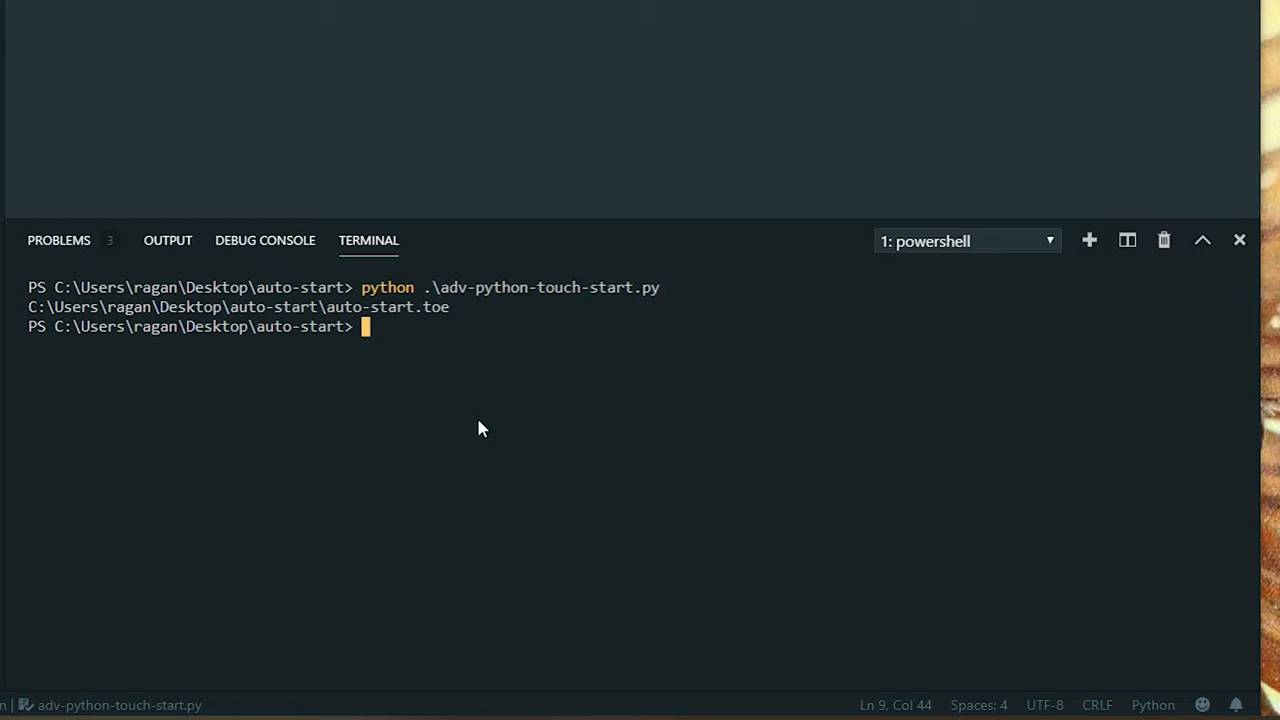
pyautogui.moveTo(473, 387)
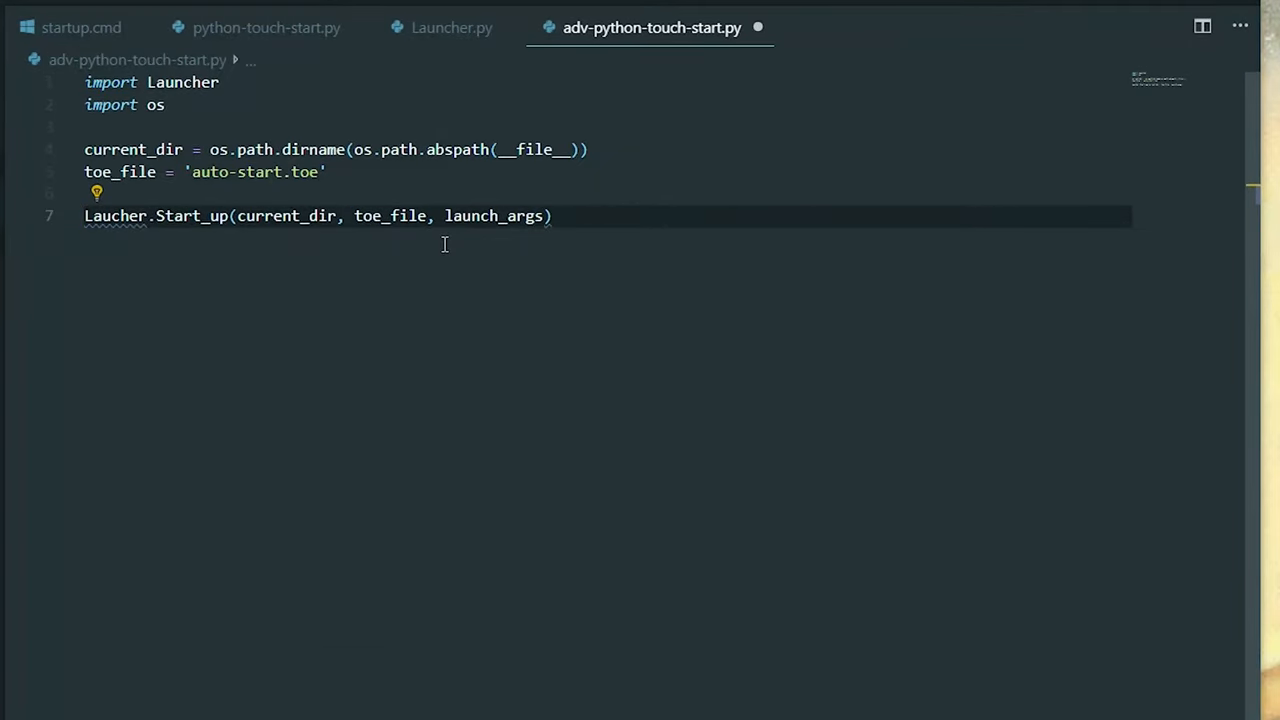
# Step: Define Start_up(**kwargs) after Paths in Launcher.py, then revisit the Start_up call in the advanced script
pyautogui.click(451, 27)
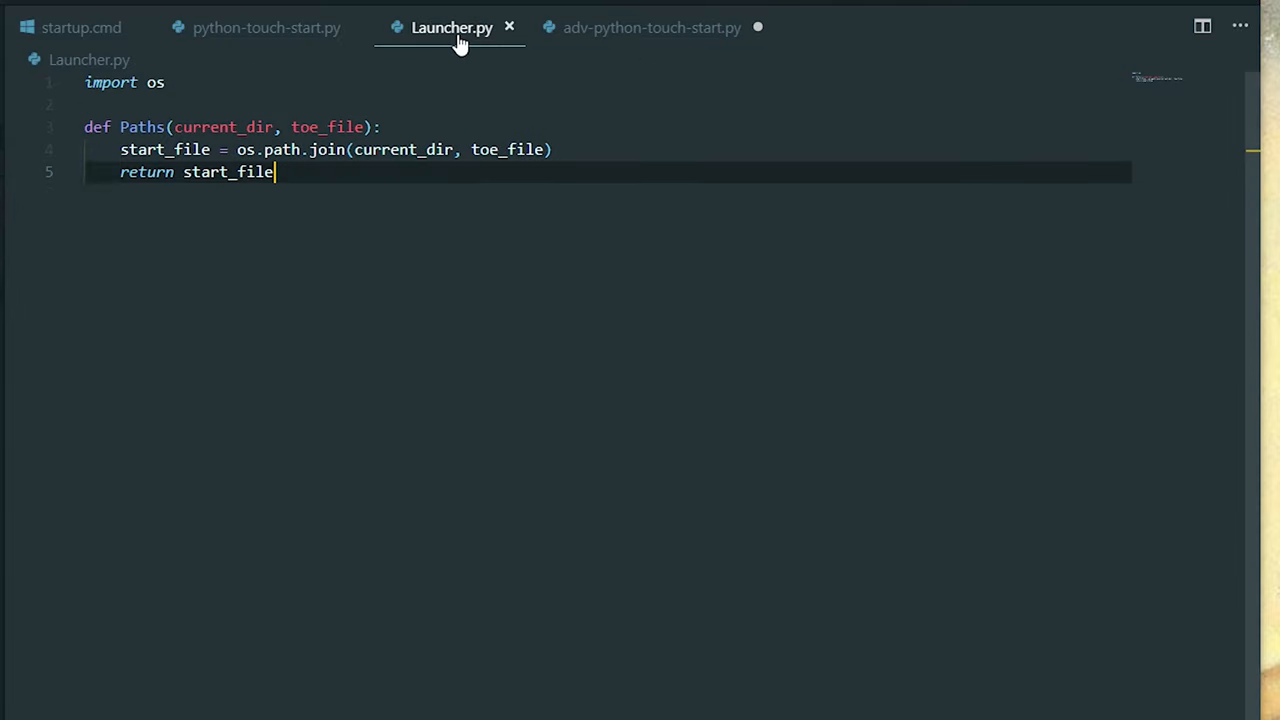
pyautogui.press('enter')
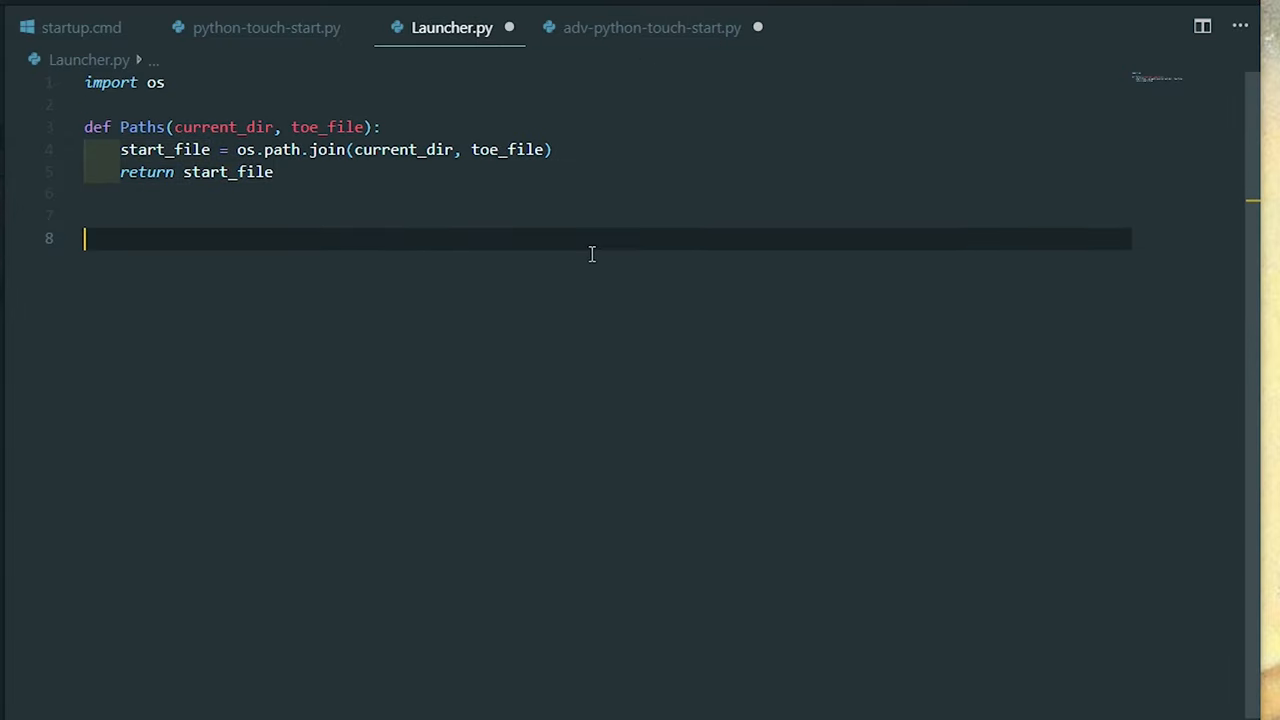
pyautogui.write('derf')
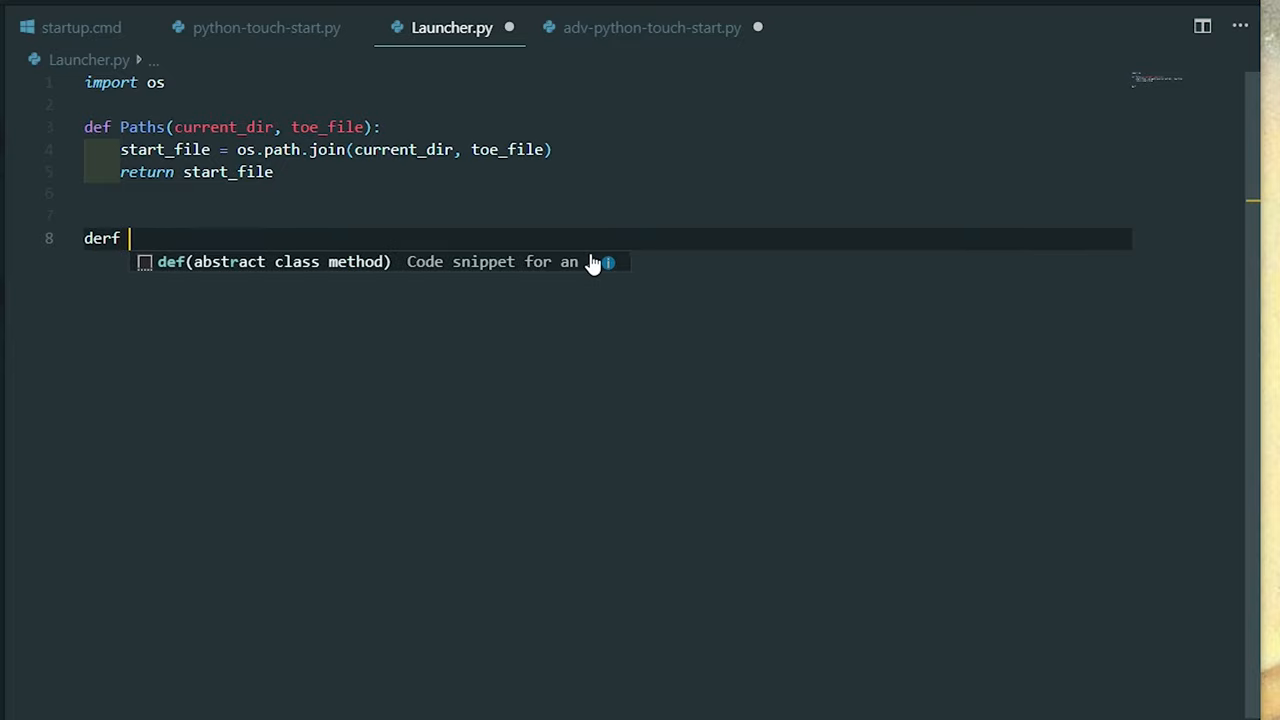
pyautogui.write('Start-')
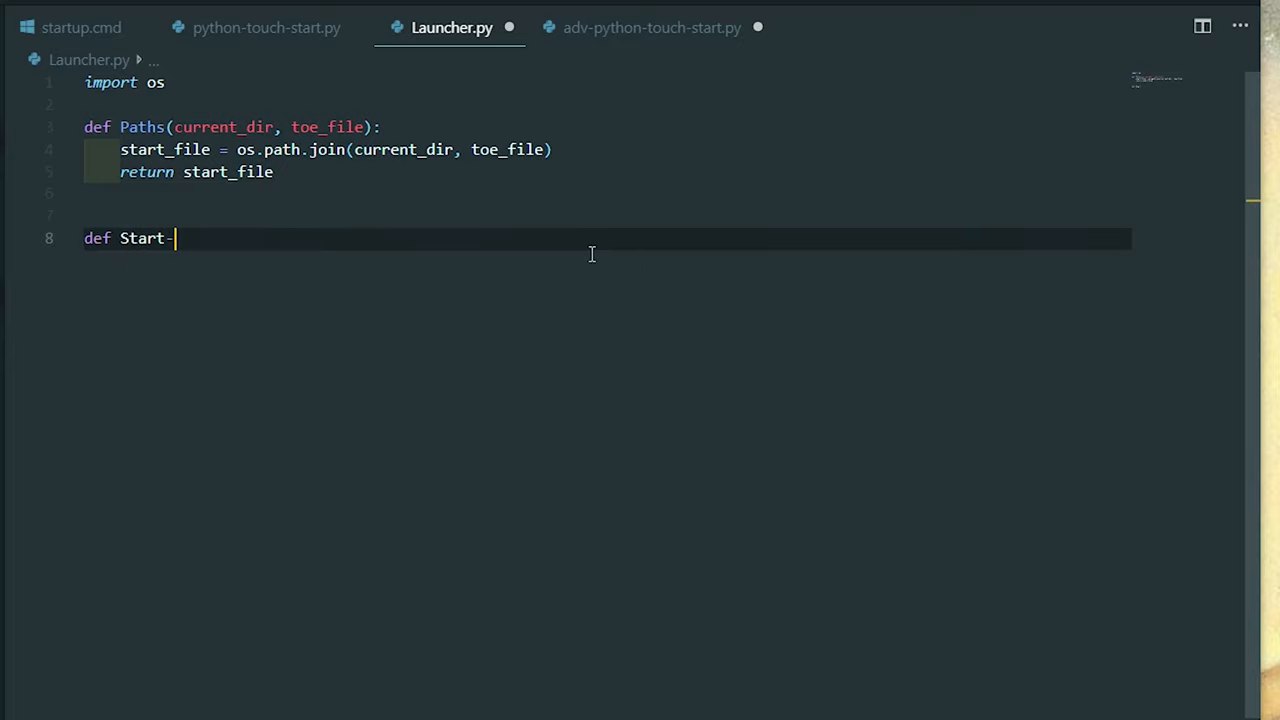
pyautogui.write('up()')
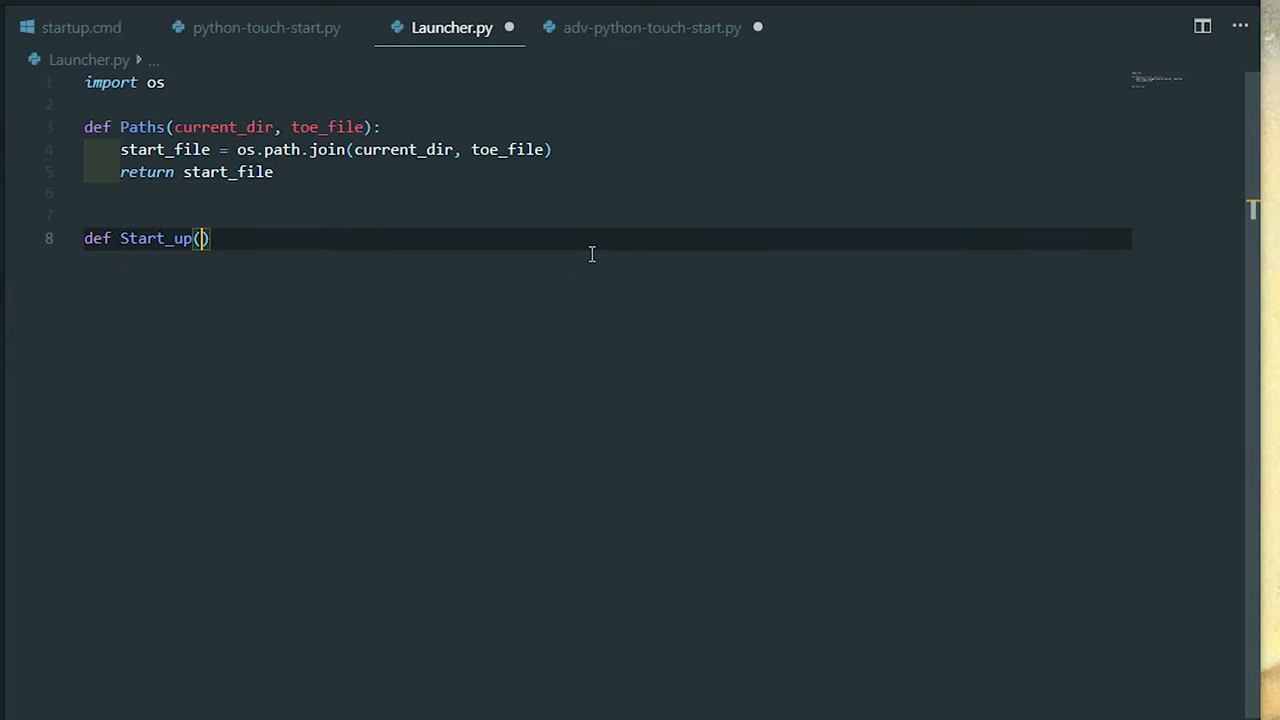
pyautogui.moveTo(305, 55)
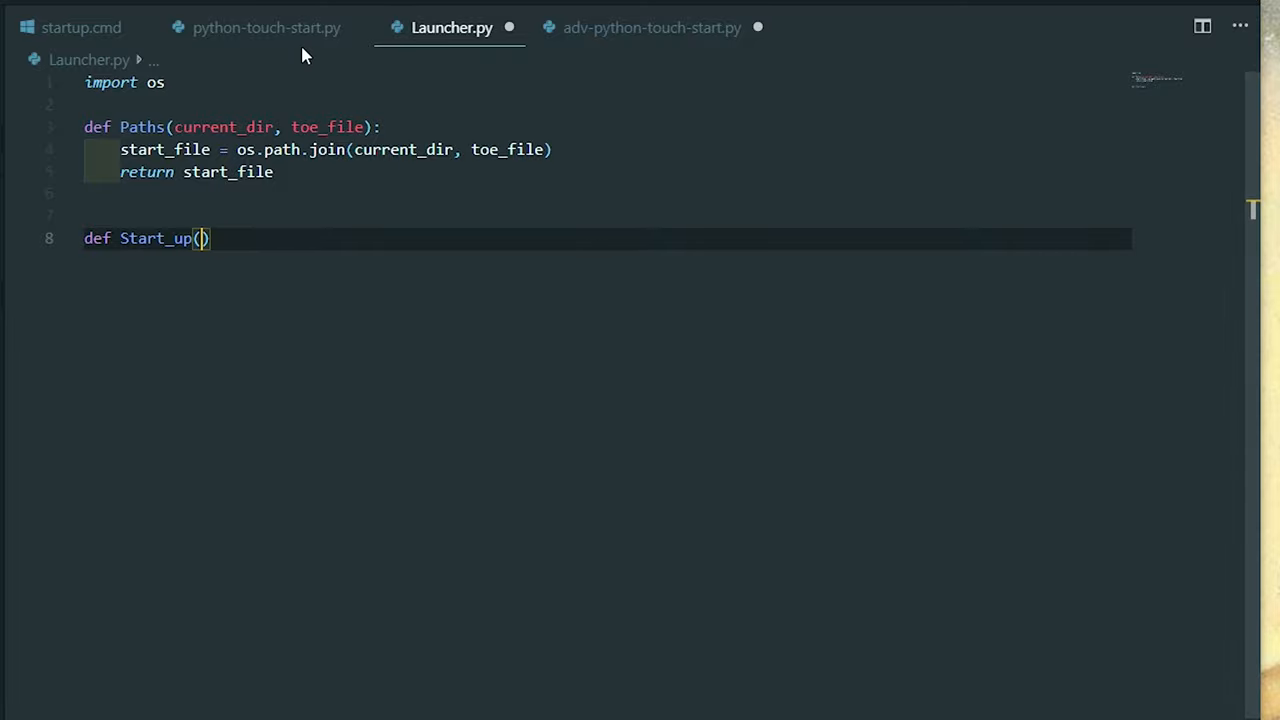
pyautogui.click(327, 126)
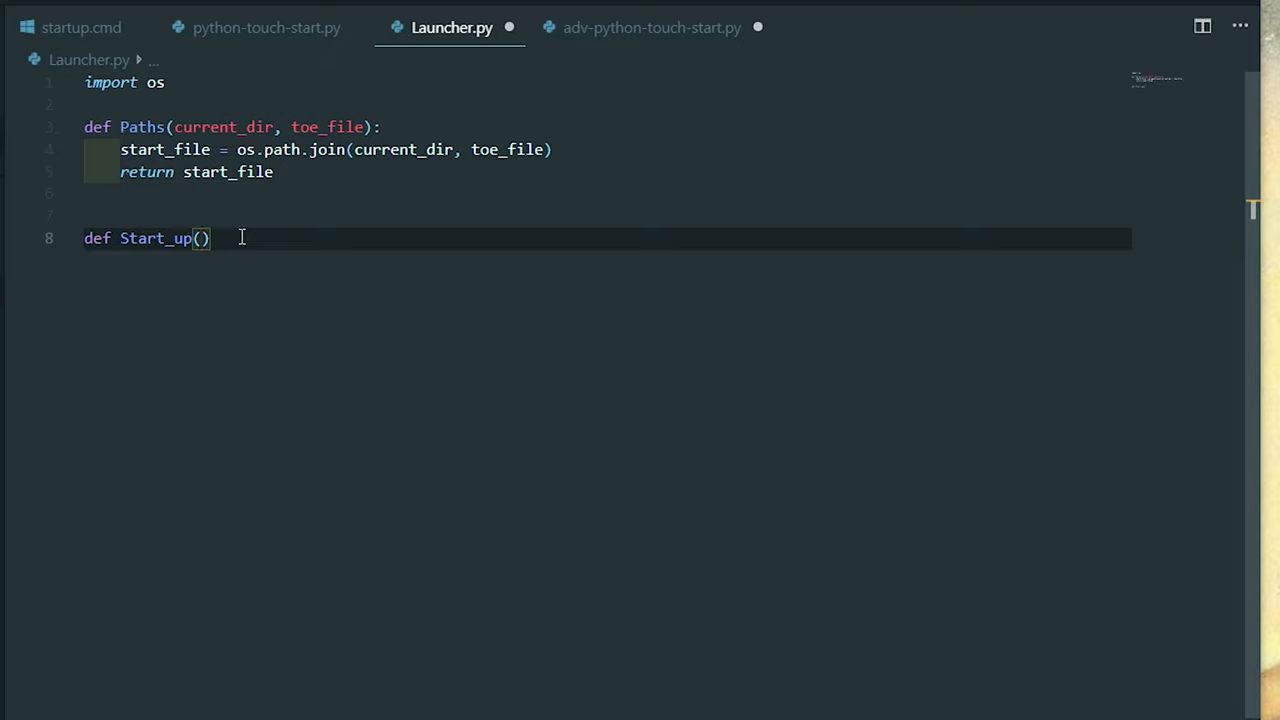
pyautogui.write('**kw')
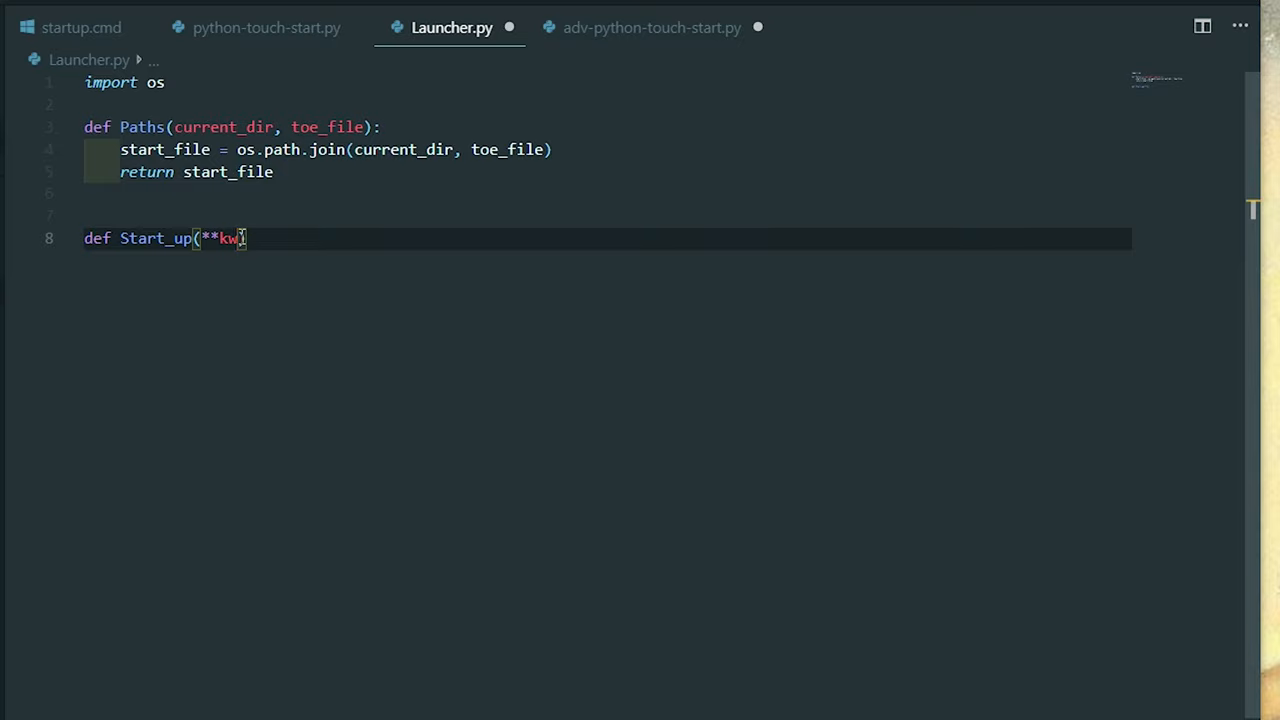
pyautogui.write('args')
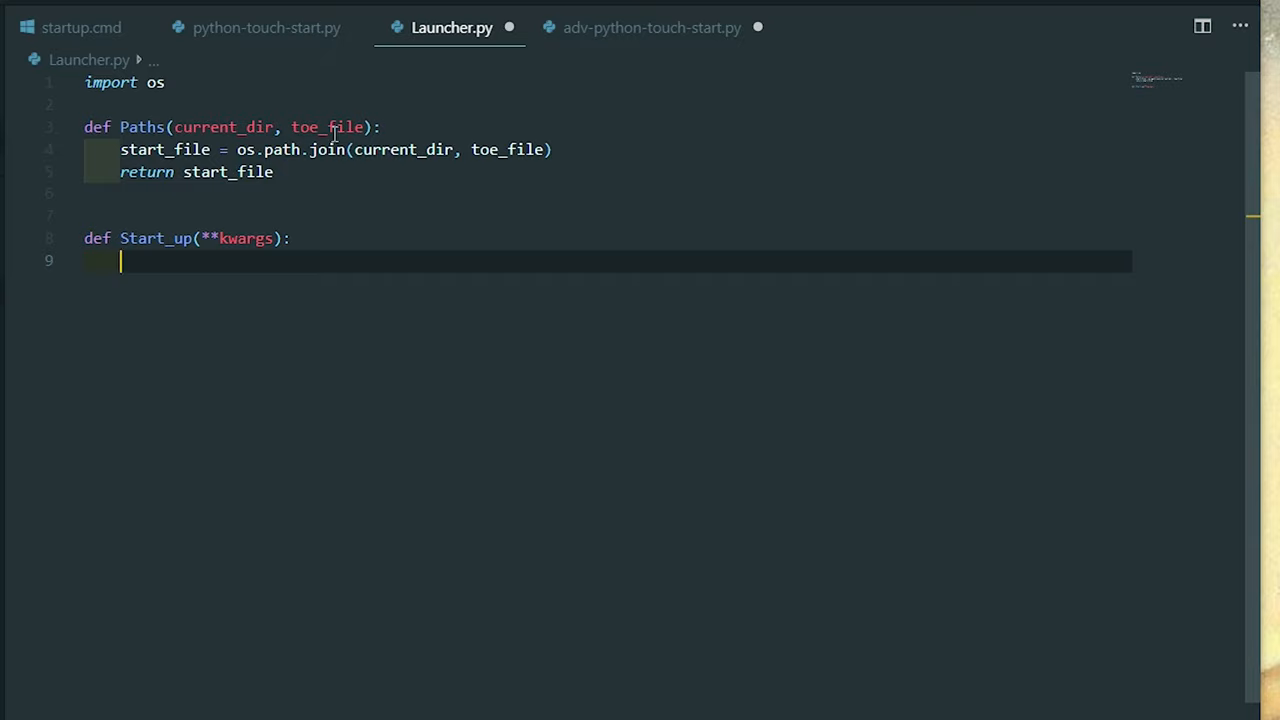
pyautogui.click(651, 27)
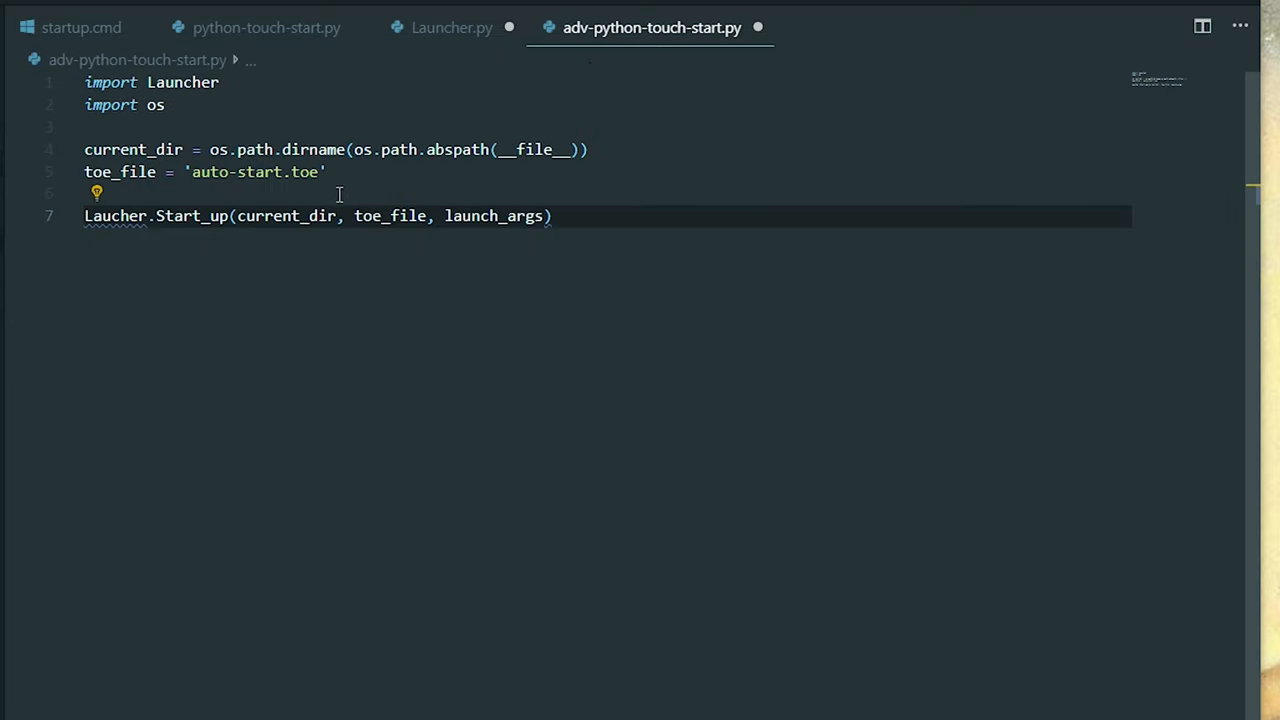
pyautogui.click(353, 216)
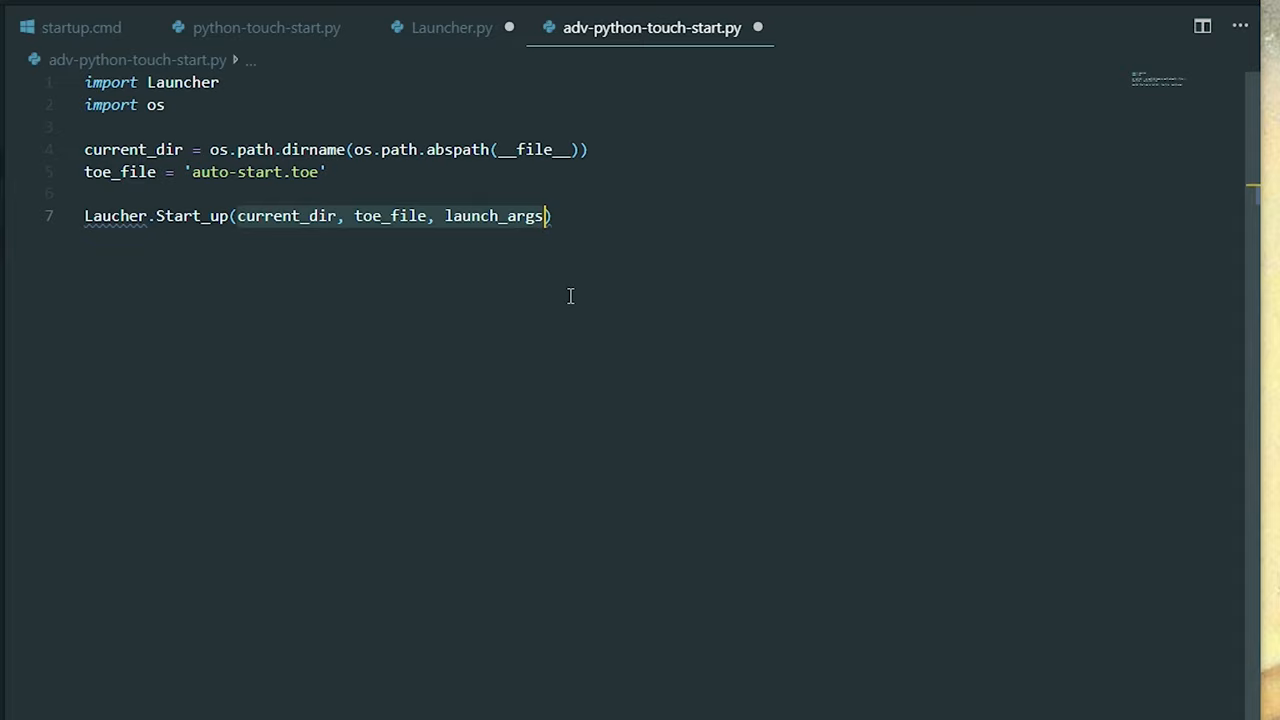
# Step: Lay out current_dir, toe_file and launch_args assignments on separate lines inside Start_up
pyautogui.click(451, 27)
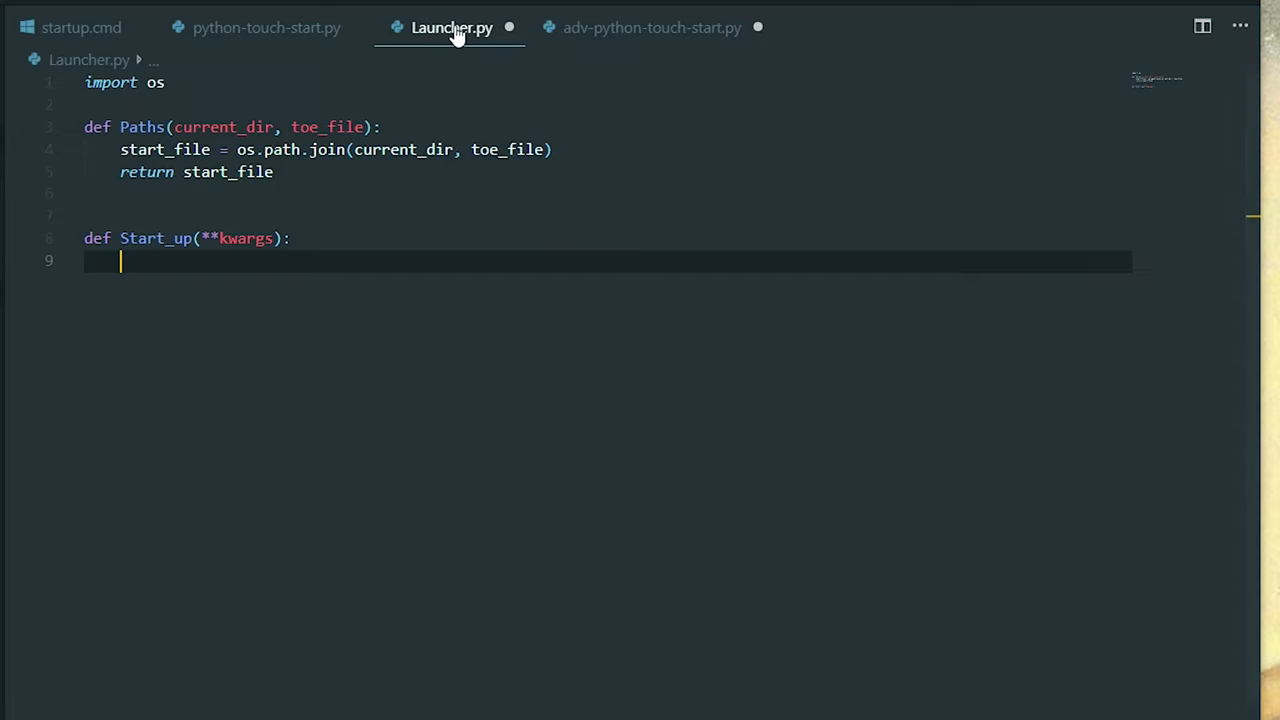
pyautogui.write('current_dir, toe_file, launch_args')
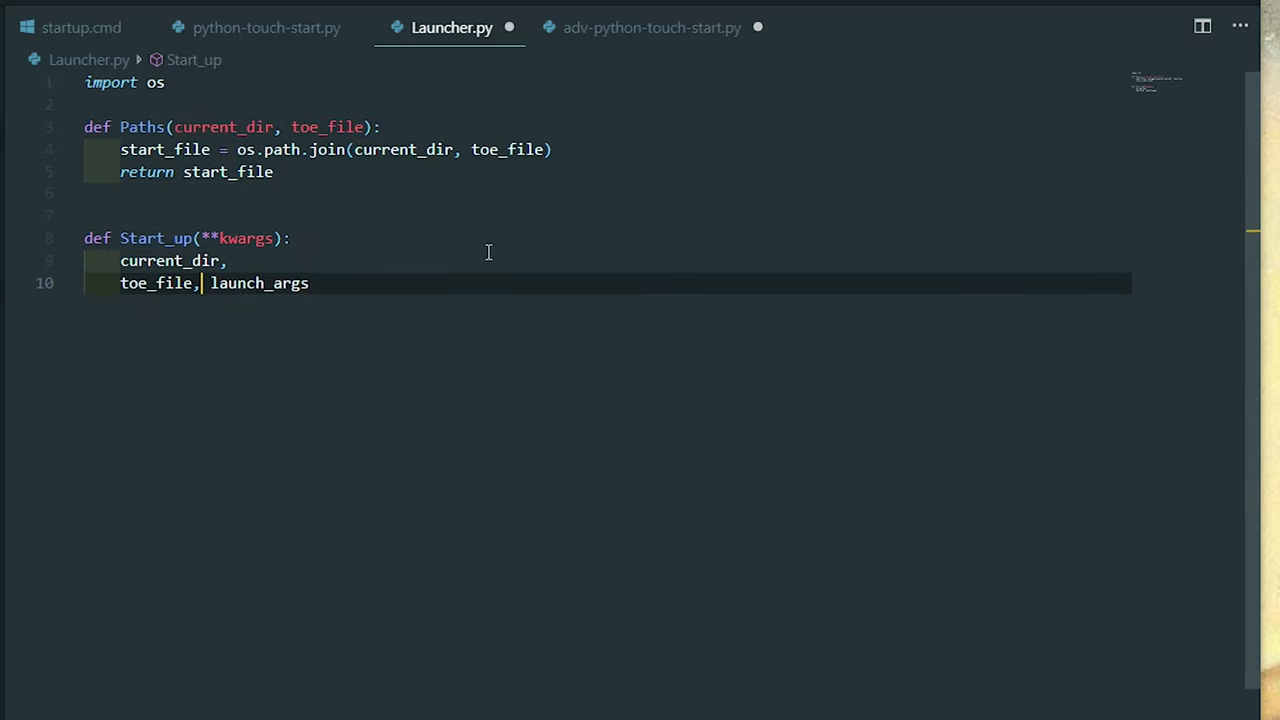
pyautogui.press('Enter')
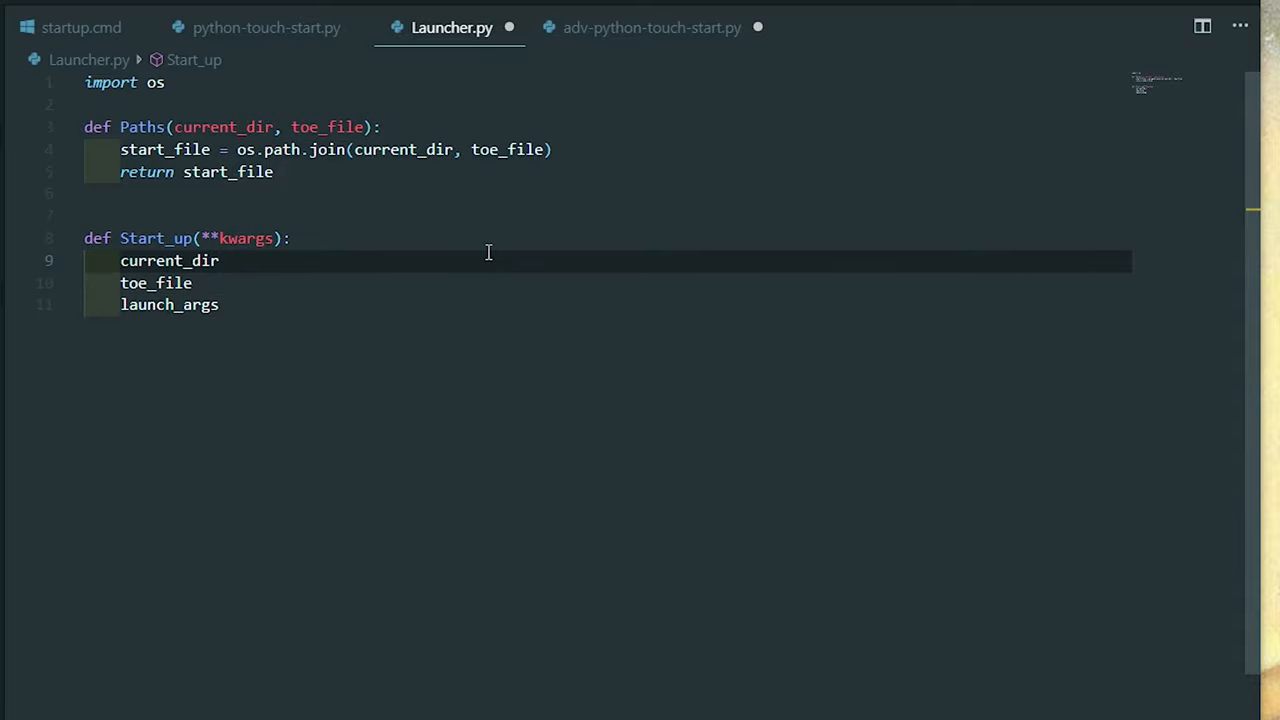
pyautogui.write('=')
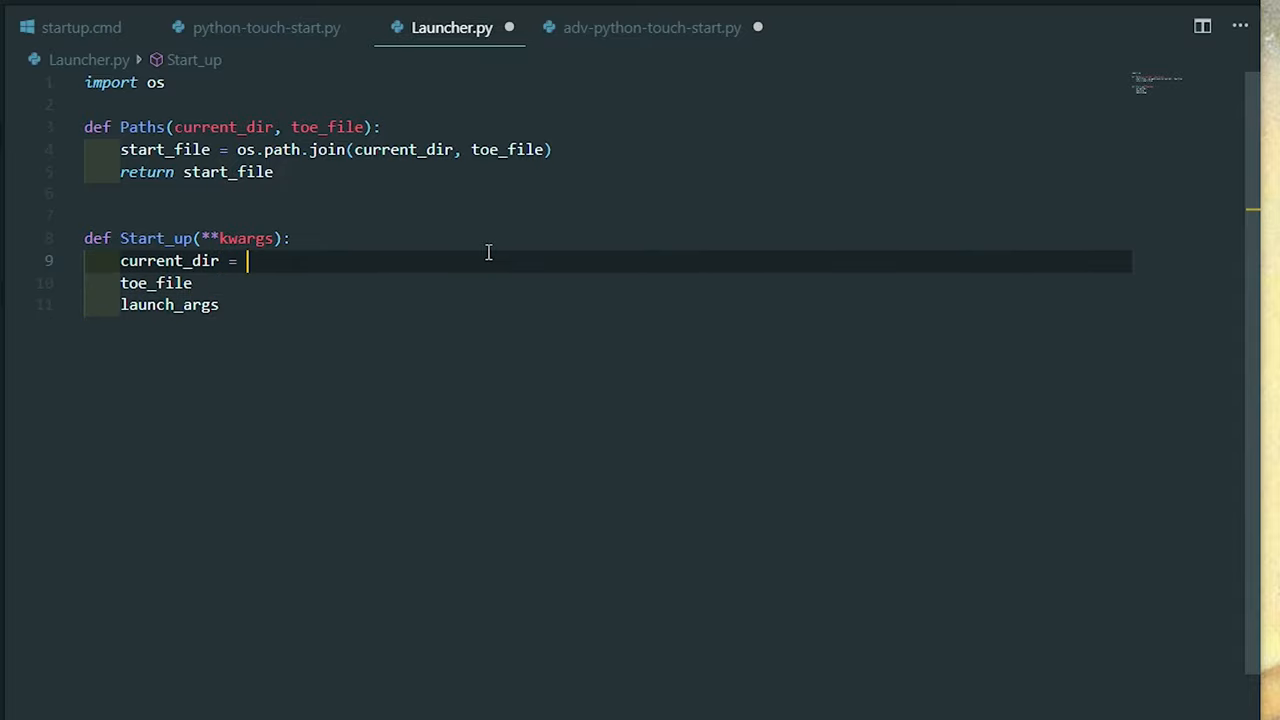
pyautogui.click(246, 238)
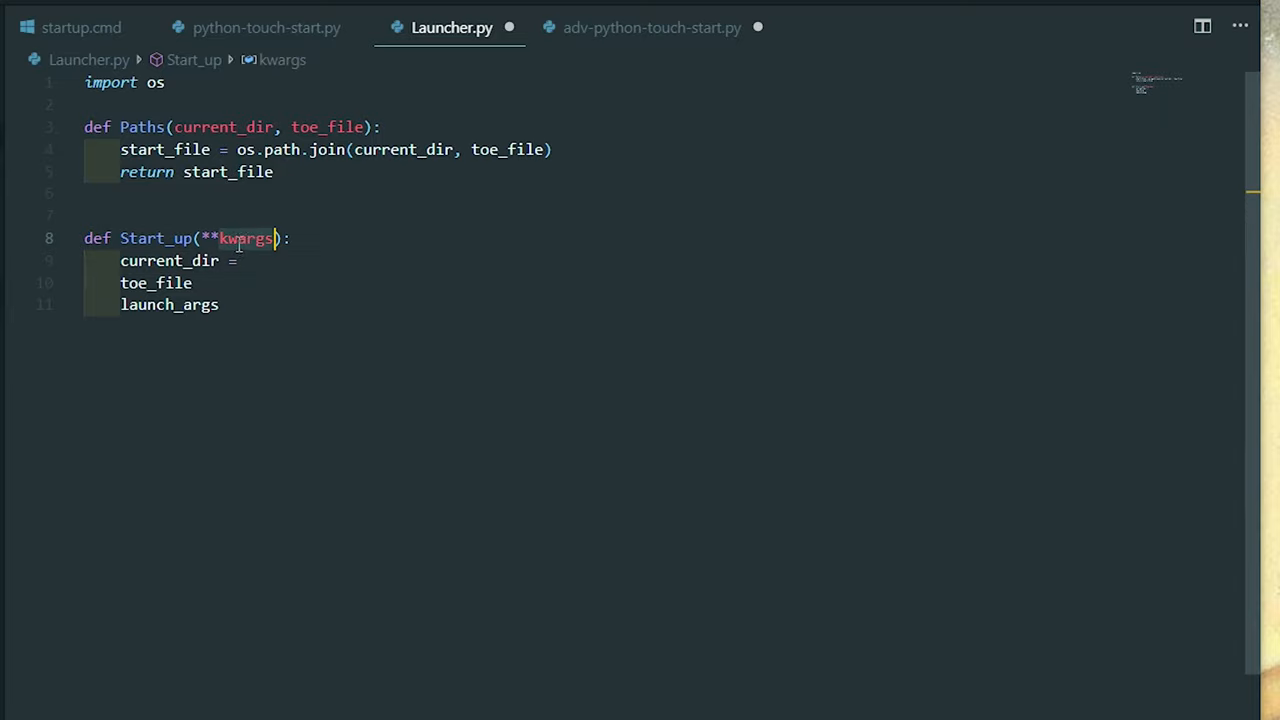
pyautogui.click(256, 260)
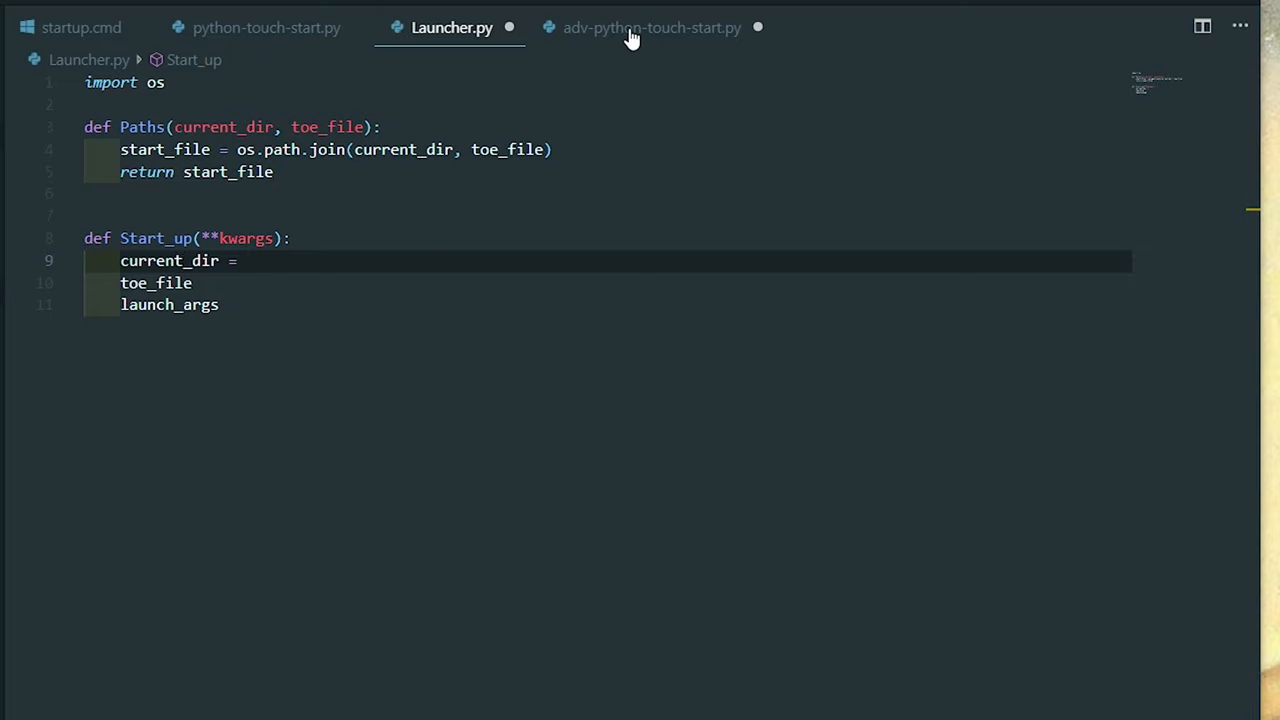
pyautogui.click(652, 27)
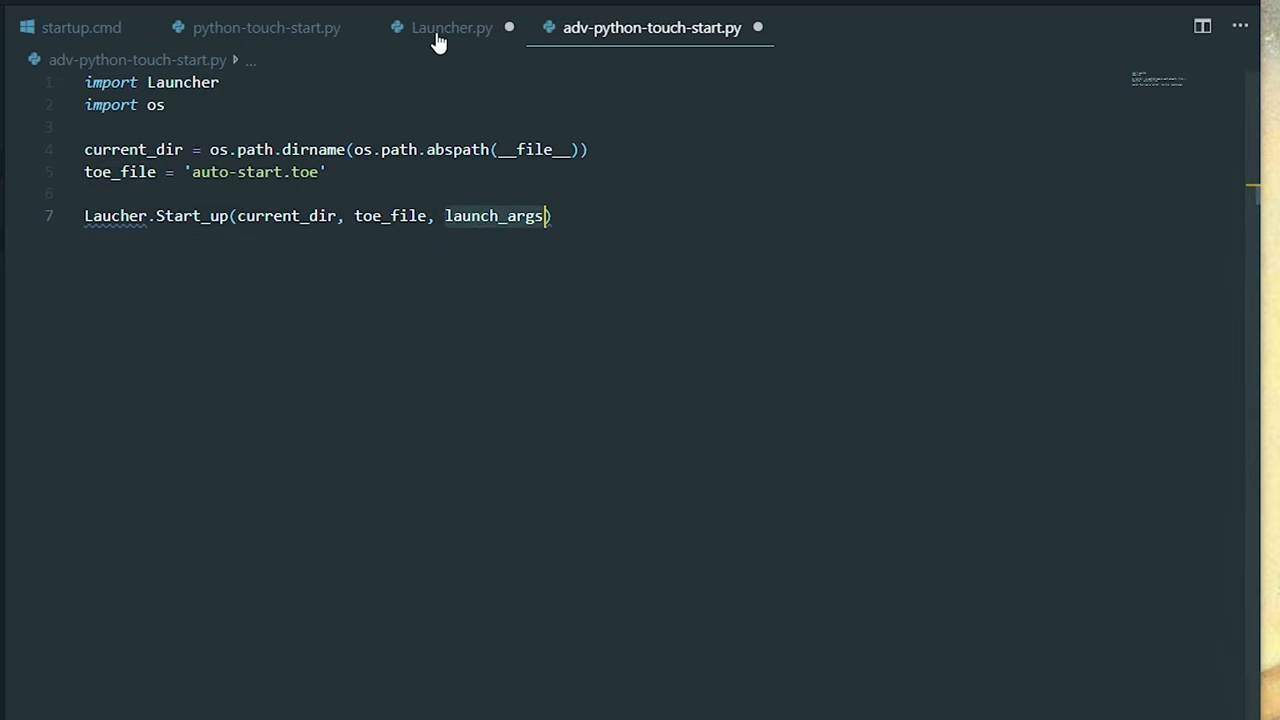
pyautogui.click(451, 27)
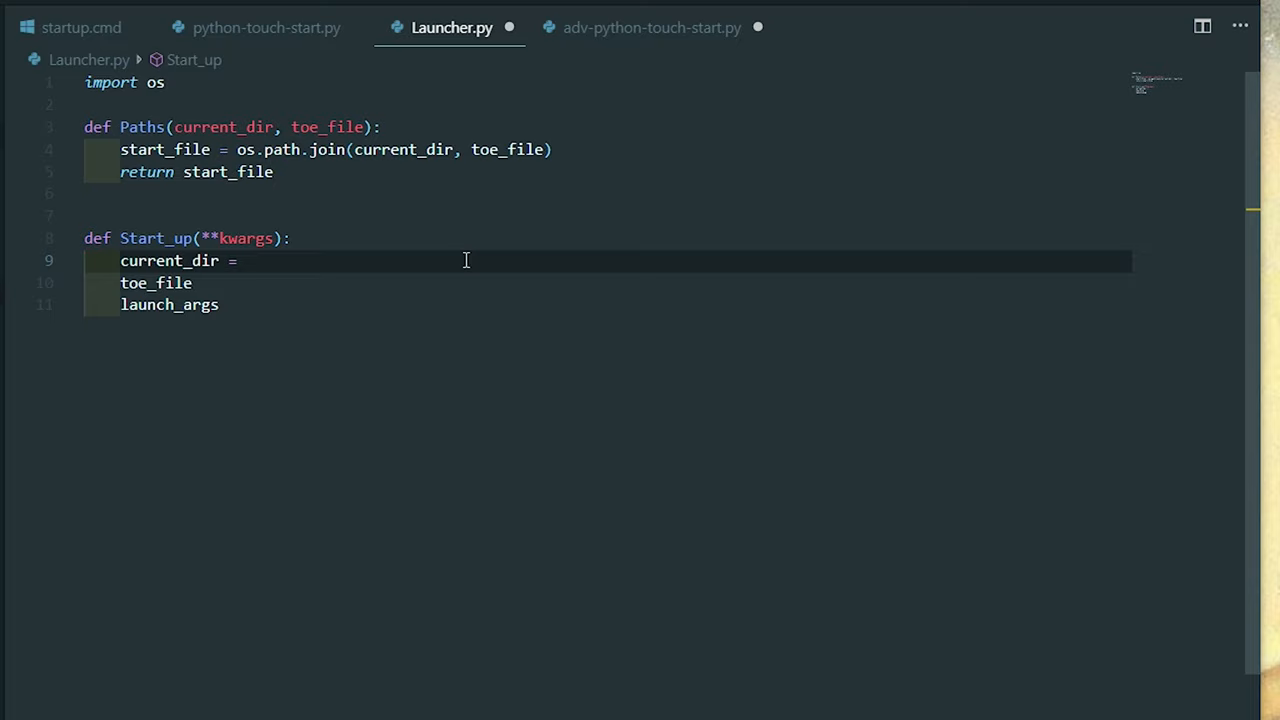
# Step: Fill each with kwargs.get('current_dir'), kwargs.get('toe_file') and kwargs.get('launch_args')
pyautogui.write('kwargs.get()')
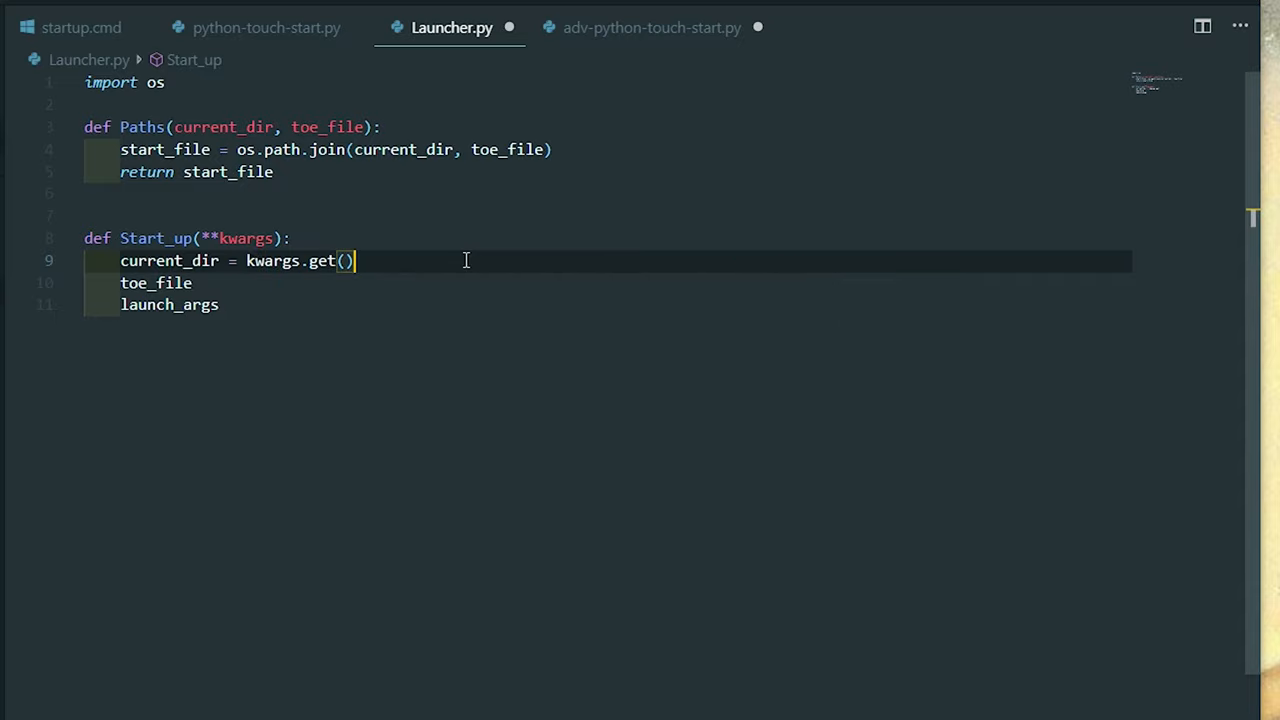
pyautogui.write("'c'")
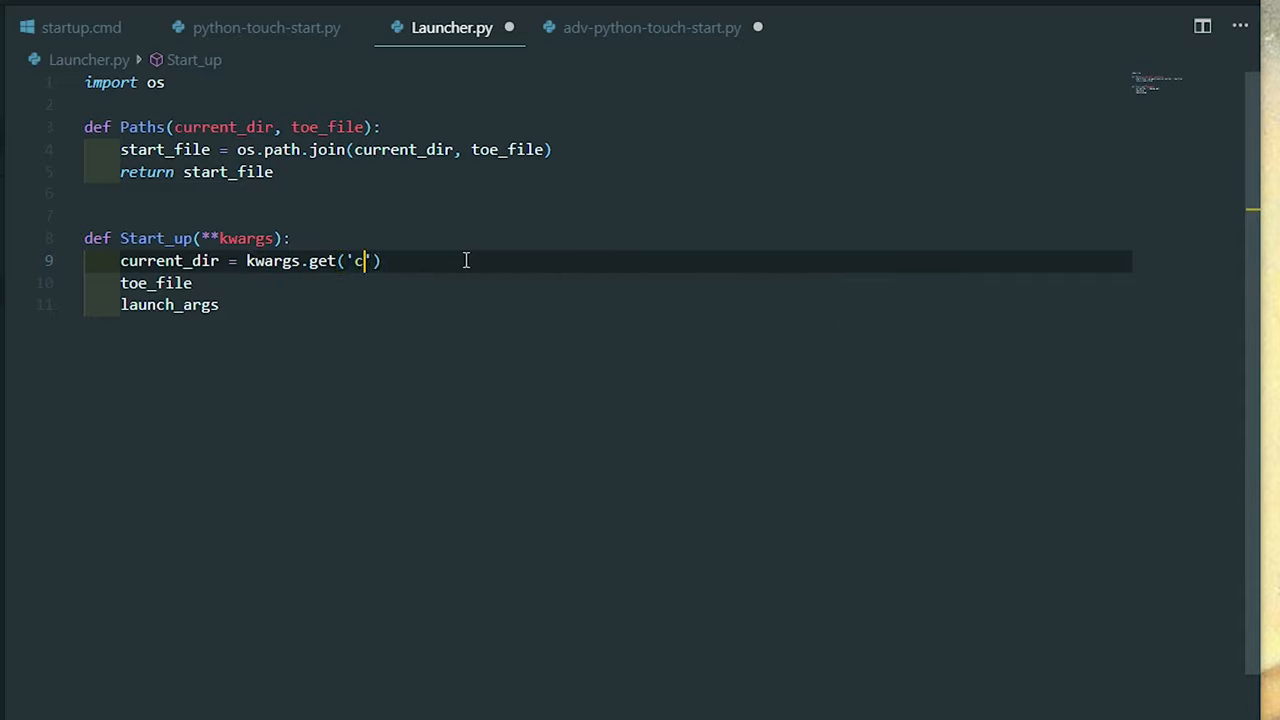
pyautogui.write('urrent_d')
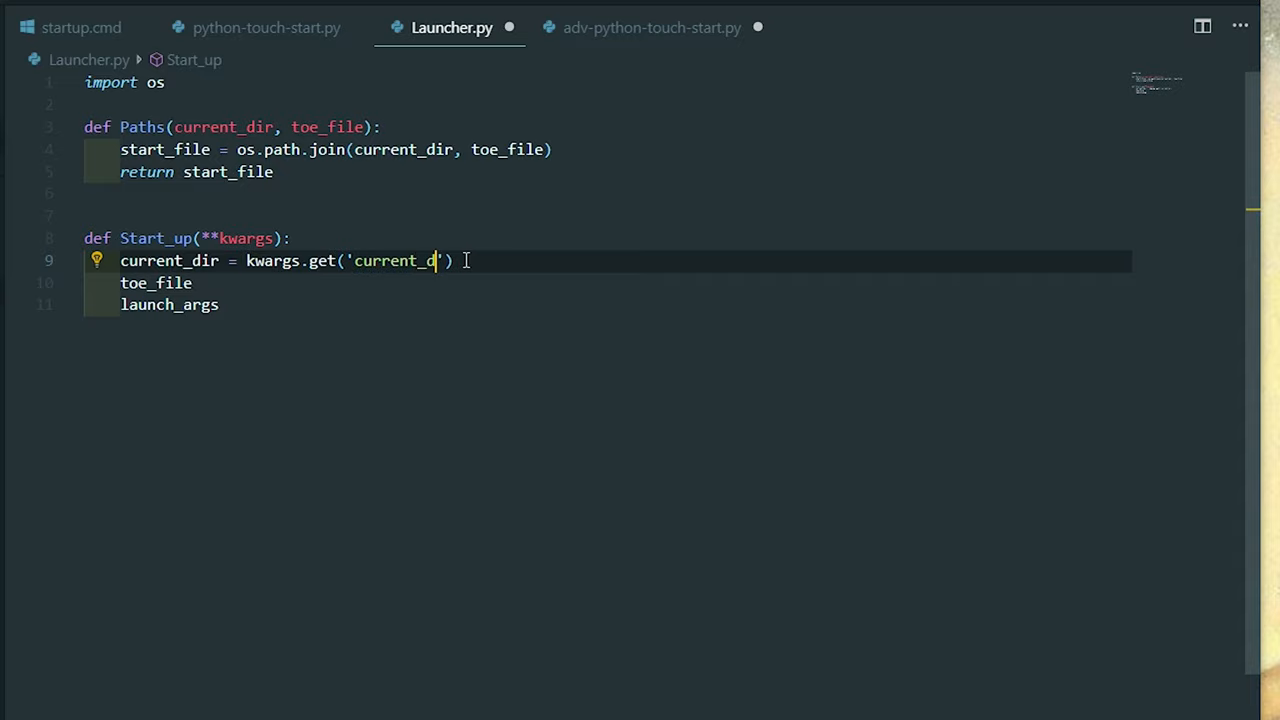
pyautogui.write('ir')
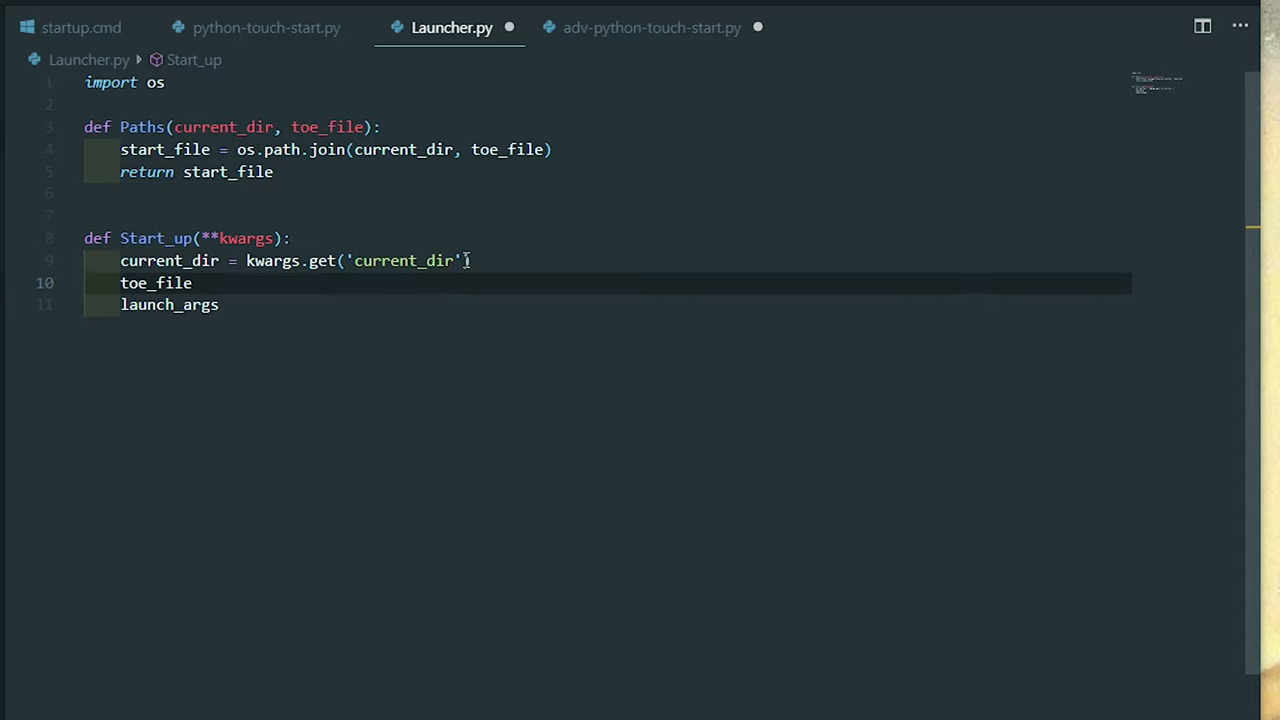
pyautogui.write('= kw')
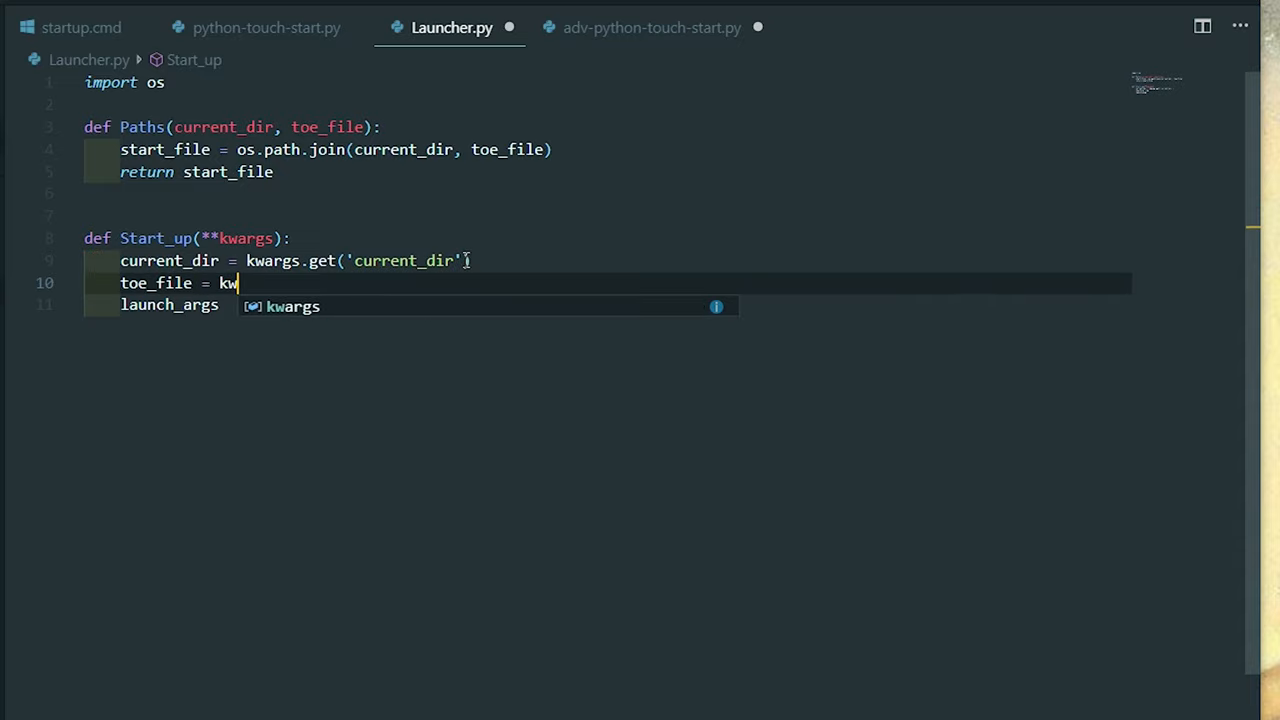
pyautogui.write('args.get(')
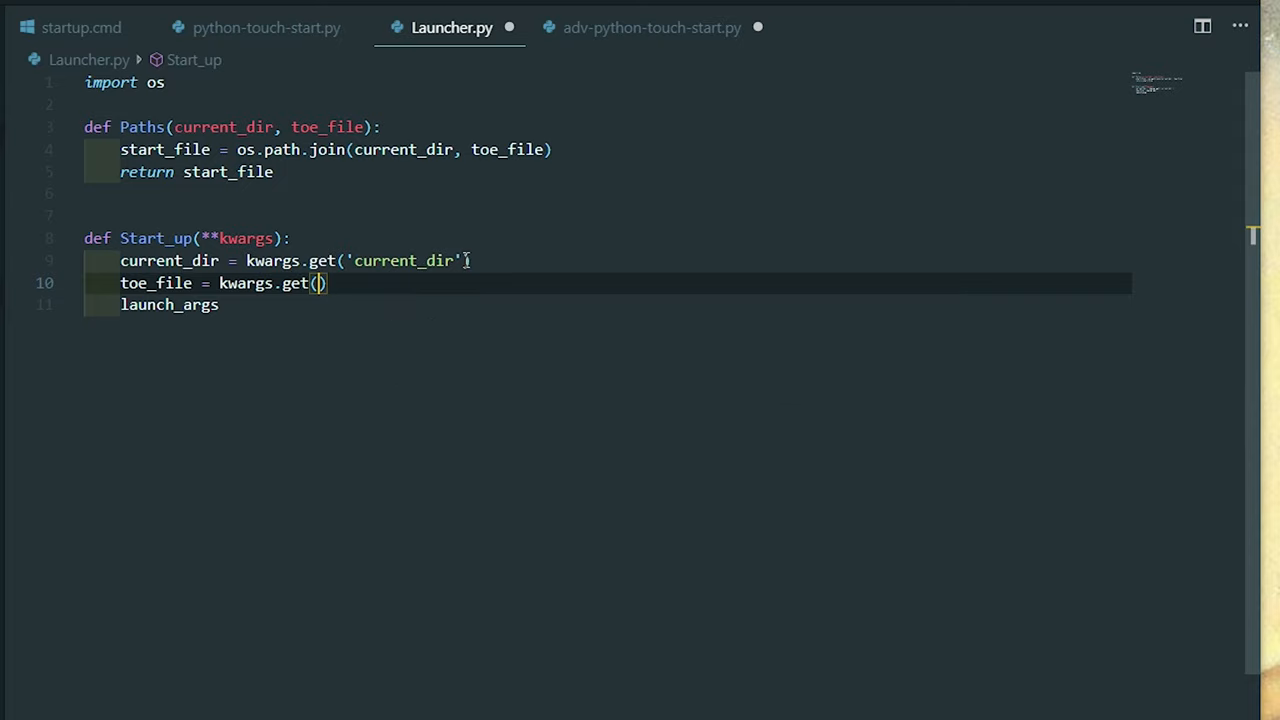
pyautogui.write("'toe_file'")
pyautogui.click(608, 305)
pyautogui.write(' = k')
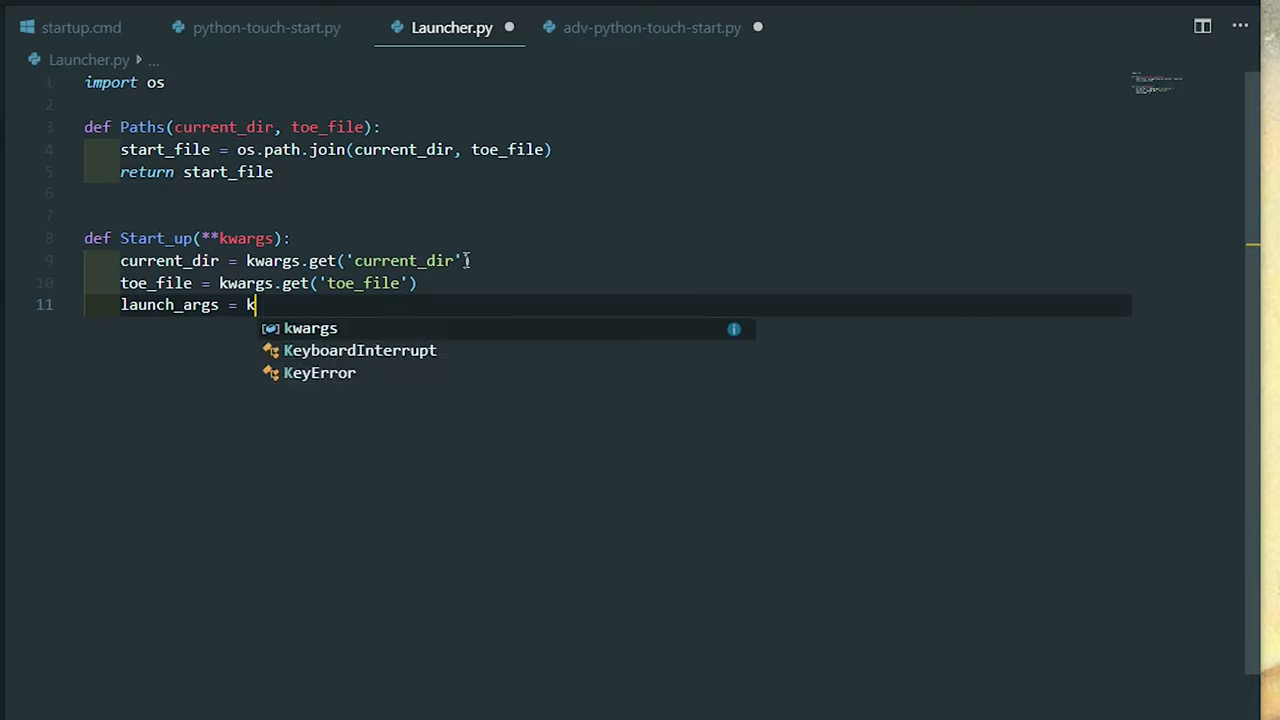
pyautogui.write('wargs')
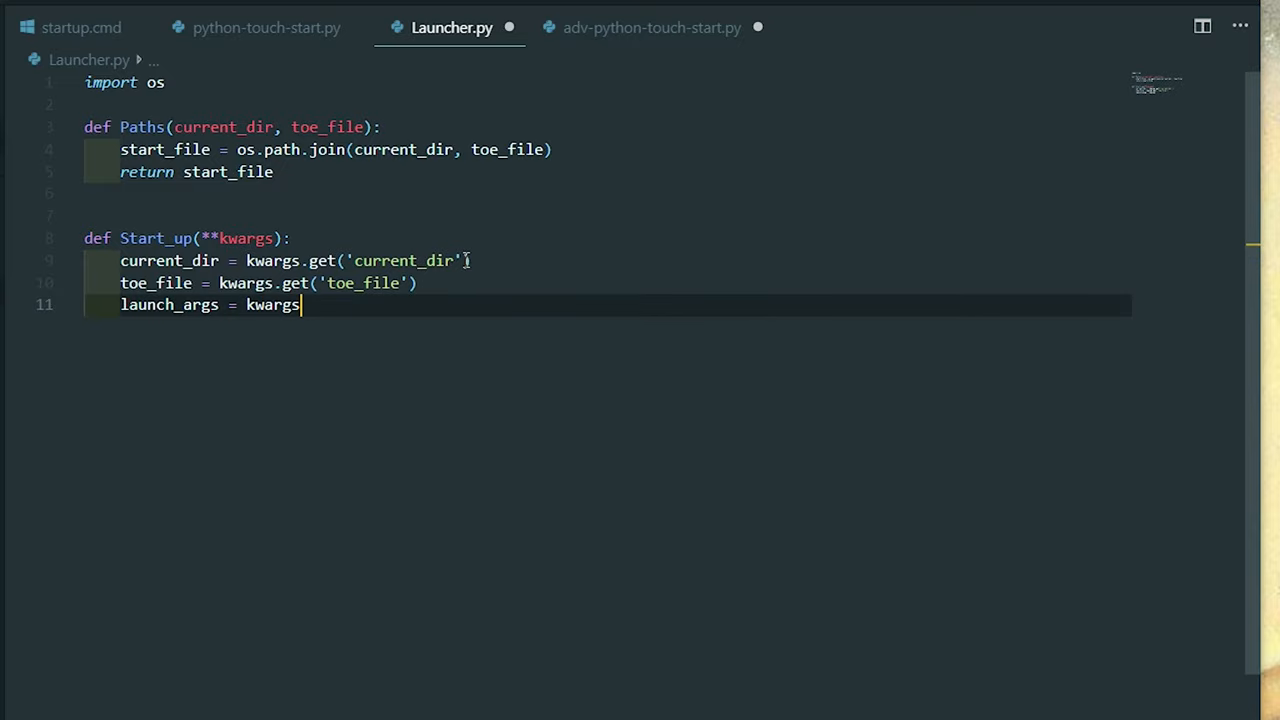
pyautogui.write(".get('l')")
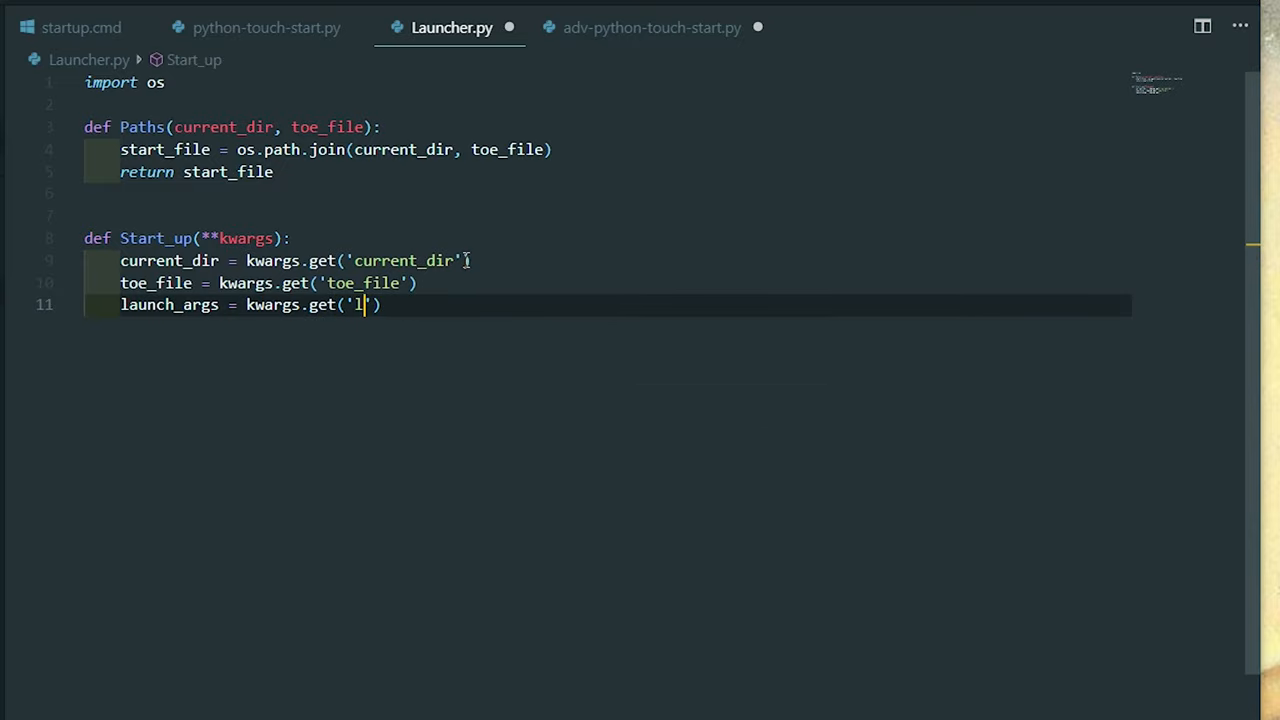
pyautogui.write('a')
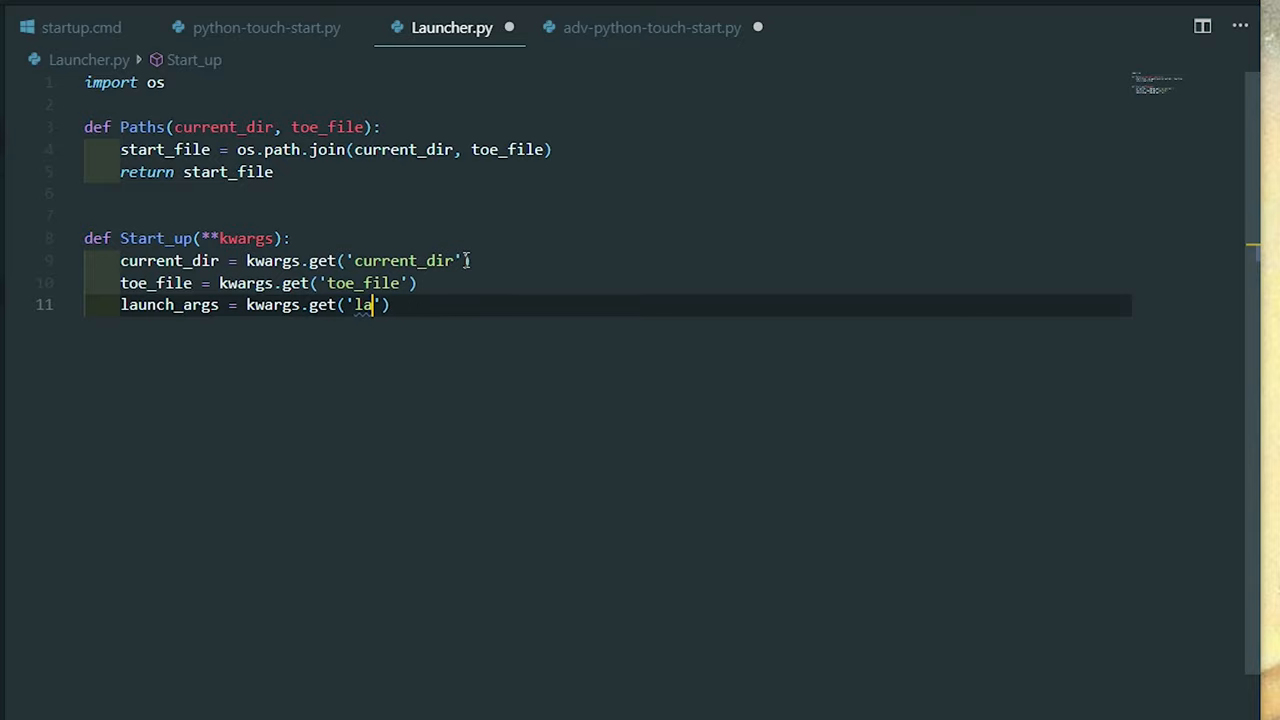
pyautogui.write('unch_args')
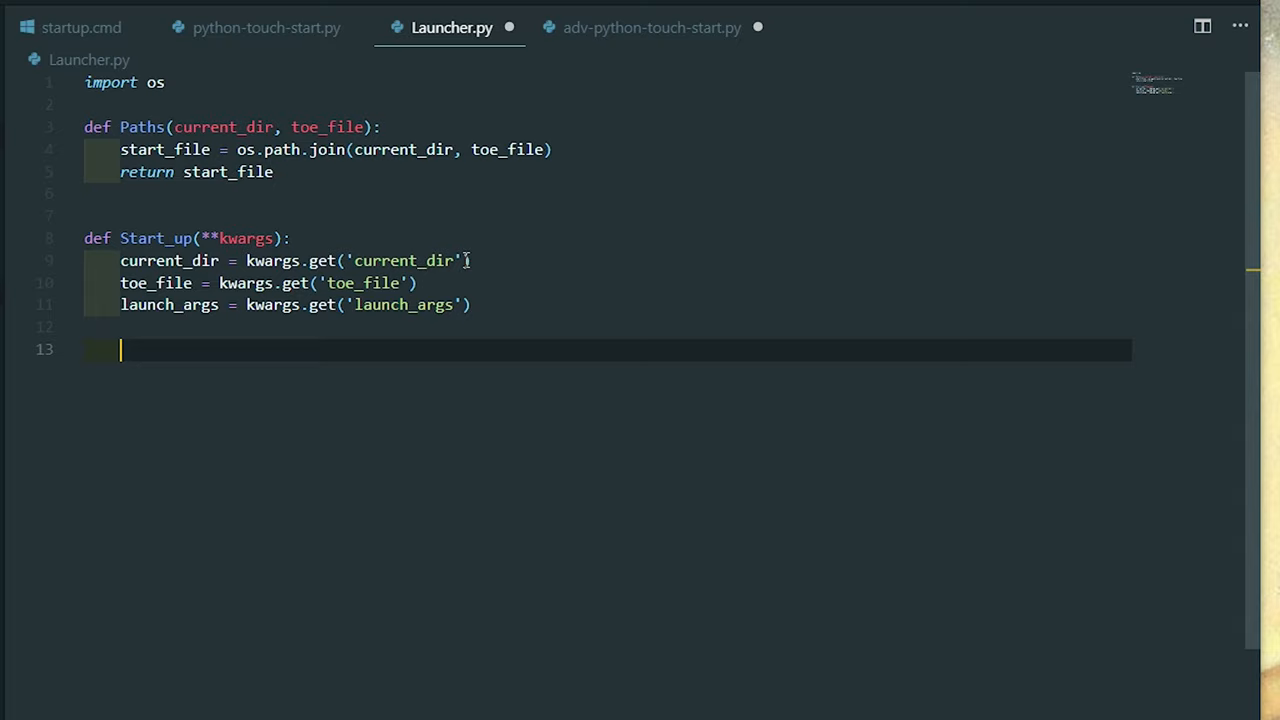
# Step: Set start_file = Paths(current_dir, toe_file) inside Start_up
pyautogui.write('start_file = Paths(')
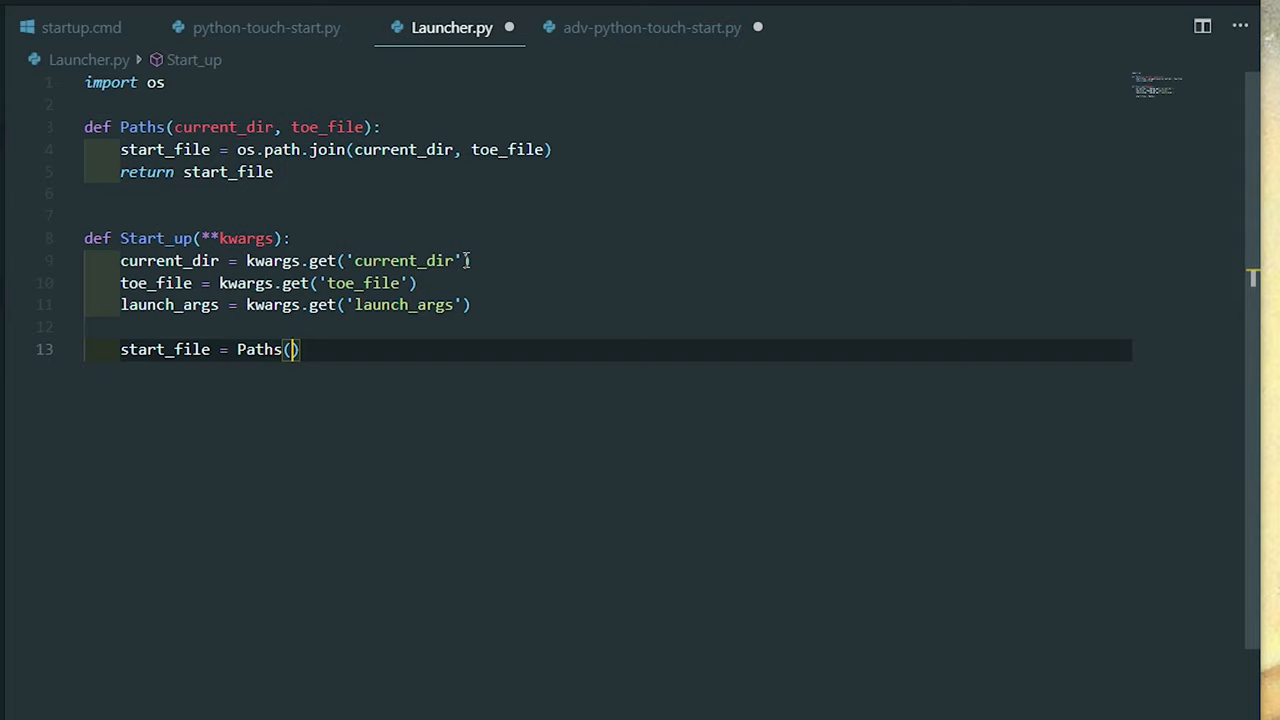
pyautogui.write('current_dir,')
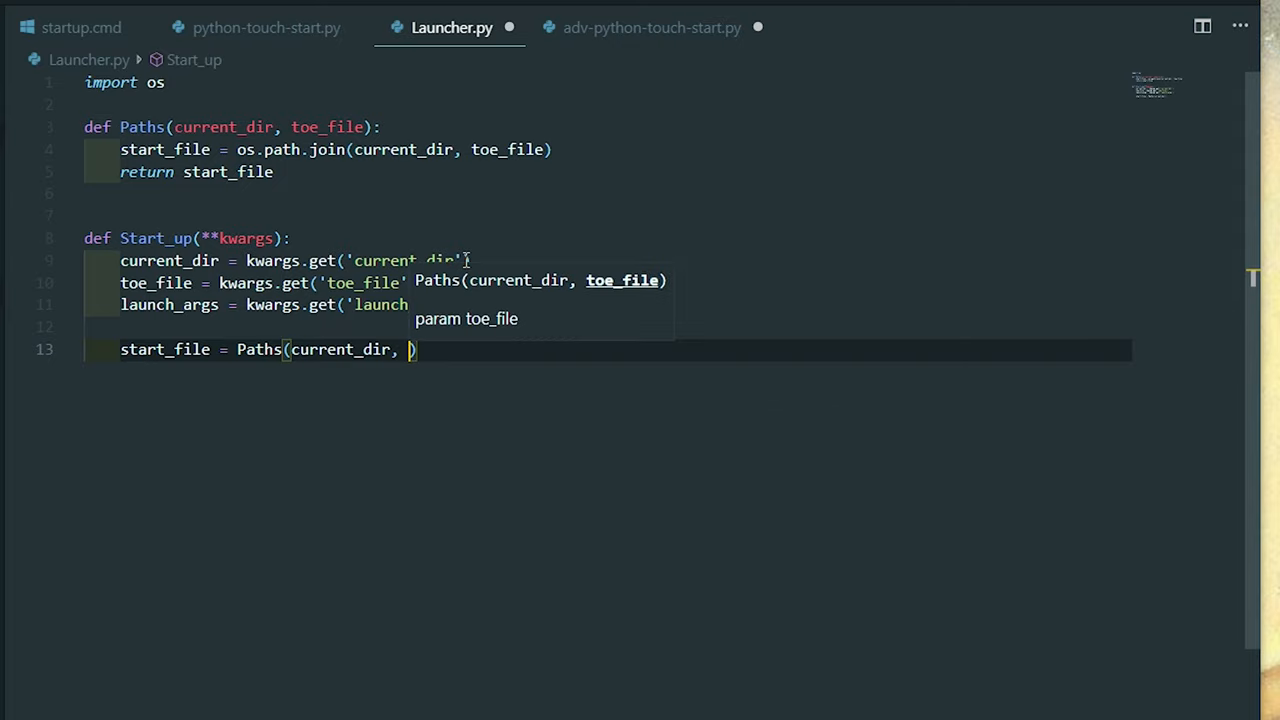
pyautogui.write('toe_file')
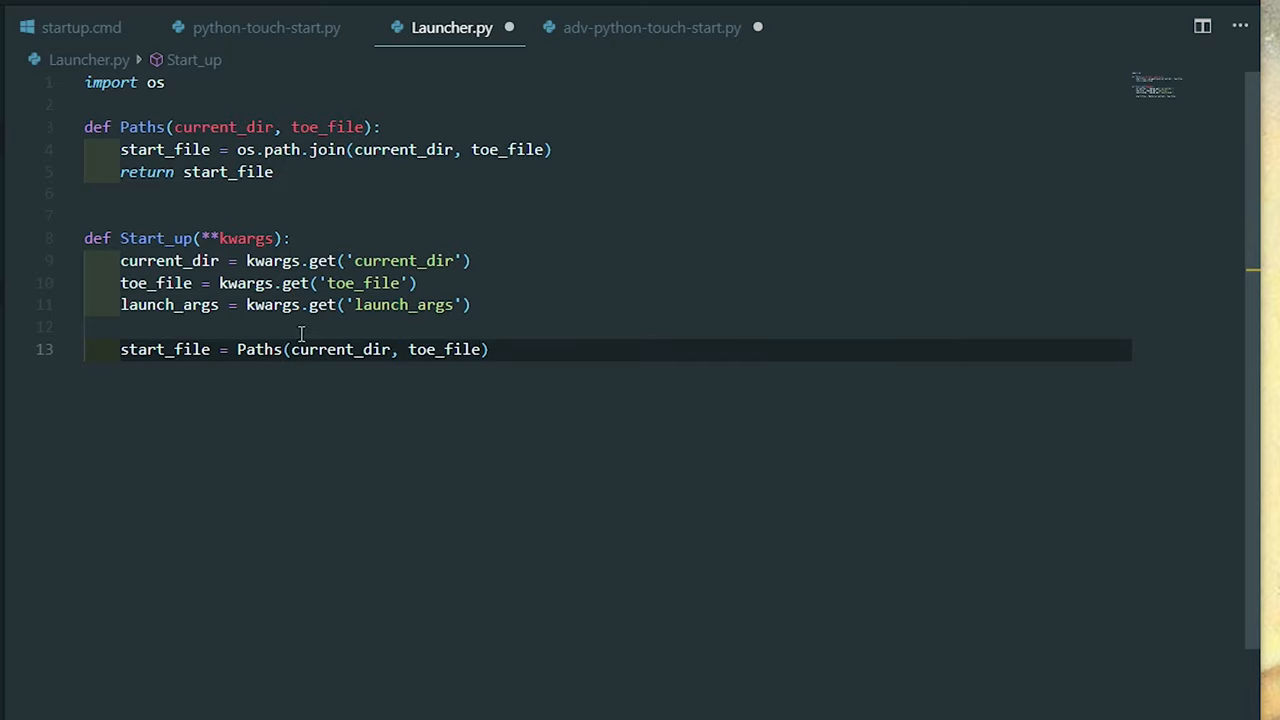
pyautogui.moveTo(164, 194)
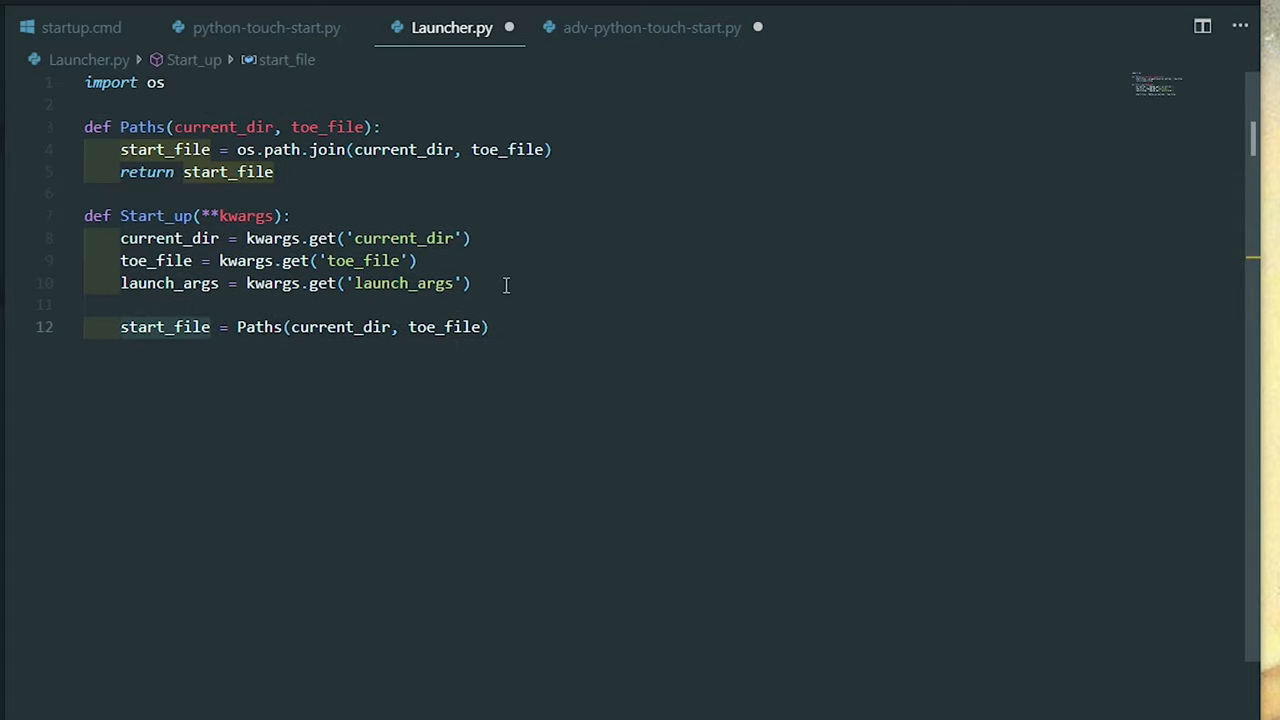
pyautogui.click(489, 327)
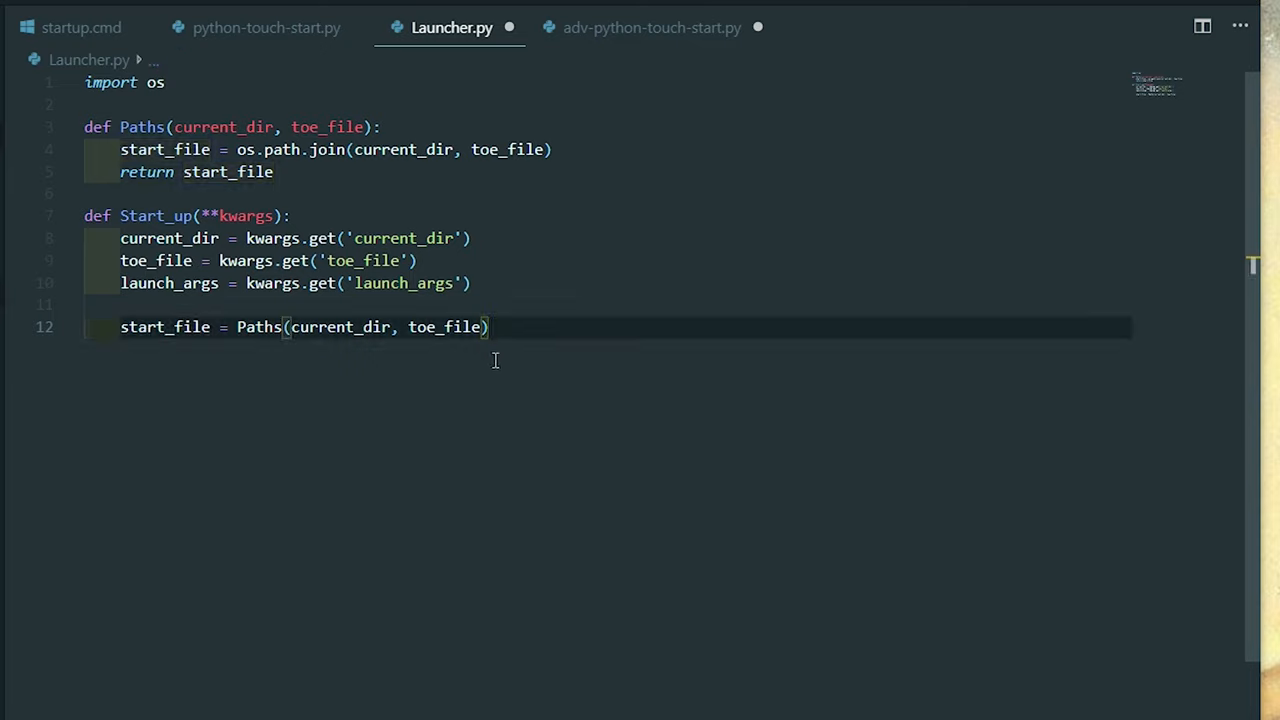
pyautogui.moveTo(670, 390)
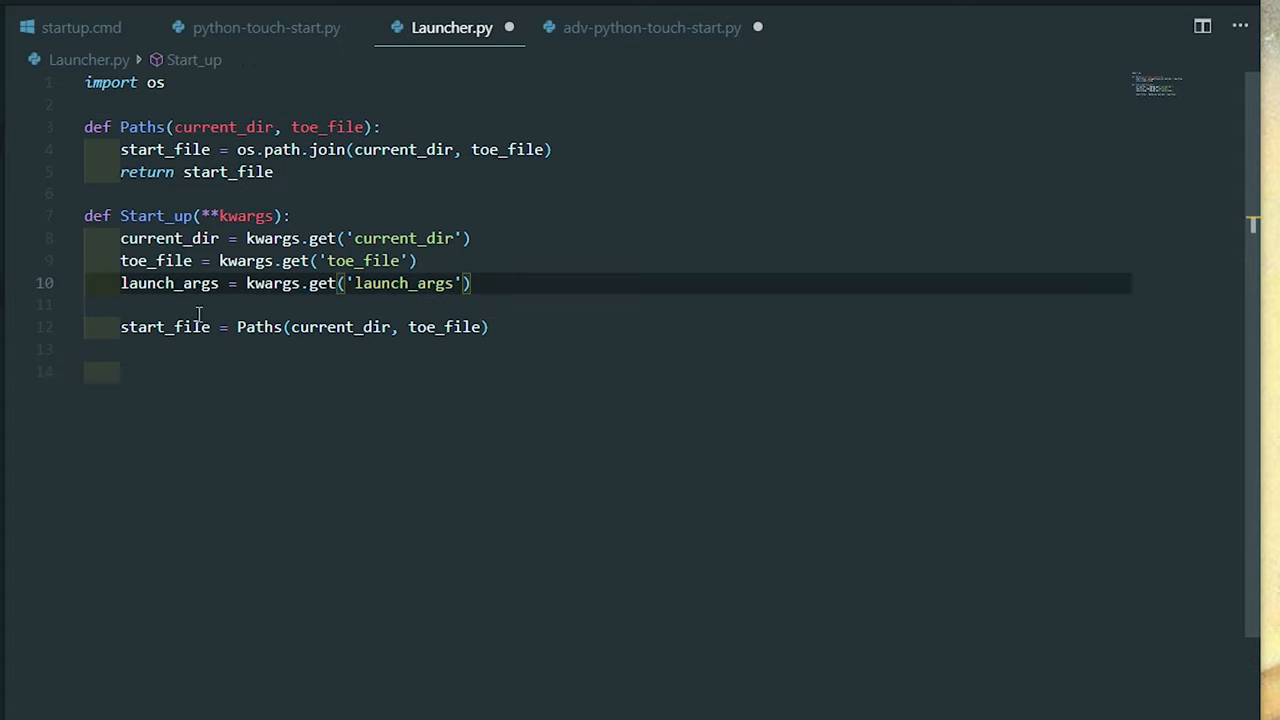
pyautogui.moveTo(280, 273)
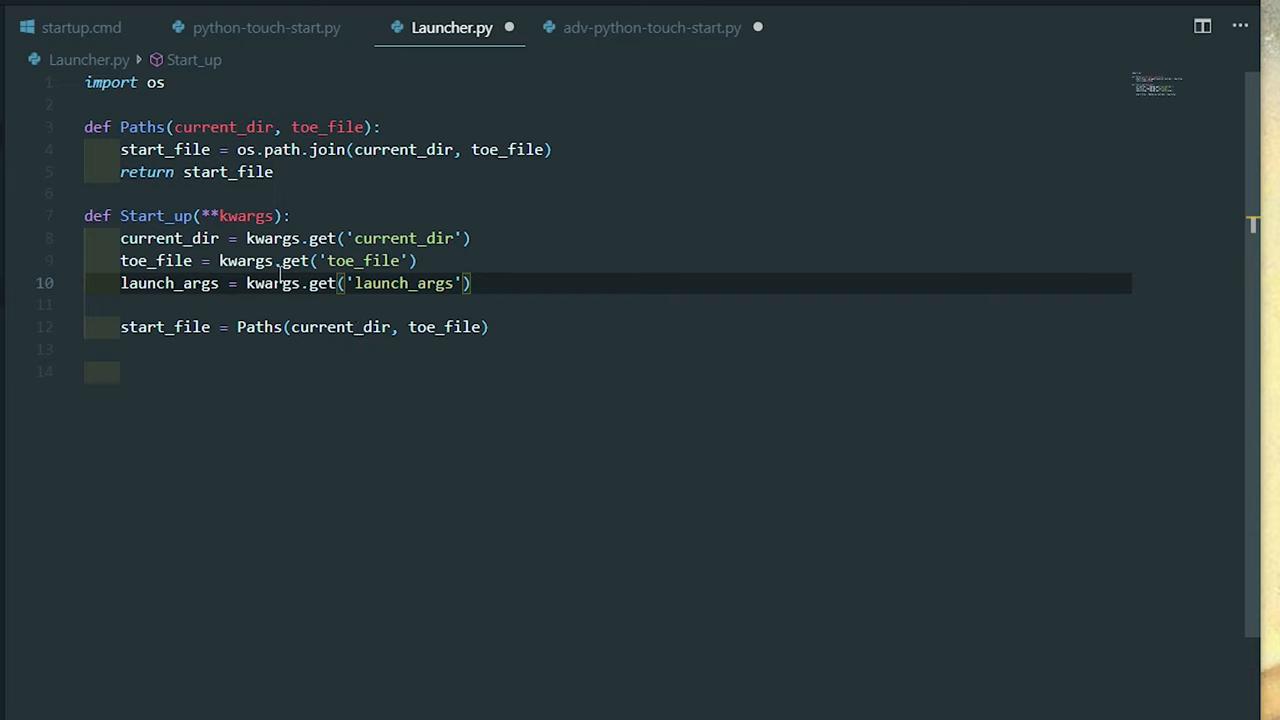
# Step: In adv-python-touch-start.py, start a launch_args list holding dictionary entries above the Start_up call
pyautogui.click(651, 27)
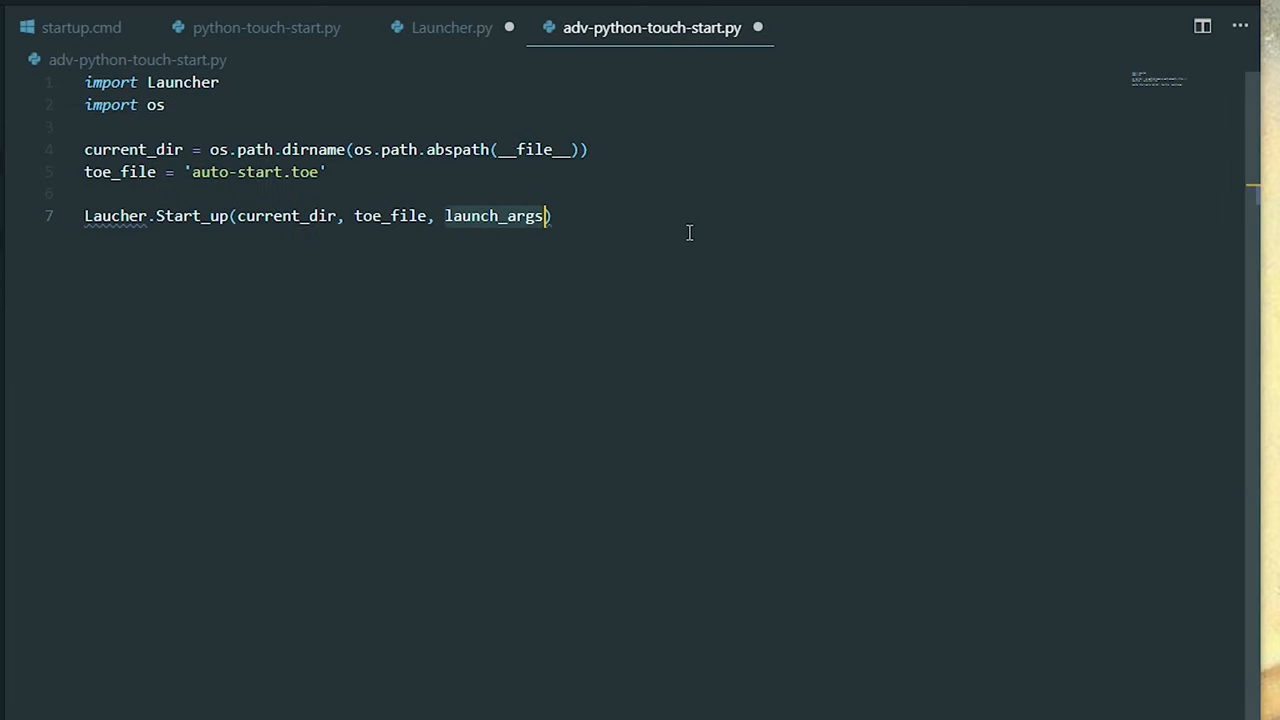
pyautogui.press('Enter')
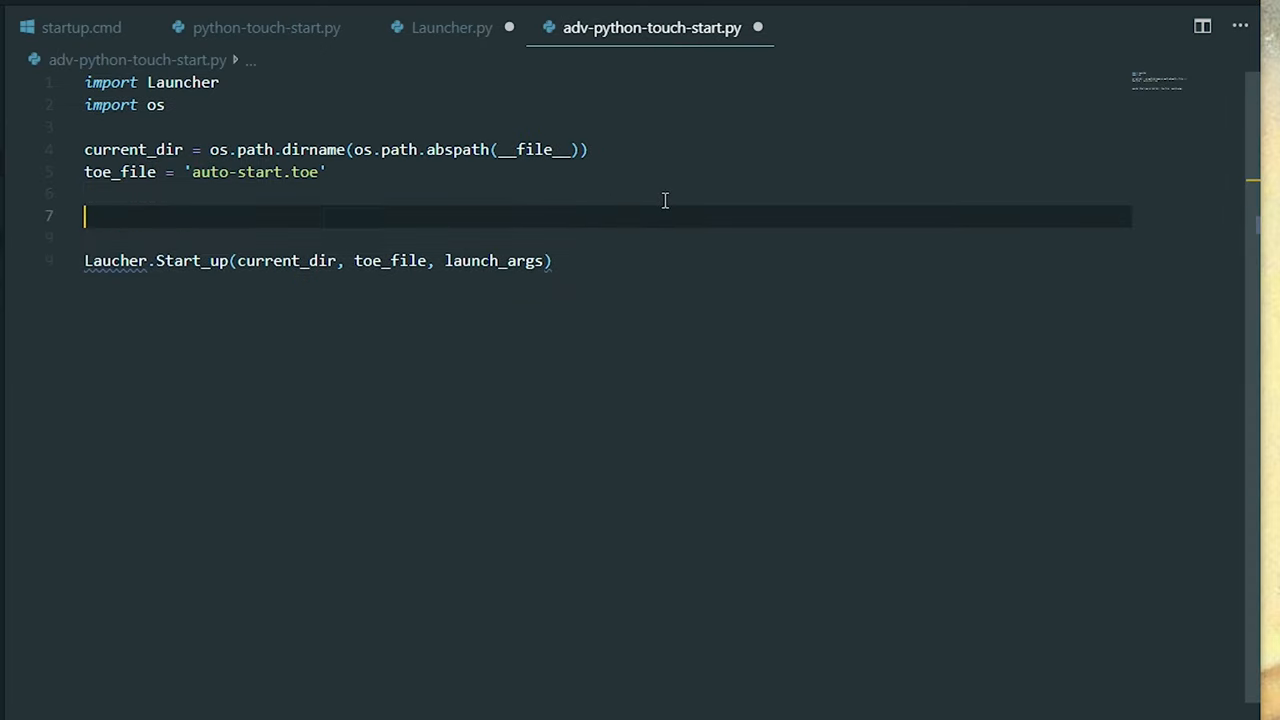
pyautogui.write('lauch')
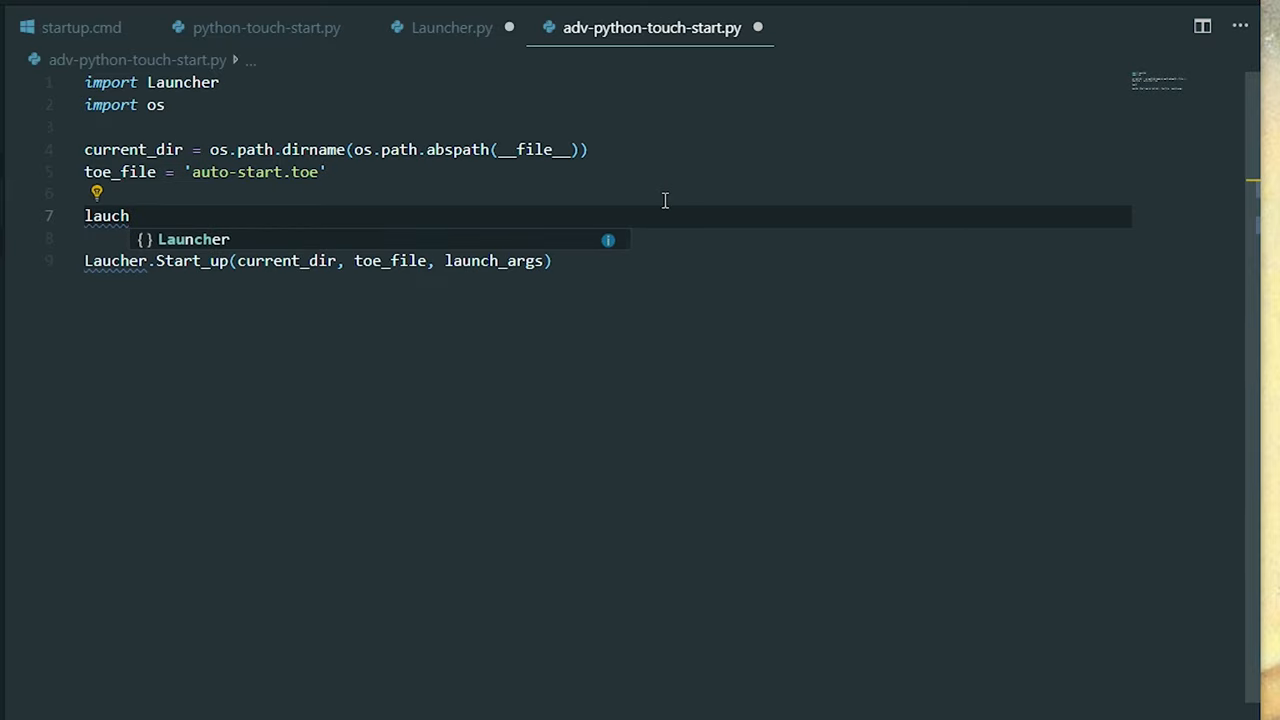
pyautogui.write('c')
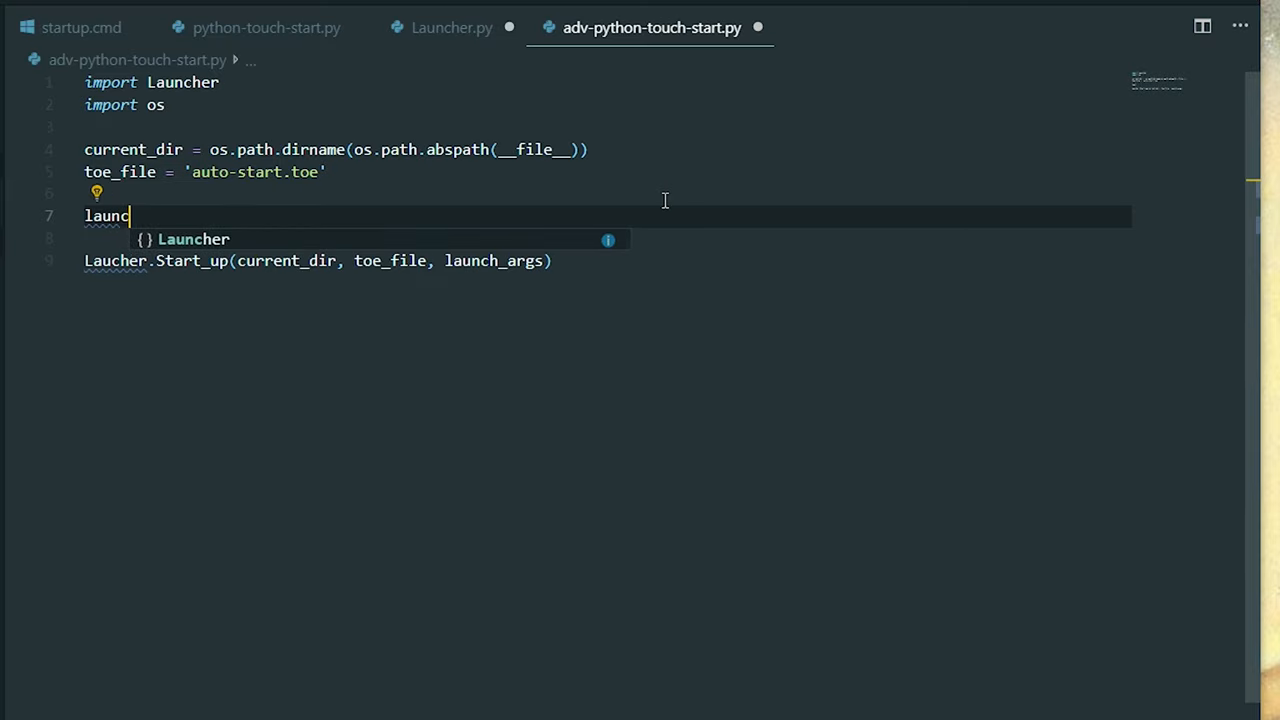
pyautogui.write('_ha')
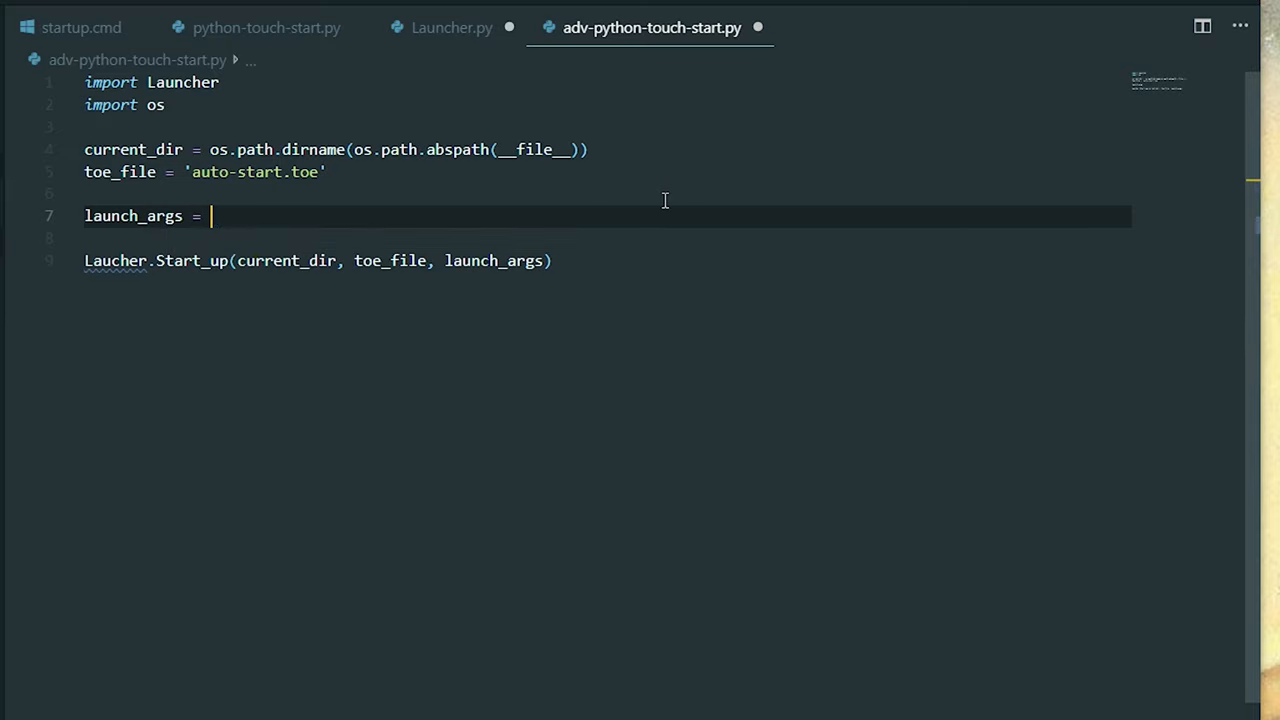
pyautogui.write('{}')
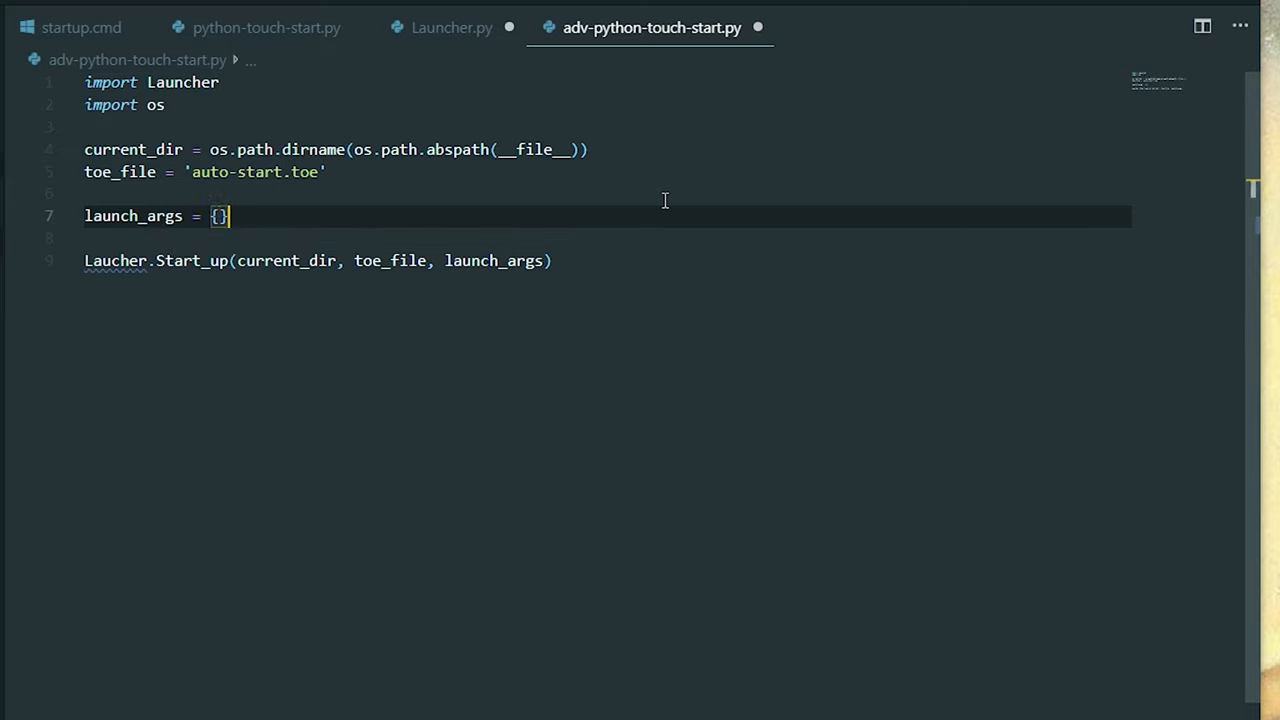
pyautogui.write('[]')
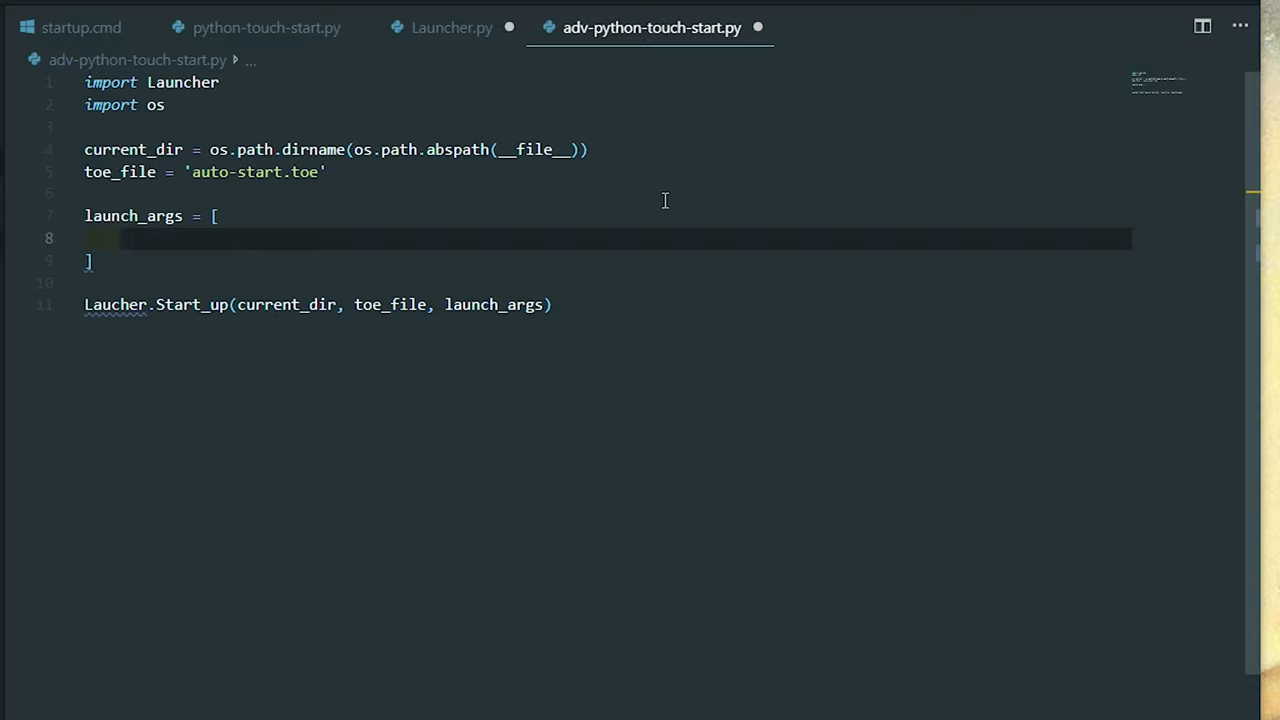
pyautogui.write('{}')
pyautogui.write('"')
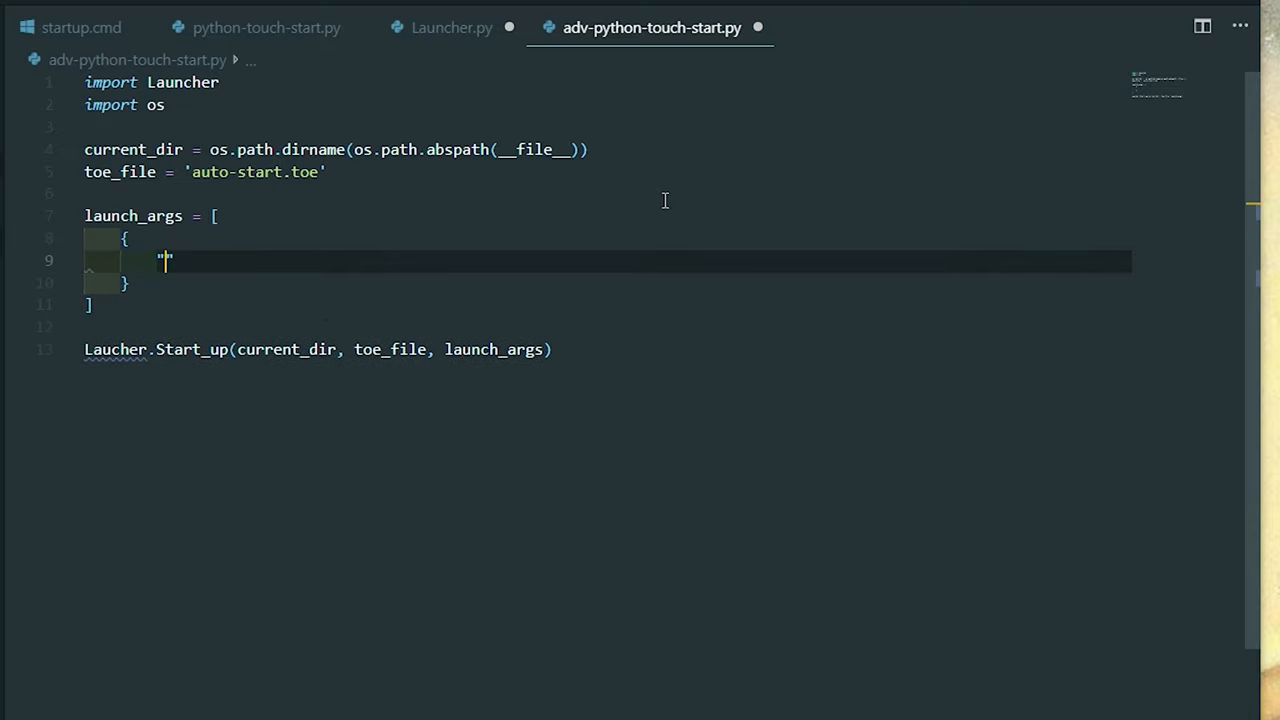
# Step: Fill the first entry with envVar 'STARTUP' and envVal 'controller'
pyautogui.write('envVar1')
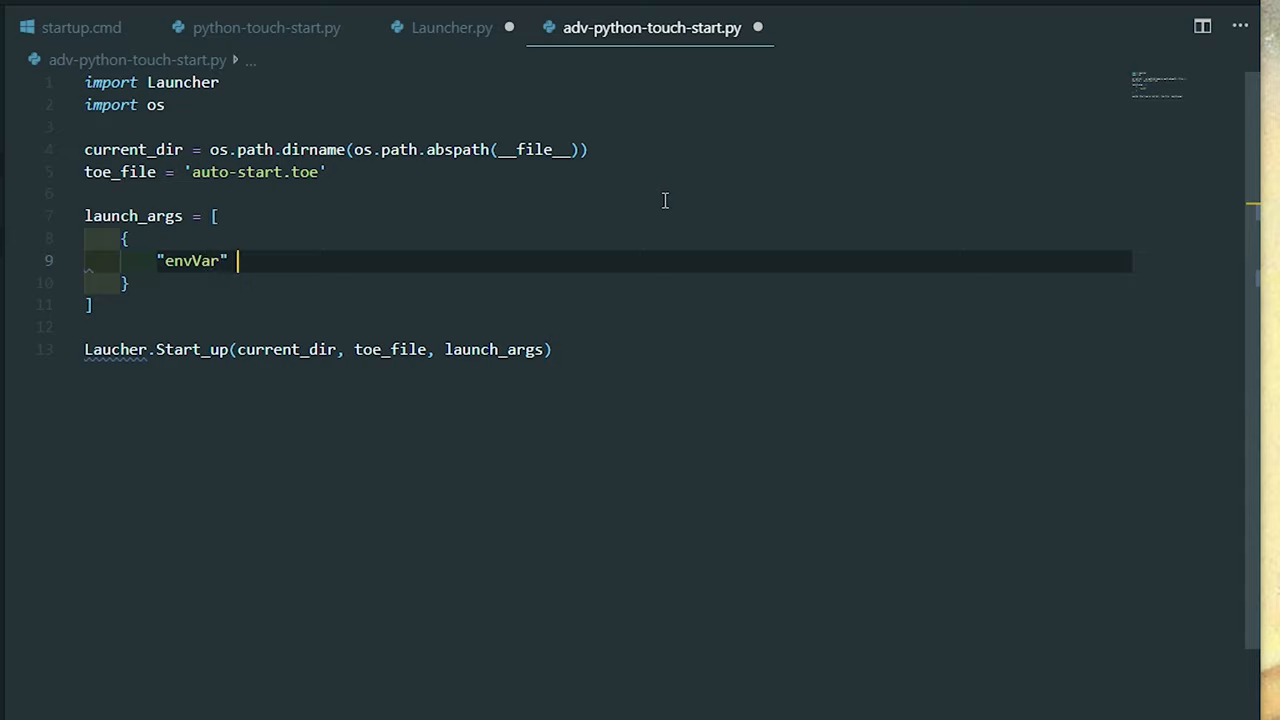
pyautogui.write(':')
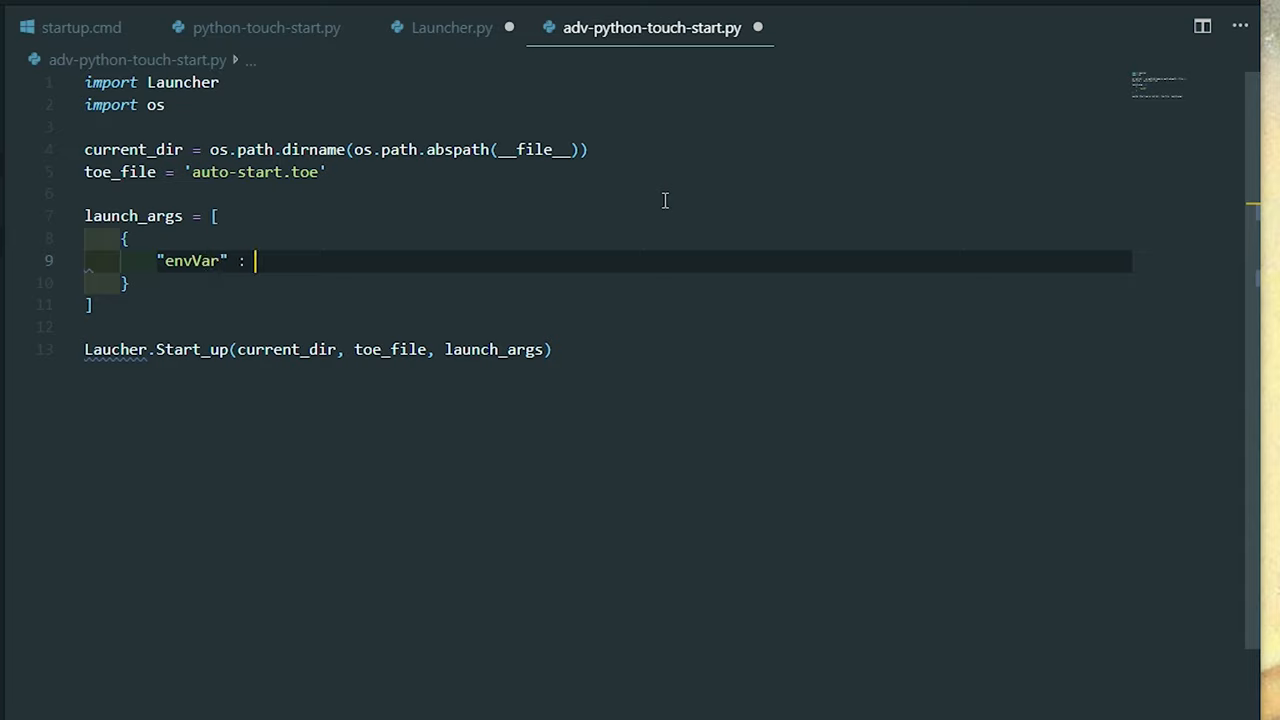
pyautogui.write("'START'")
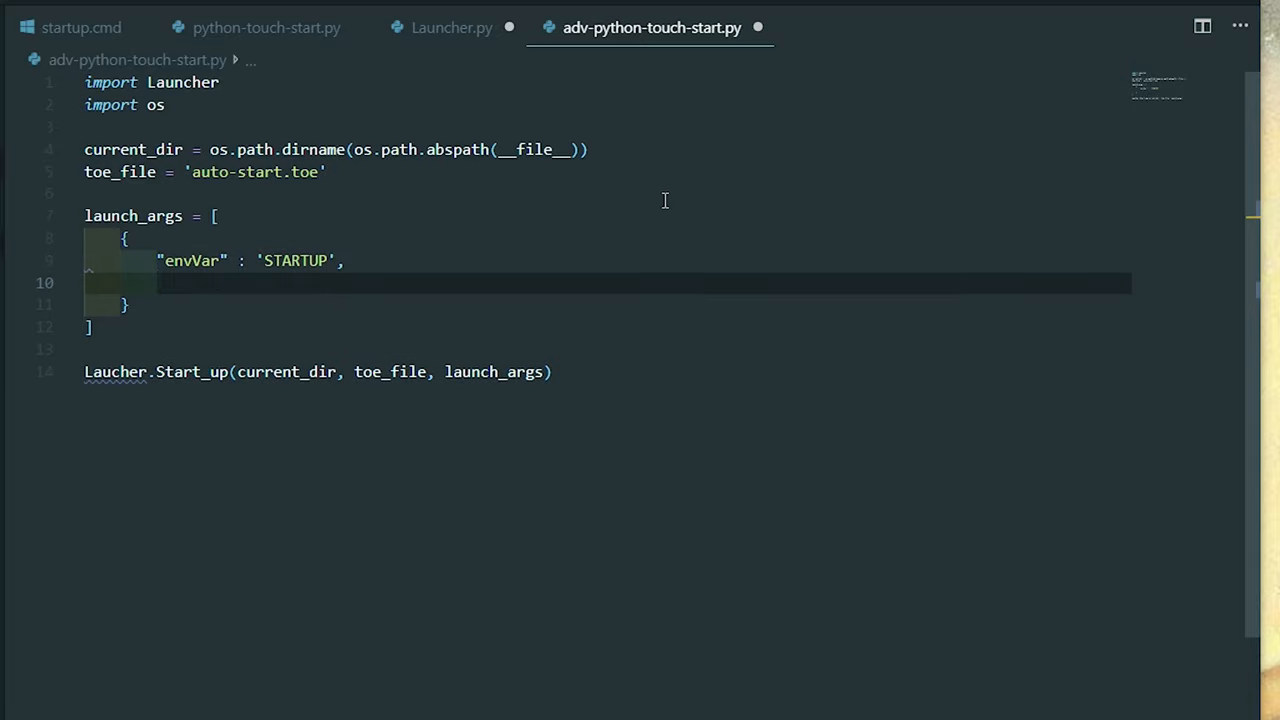
pyautogui.write('"')
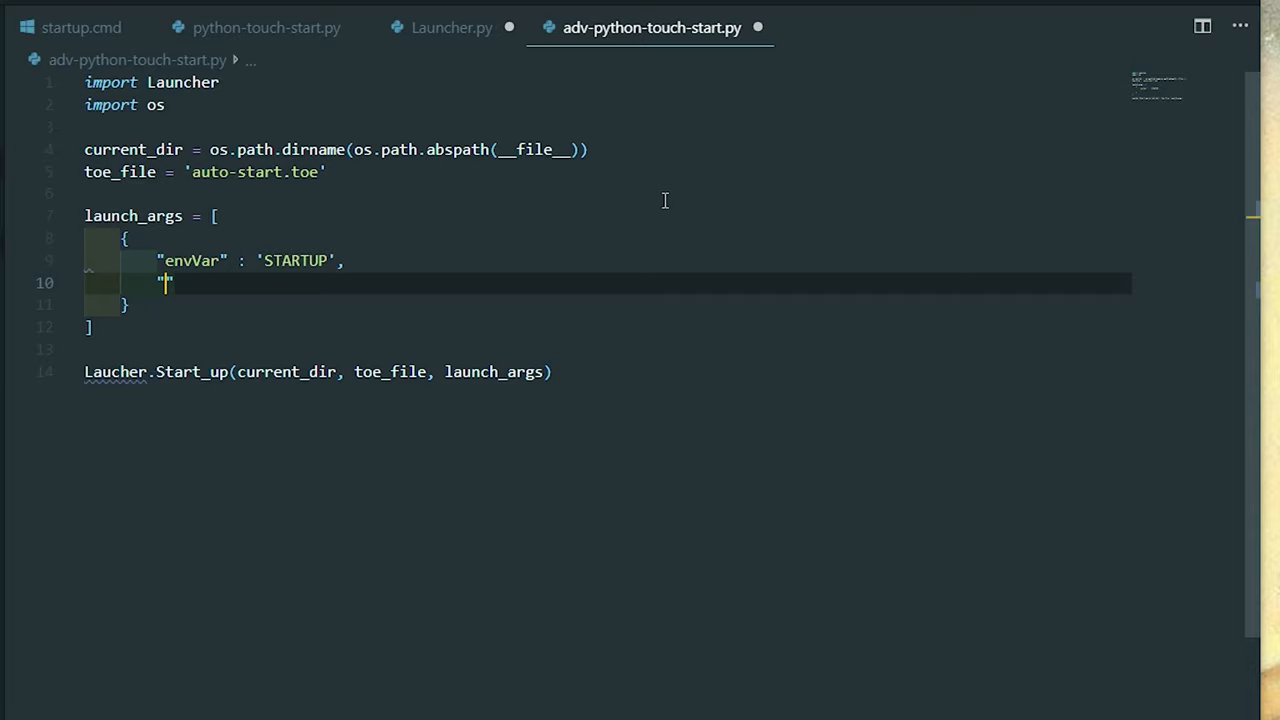
pyautogui.write('envVal')
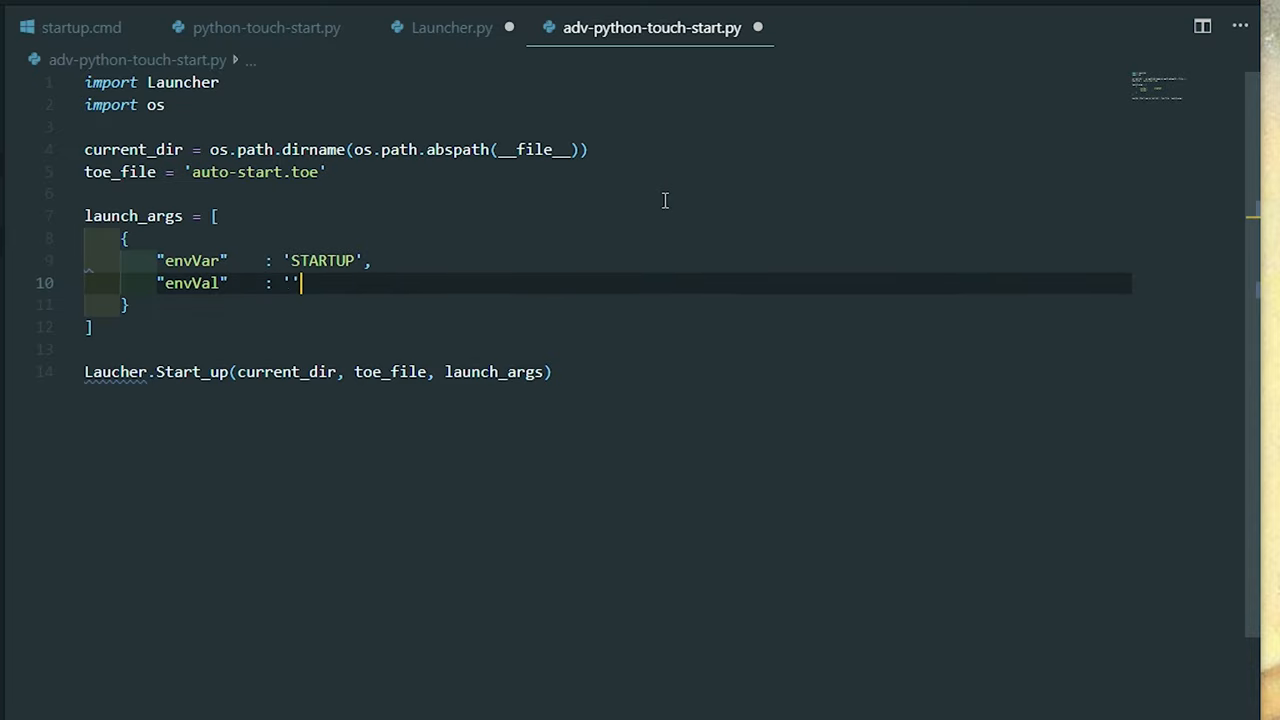
pyautogui.write('controller')
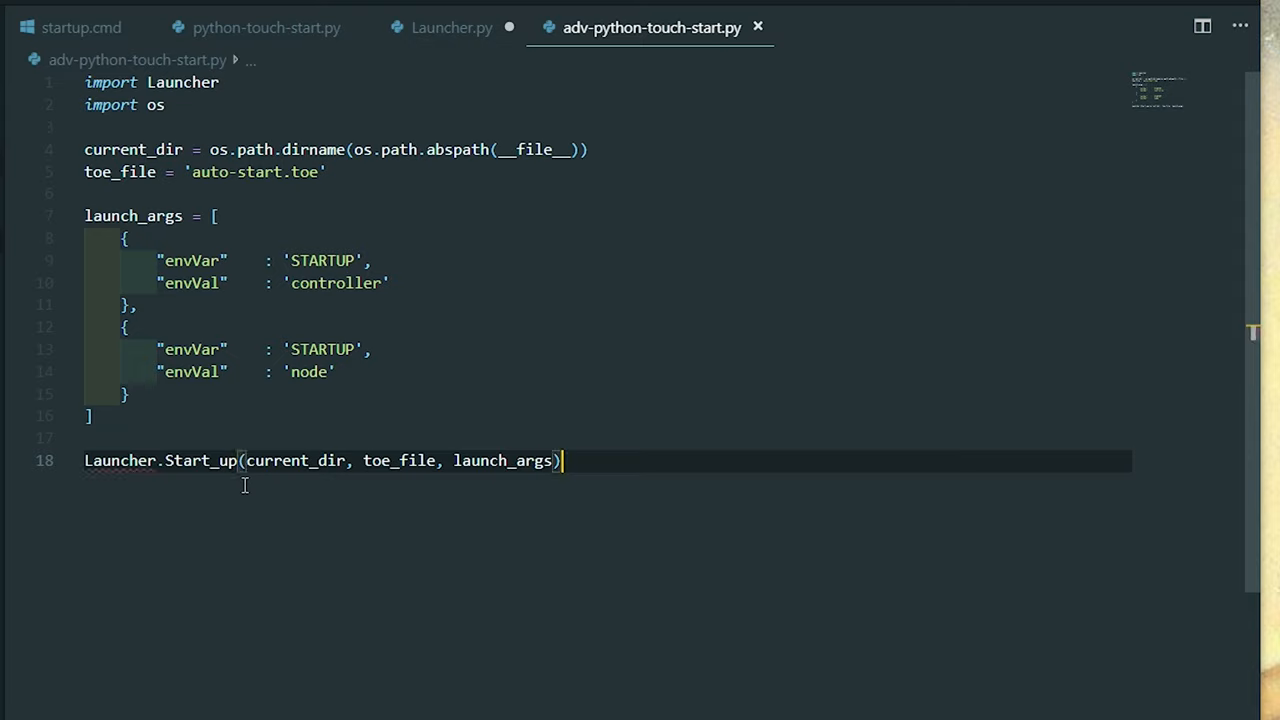
pyautogui.moveTo(152, 481)
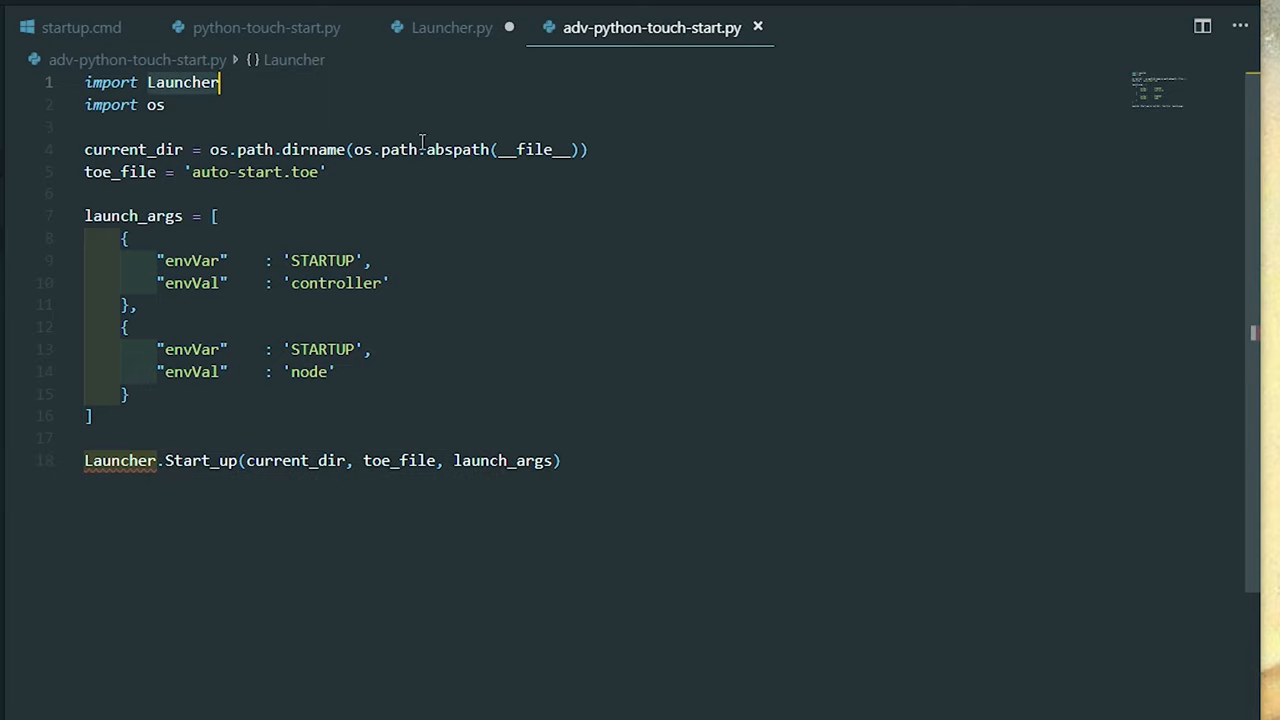
# Step: In Launcher.py's Start_up, loop over launch_args with for each_set in launch_args
pyautogui.click(451, 27)
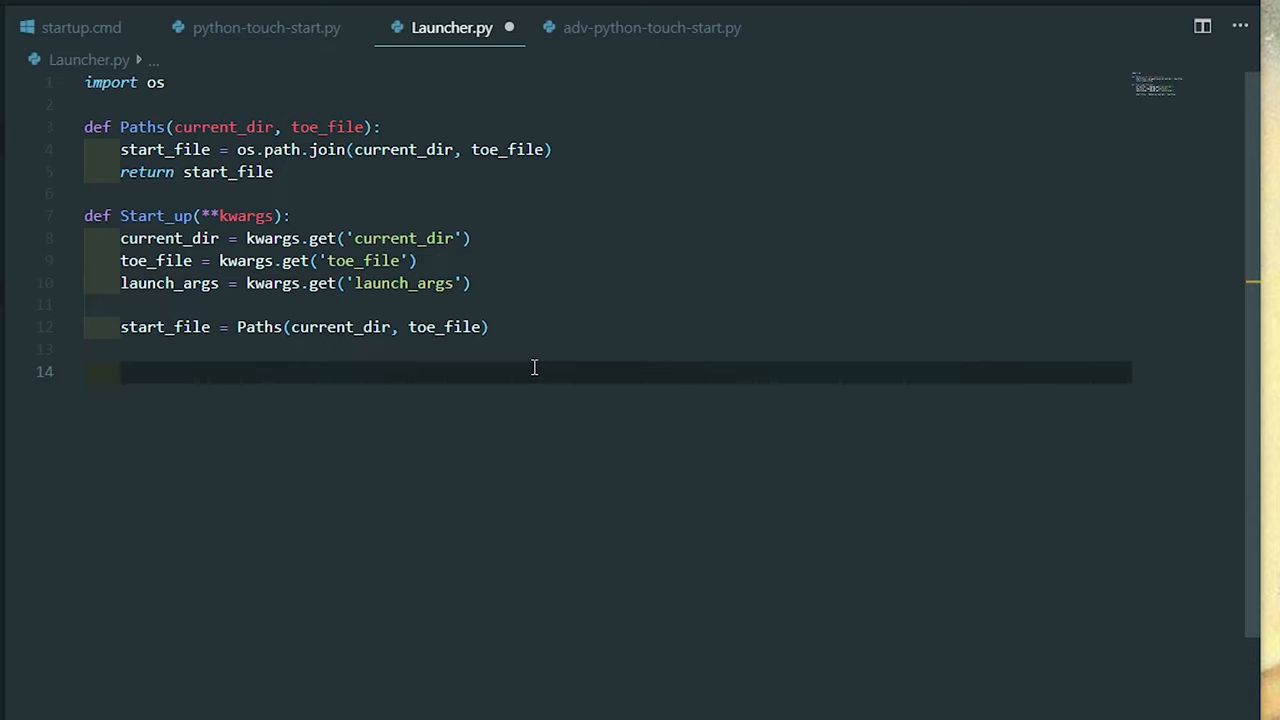
pyautogui.write('for each_')
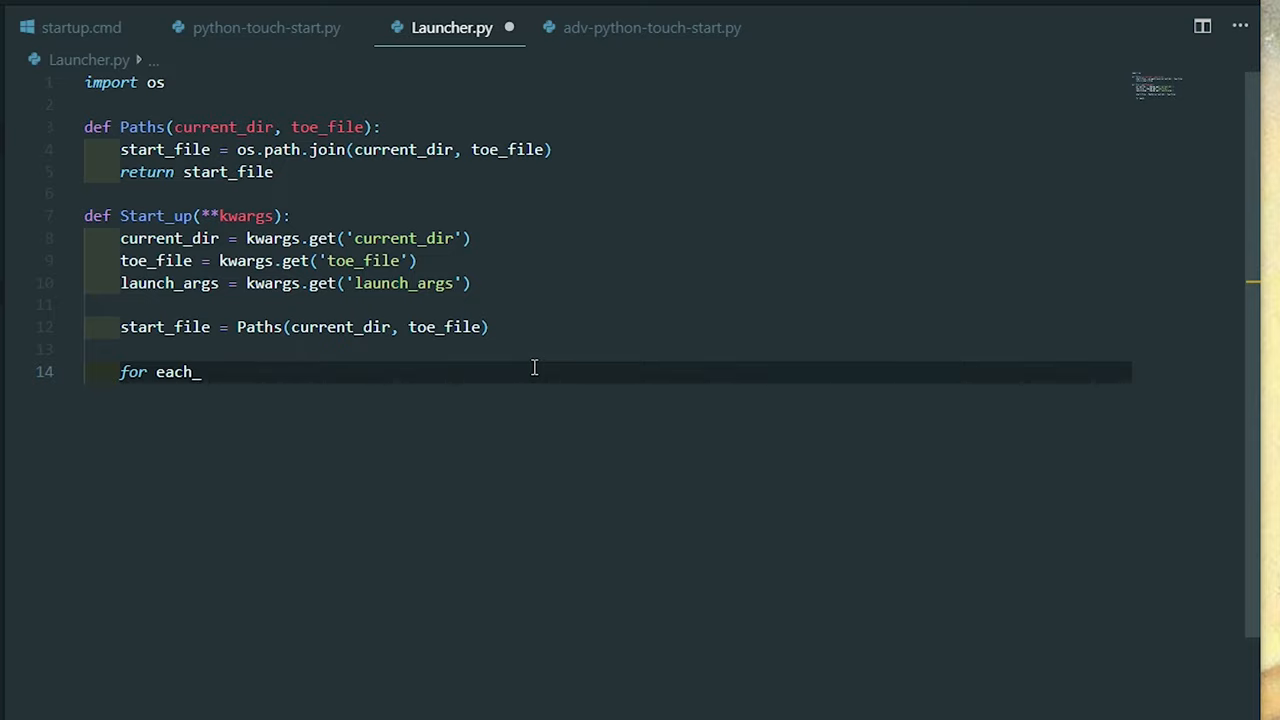
pyautogui.write('_set in')
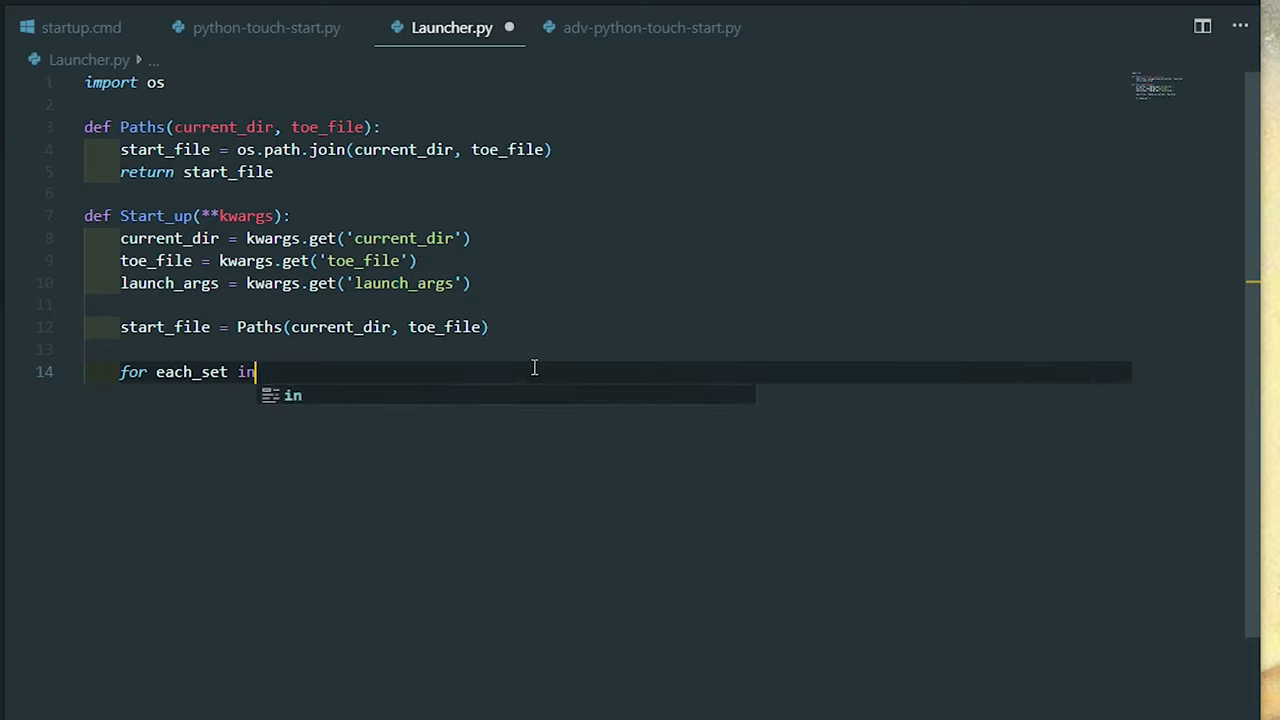
pyautogui.write('launch_args:')
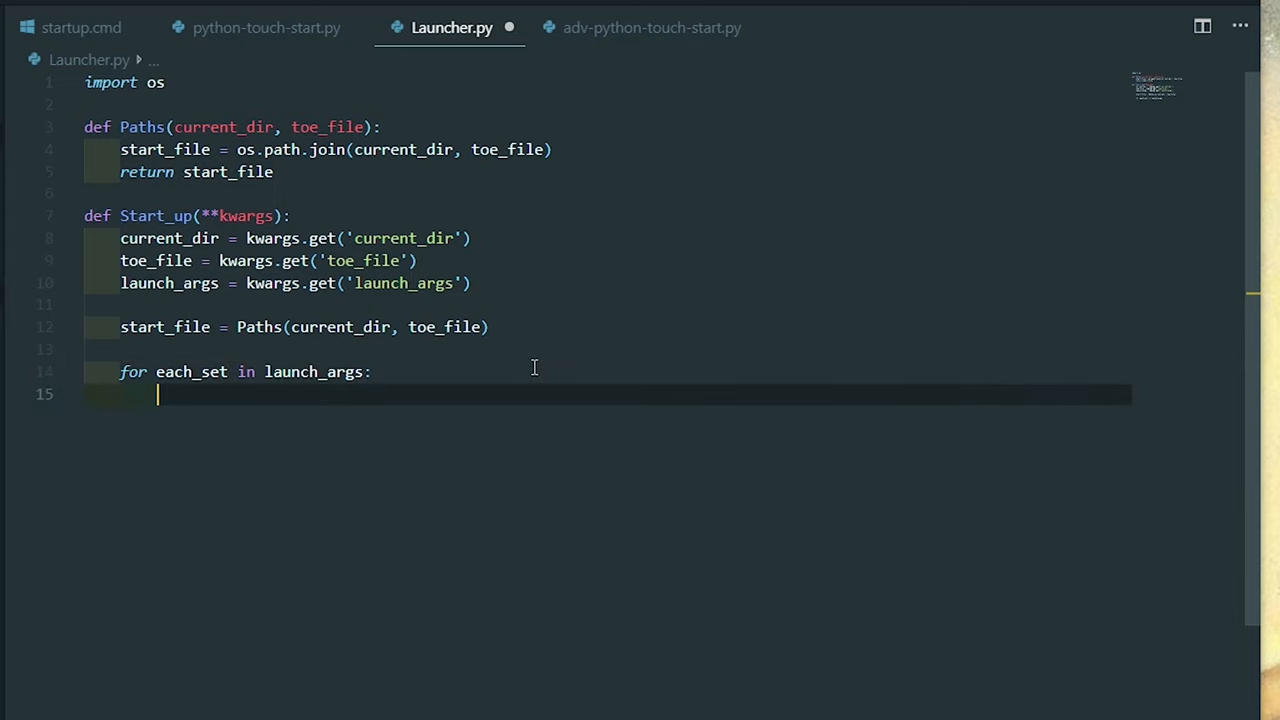
pyautogui.write('envVar')
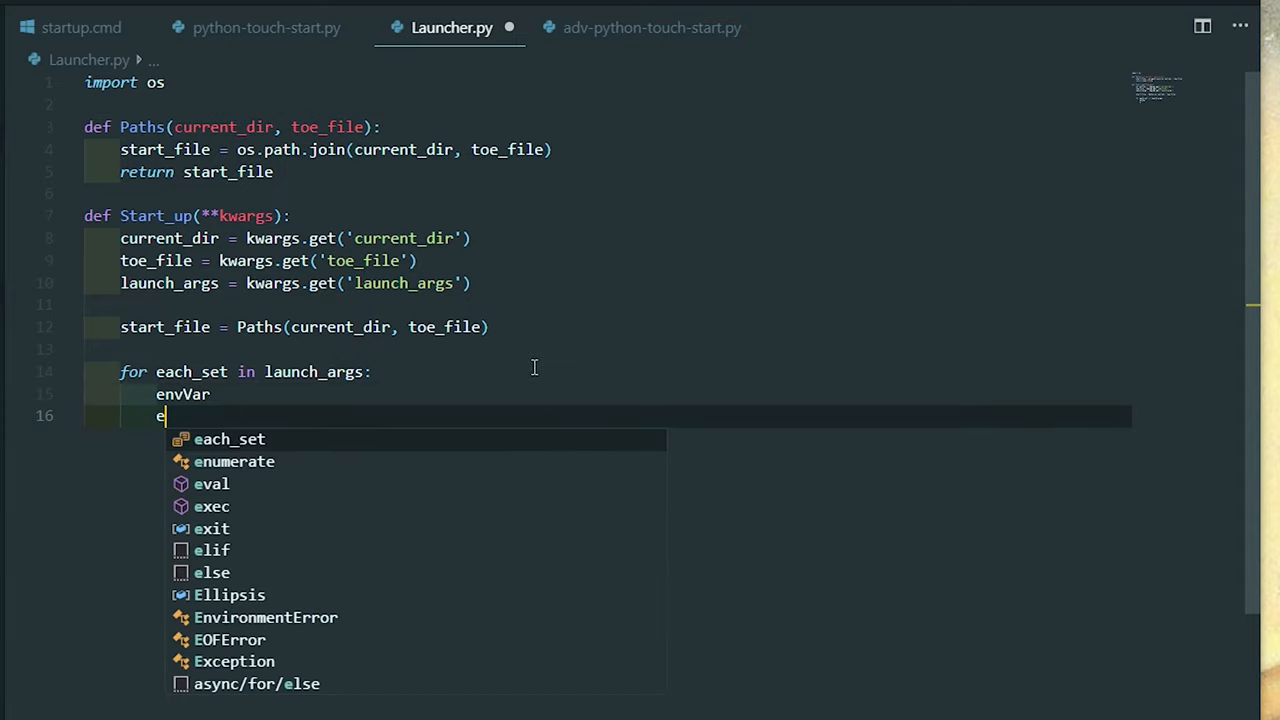
pyautogui.write('nvVal =')
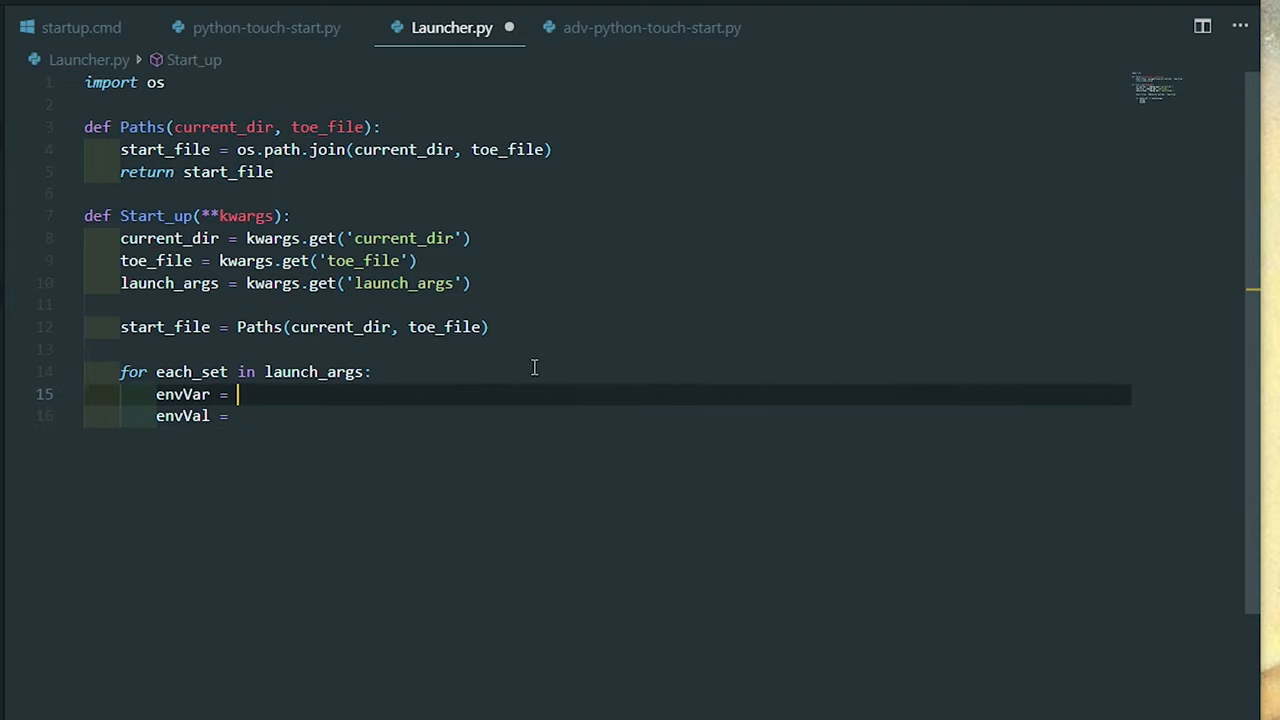
pyautogui.write('la')
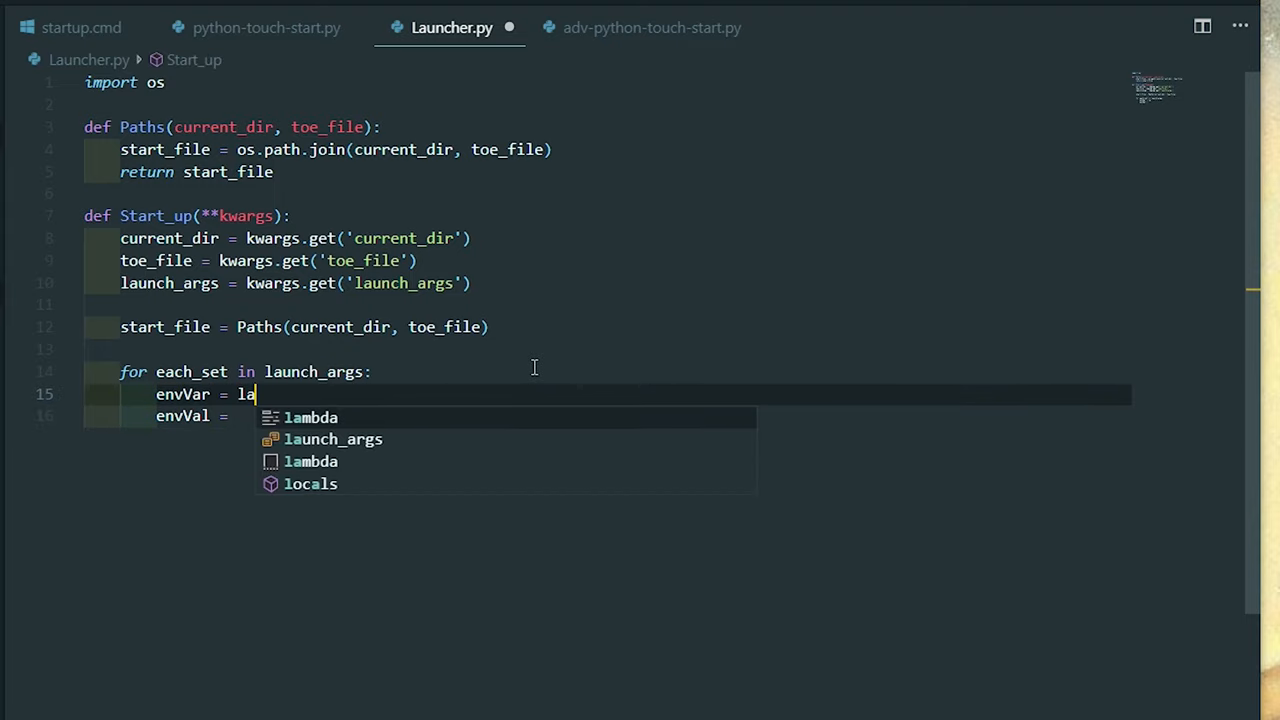
# Step: Assign envVar and envVal from each_set.get('envVar') and each_set.get('envVal')
pyautogui.write('each_set.e')
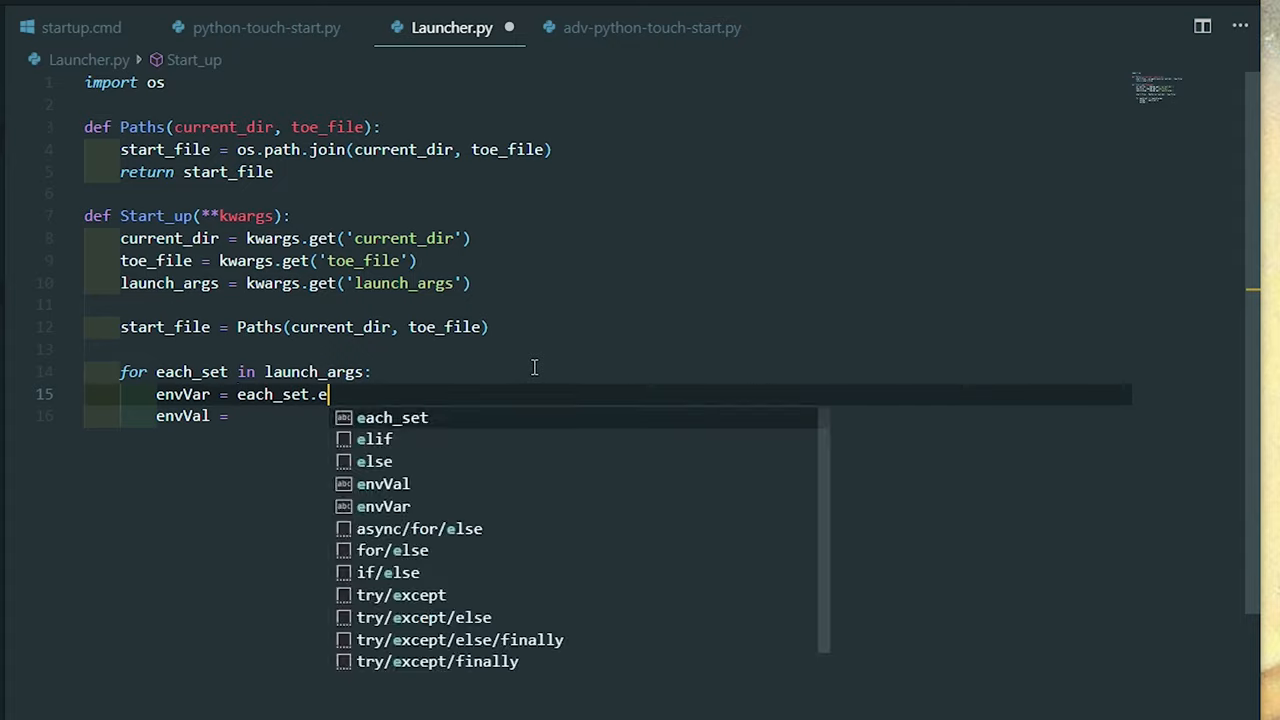
pyautogui.write('get(')
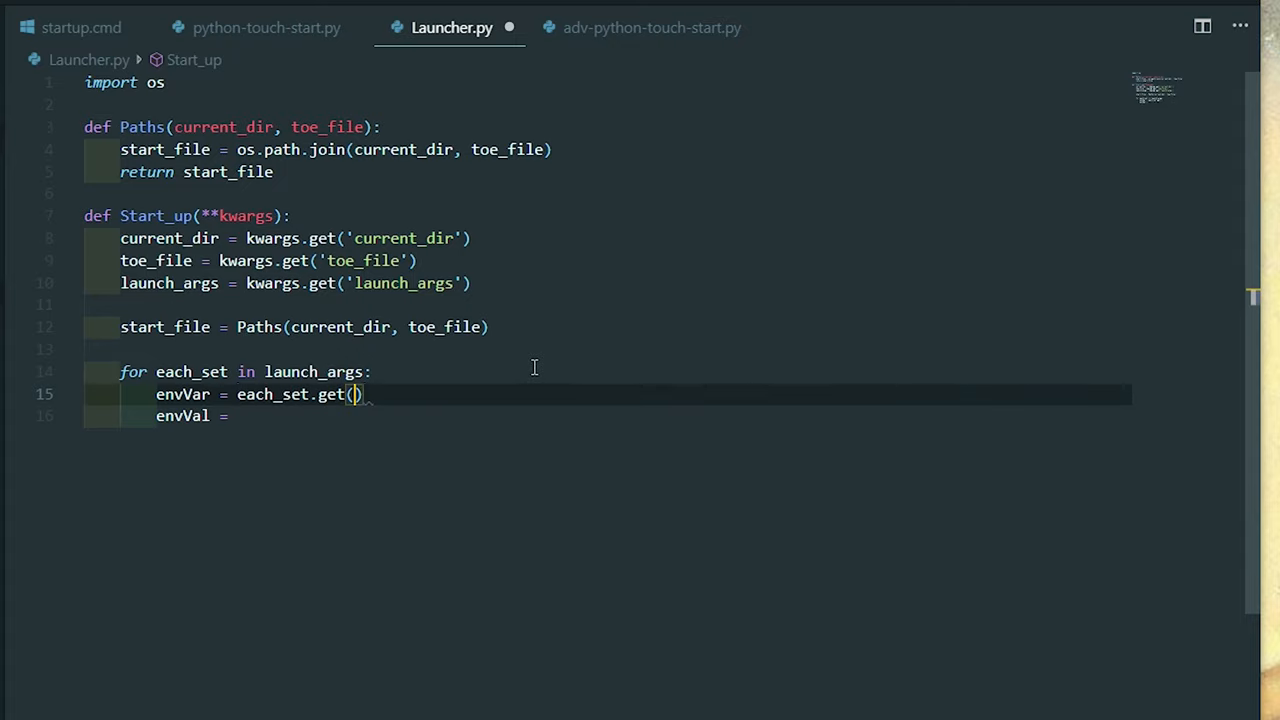
pyautogui.write("'")
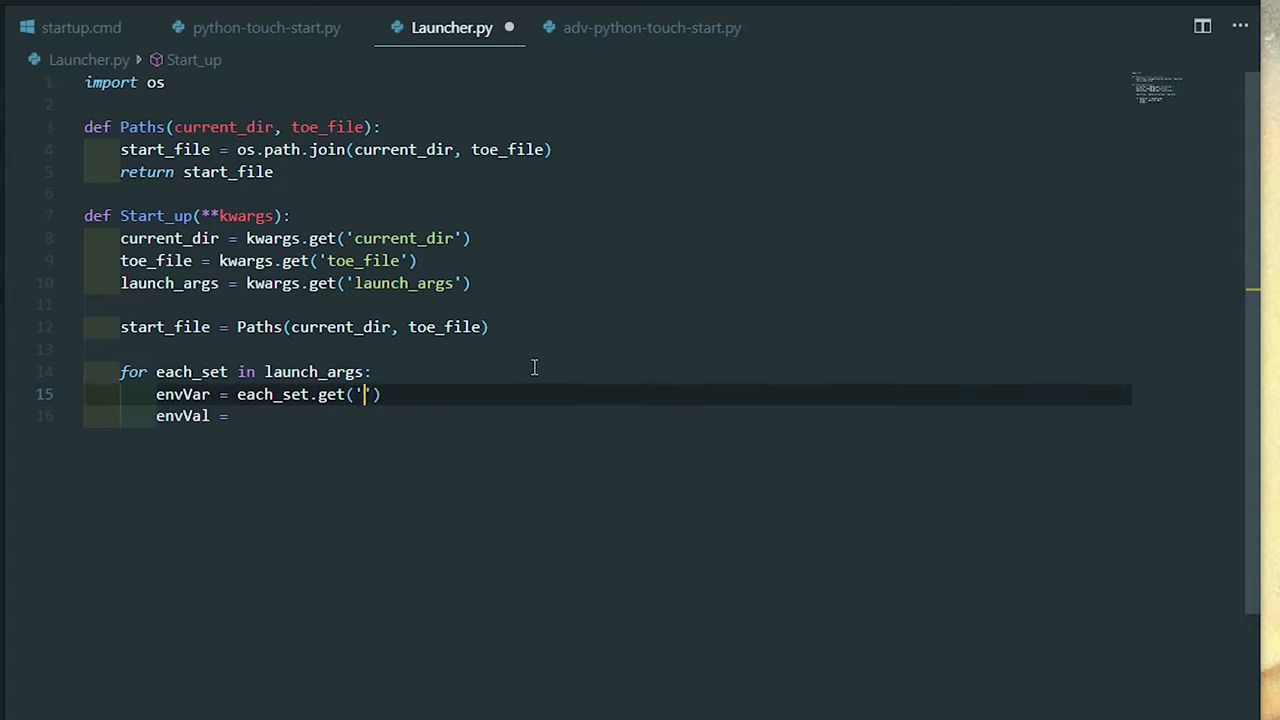
pyautogui.write('envVal')
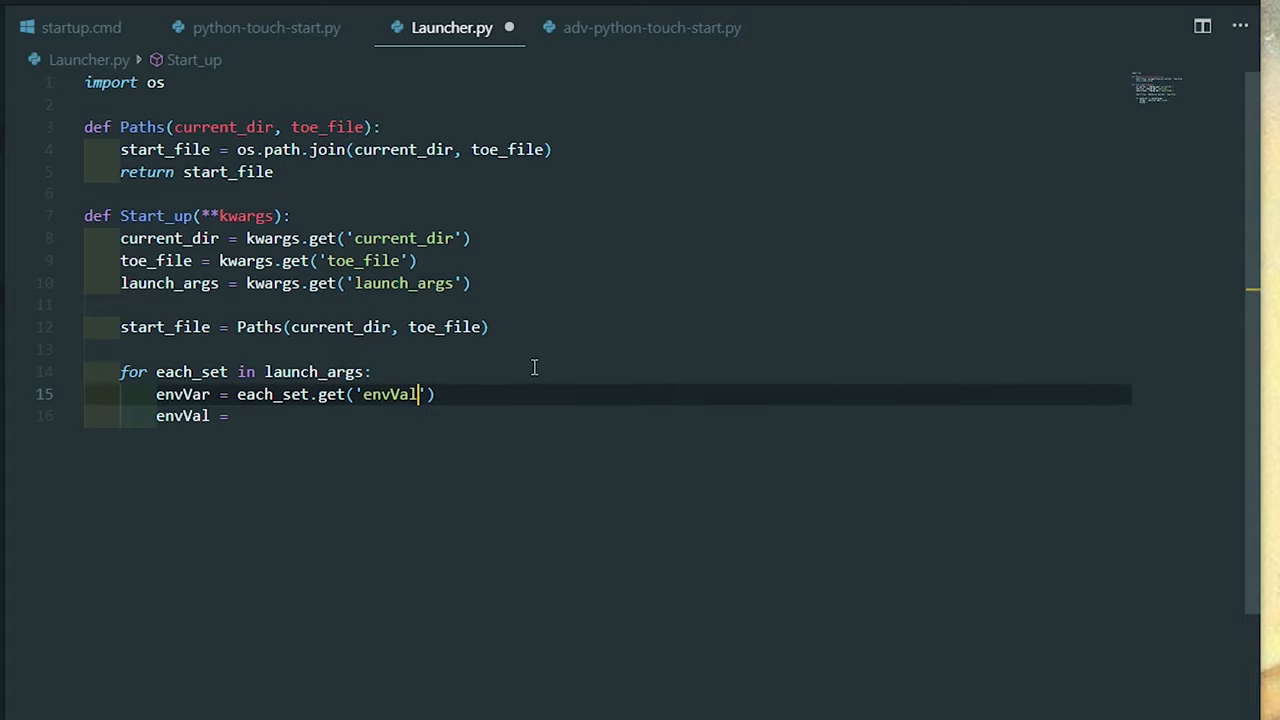
pyautogui.write('each_set')
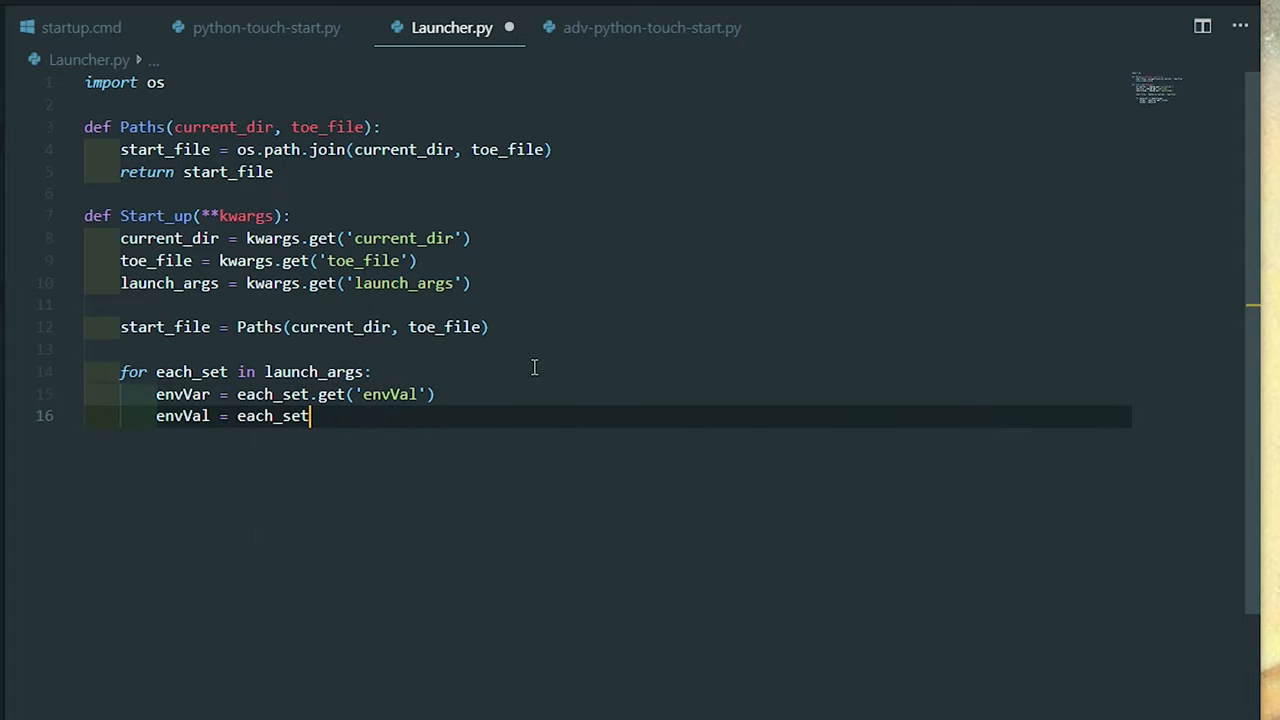
pyautogui.write('.get(')
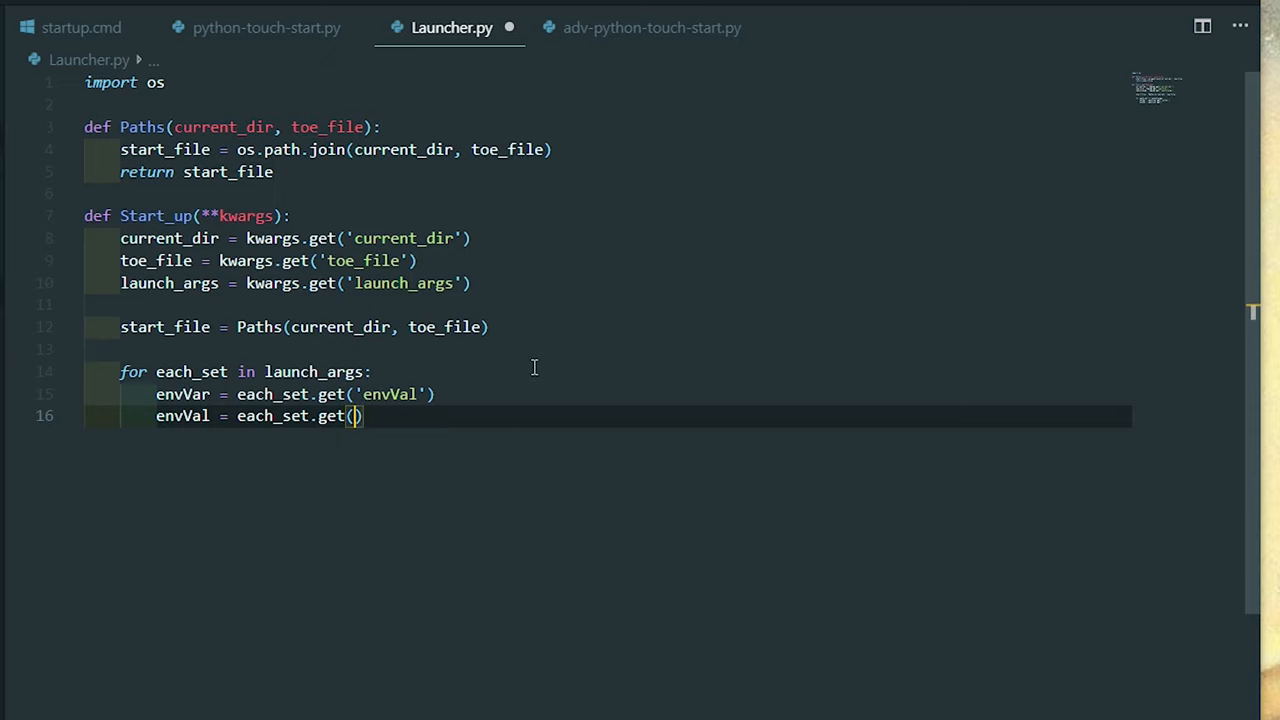
pyautogui.write("'envVal'")
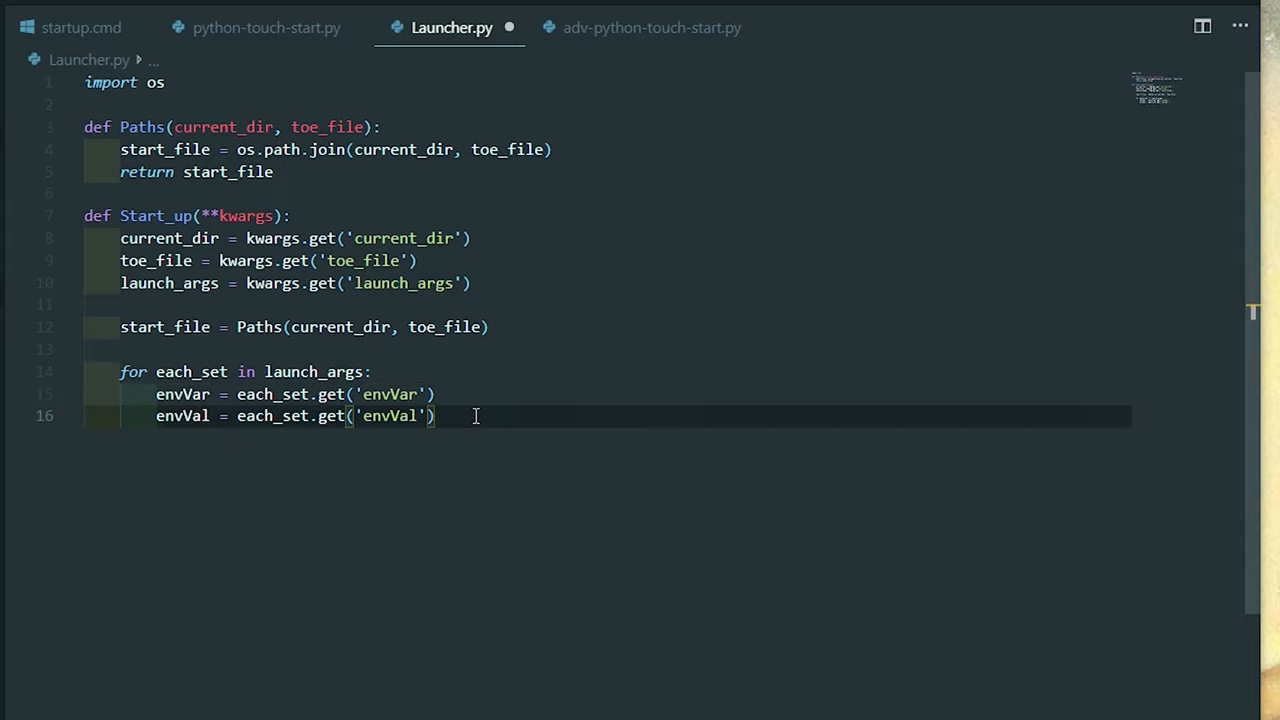
# Step: Print envVar, envVal and start_file inside the loop and save Launcher.py
pyautogui.press('Enter')
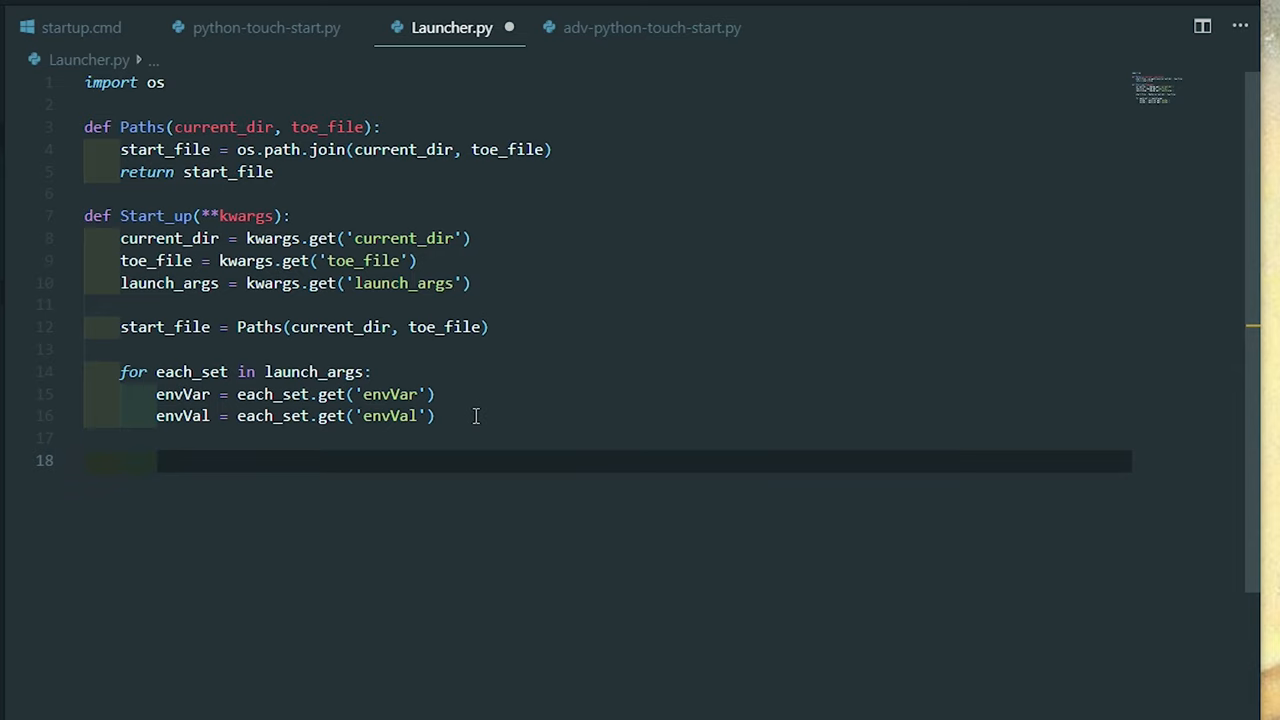
pyautogui.write('print()')
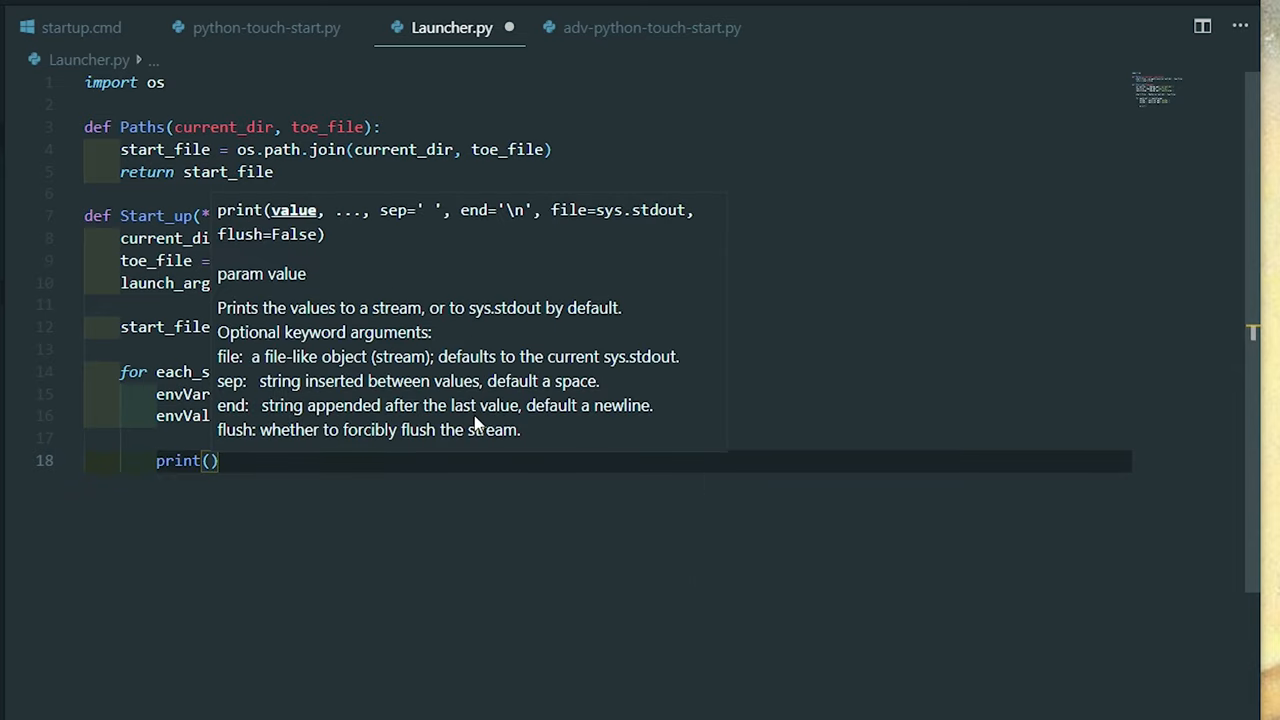
pyautogui.write('envVal')
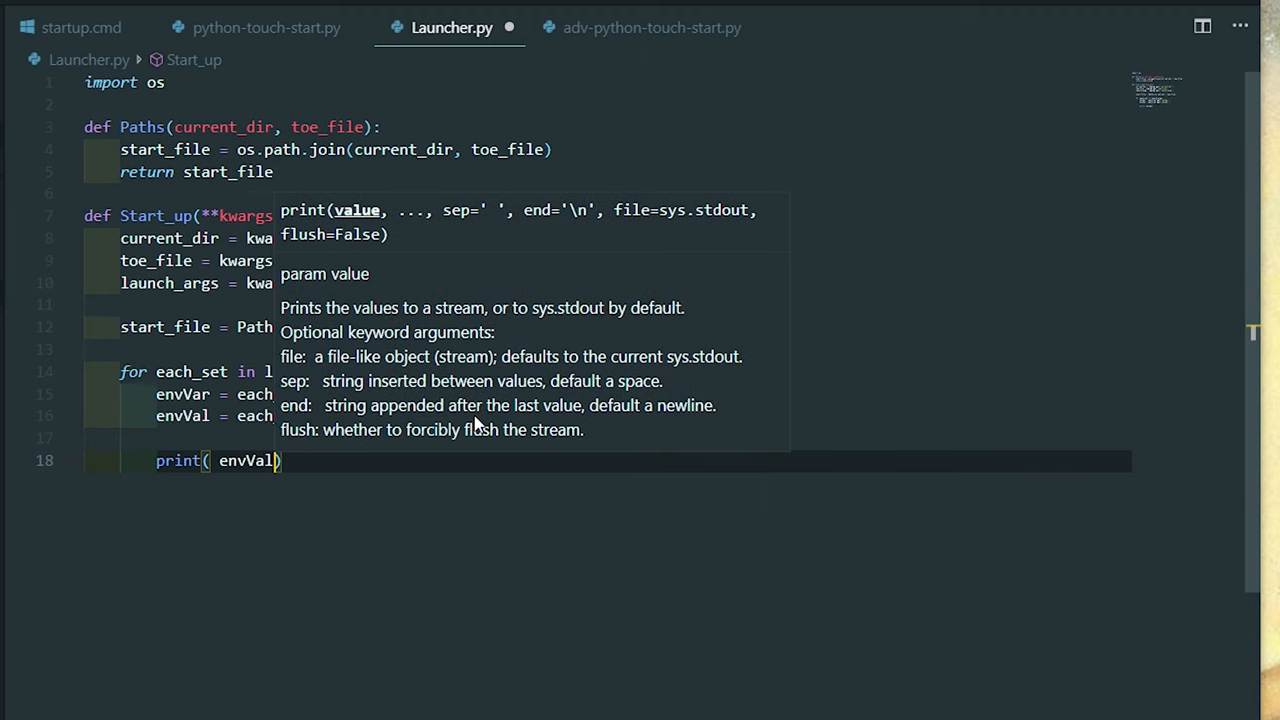
pyautogui.write(', envVal,')
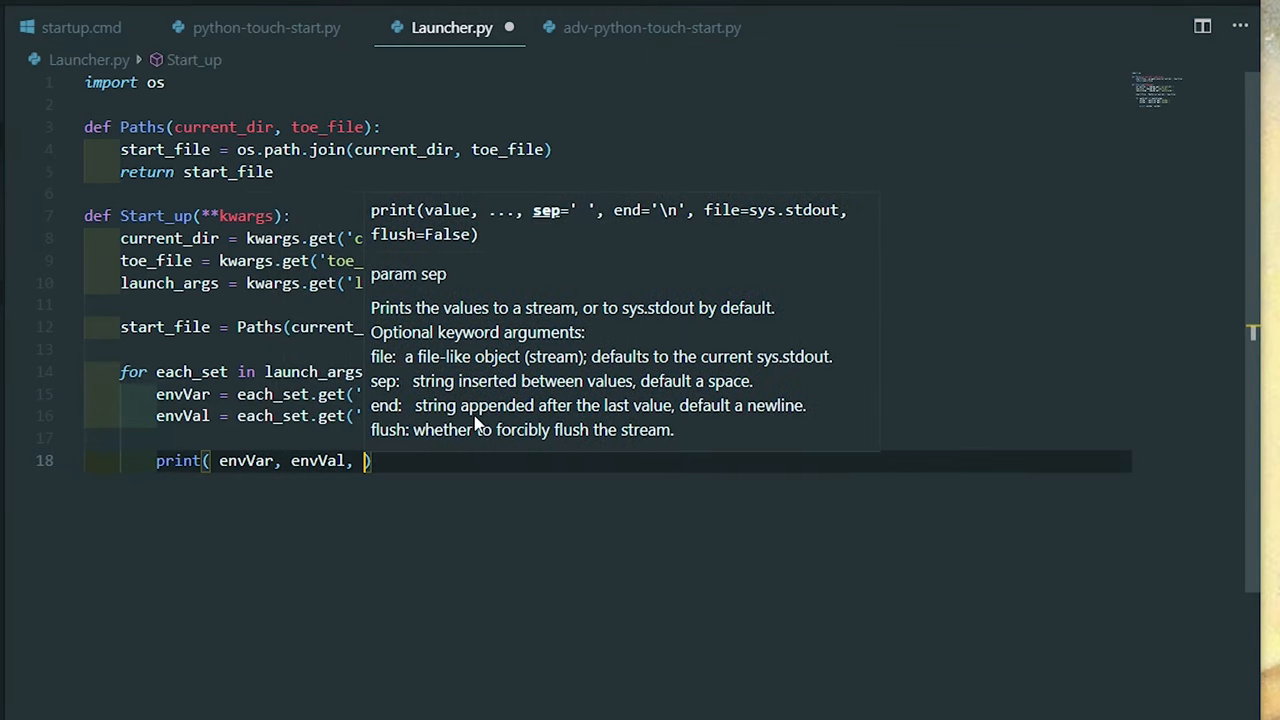
pyautogui.write('start_file')
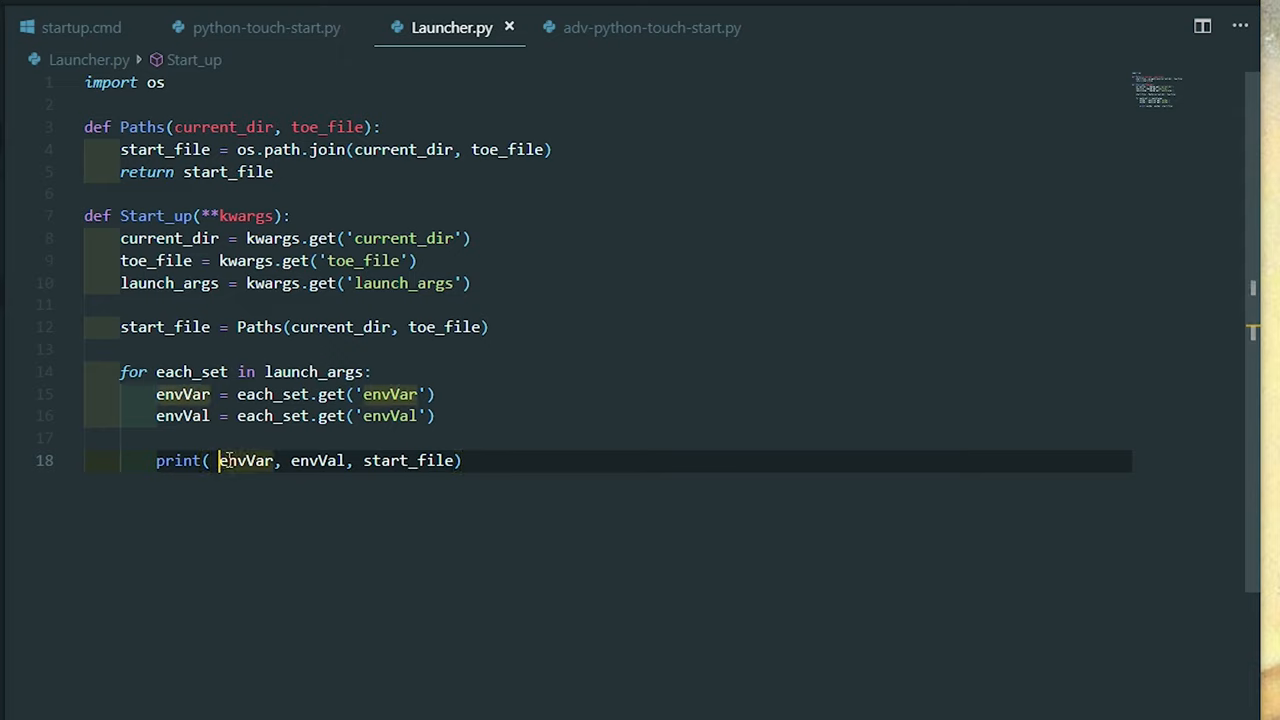
pyautogui.press('Backspace')
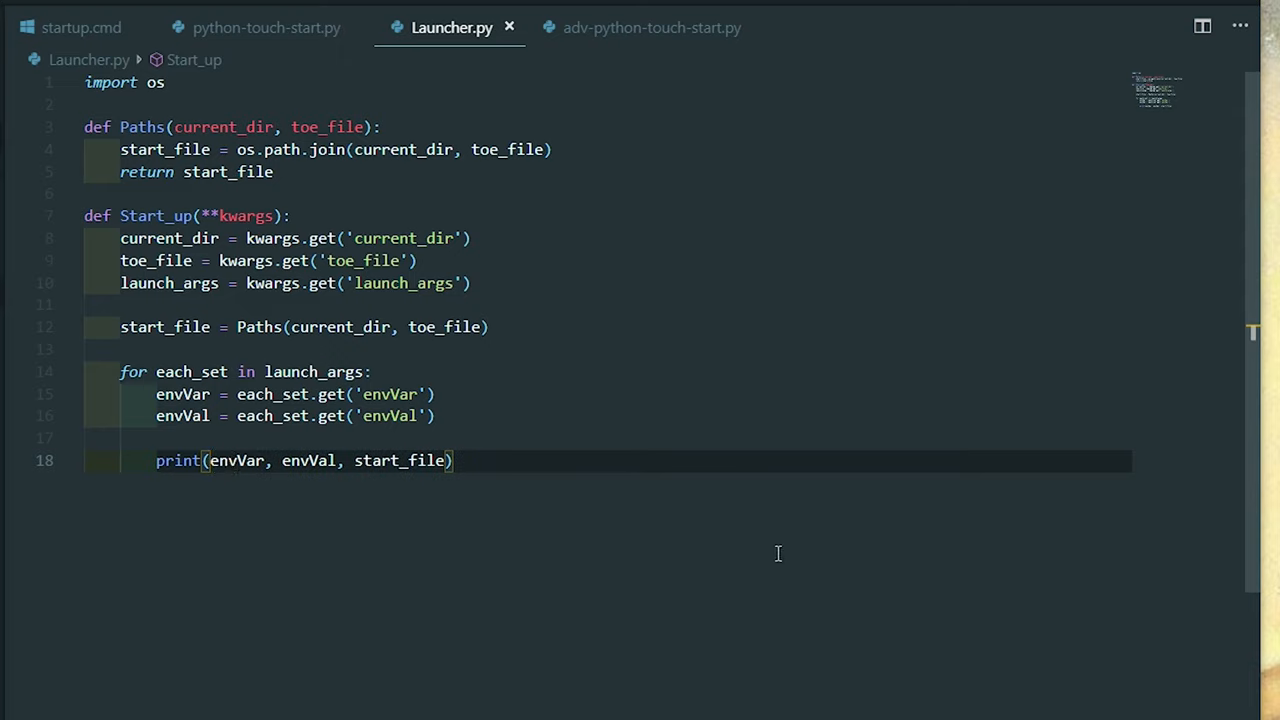
pyautogui.moveTo(413, 263)
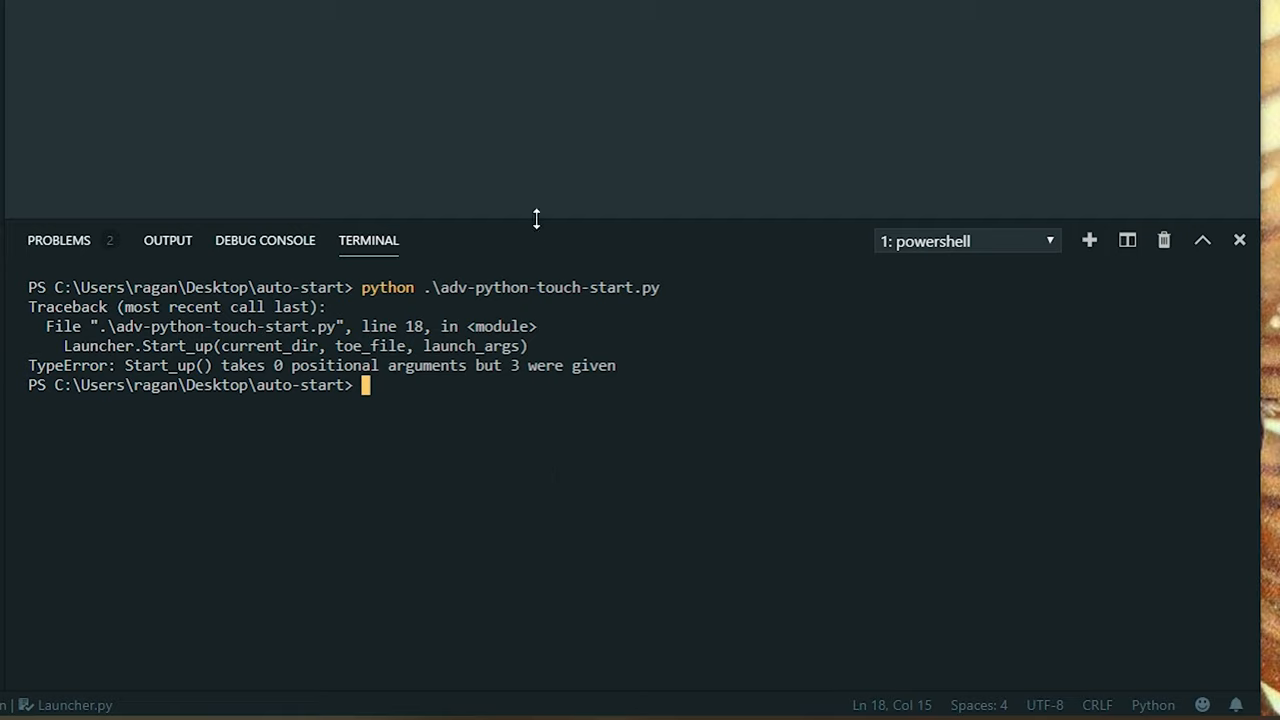
pyautogui.moveTo(310, 385)
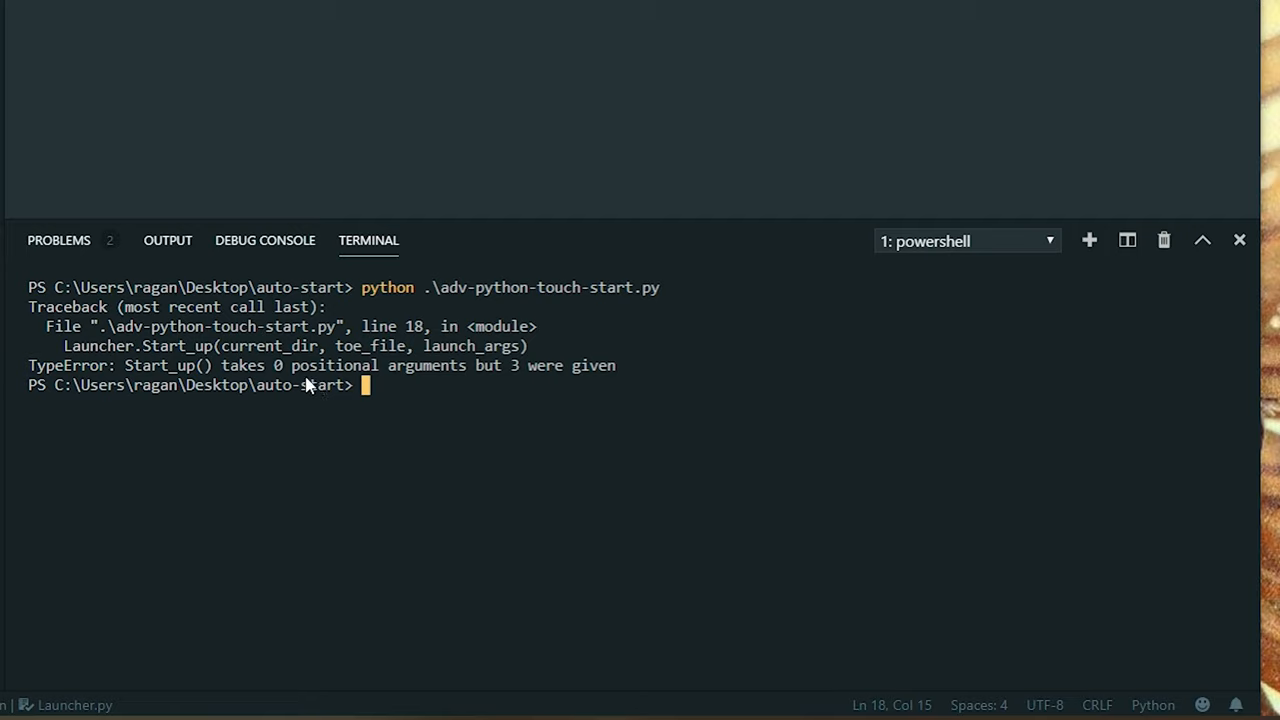
pyautogui.moveTo(237, 360)
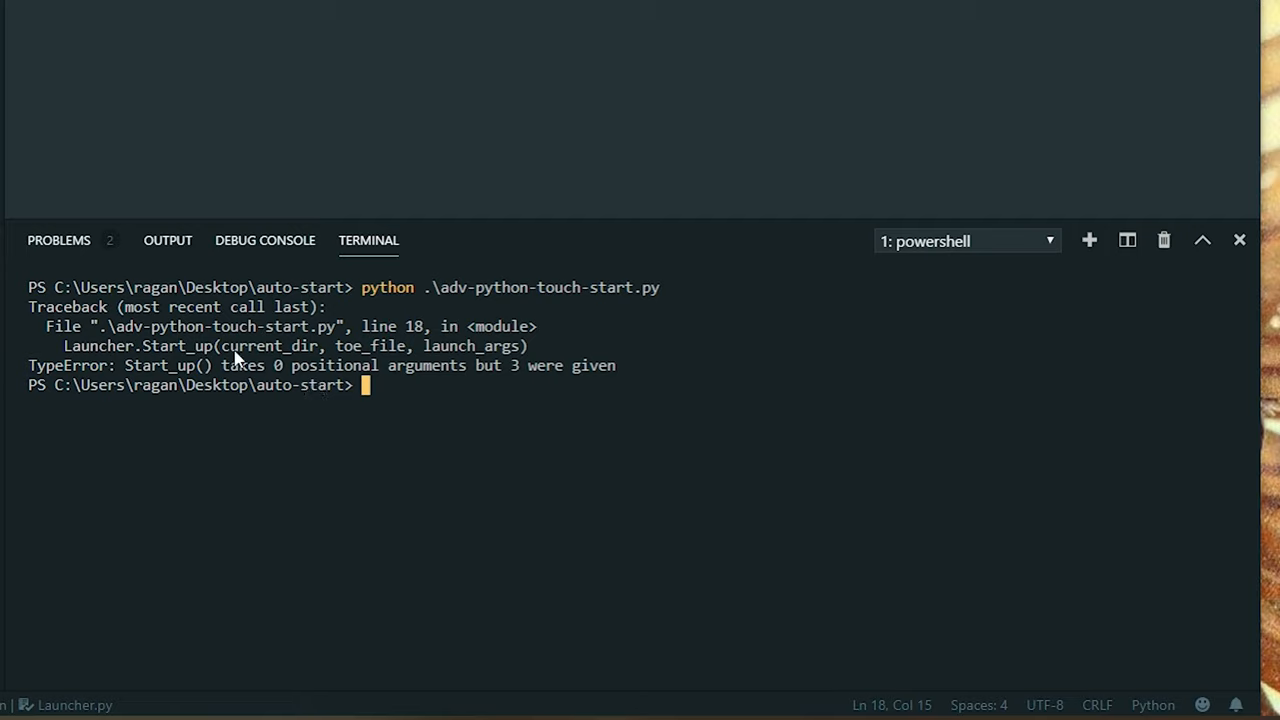
pyautogui.moveTo(363, 327)
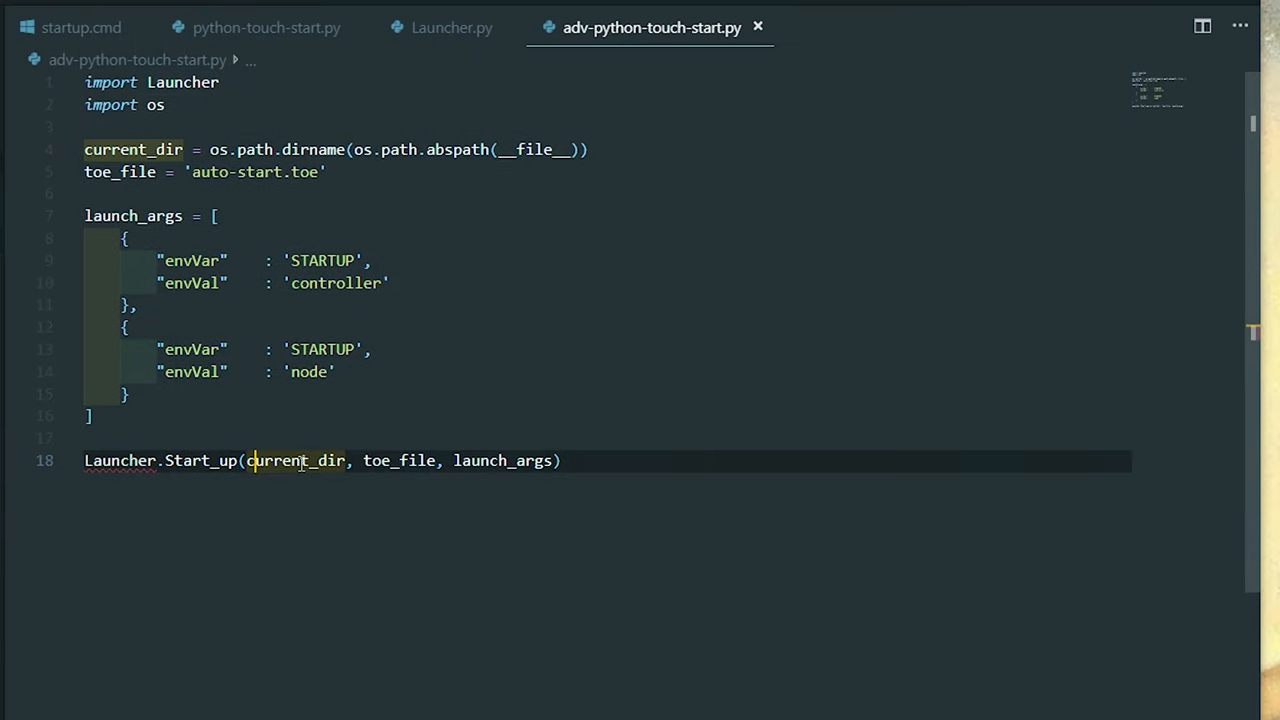
# Step: Call Start_up with current_dir, toe_file and launch_args as keyword arguments and check its kwargs in Launcher.py
pyautogui.write('=cur')
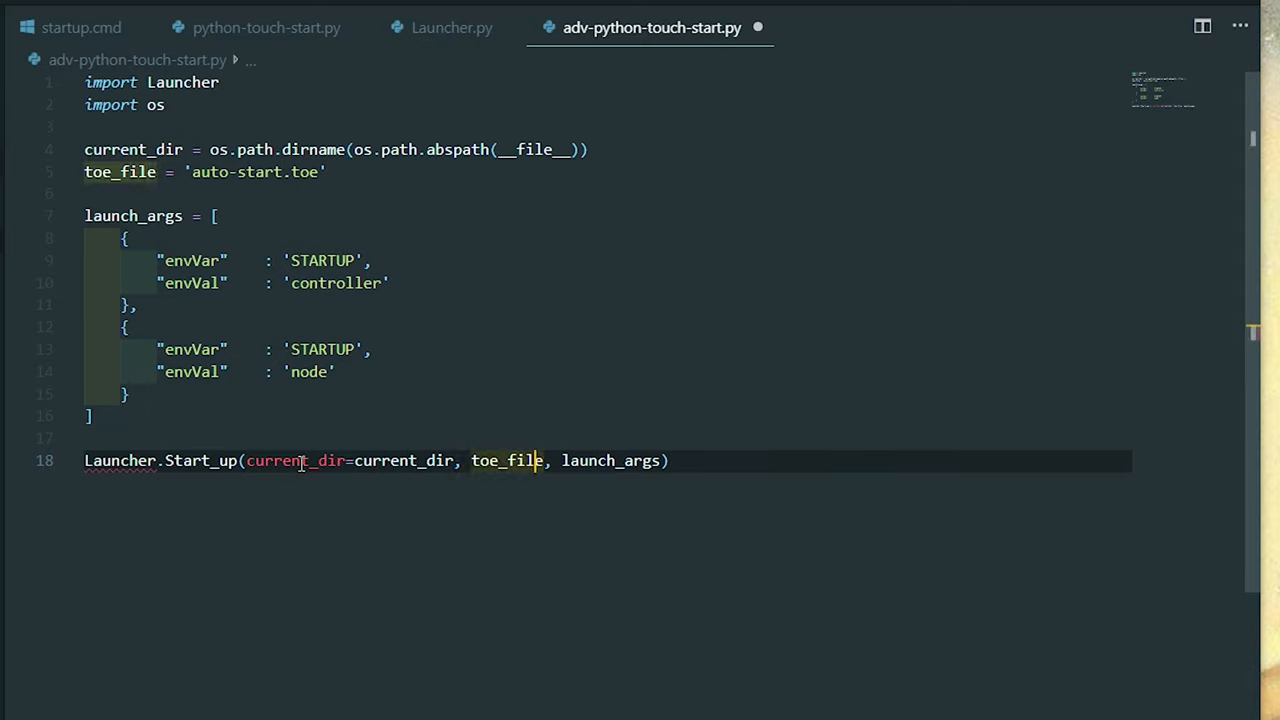
pyautogui.write('=toe_file')
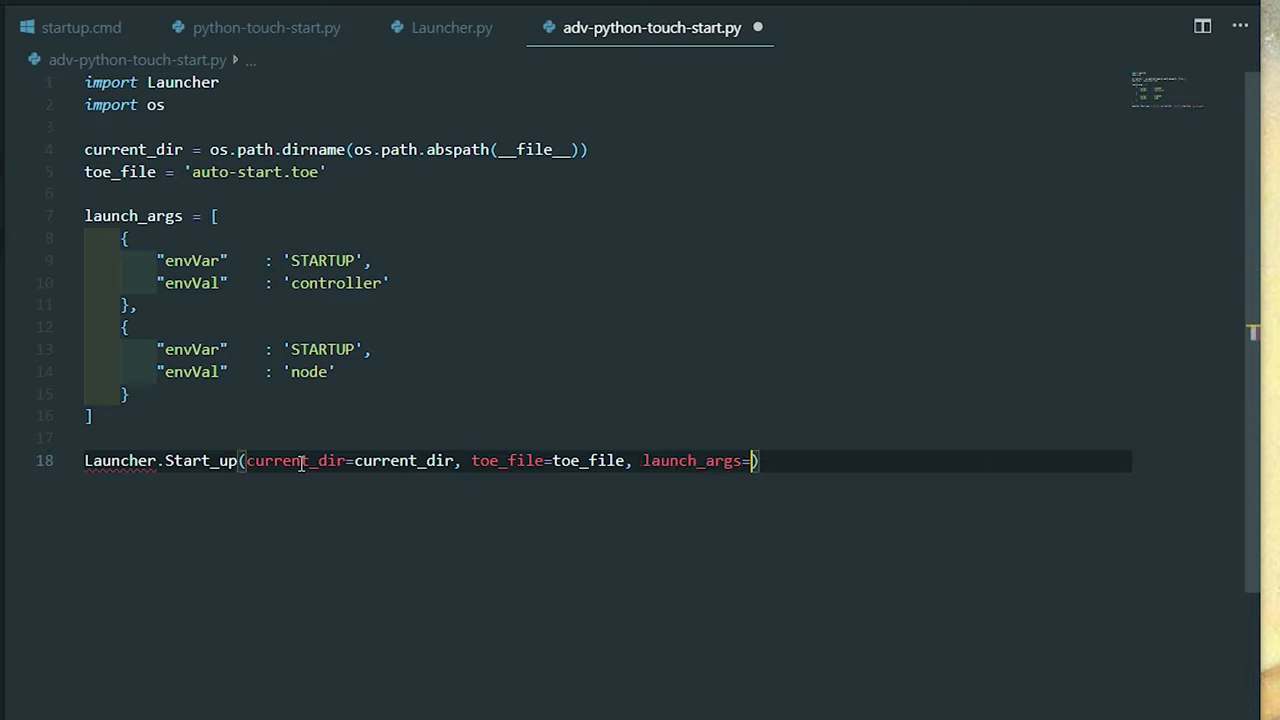
pyautogui.write('launch_args')
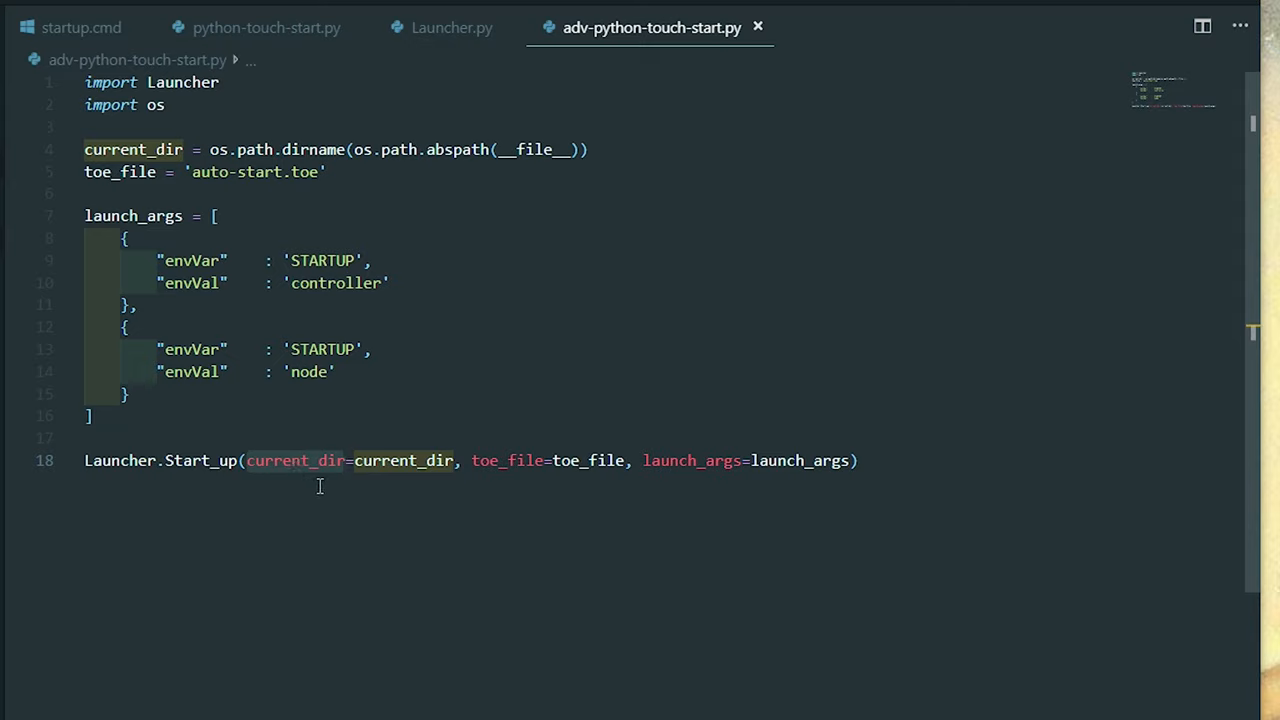
pyautogui.moveTo(392, 392)
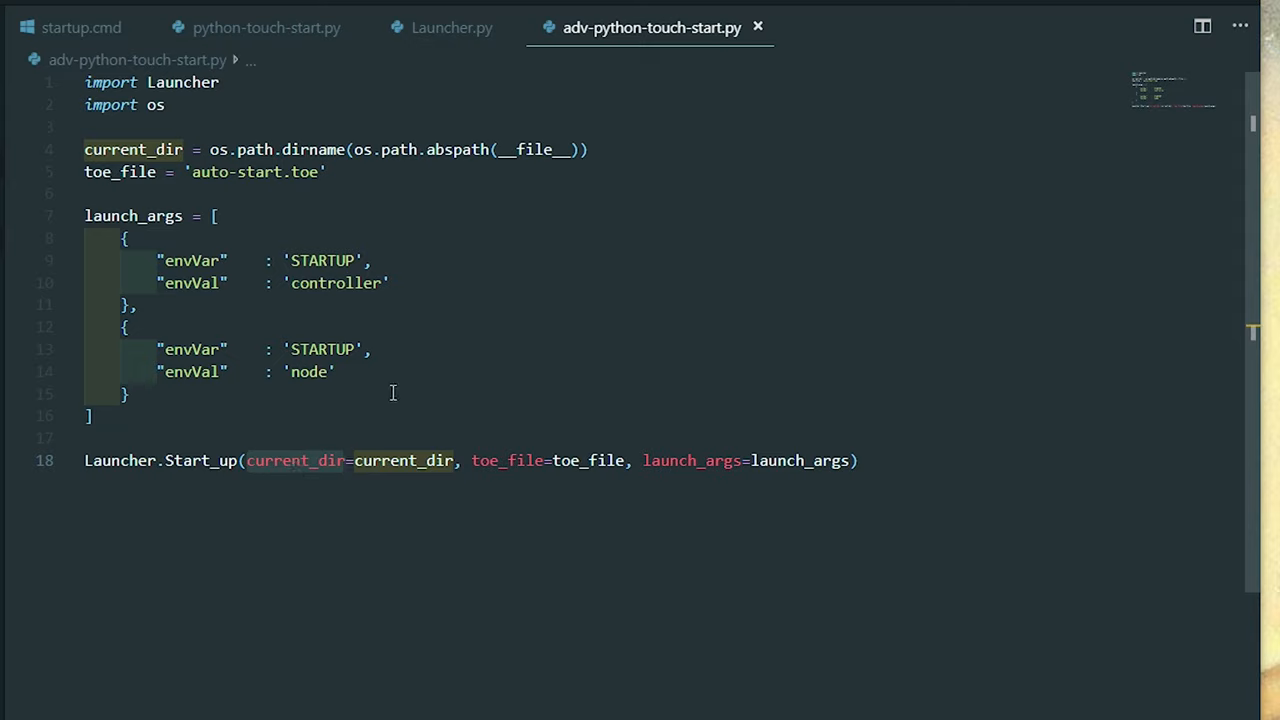
pyautogui.moveTo(583, 92)
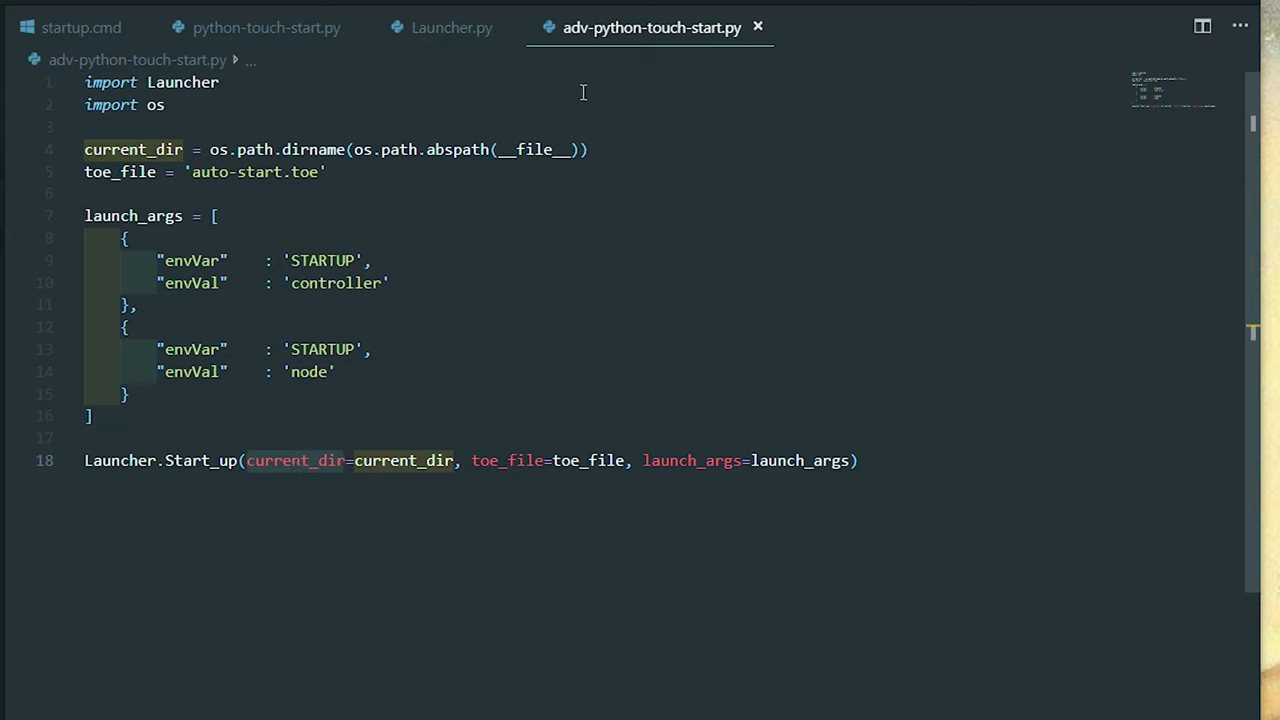
pyautogui.click(451, 27)
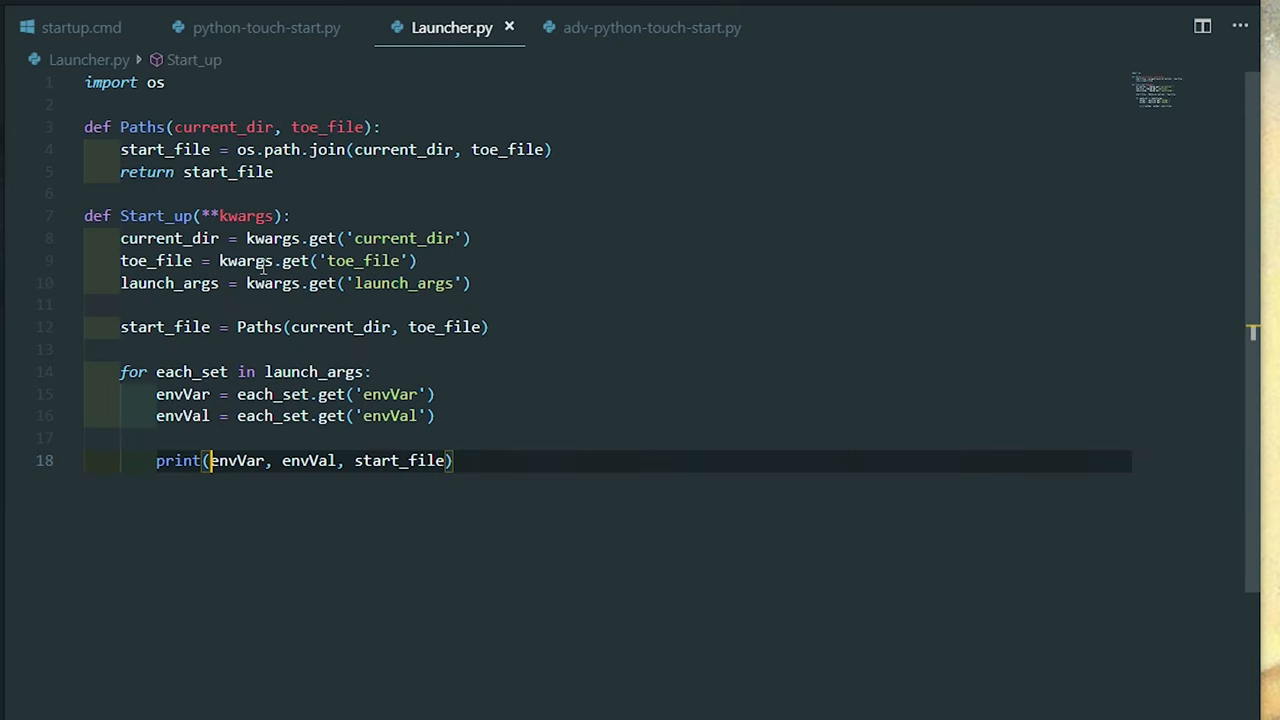
pyautogui.moveTo(540, 63)
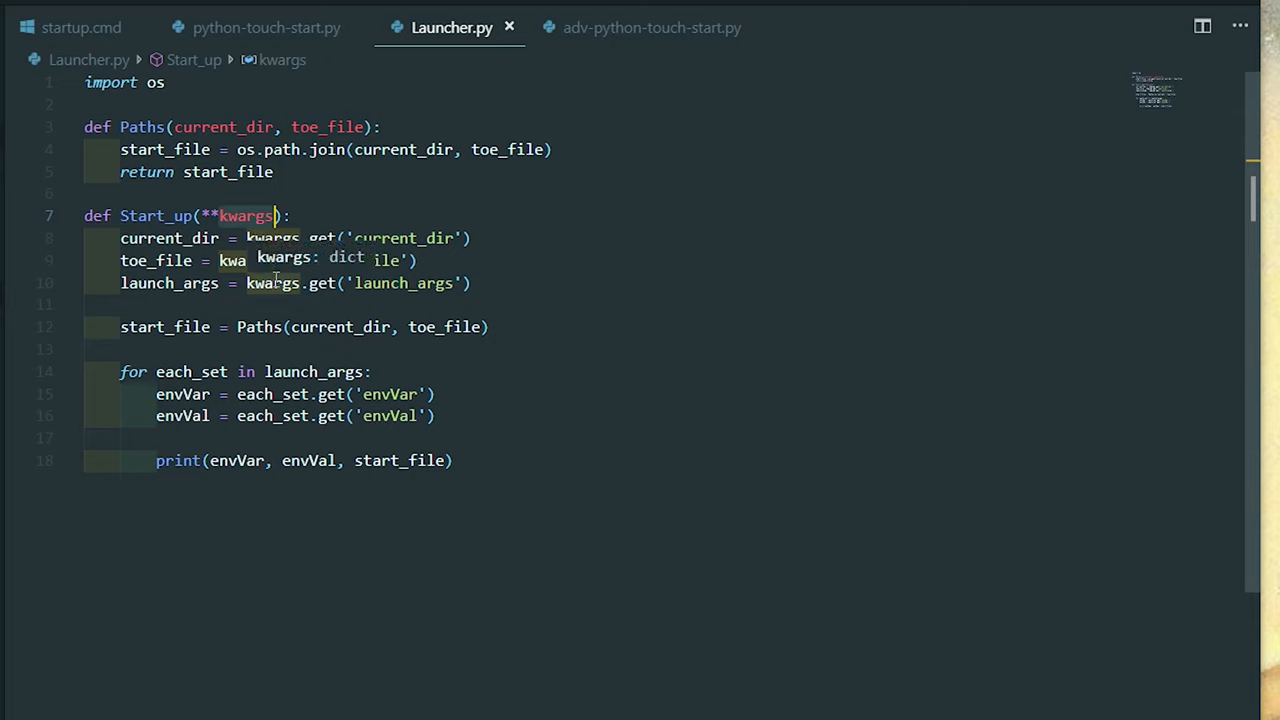
pyautogui.click(651, 27)
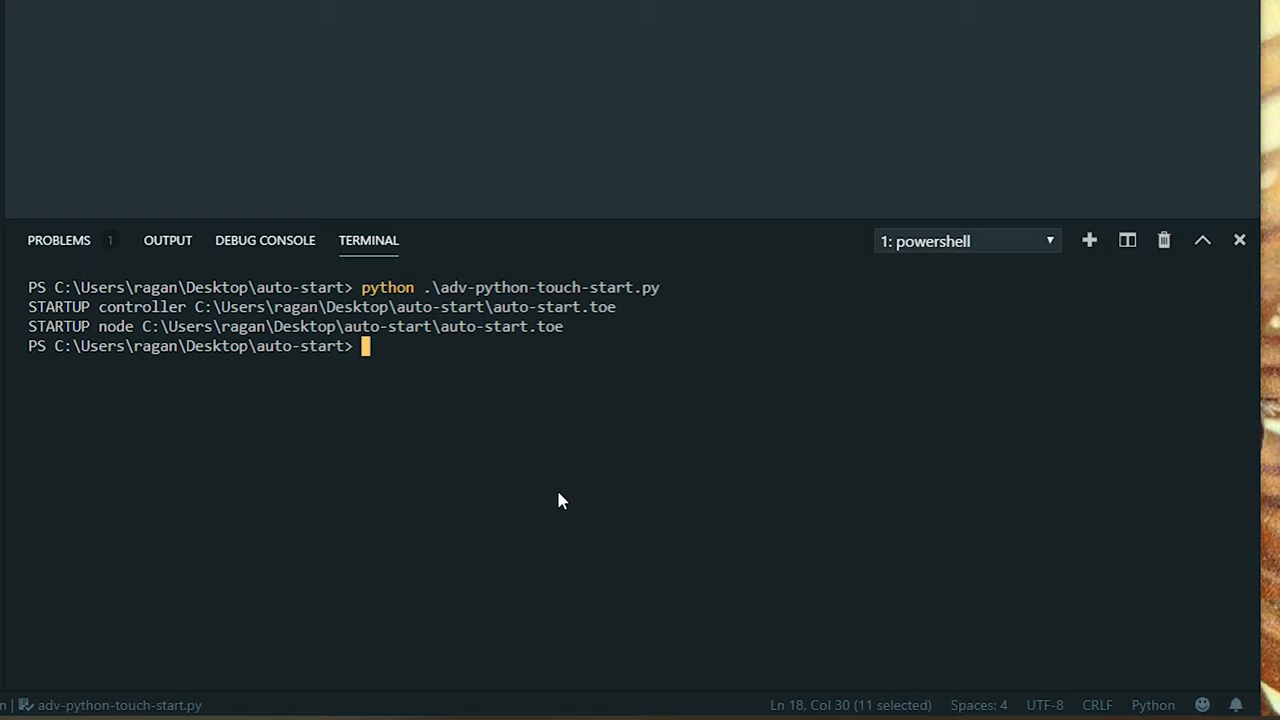
pyautogui.moveTo(140, 318)
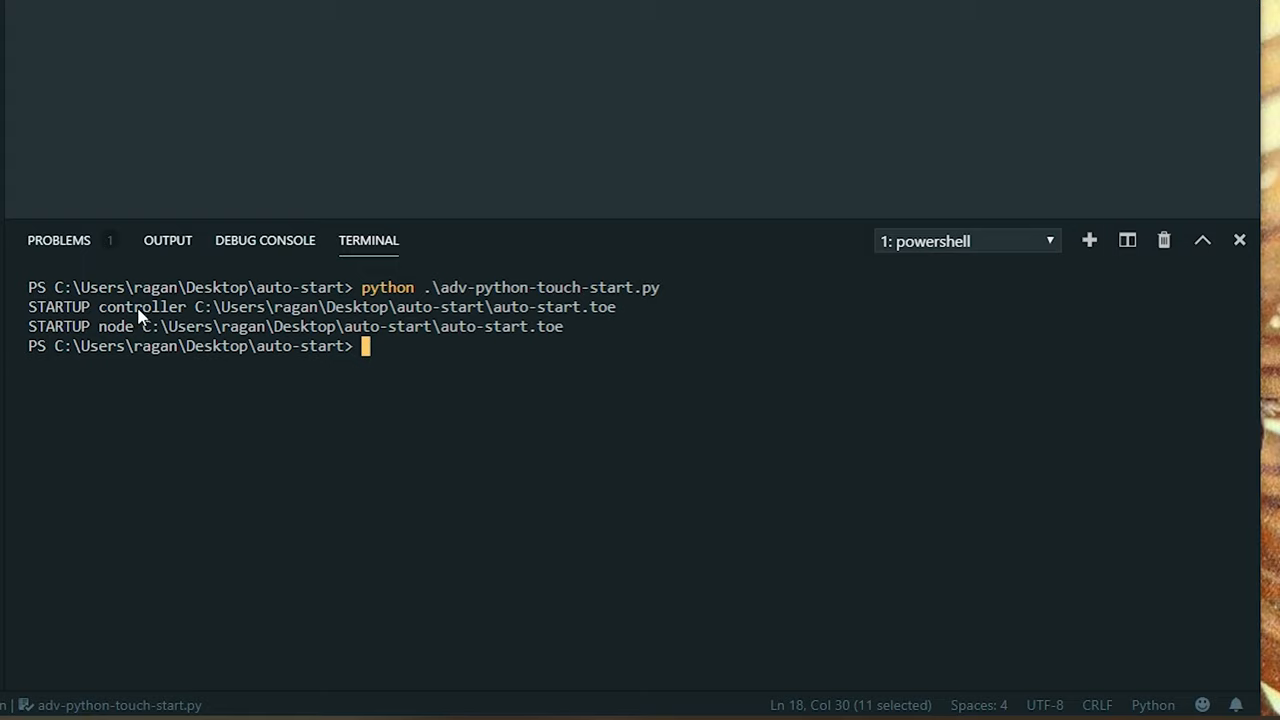
pyautogui.moveTo(225, 326)
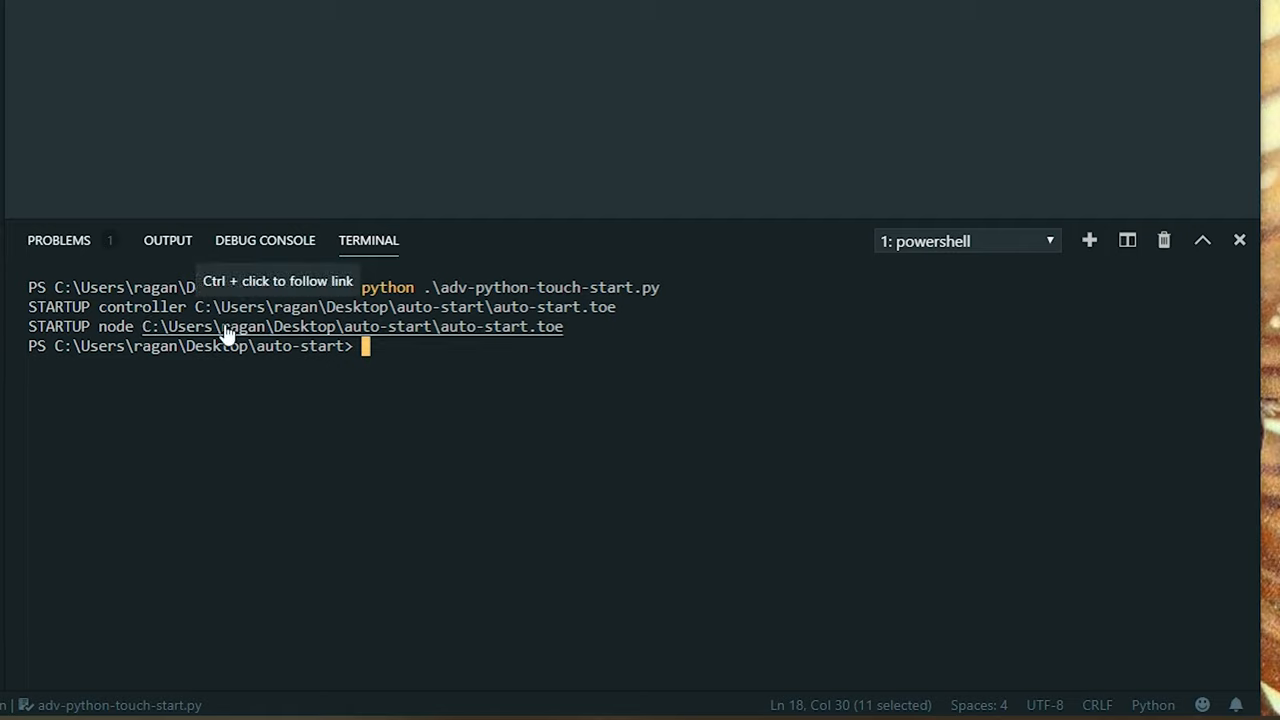
pyautogui.moveTo(222, 335)
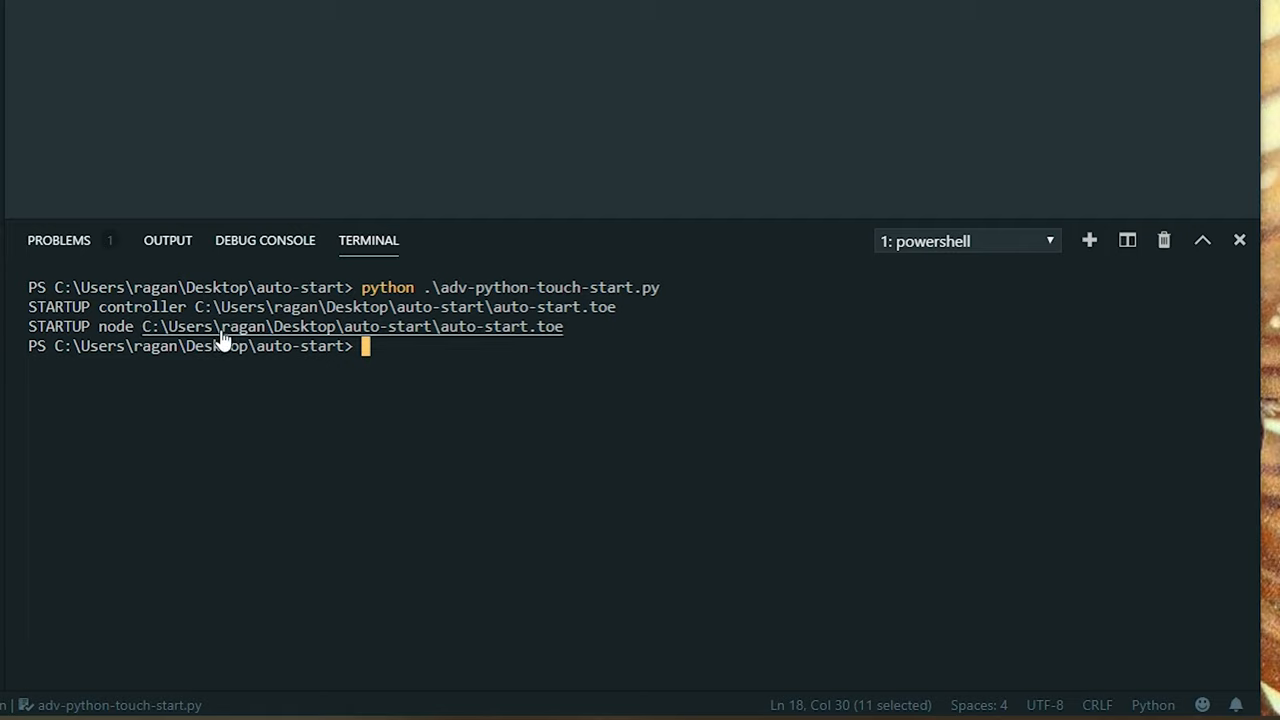
pyautogui.moveTo(220, 340)
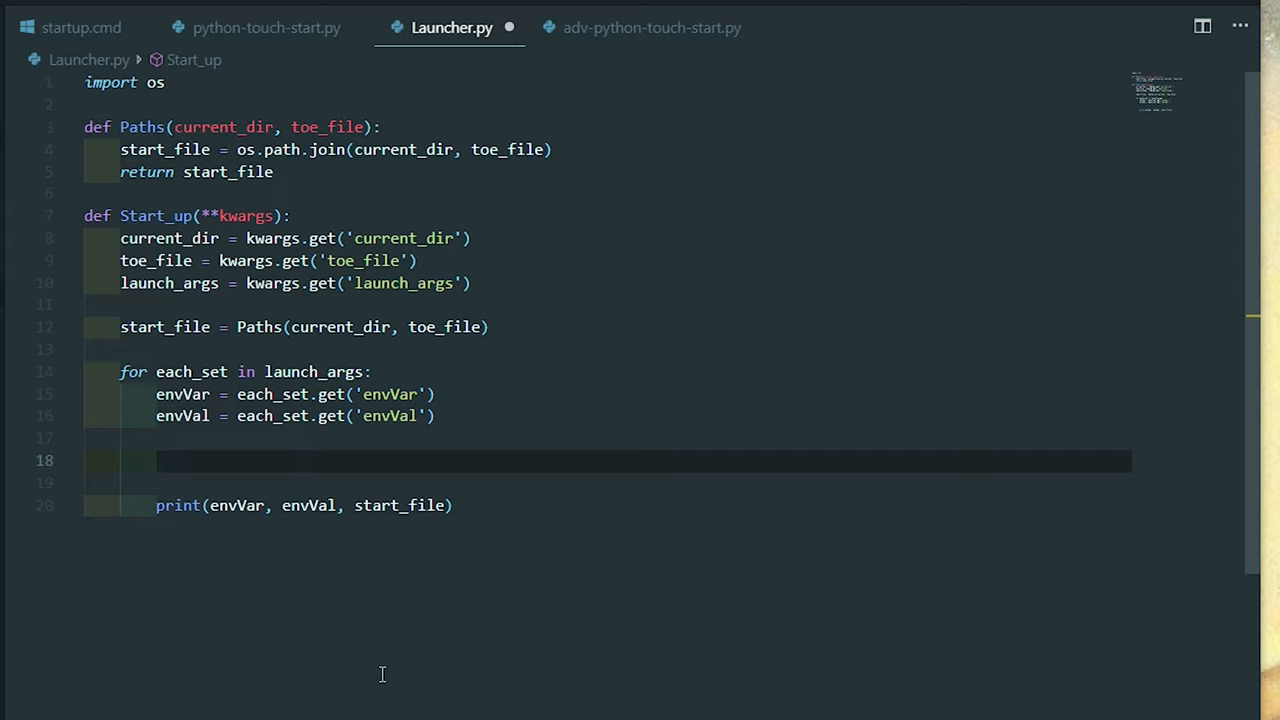
# Step: Replace the loop's print with launch_event = Launch(...) in Start_up
pyautogui.write('launch_args')
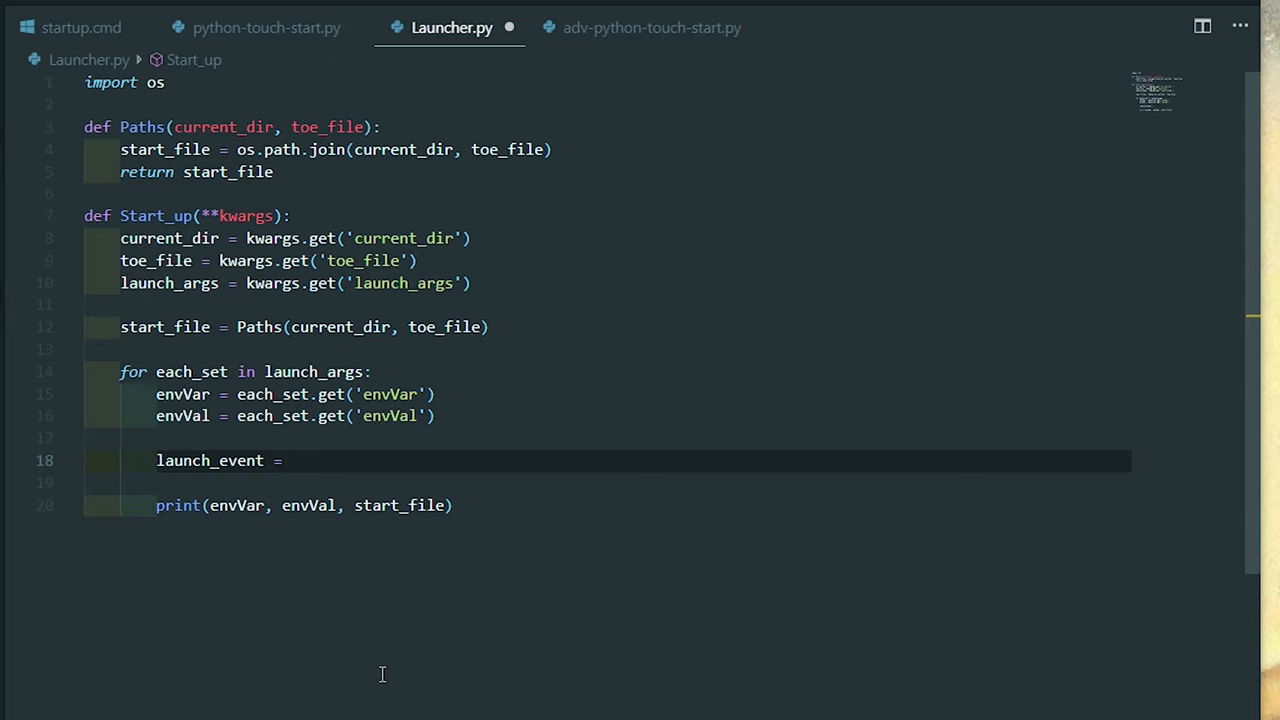
pyautogui.write('Lau')
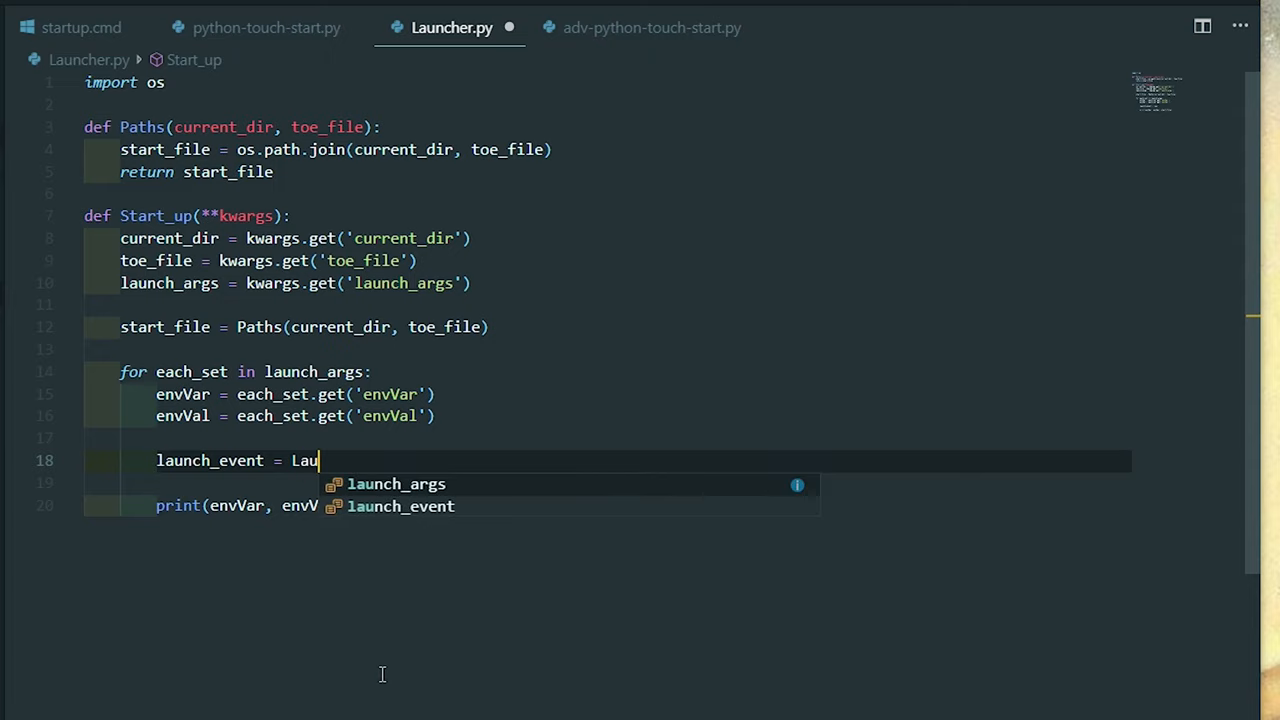
pyautogui.write('nch')
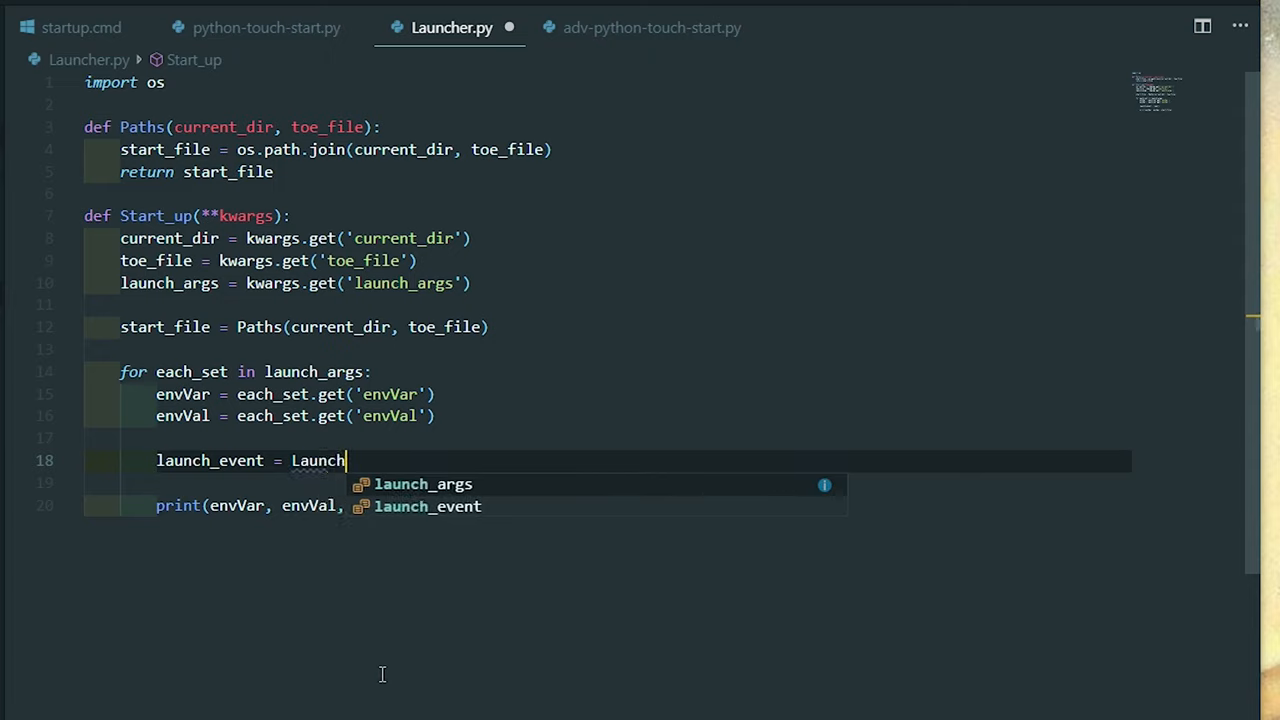
pyautogui.write('()')
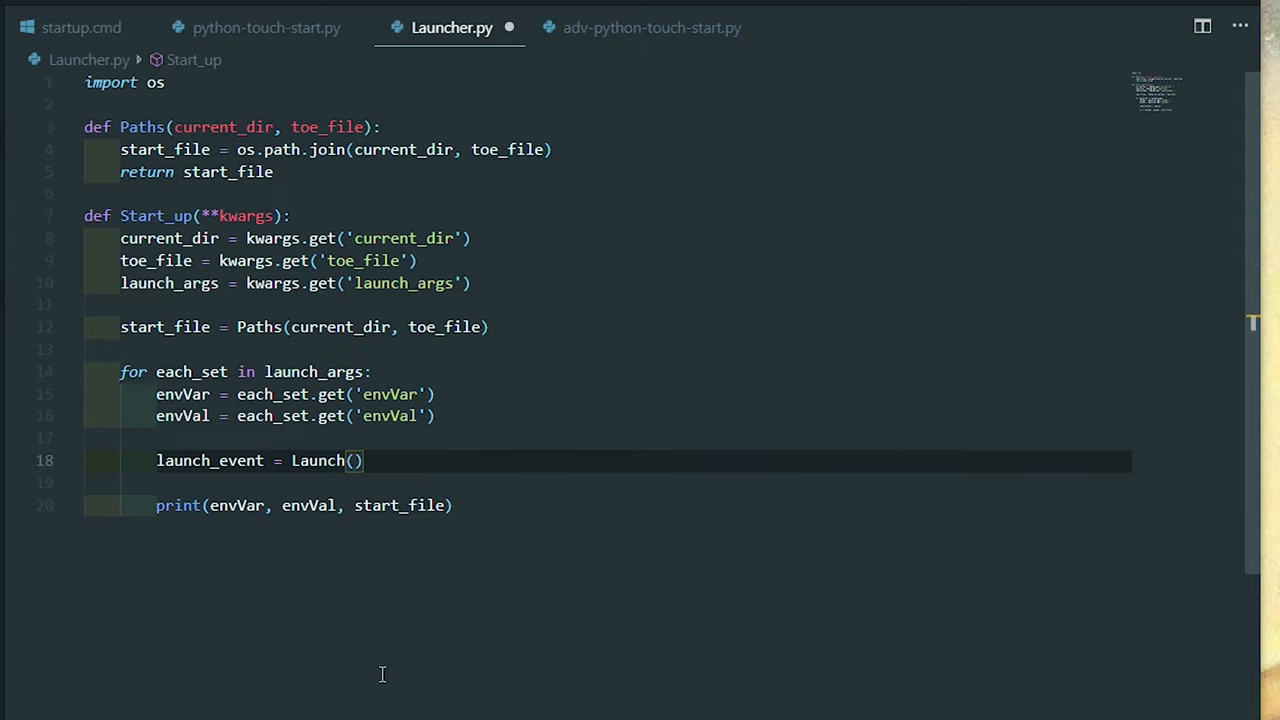
pyautogui.write('ven')
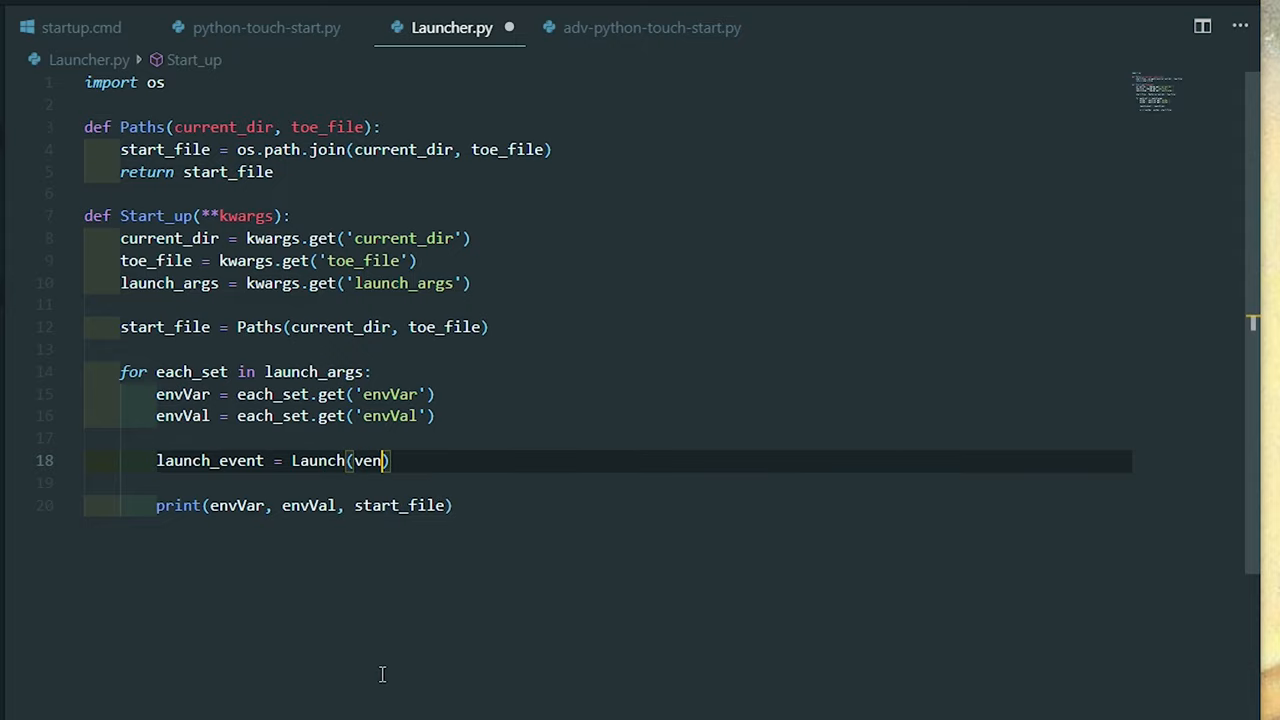
# Step: Pass envVar=envVar, envVal=envVal and start_file=start_file to Launch
pyautogui.write('envVar,')
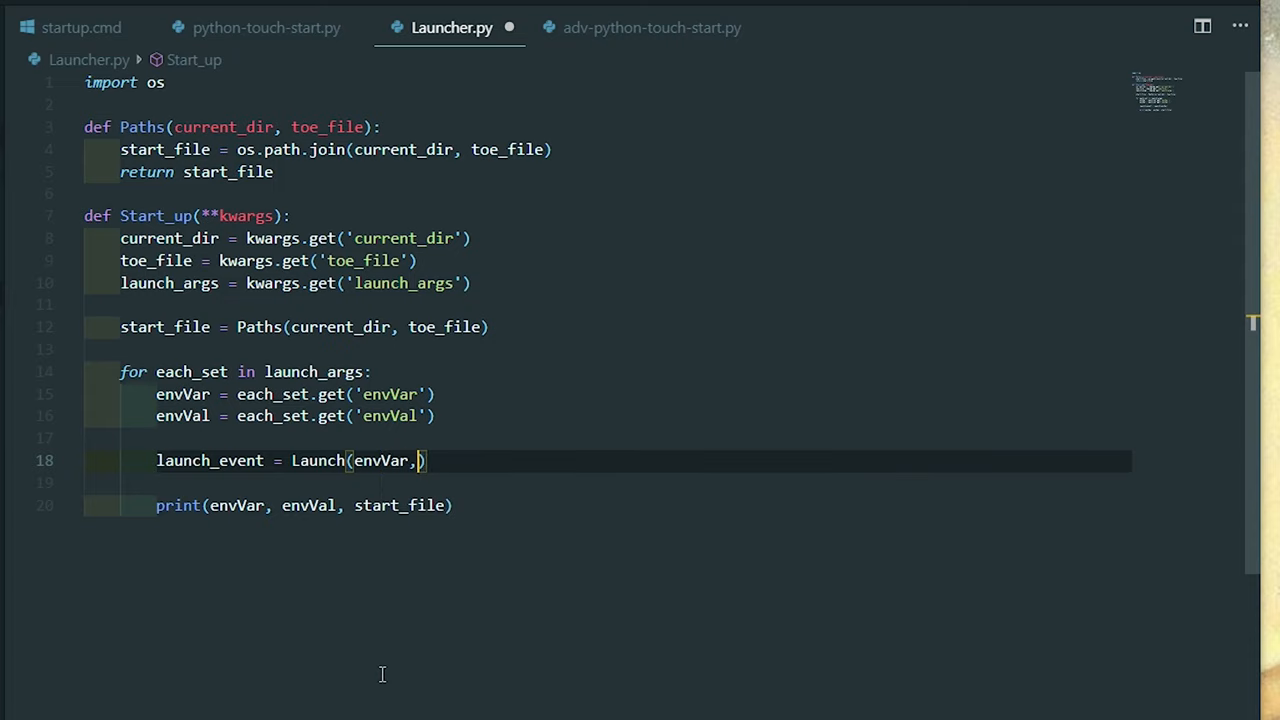
pyautogui.write('envVal,')
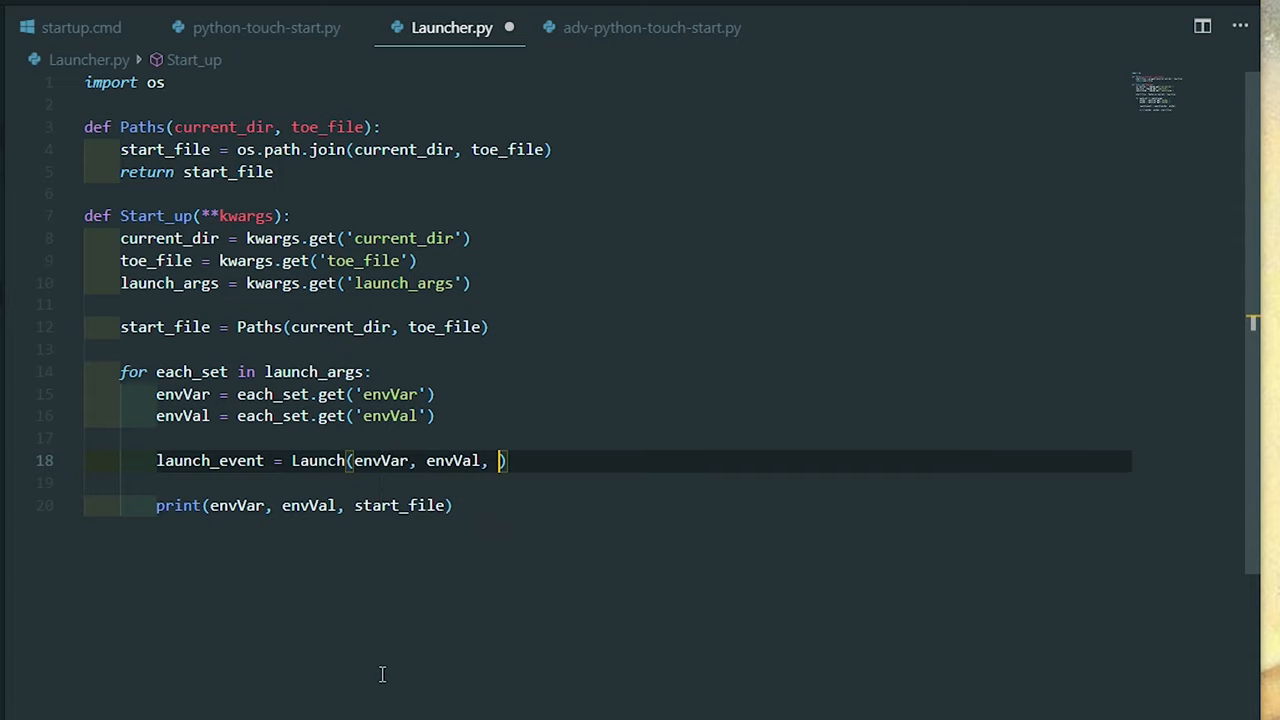
pyautogui.write('start_file=-')
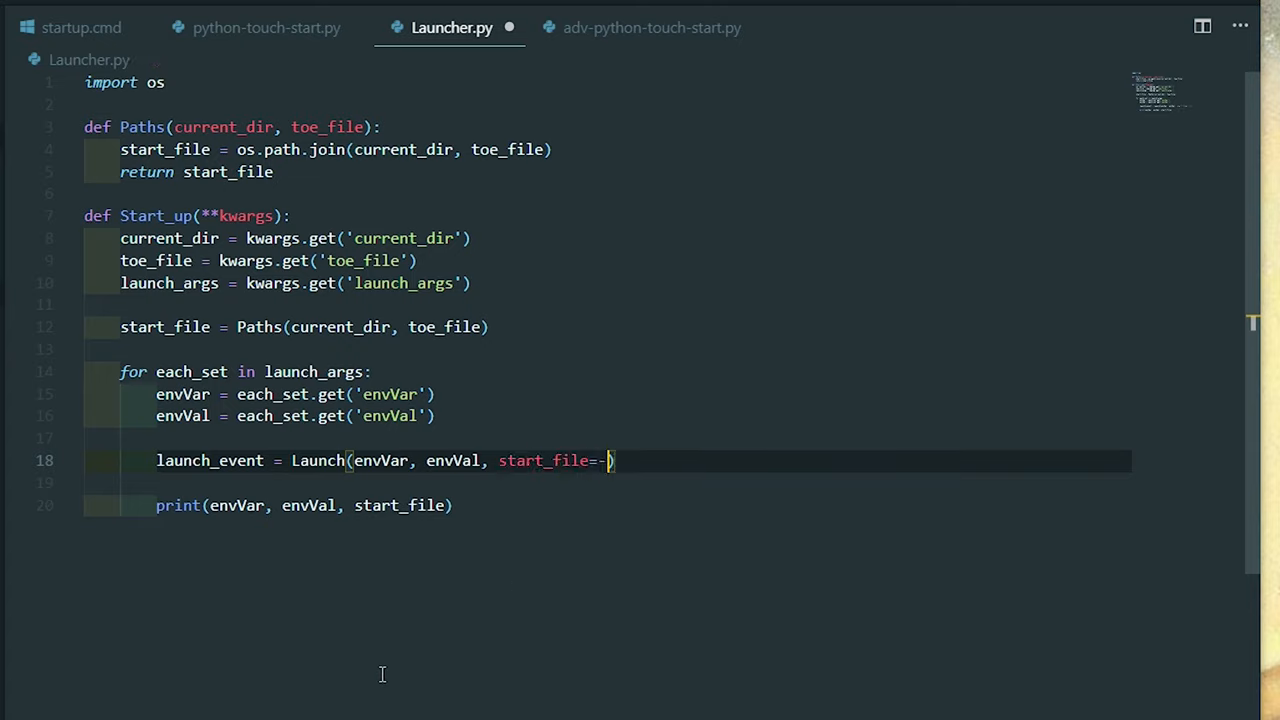
pyautogui.write('start_fil')
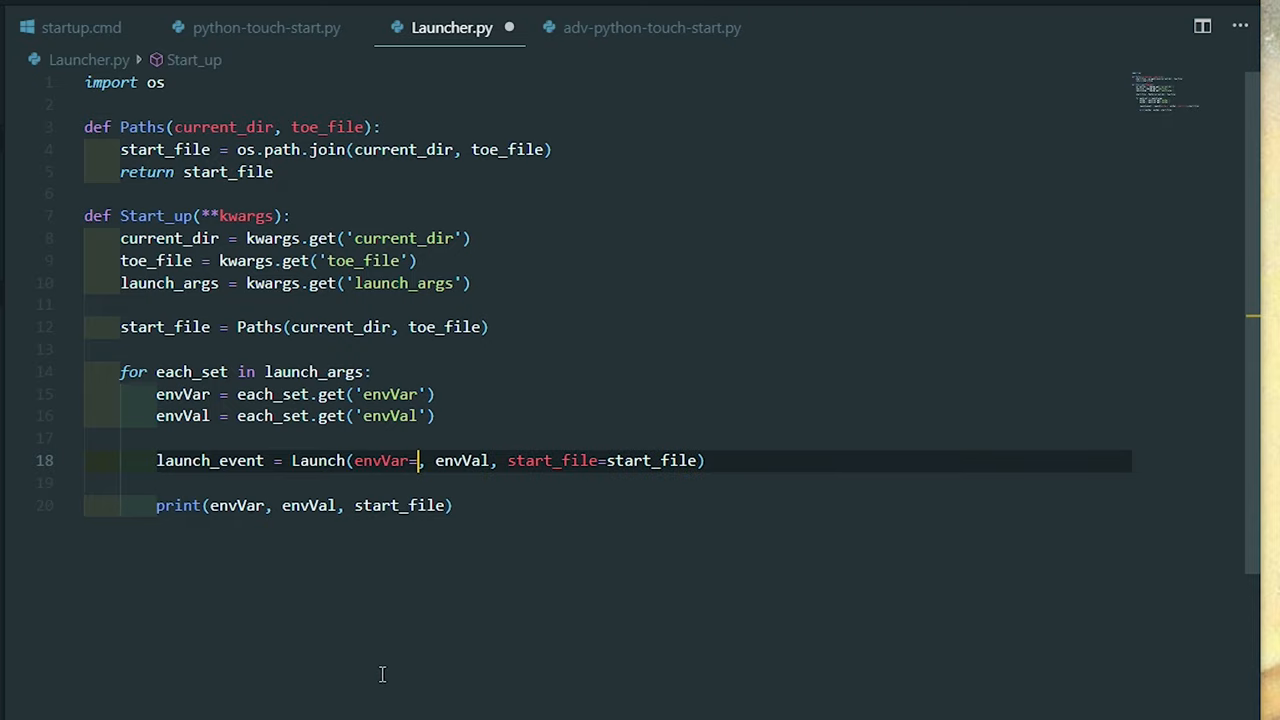
pyautogui.write('envVar')
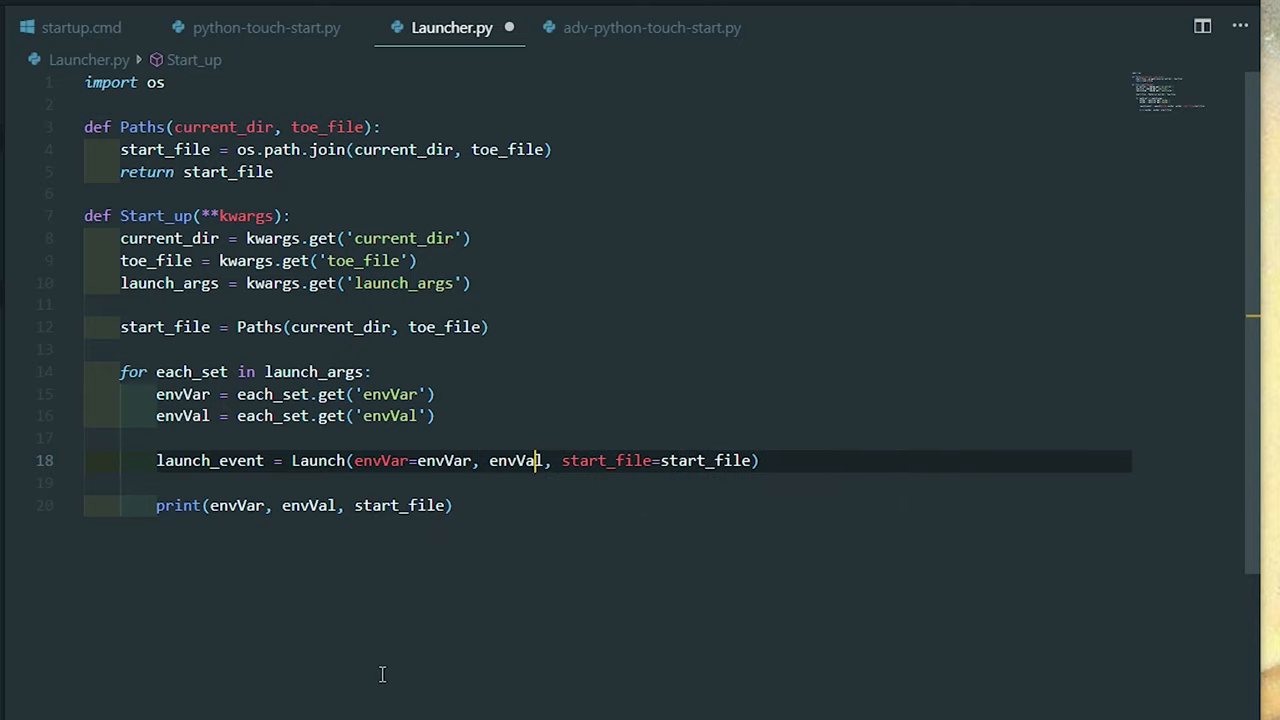
pyautogui.write('=envVal')
pyautogui.write('def')
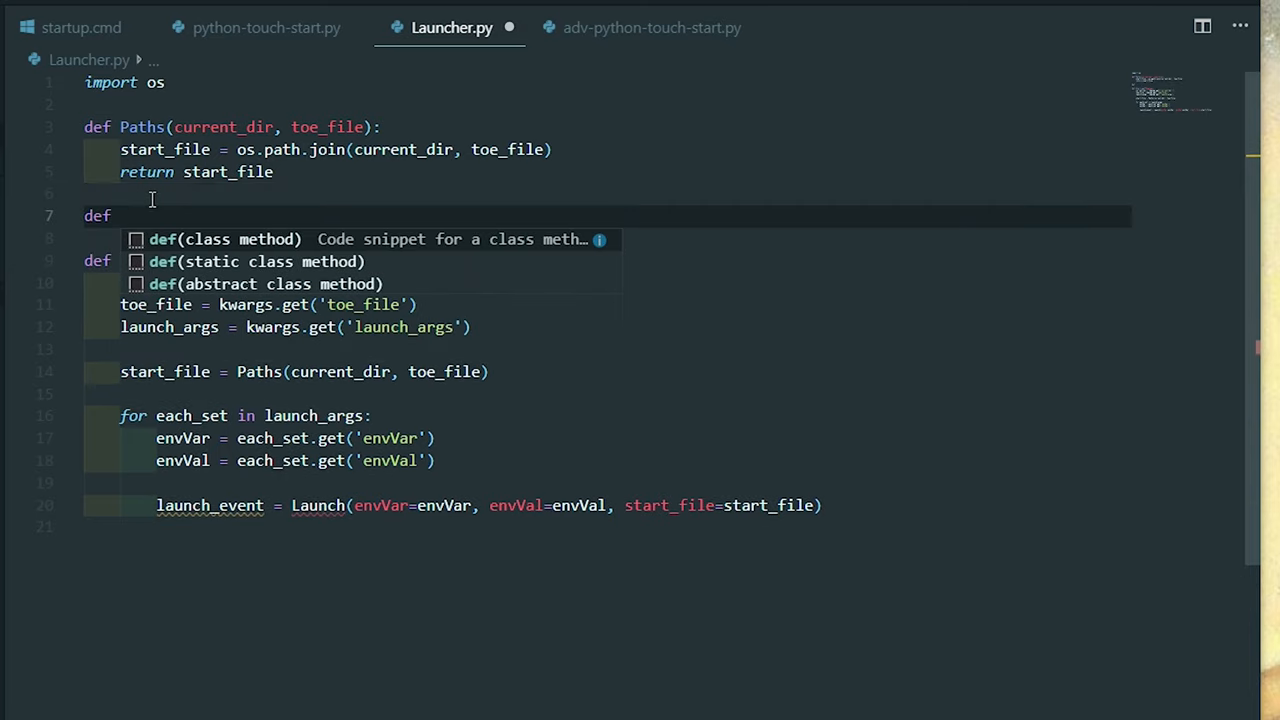
# Step: Define Launch(**kwargs) reading envVar and envVal with kwargs.get
pyautogui.write('Laucn')
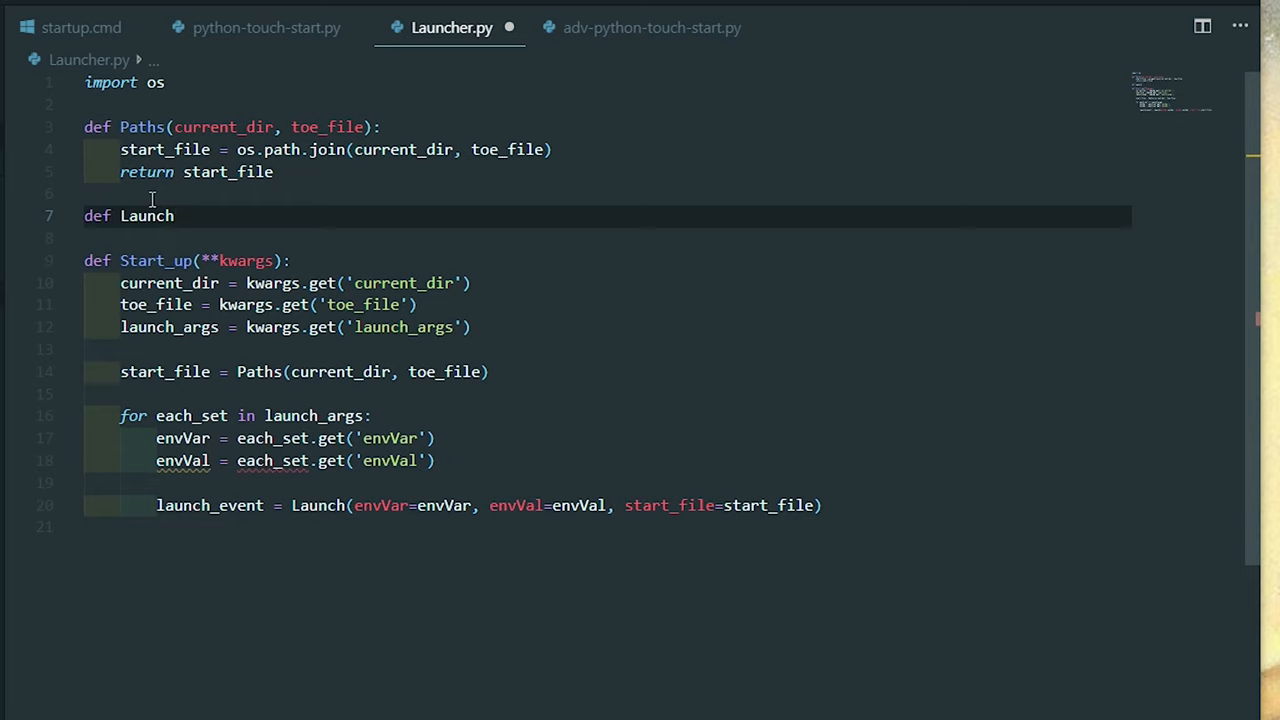
pyautogui.write('(**kw')
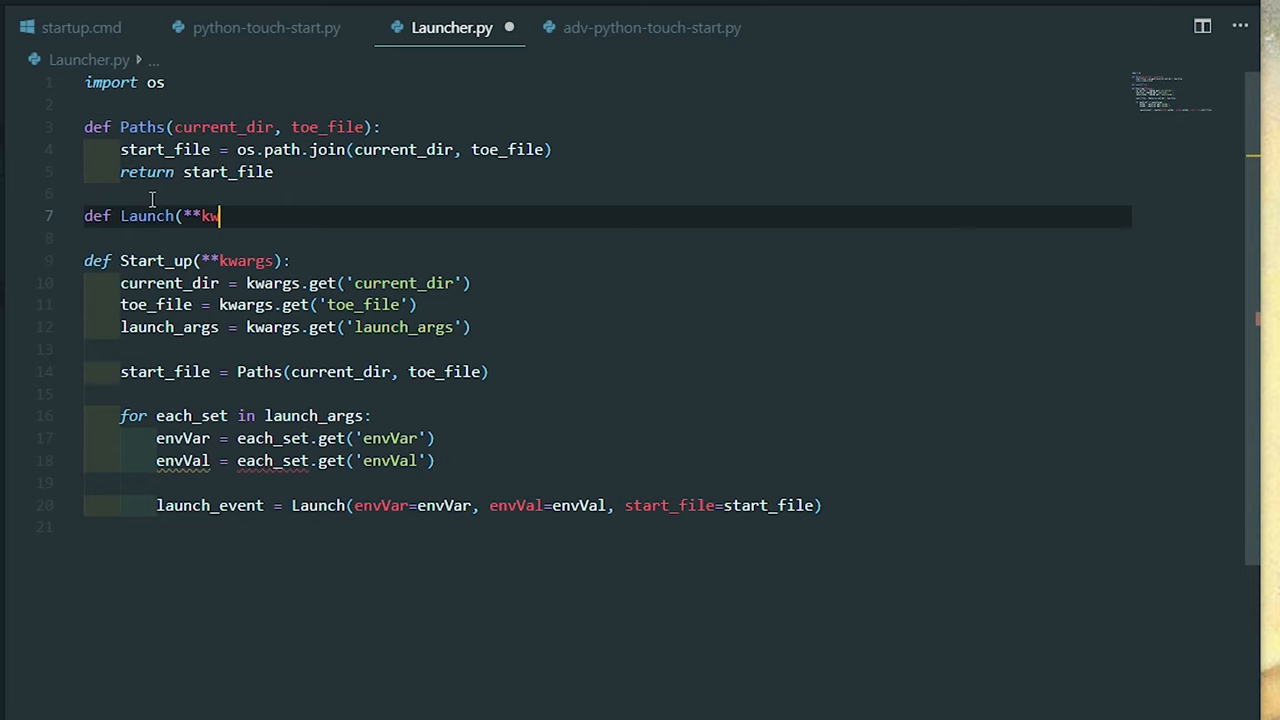
pyautogui.write('args):')
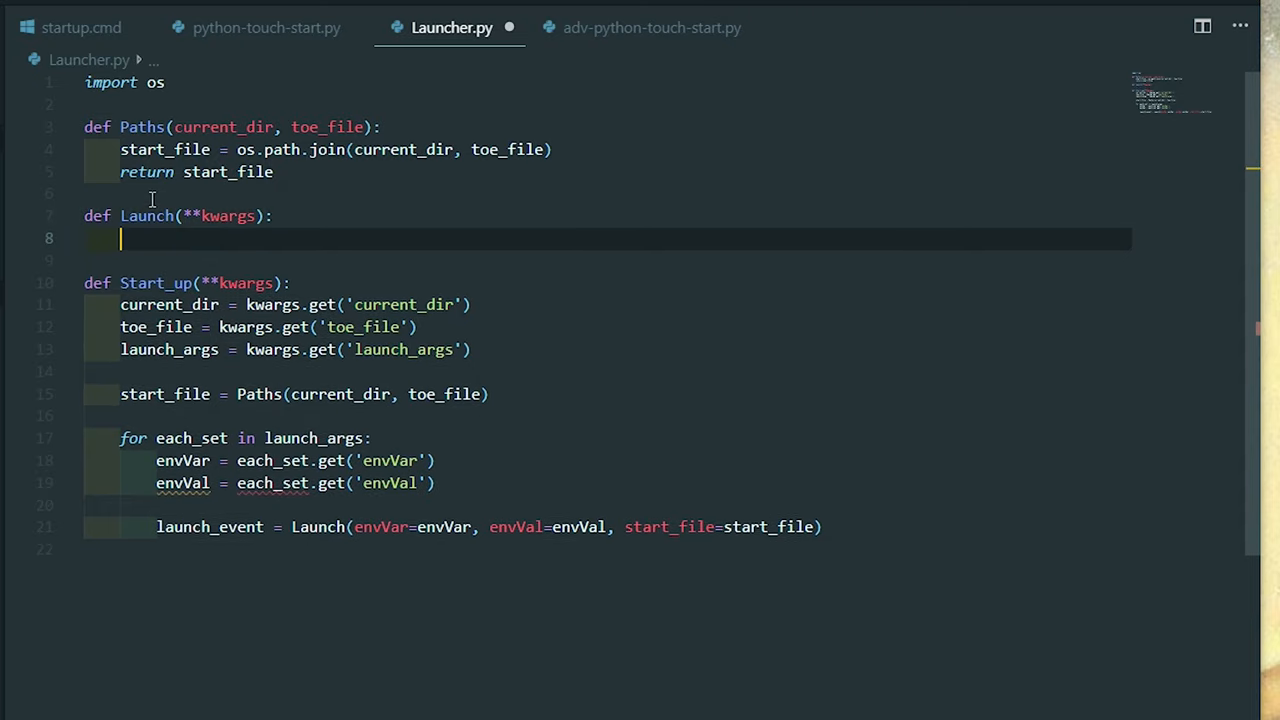
pyautogui.write('envVar =')
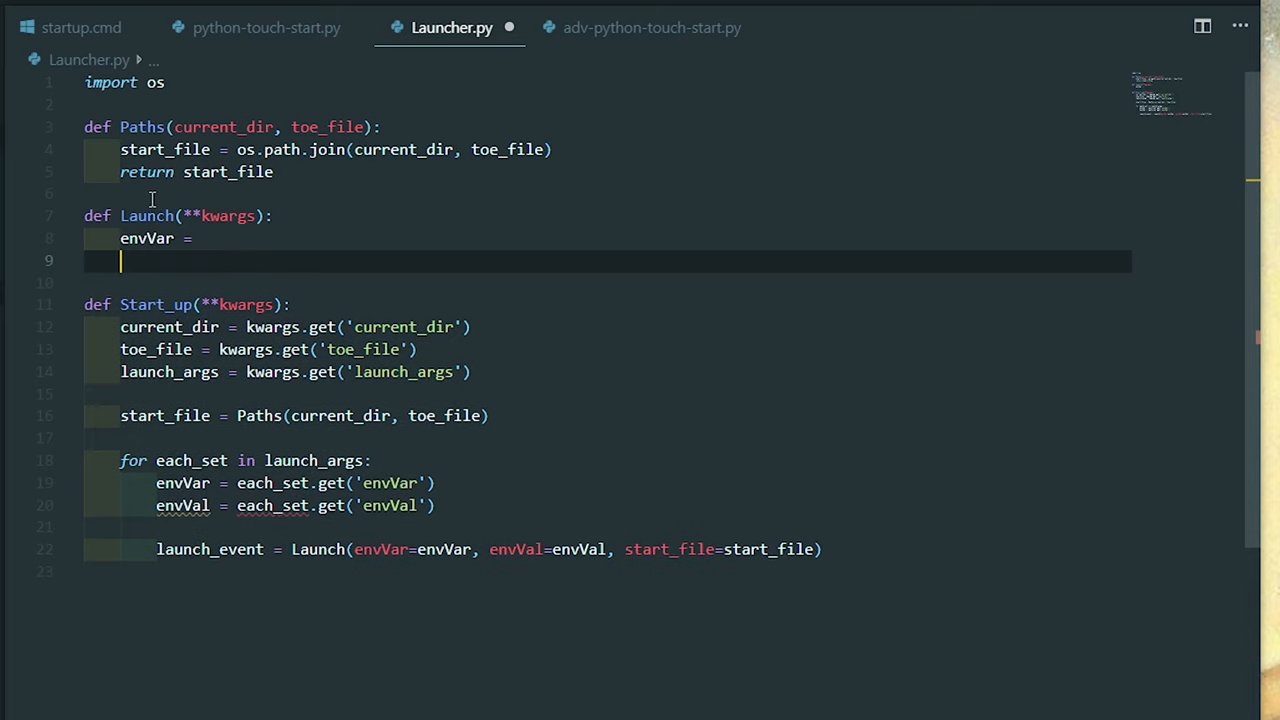
pyautogui.write('envV')
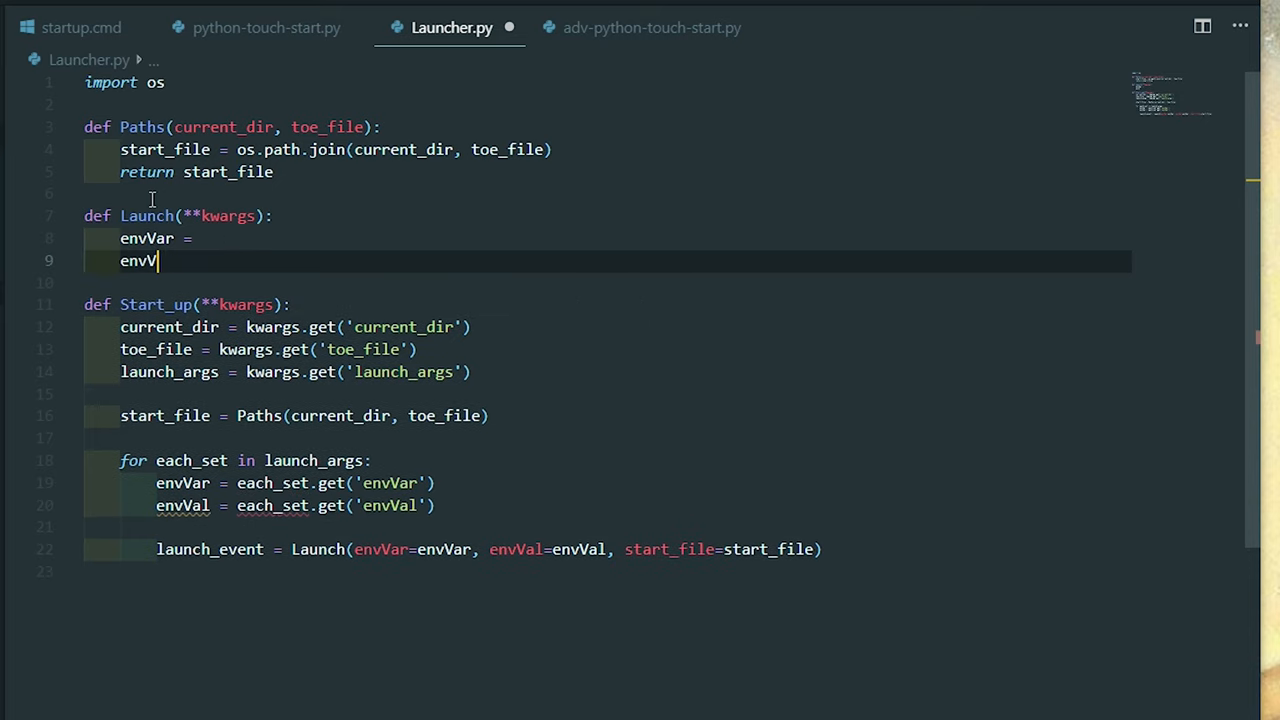
pyautogui.write('w')
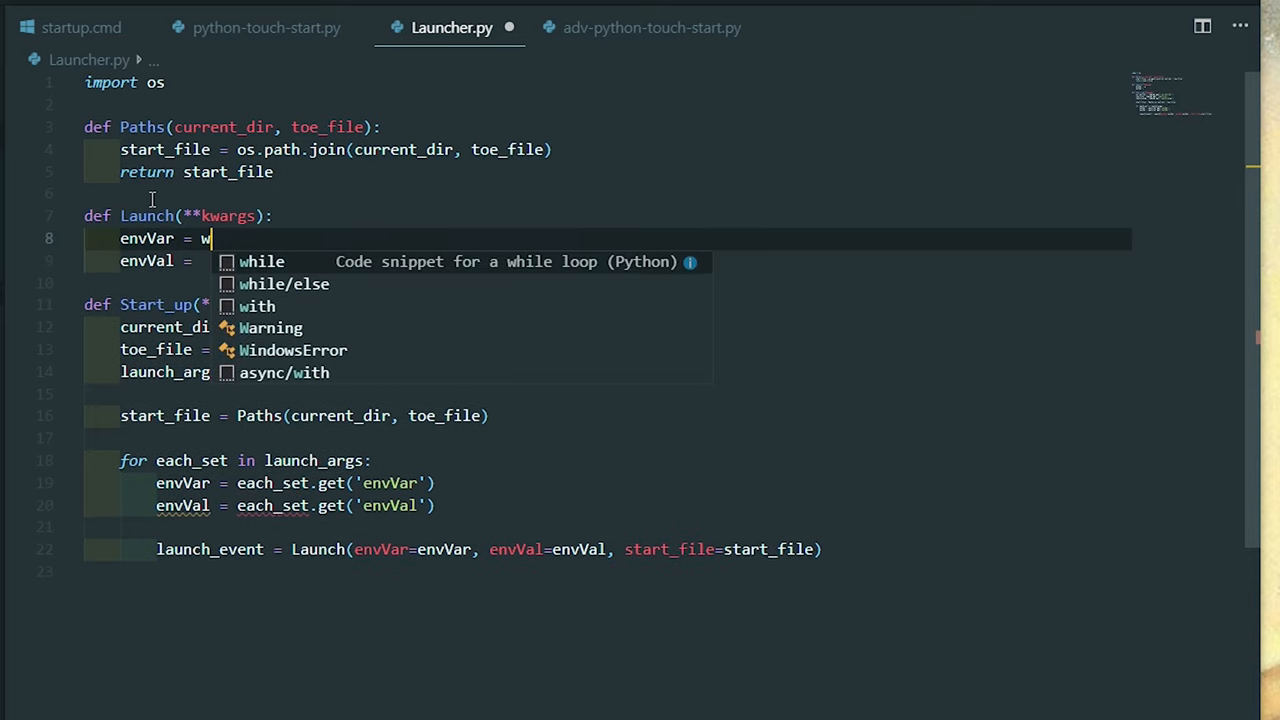
pyautogui.write('kwargs.get(')
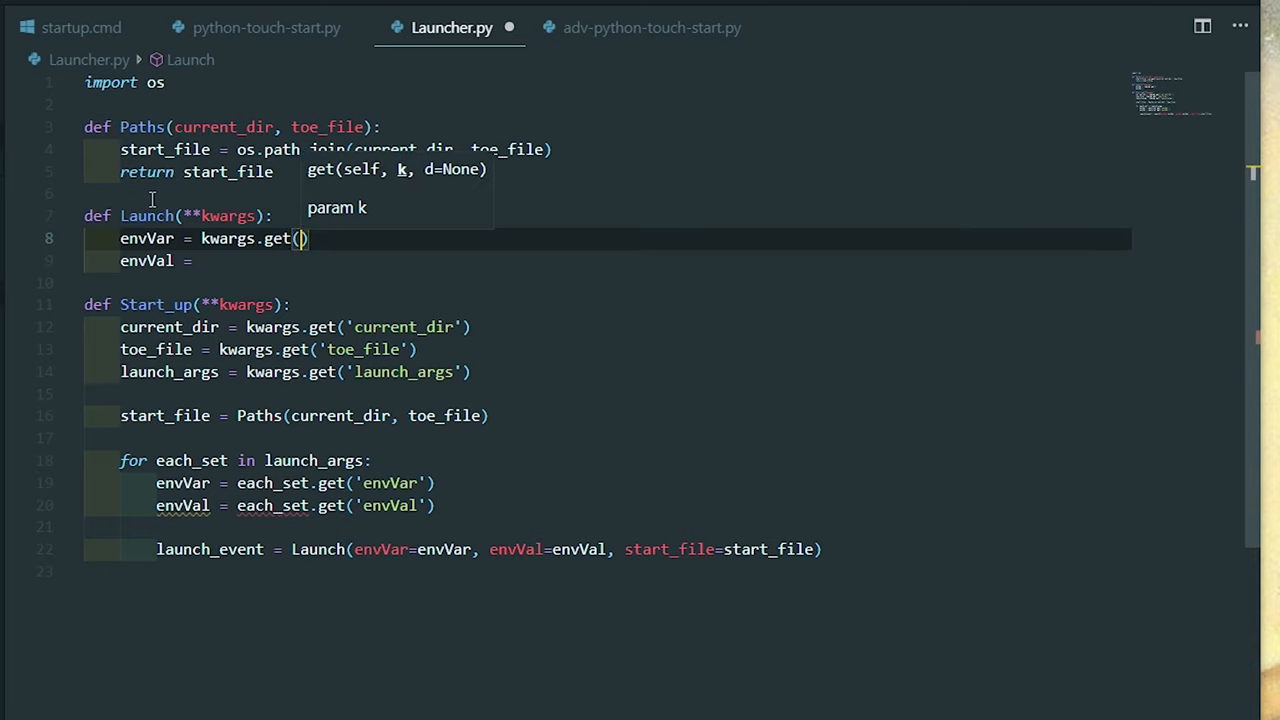
pyautogui.write("'")
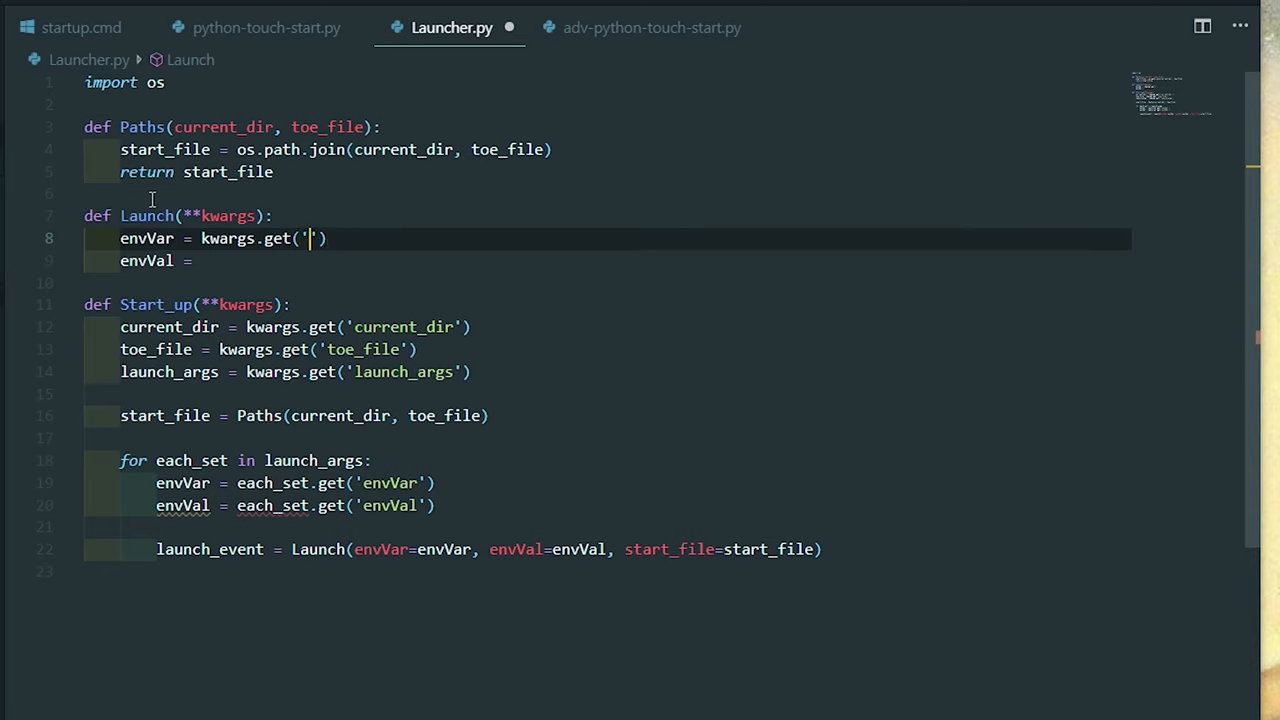
pyautogui.write('envVart')
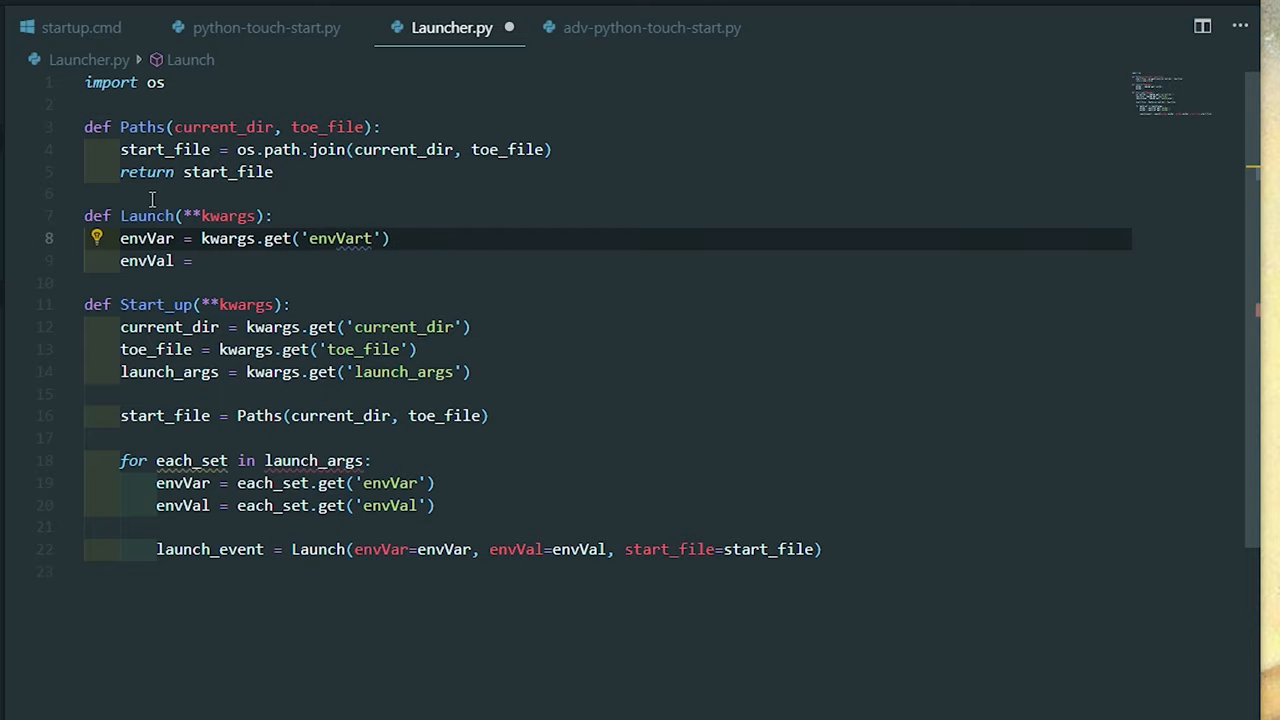
pyautogui.write('kwargs.get(')
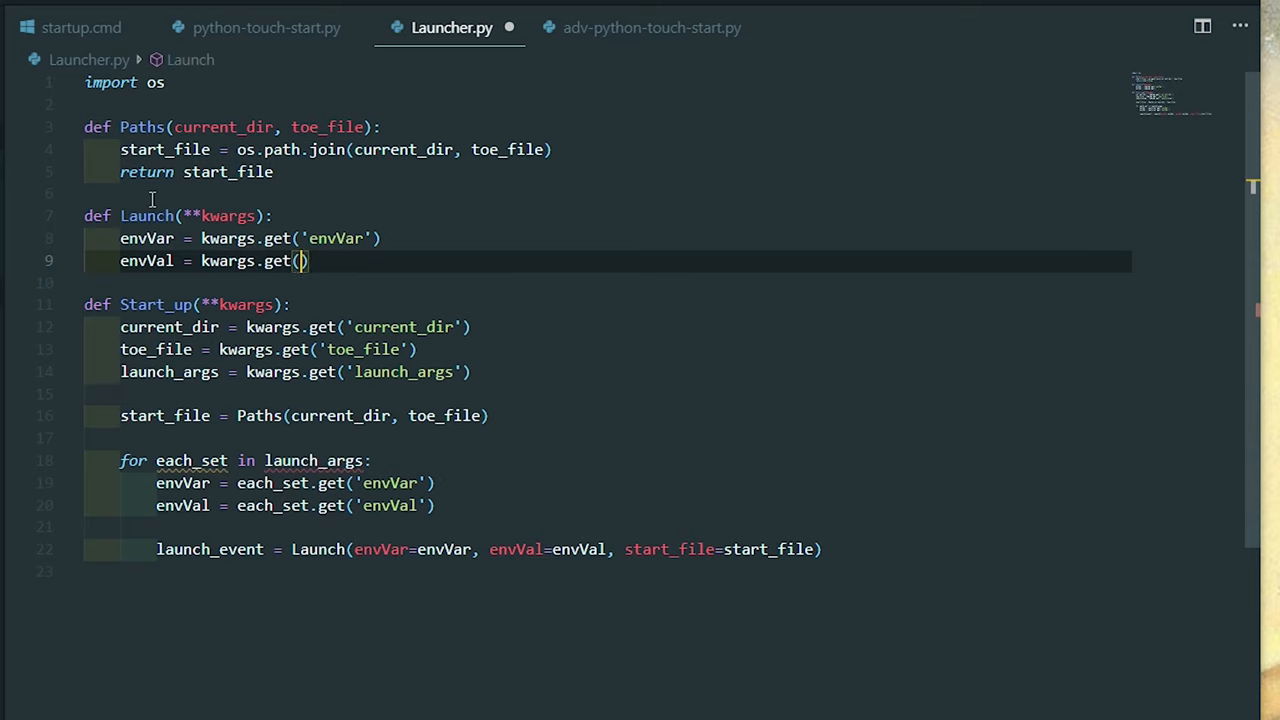
pyautogui.write("'envBal'")
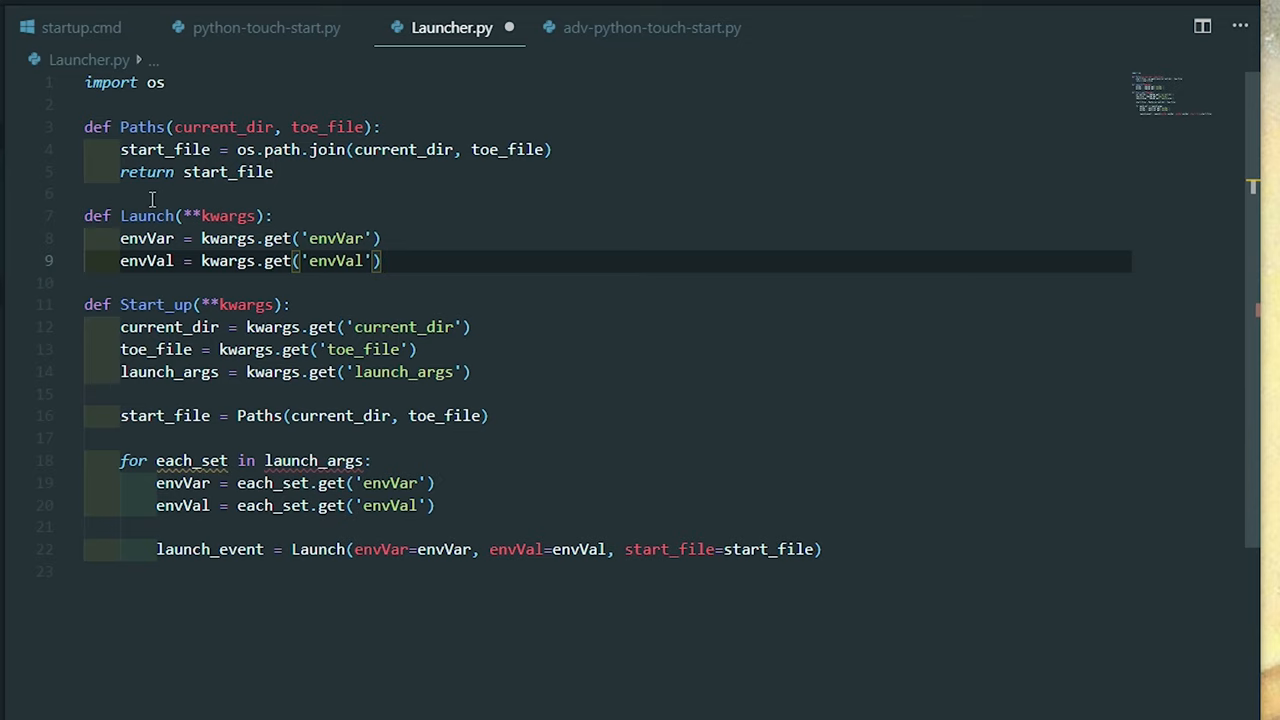
# Step: Read start_file from kwargs.get('start_file') as well
pyautogui.press('Enter')
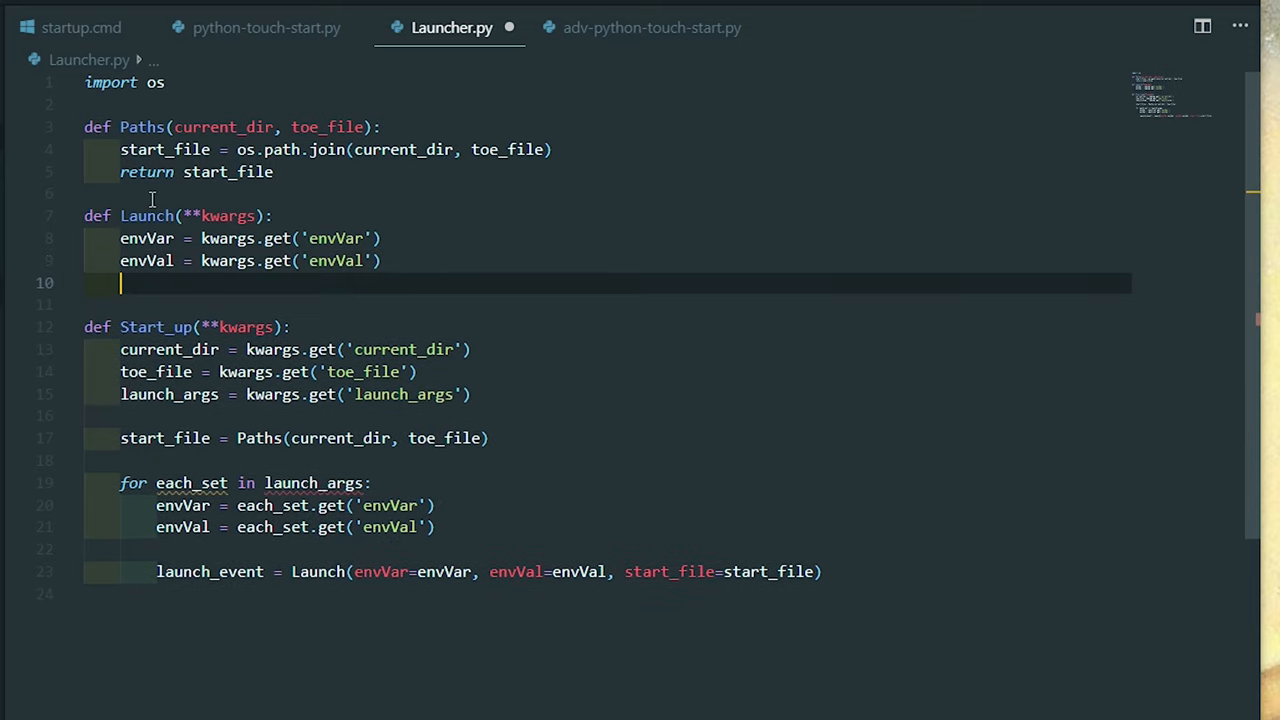
pyautogui.write('start_file = kwargs.get(')
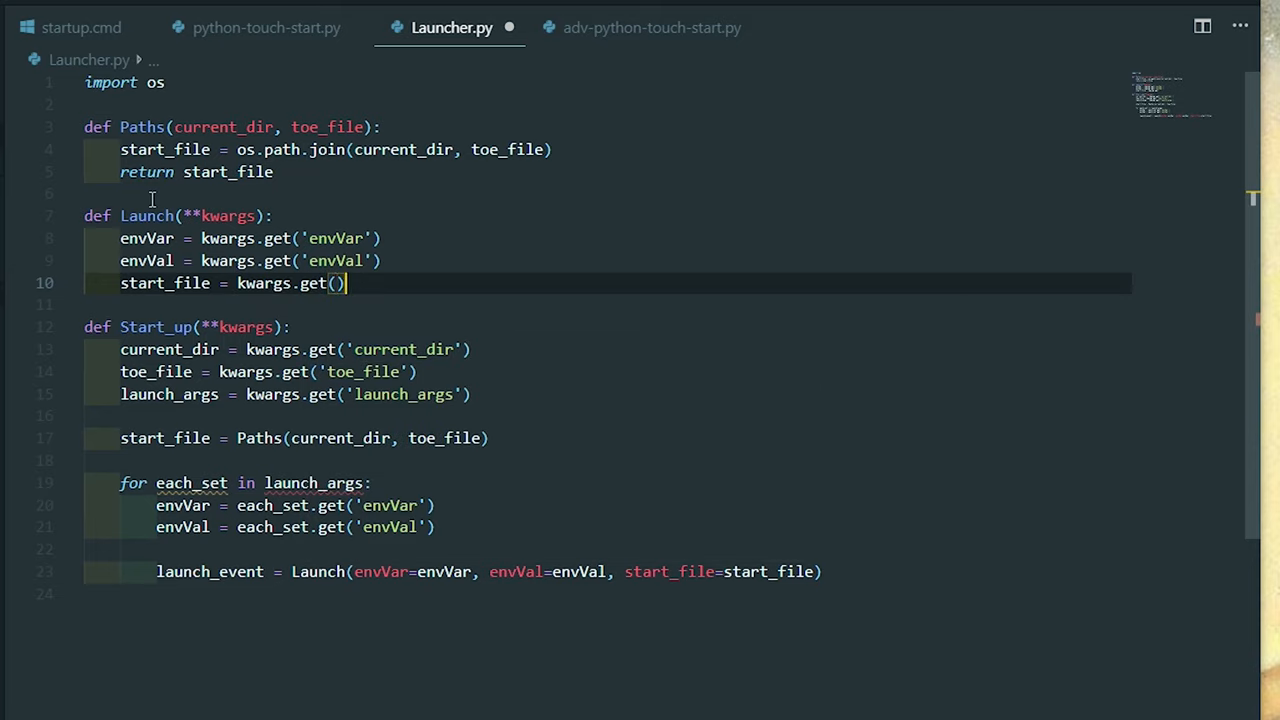
pyautogui.write("'st")
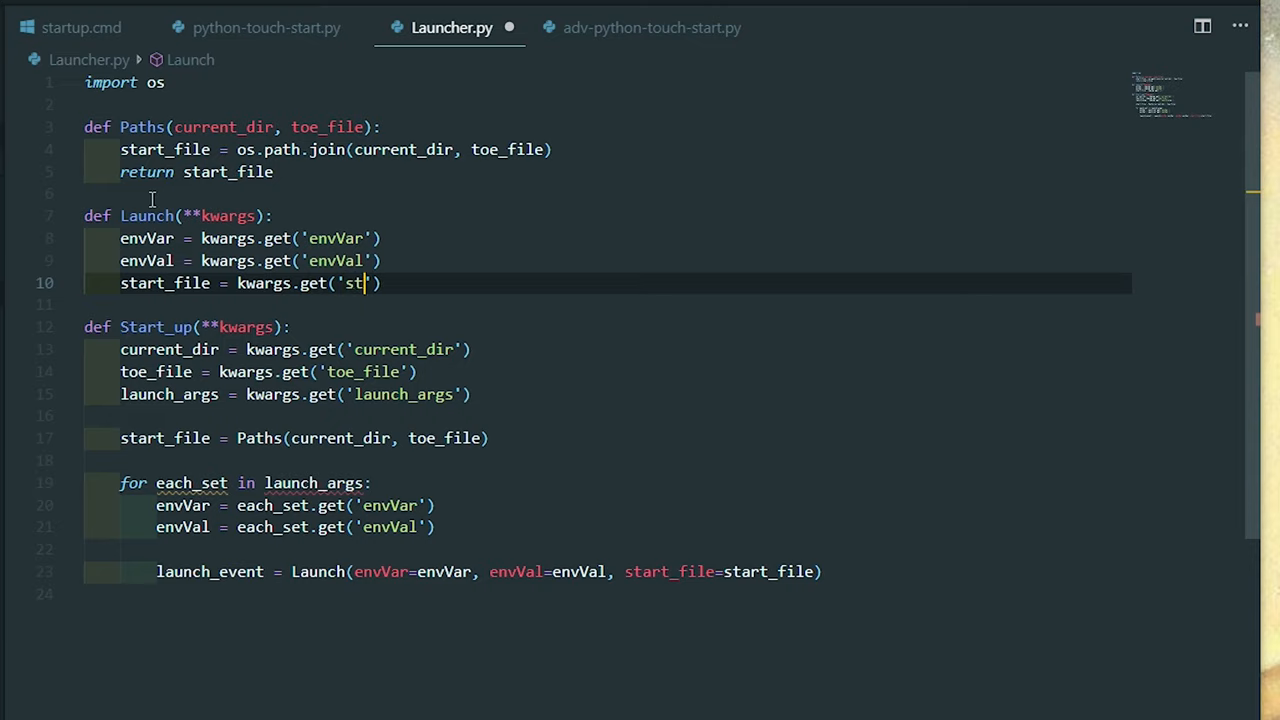
pyautogui.write('art_file')
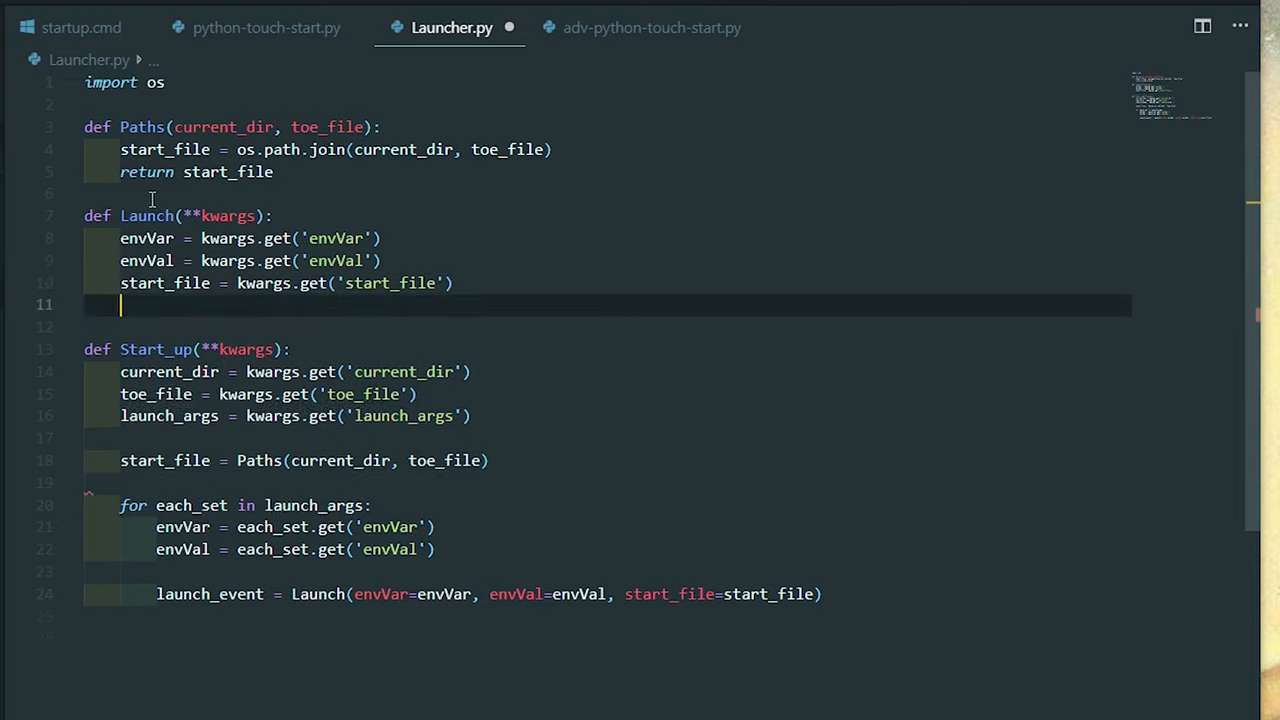
# Step: Set os.environ[envVar] = envVal and call os.startfile(start_file)
pyautogui.write('os.')
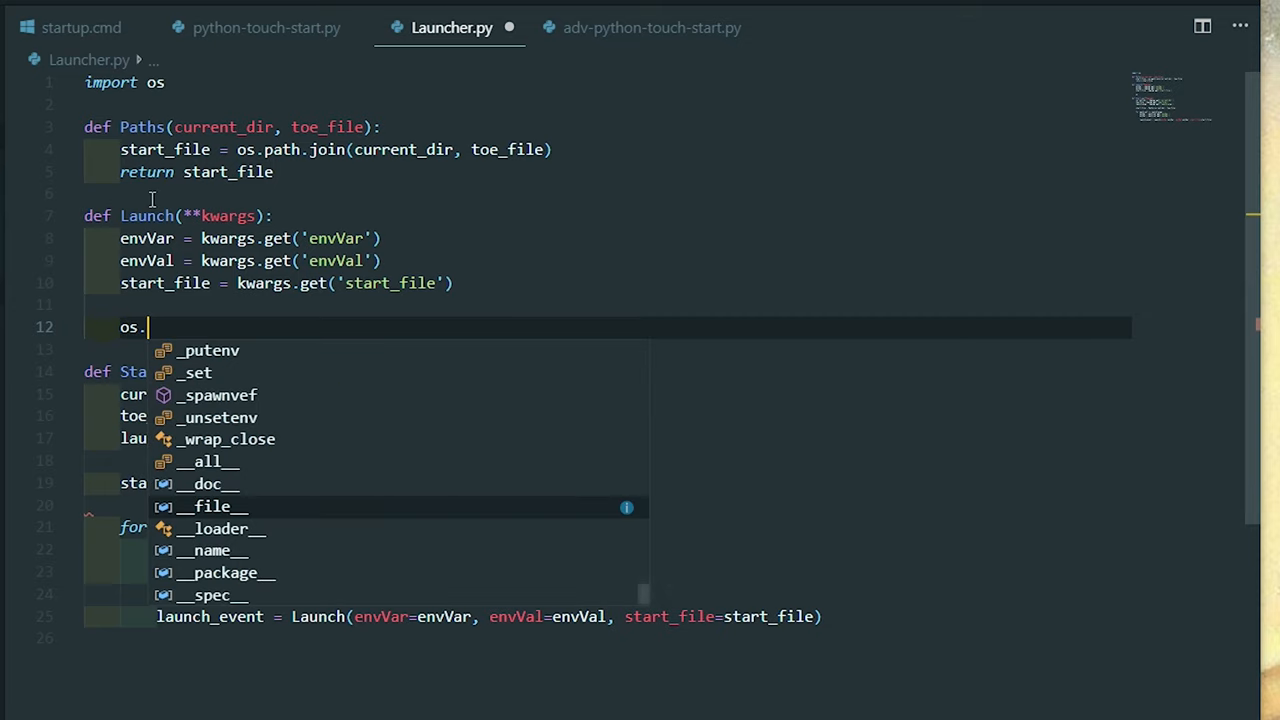
pyautogui.write('environ')
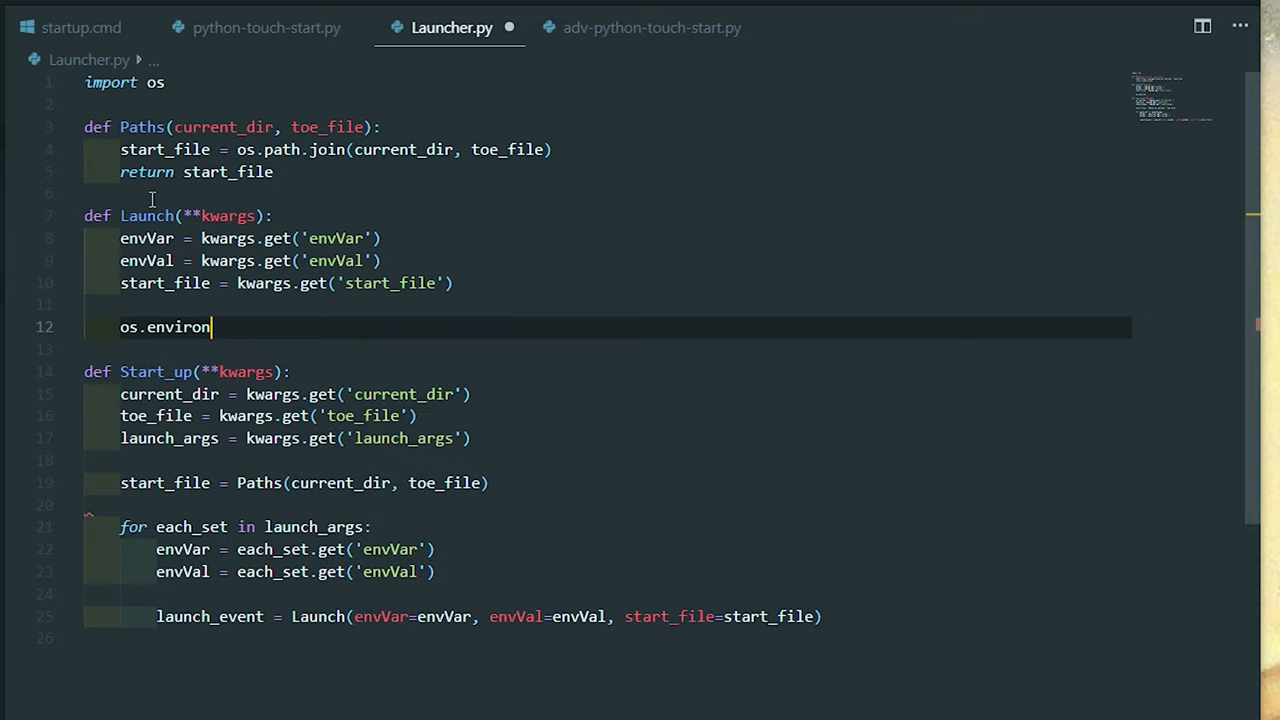
pyautogui.write('[]')
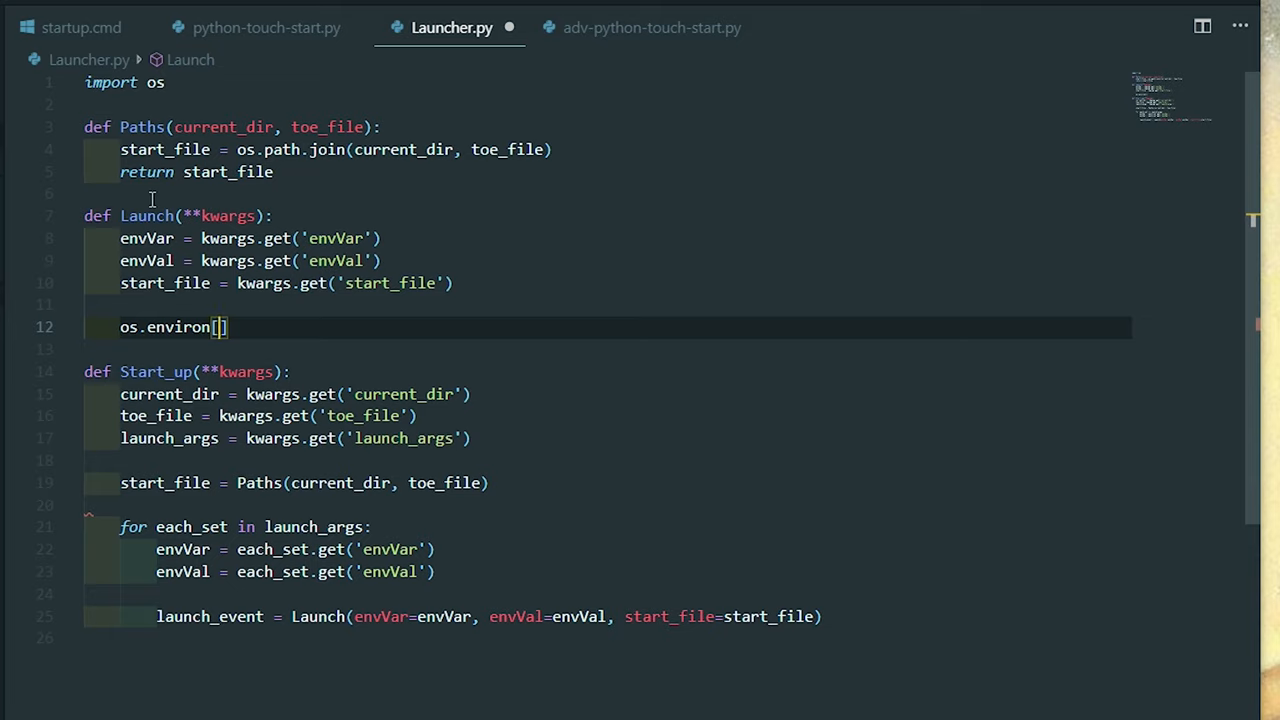
pyautogui.write('envVar')
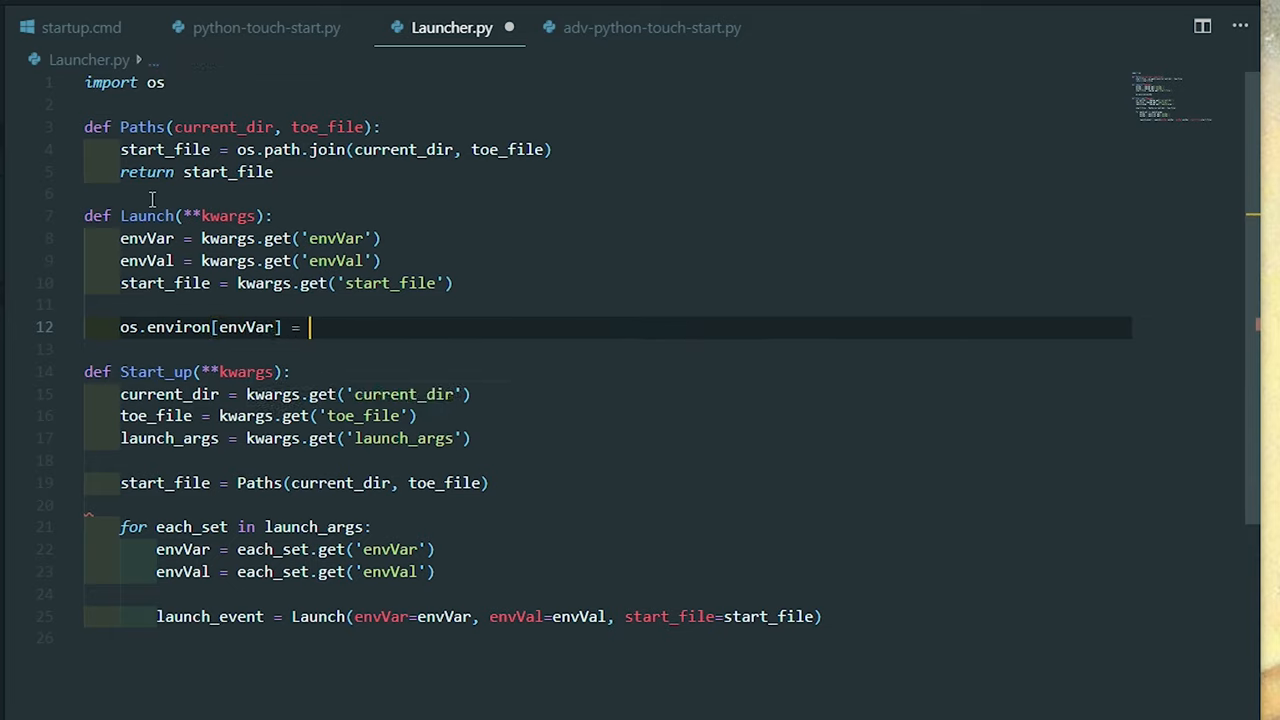
pyautogui.write('envVal')
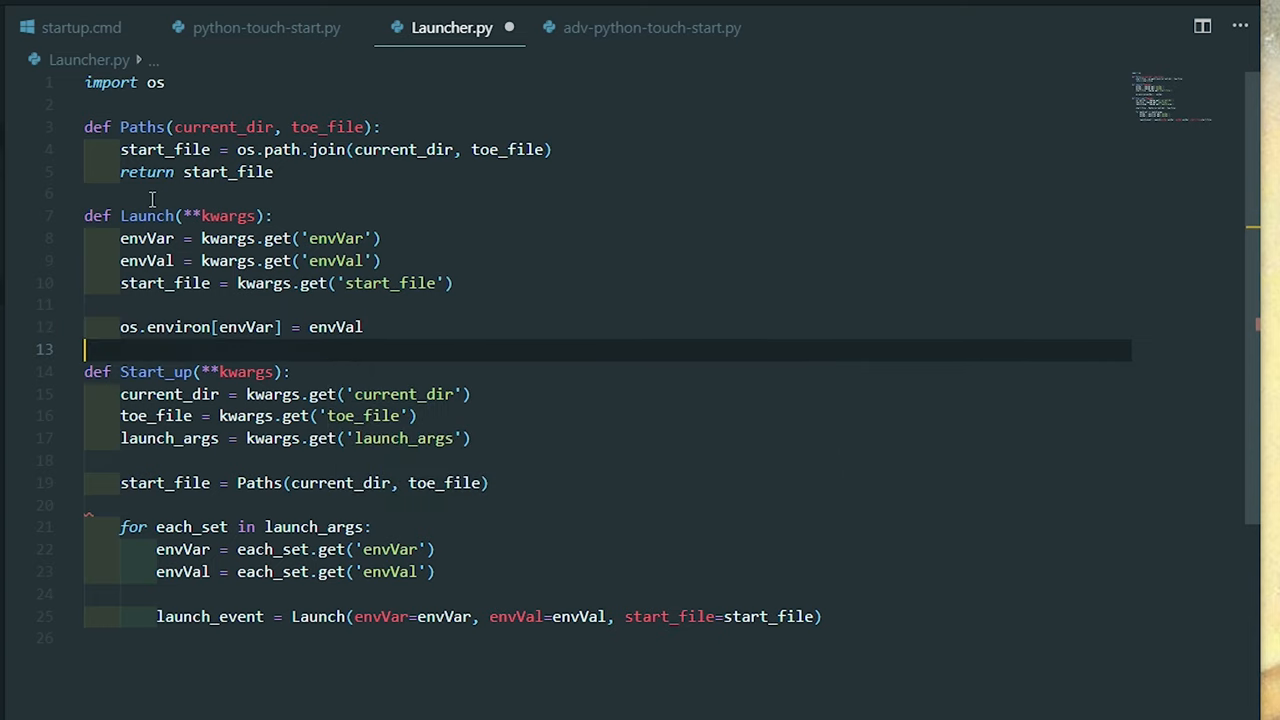
pyautogui.write('os.startfile(')
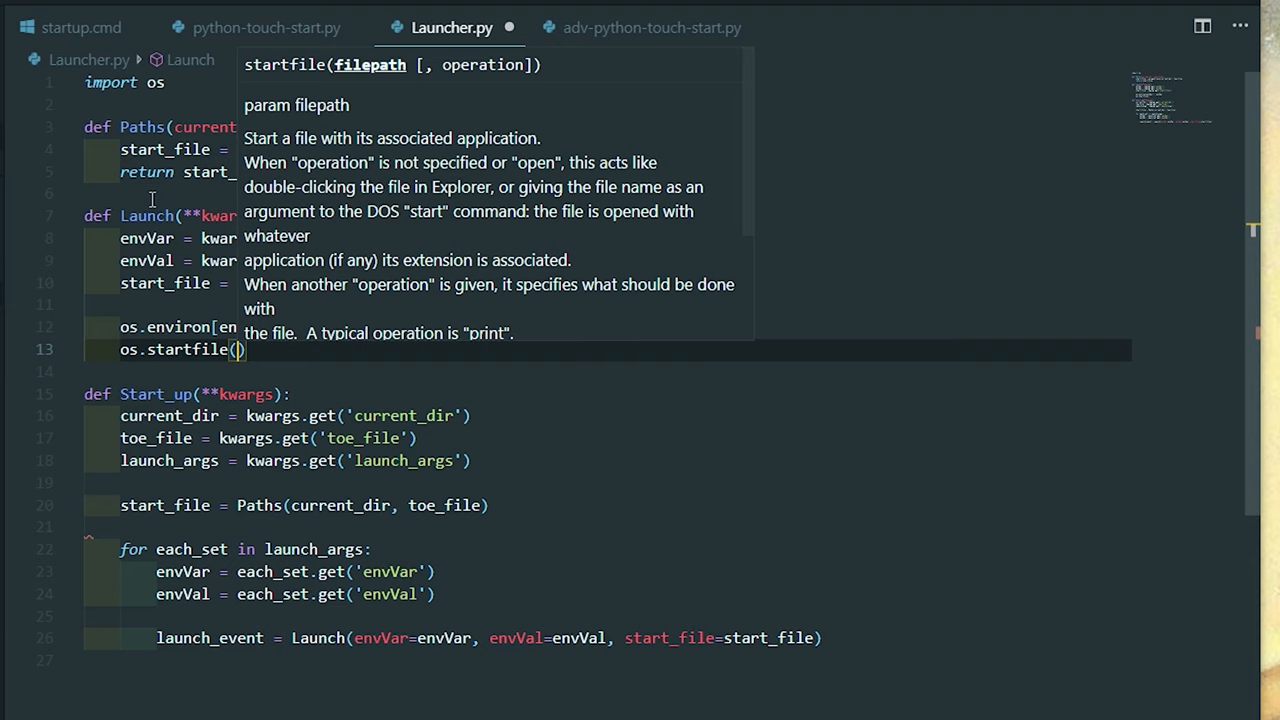
pyautogui.write('start_file')
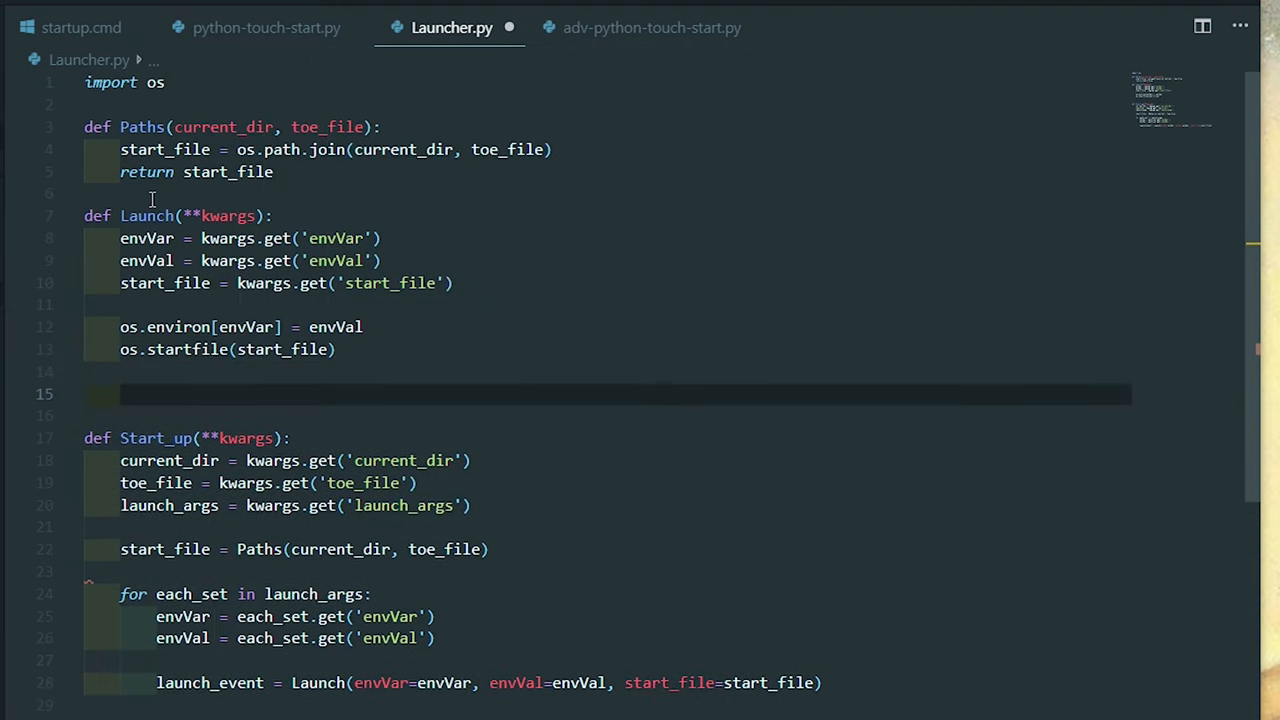
# Step: Have Launch return msg and start a triple-quoted msg with a dashed STARTING header
pyautogui.write('r')
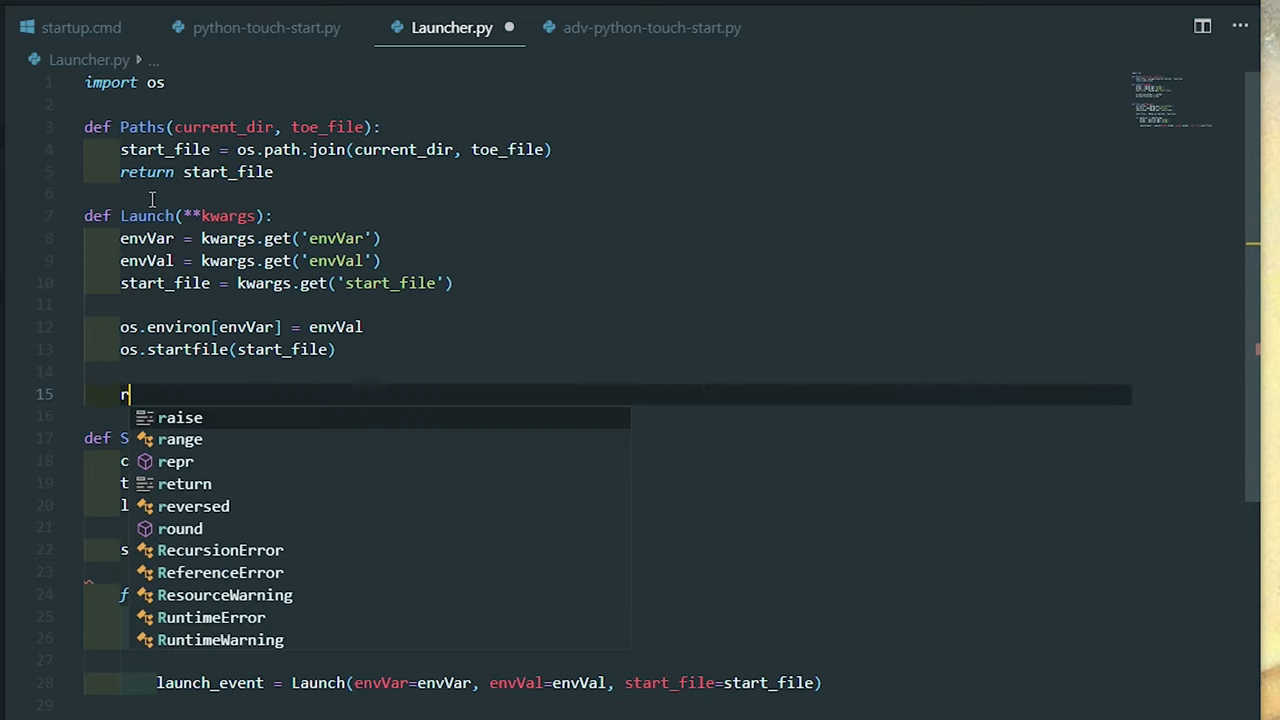
pyautogui.write('eturn msg')
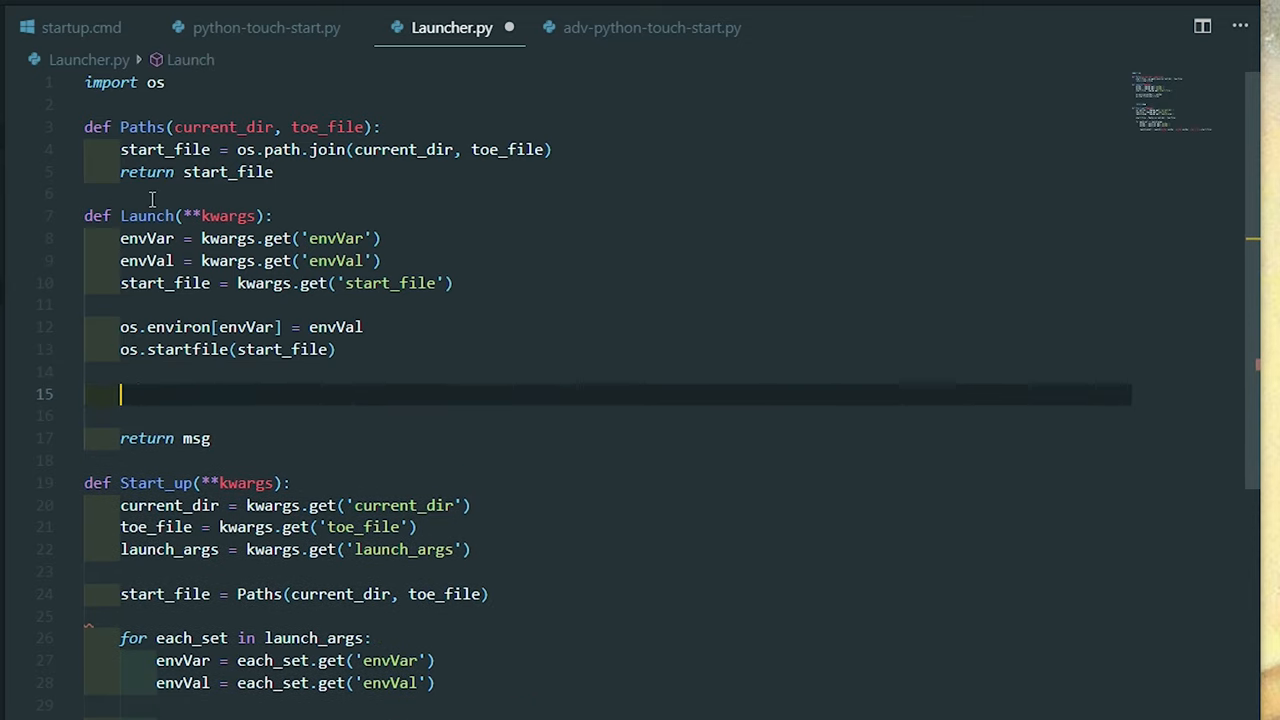
pyautogui.write("msg = ''")
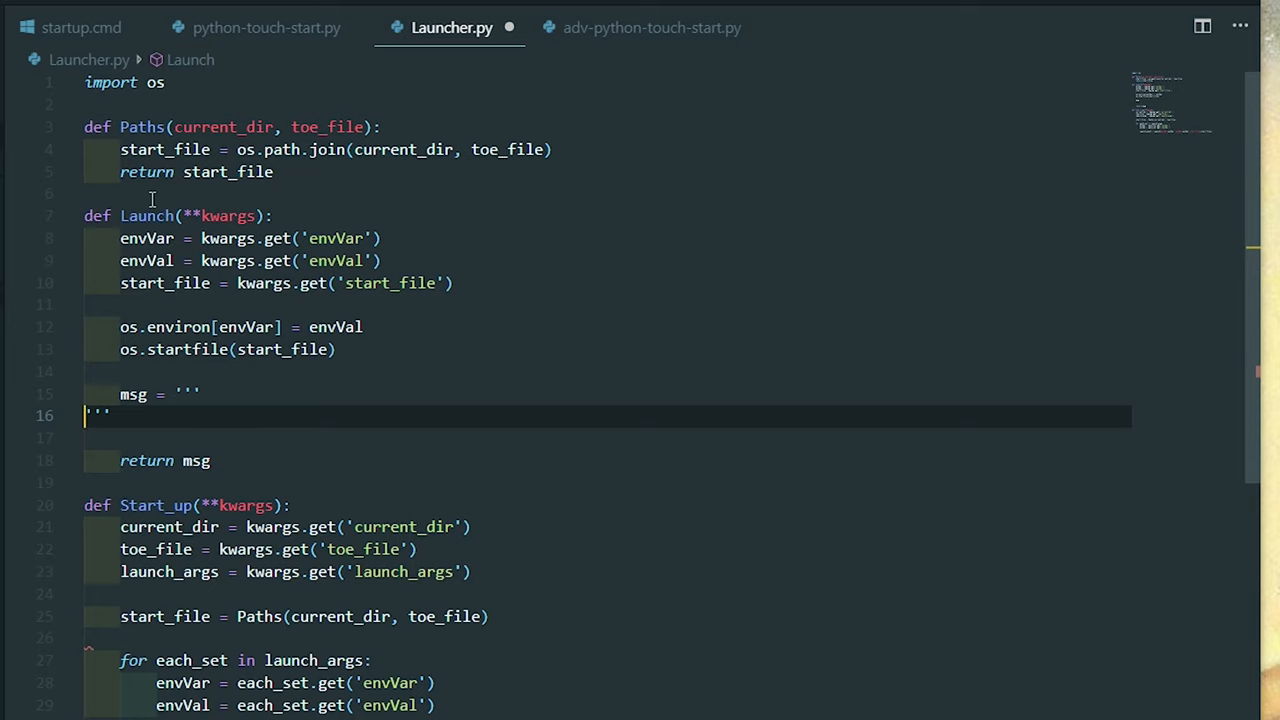
pyautogui.press('Enter')
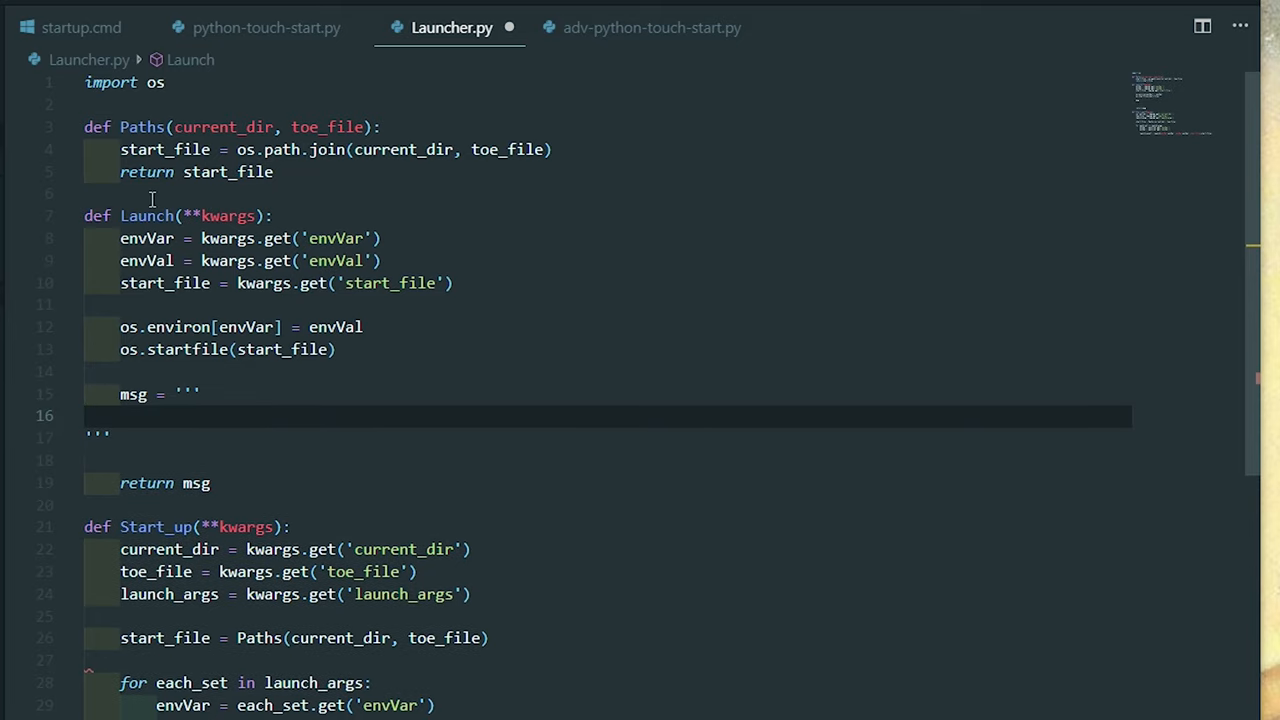
pyautogui.write('STARTING')
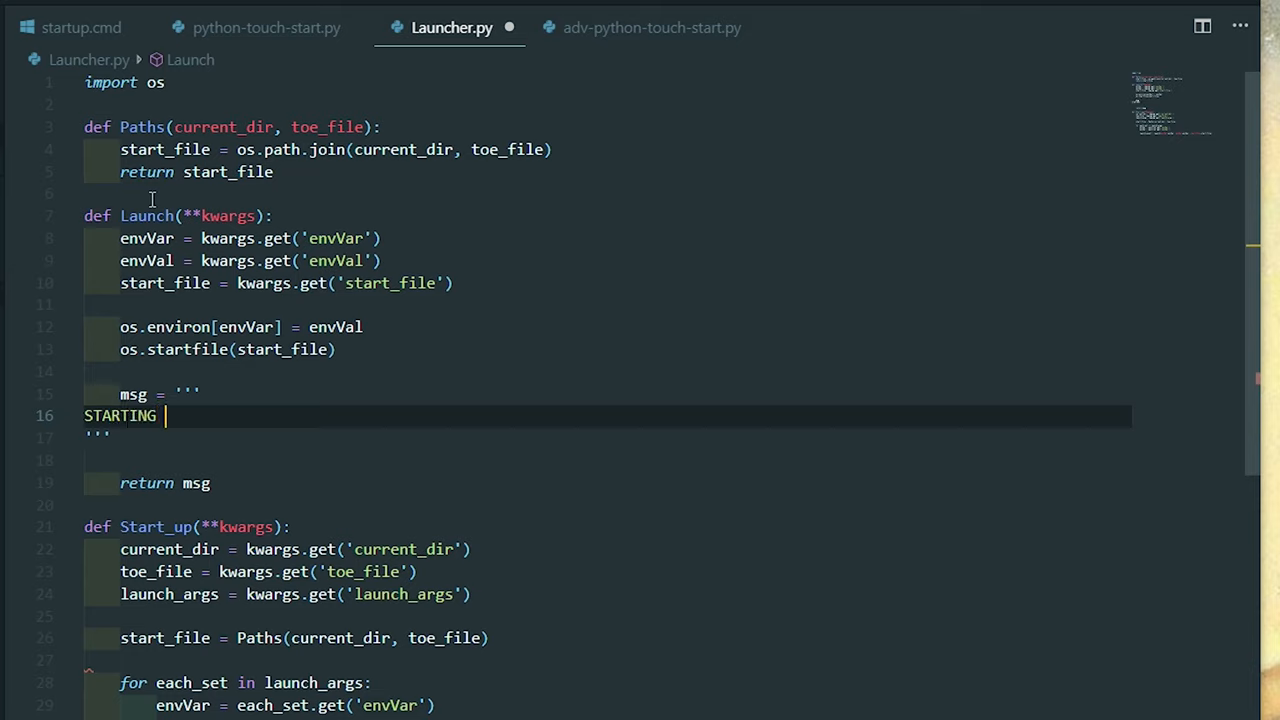
pyautogui.write('- - - -- - - - - - - -')
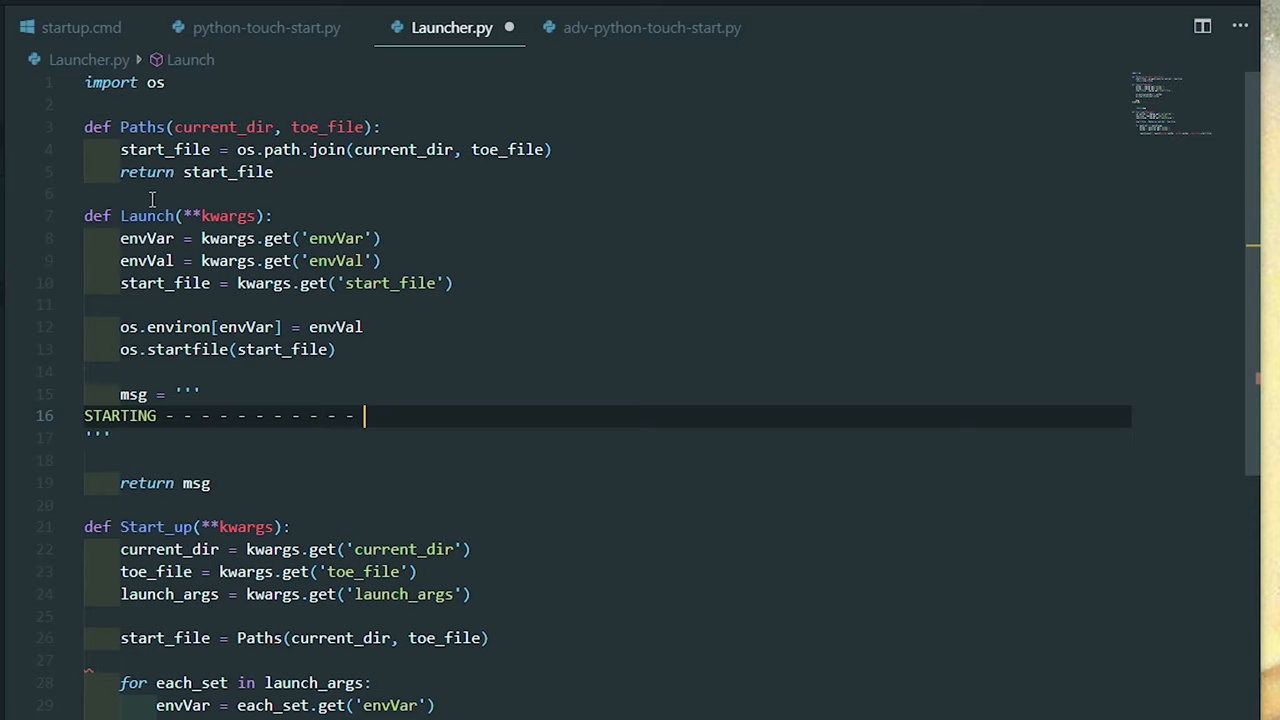
# Step: Add File, Env Variable and Env Value rows with {file}, {var}, {val} placeholders
pyautogui.press('Enter')
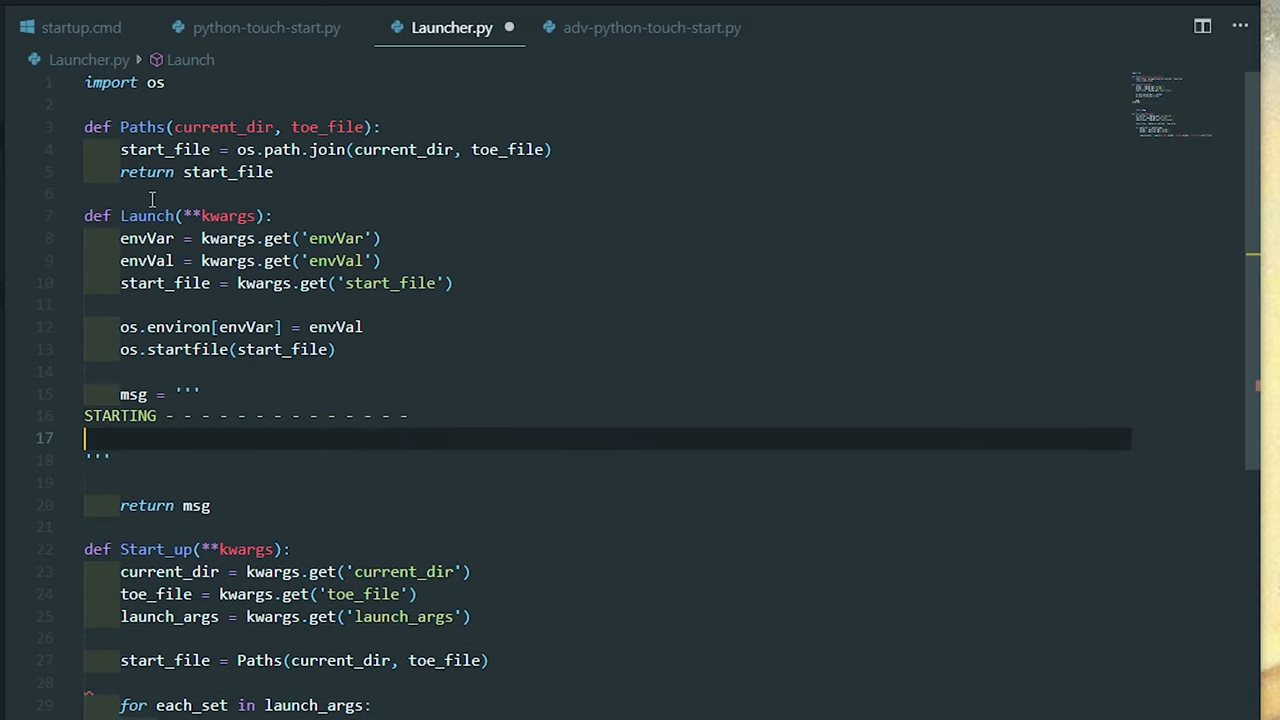
pyautogui.write('File')
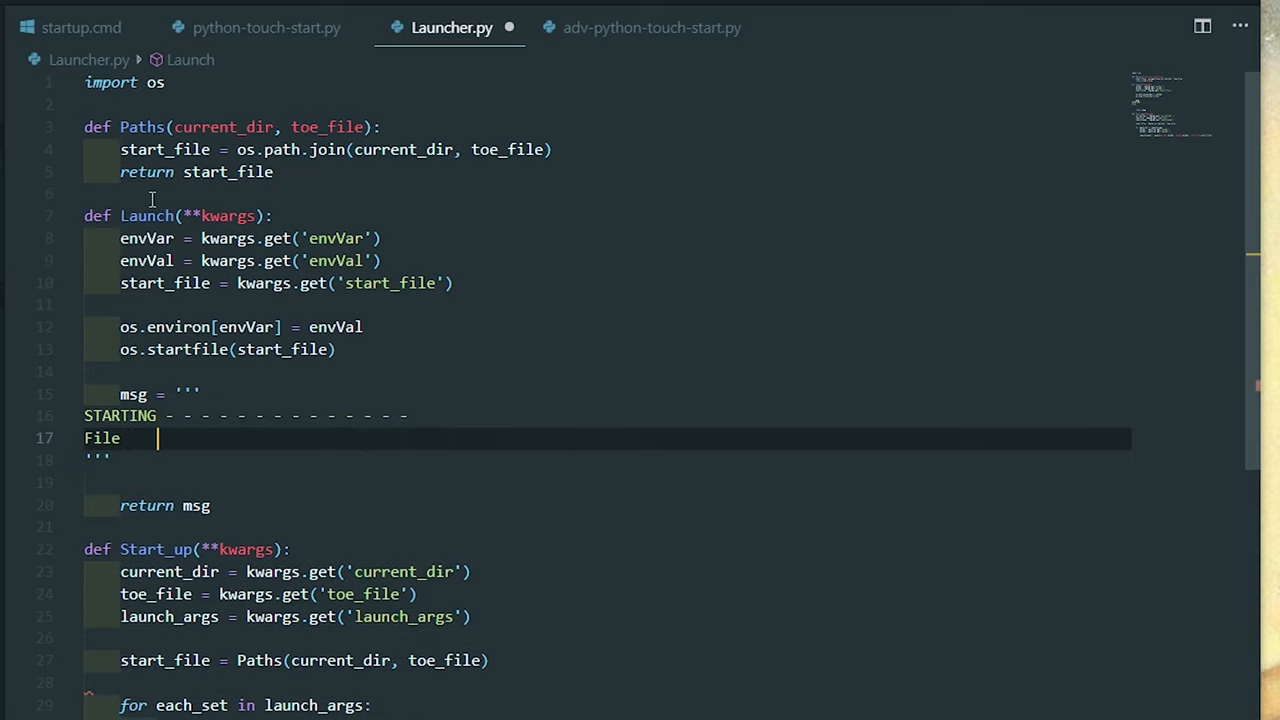
pyautogui.write('|')
pyautogui.write('Env')
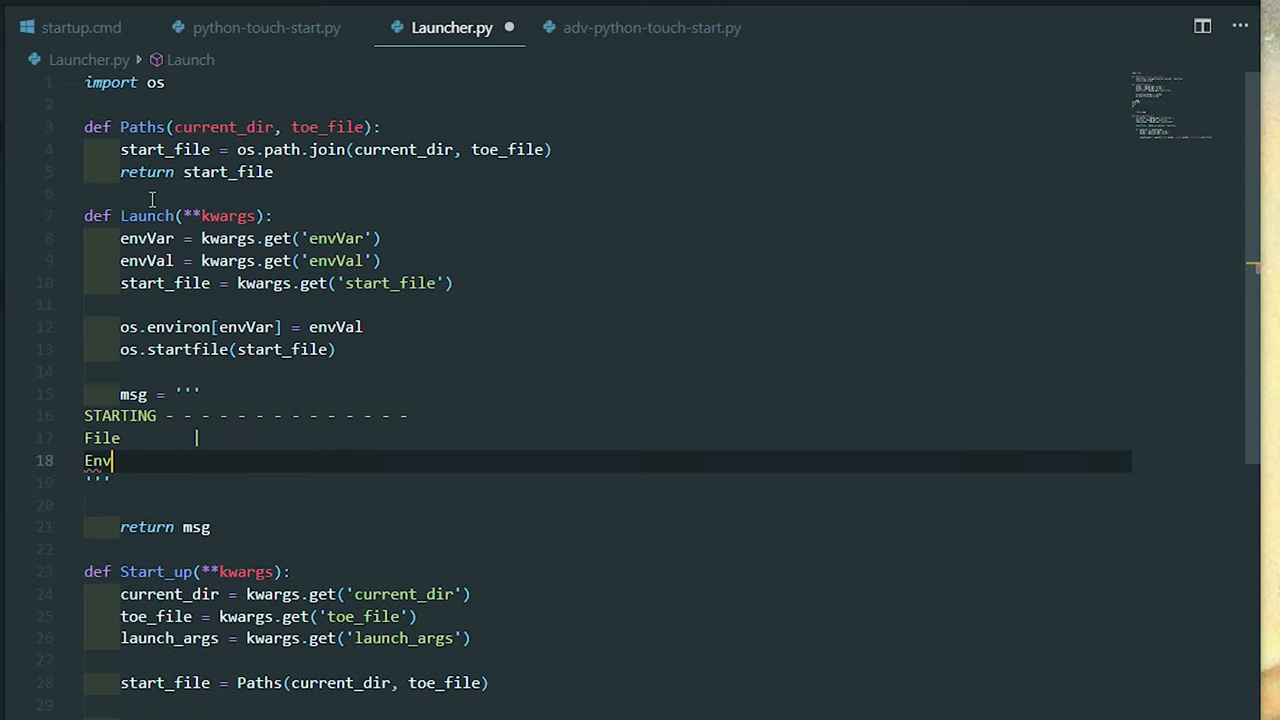
pyautogui.write('Variabiel')
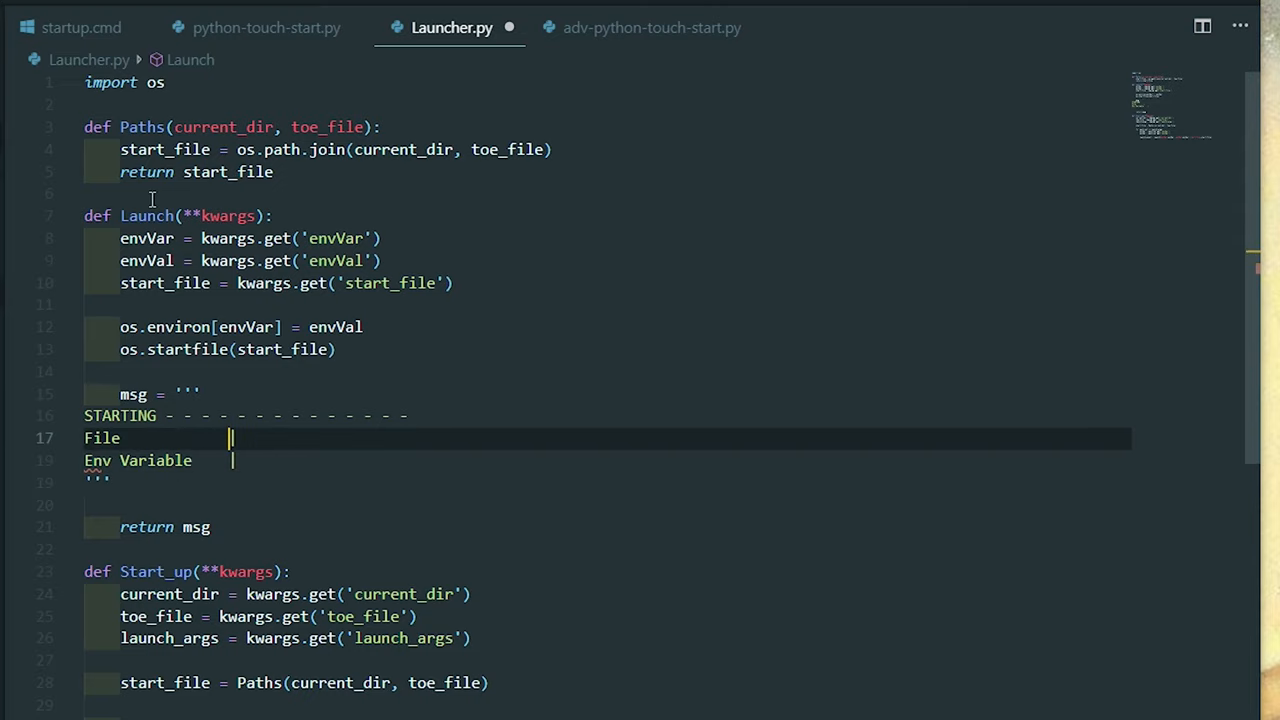
pyautogui.press('Enter')
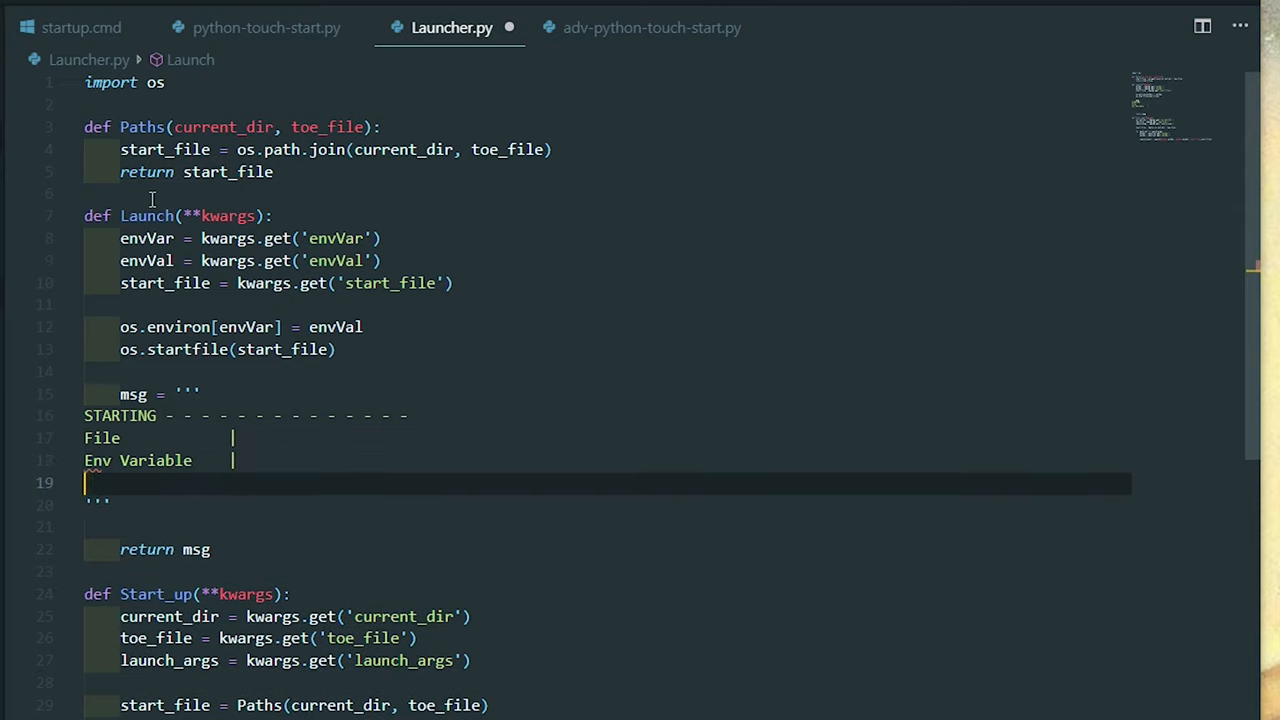
pyautogui.write('ee')
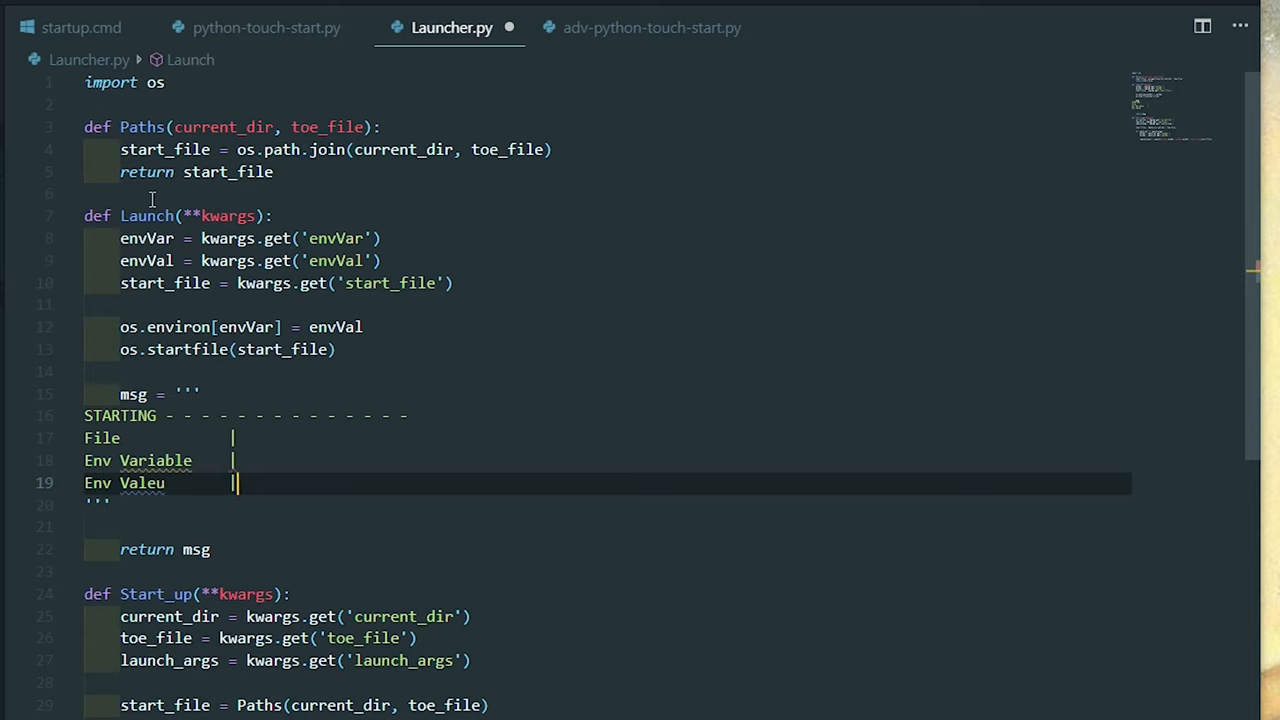
pyautogui.write('{}')
pyautogui.click(607, 460)
pyautogui.write(' {Var')
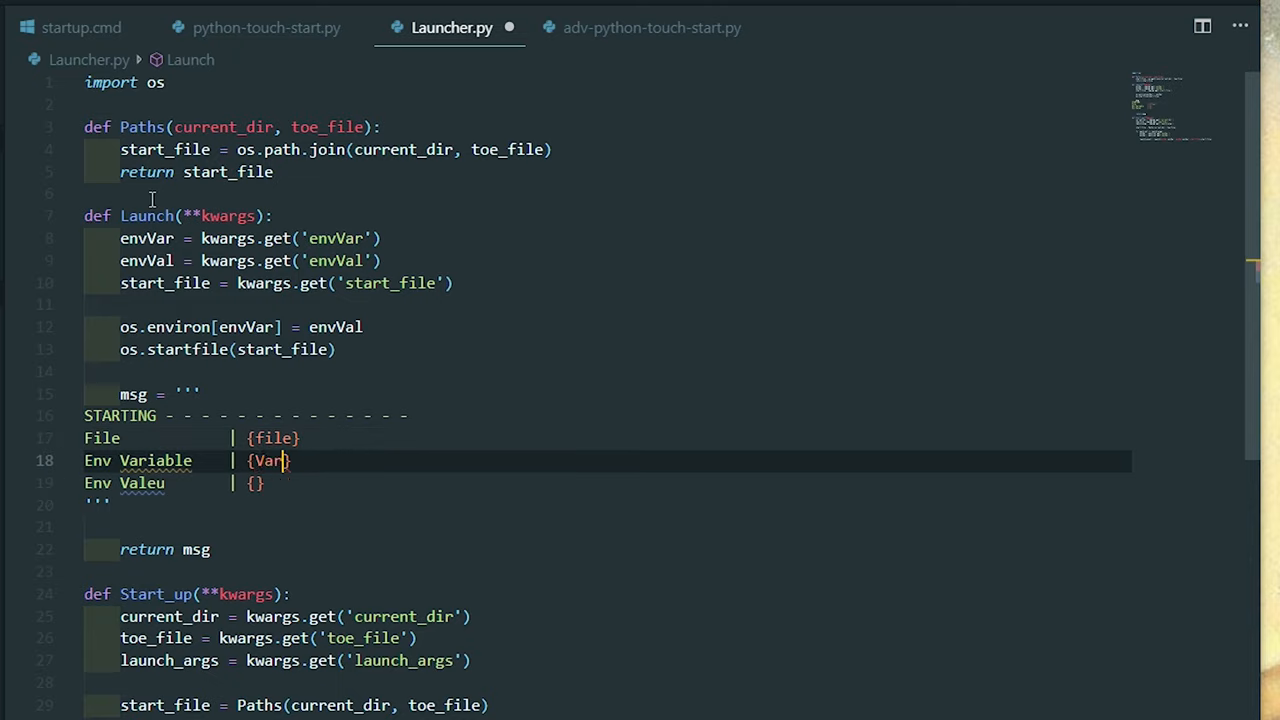
pyautogui.write('val')
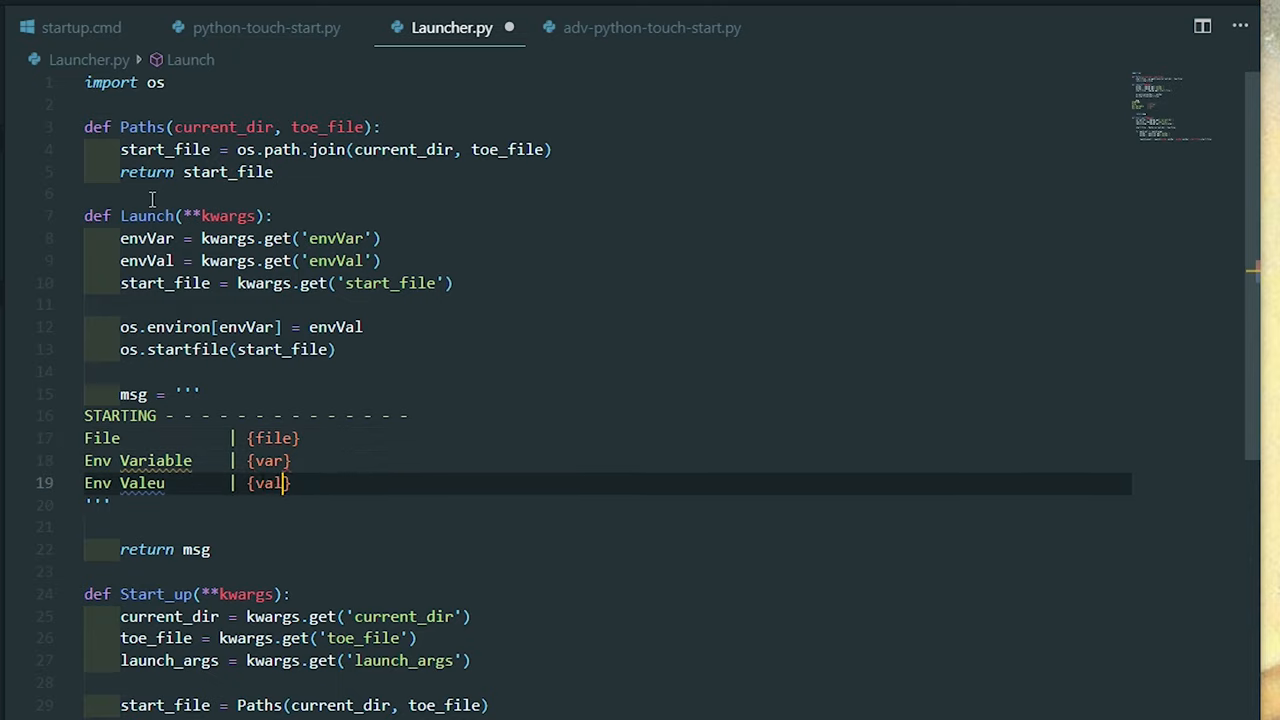
pyautogui.moveTo(345, 521)
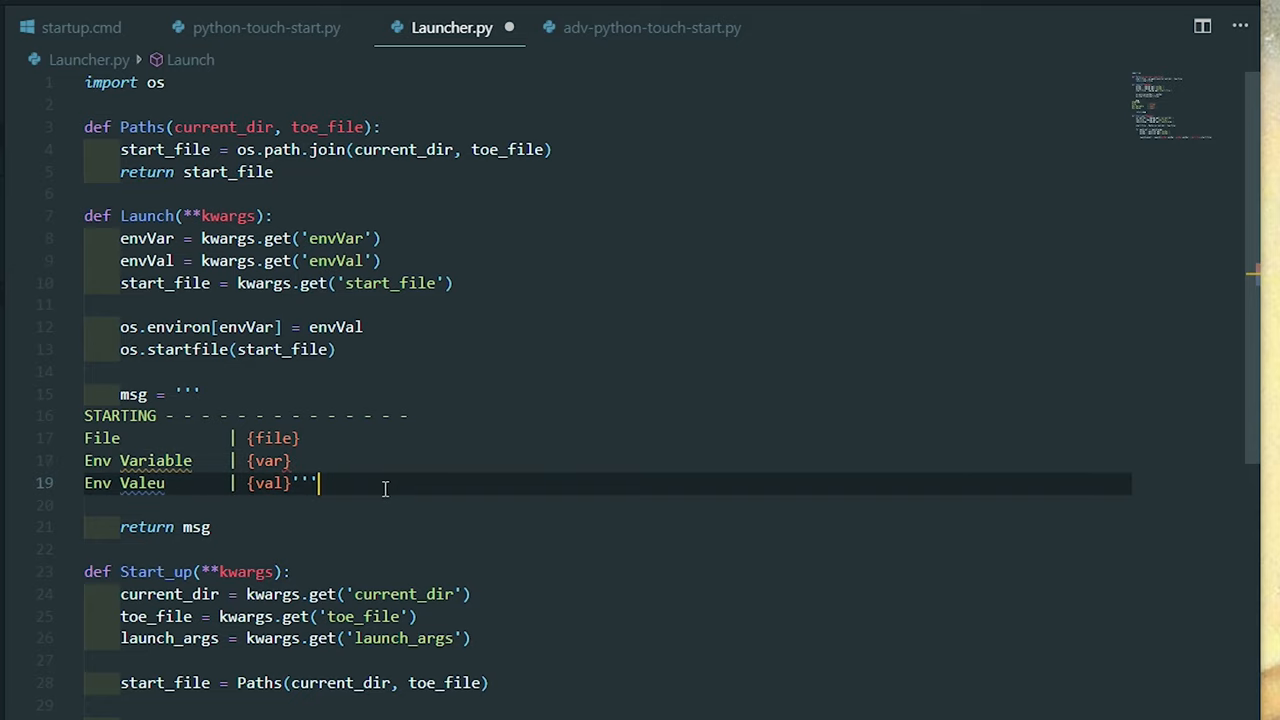
# Step: Append .format(file=start_file, var=envVar, val=envVal), fix the 'Valeu' label and save Launcher.py
pyautogui.write('.firna')
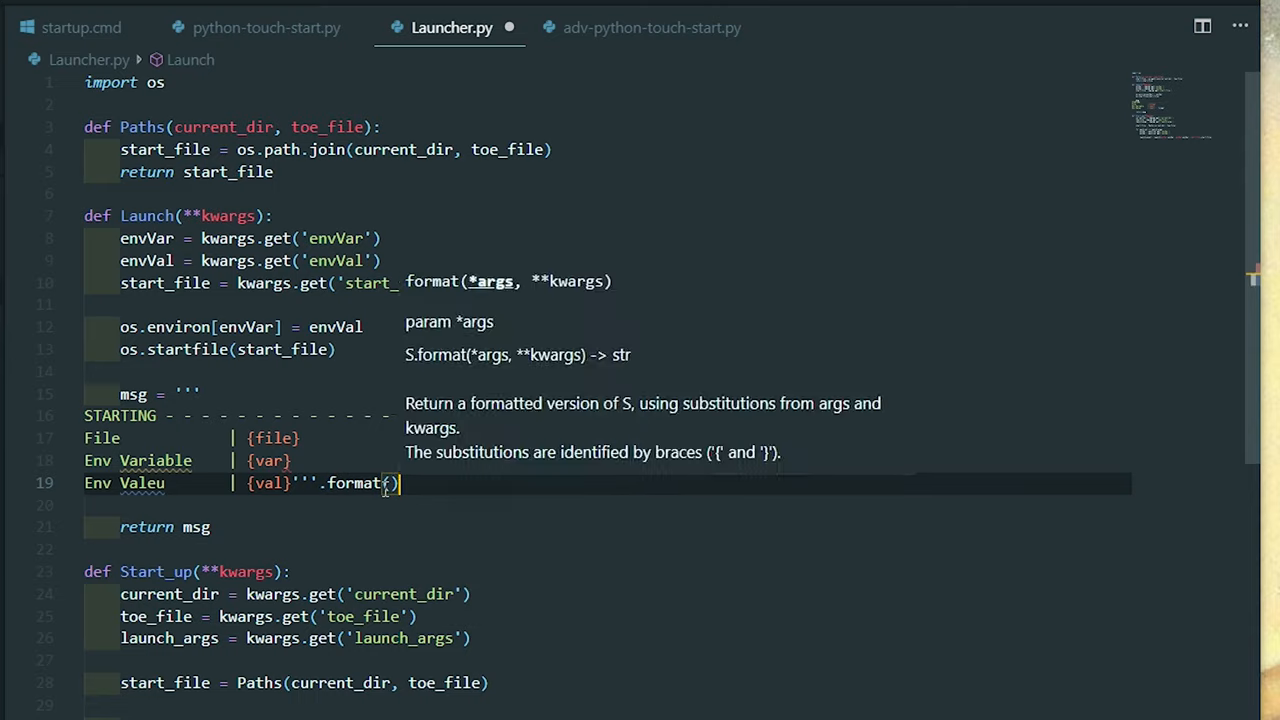
pyautogui.write('file=')
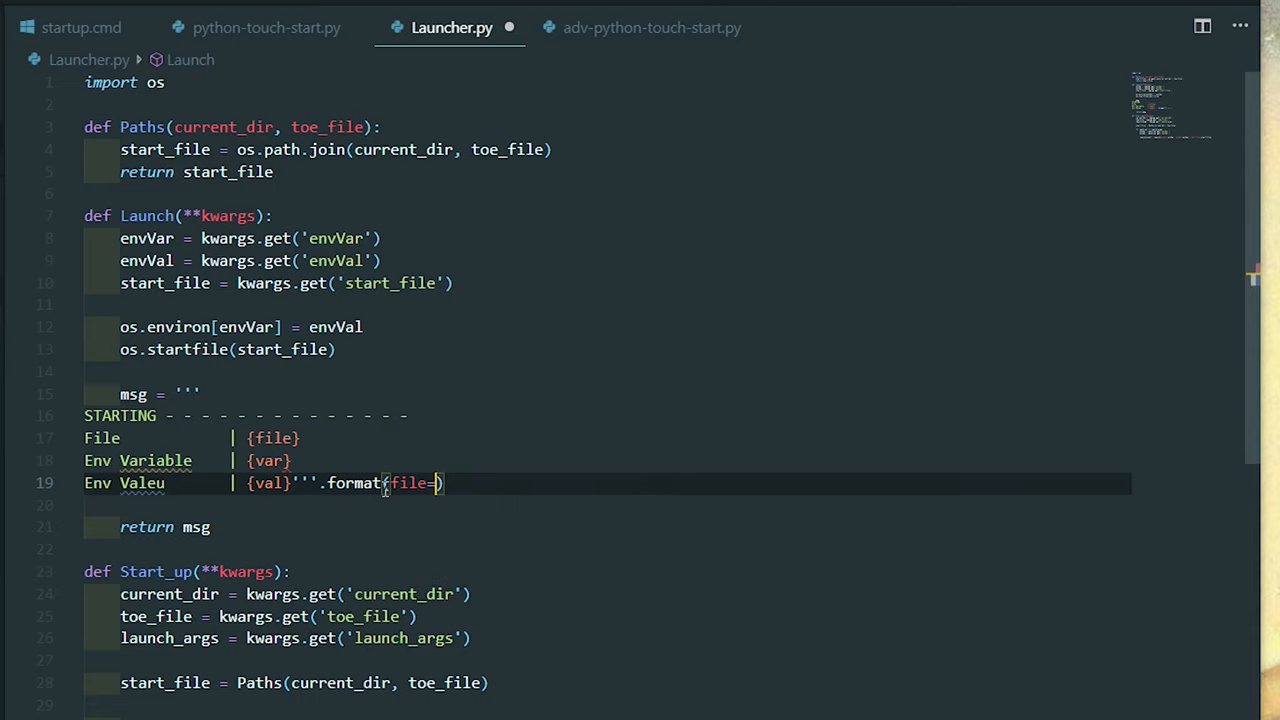
pyautogui.write('start_file,')
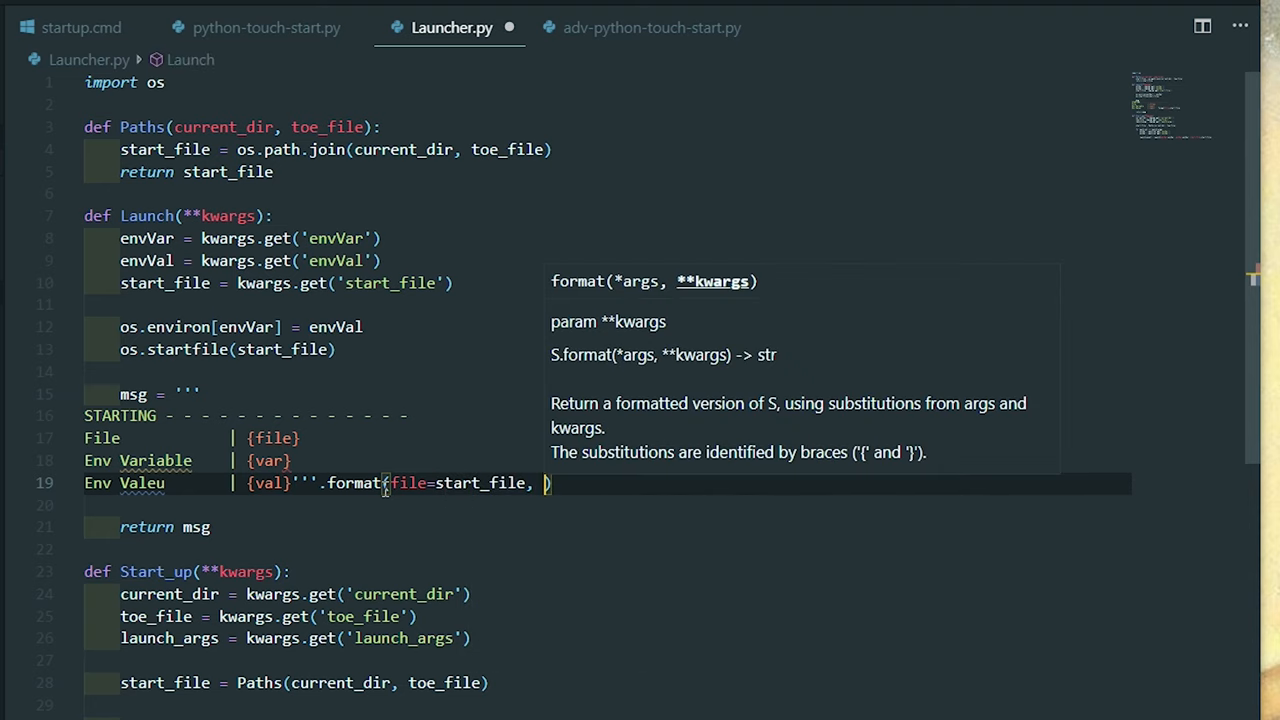
pyautogui.write('var=envVar,')
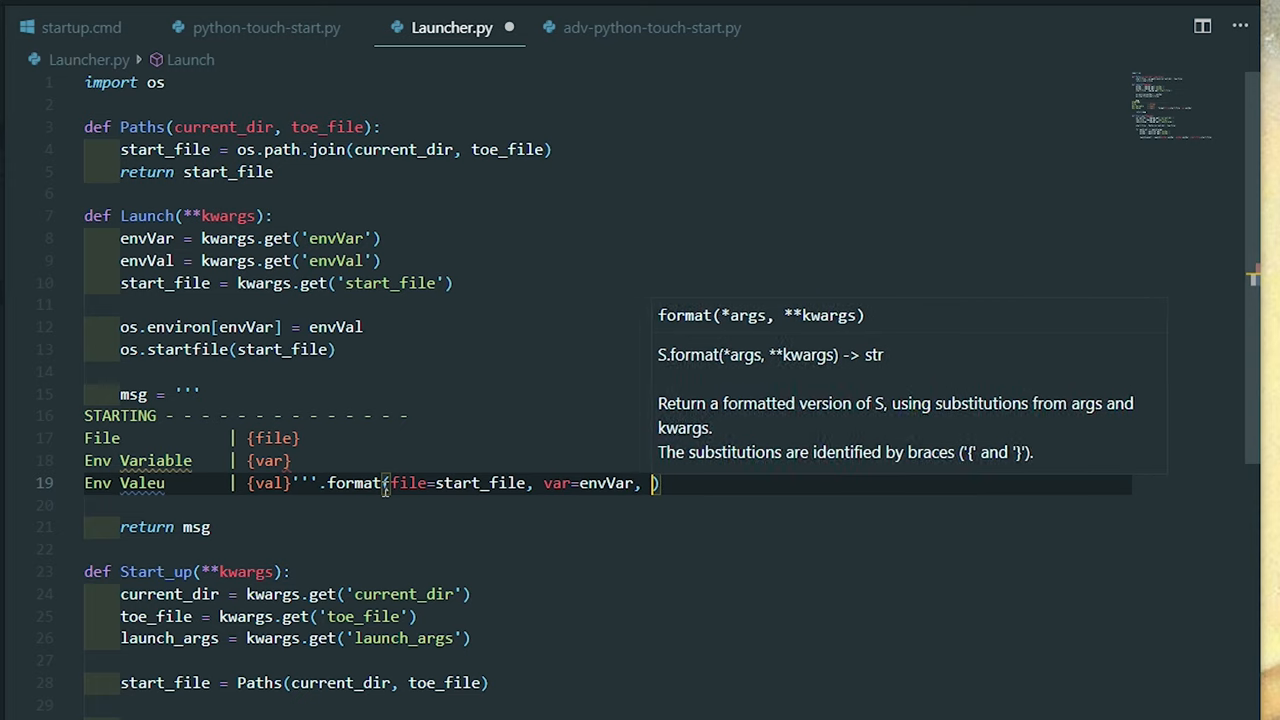
pyautogui.write('val')
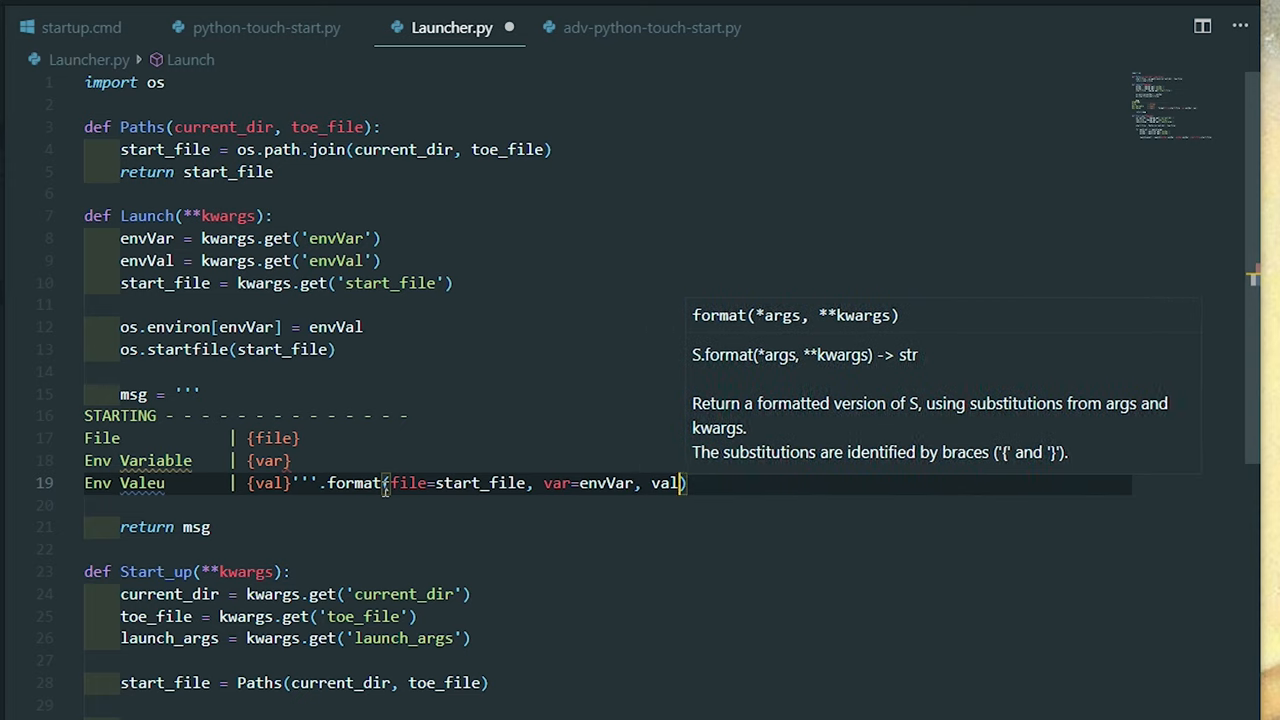
pyautogui.write('=envB')
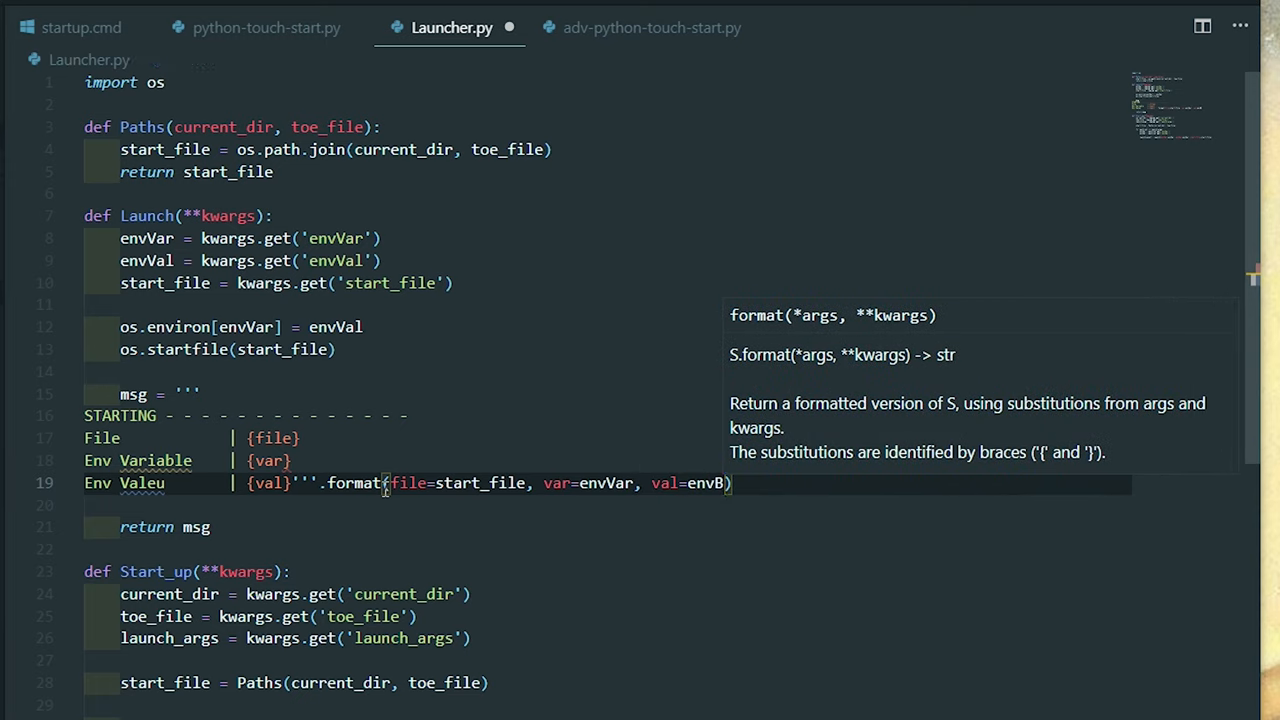
pyautogui.write('al')
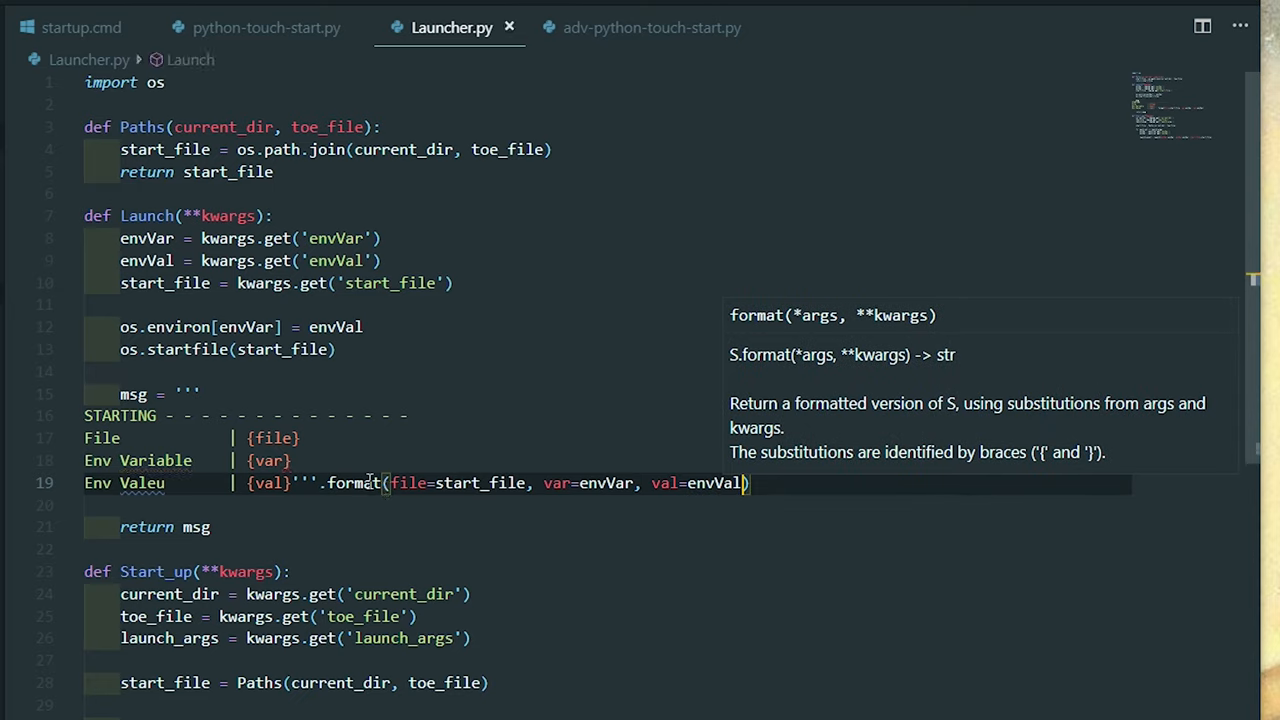
pyautogui.press('Enter')
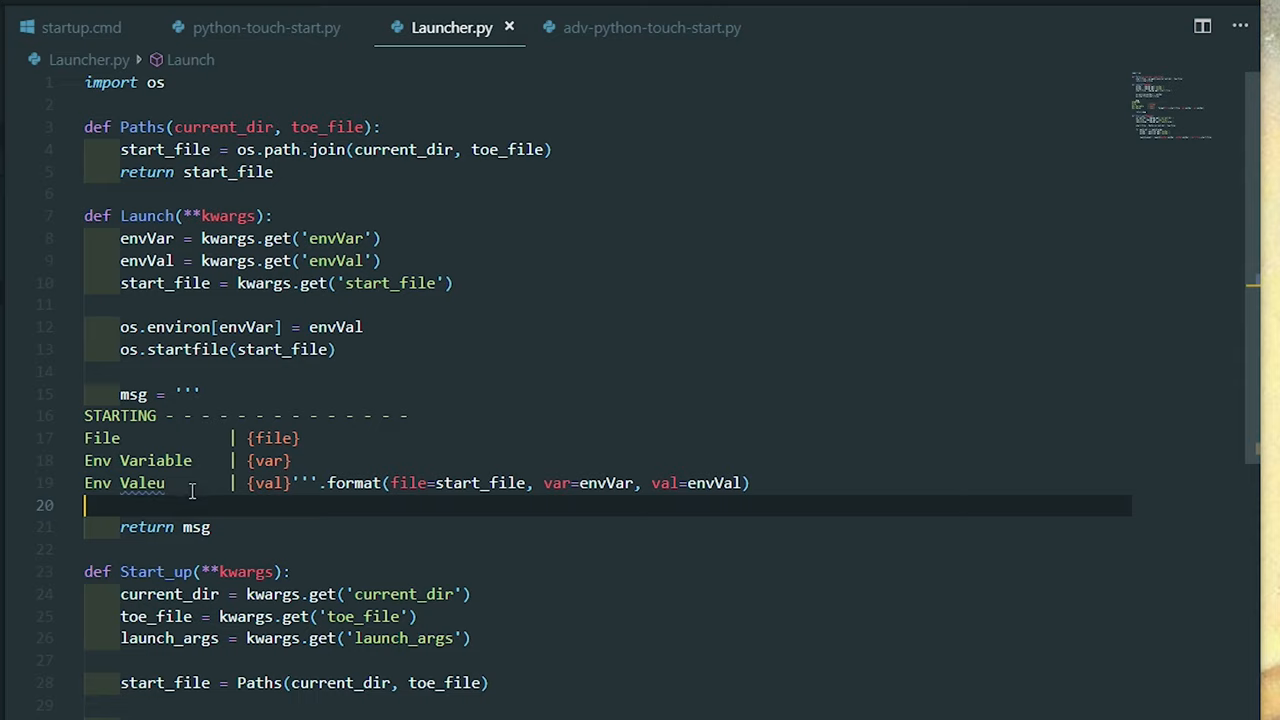
pyautogui.press('Backspace')
pyautogui.write('u')
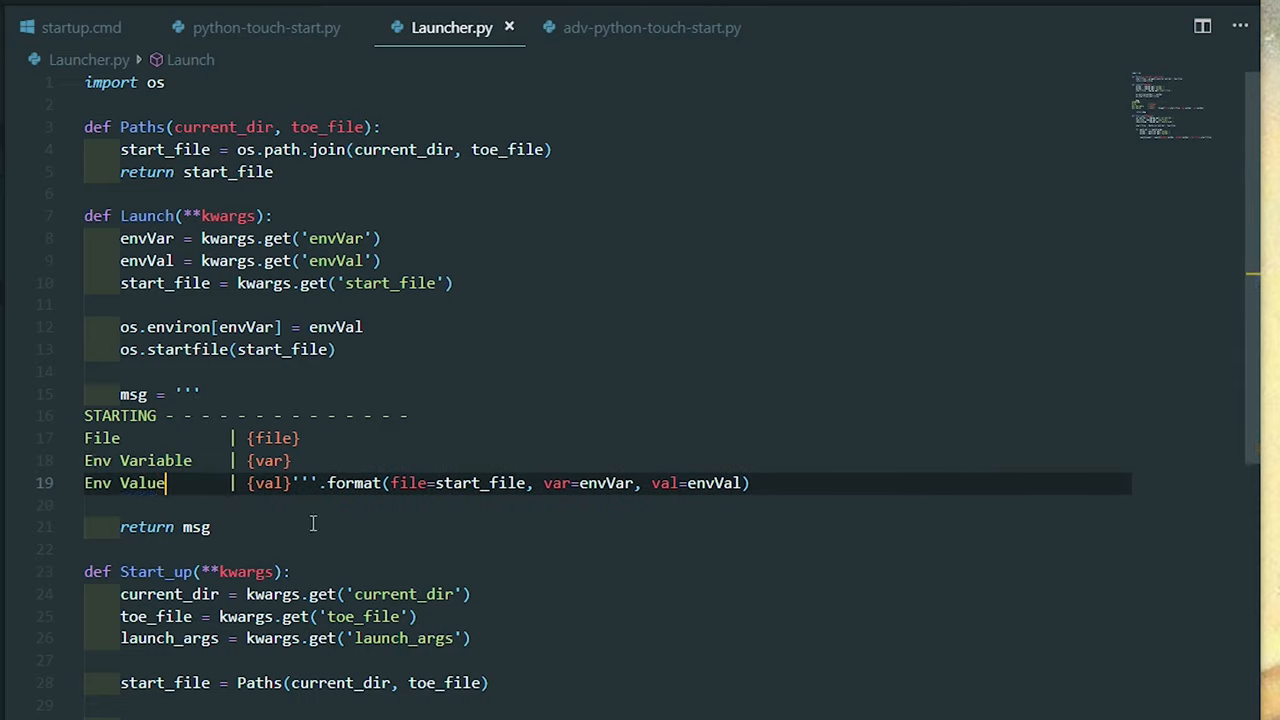
# Step: Add print(launch_event) after the Launch call in Start_up's loop and save
pyautogui.scroll(-3)
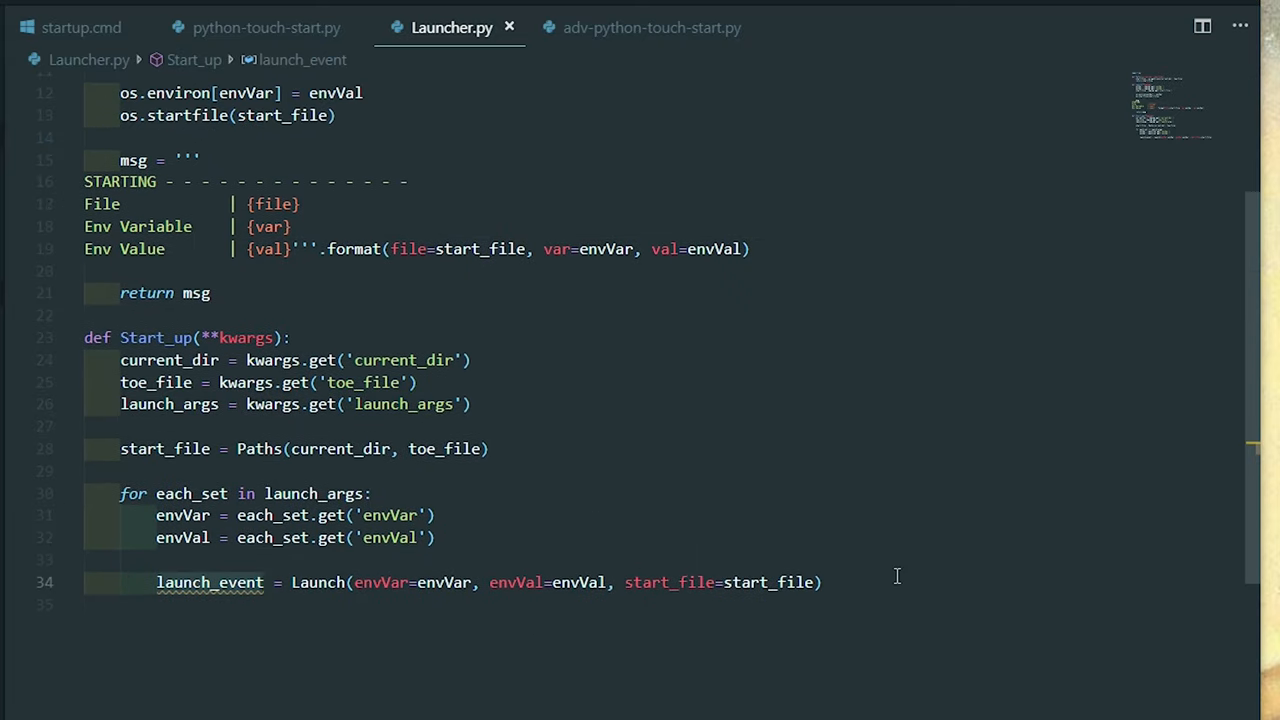
pyautogui.write('print(')
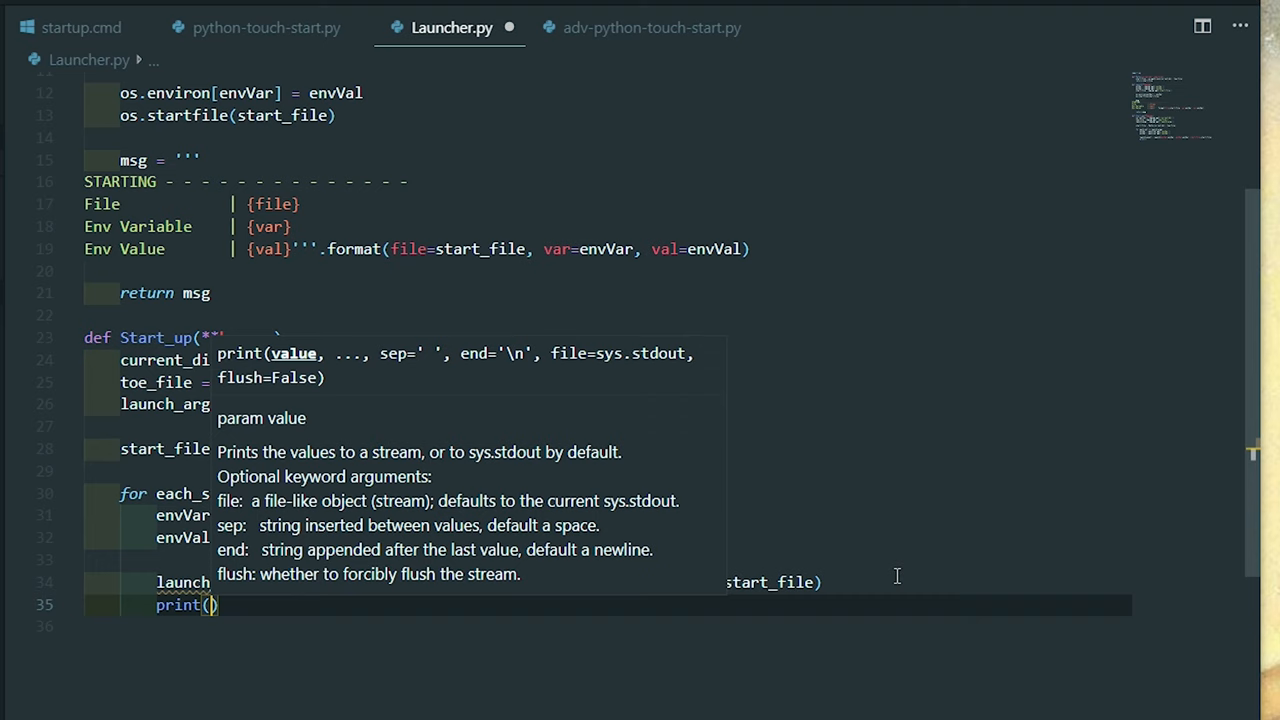
pyautogui.write('launch_event')
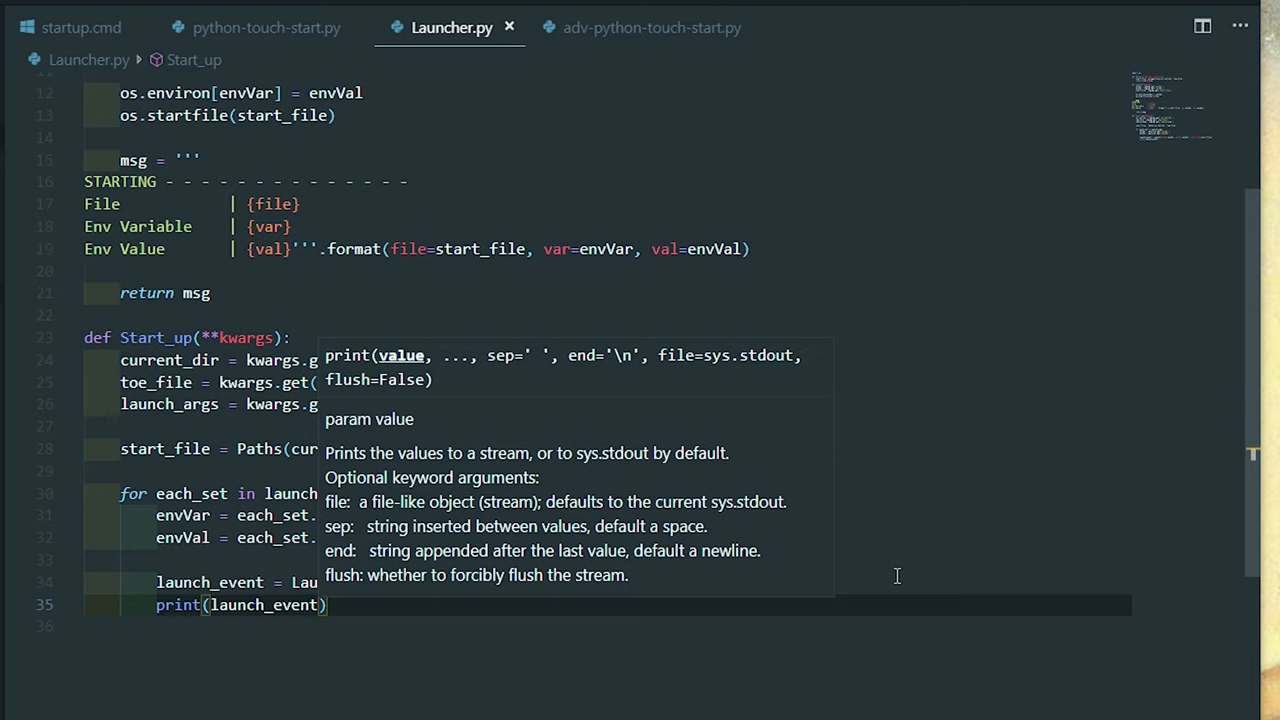
pyautogui.moveTo(929, 563)
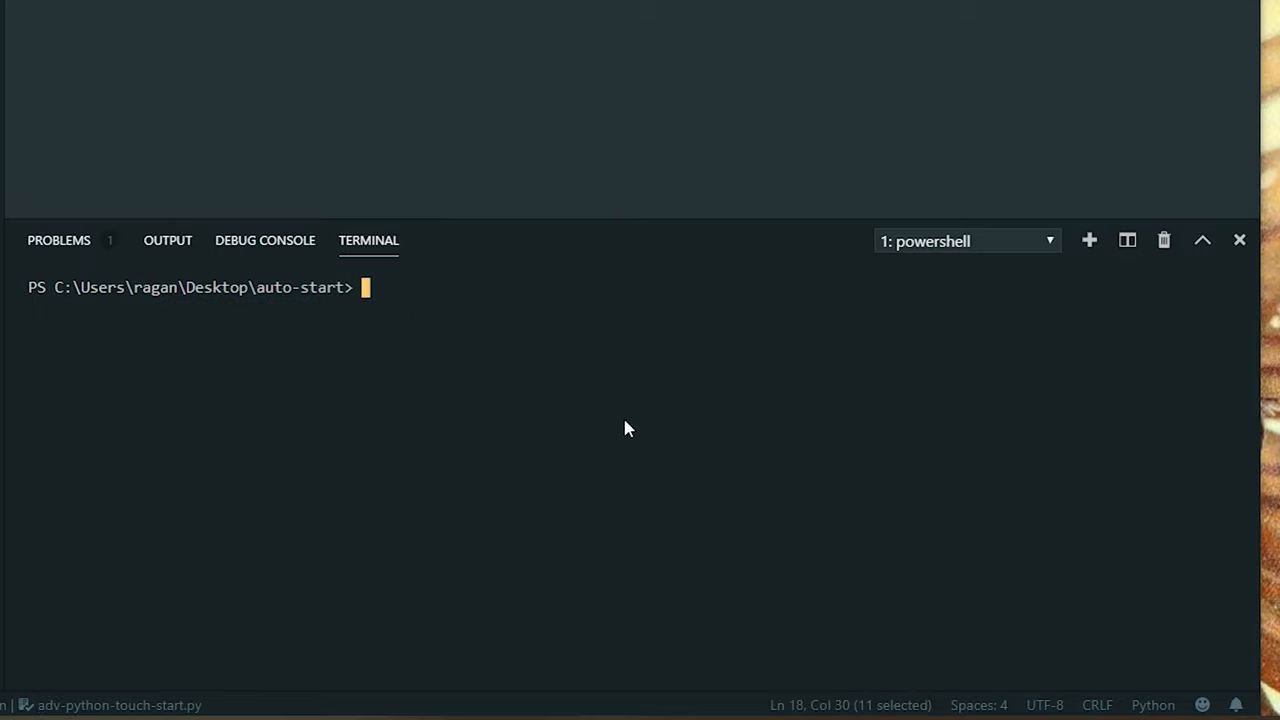
# Step: Run python .\adv-python-touch-start.py in the terminal and view the two STARTING blocks for controller and node
pyautogui.write('python .\\adv-python-touch-start.py')
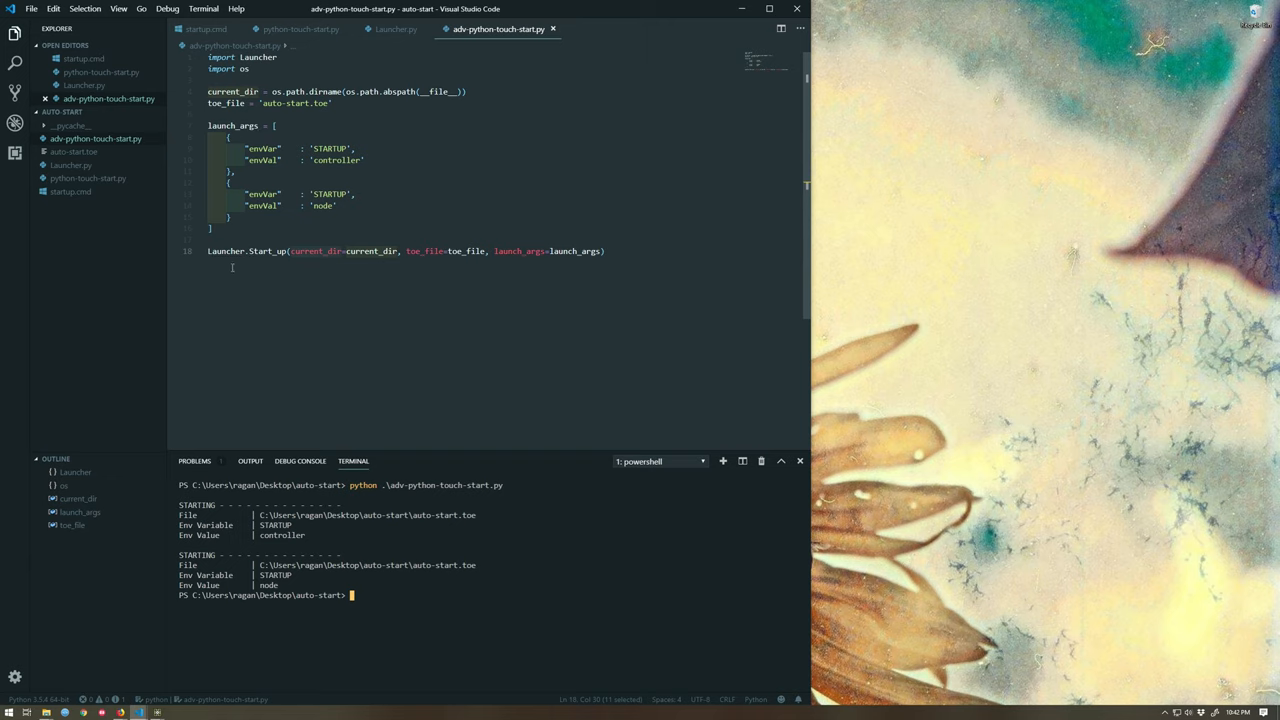
pyautogui.moveTo(250, 278)
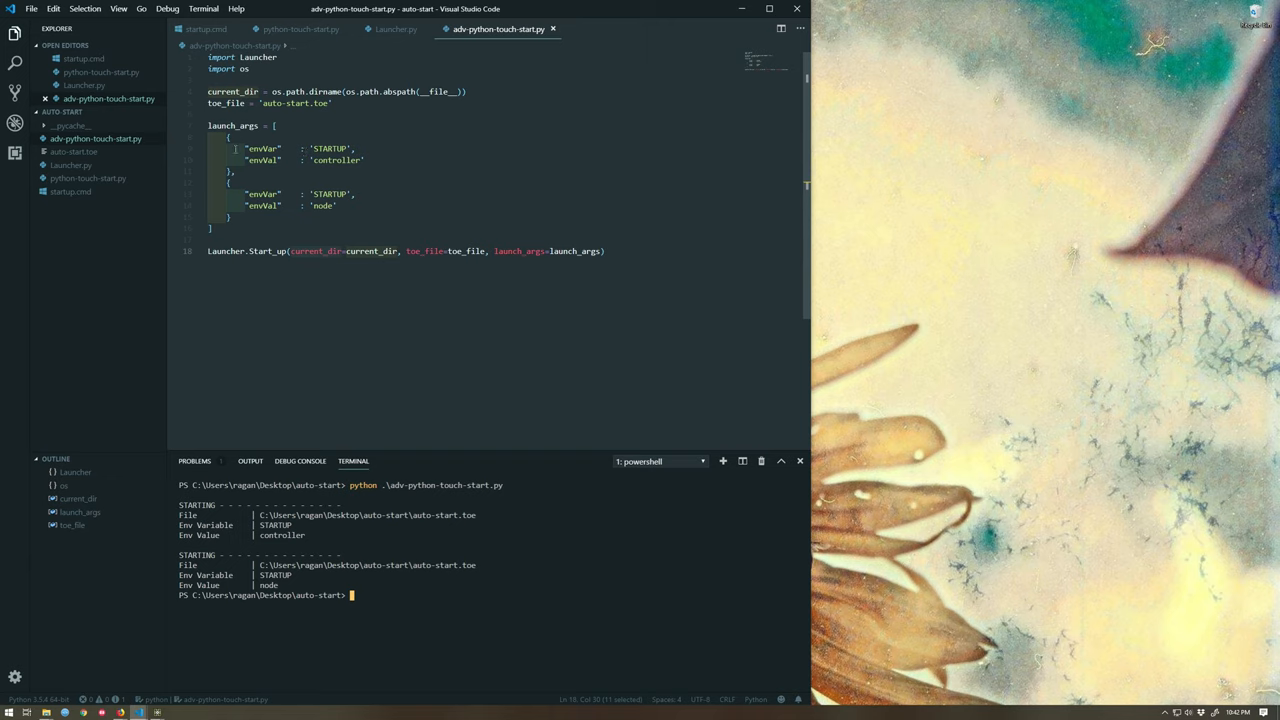
pyautogui.click(319, 173)
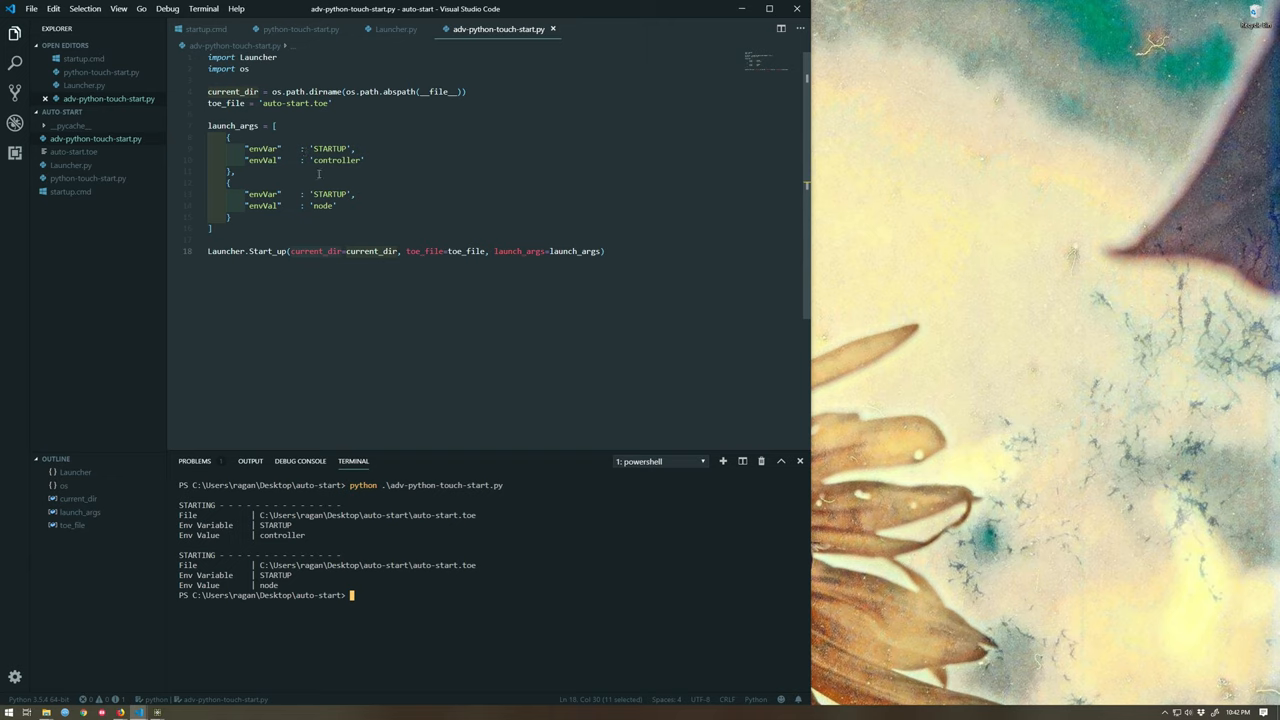